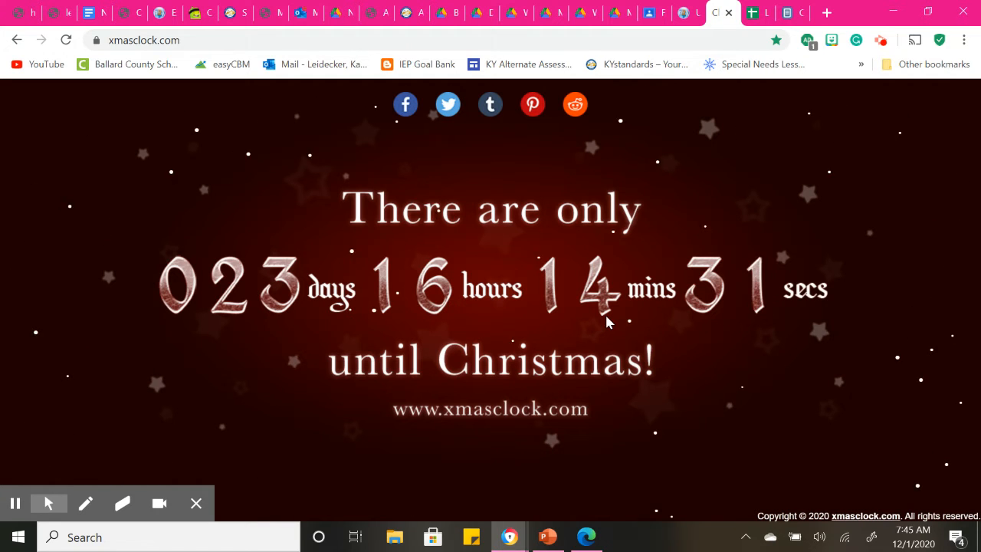
{"action": "mouse_move", "coordinate": [575, 493]}
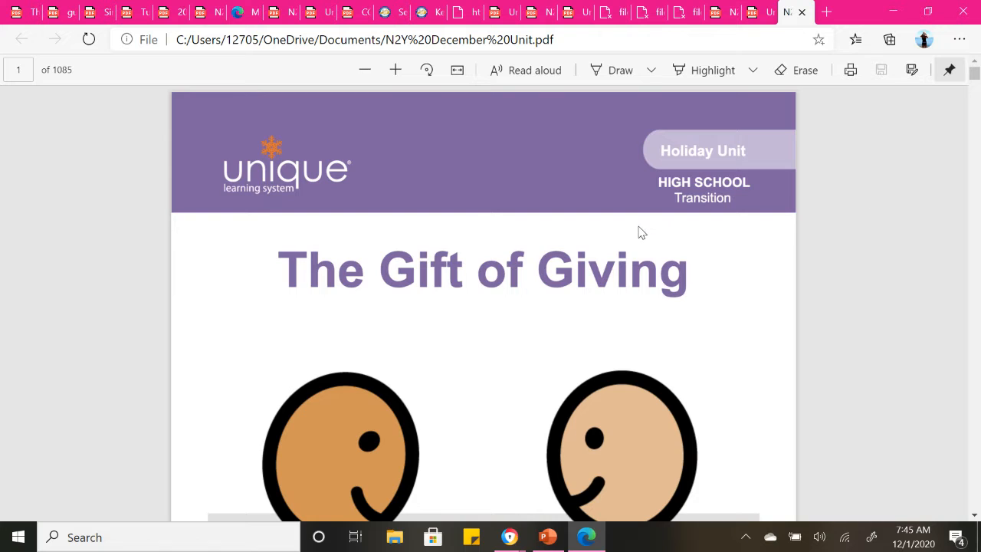
{"action": "mouse_move", "coordinate": [722, 205]}
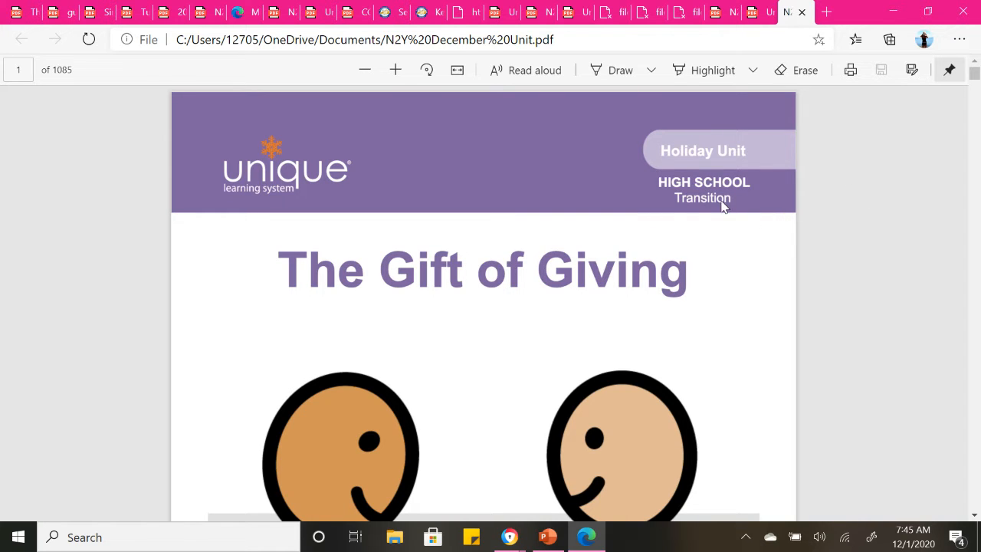
{"action": "mouse_move", "coordinate": [688, 217]}
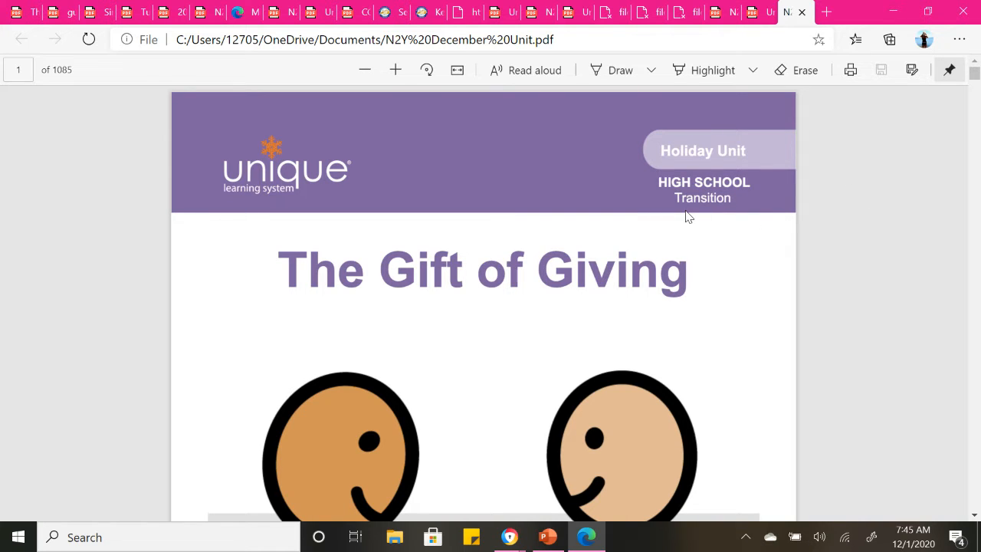
{"action": "mouse_move", "coordinate": [726, 284]}
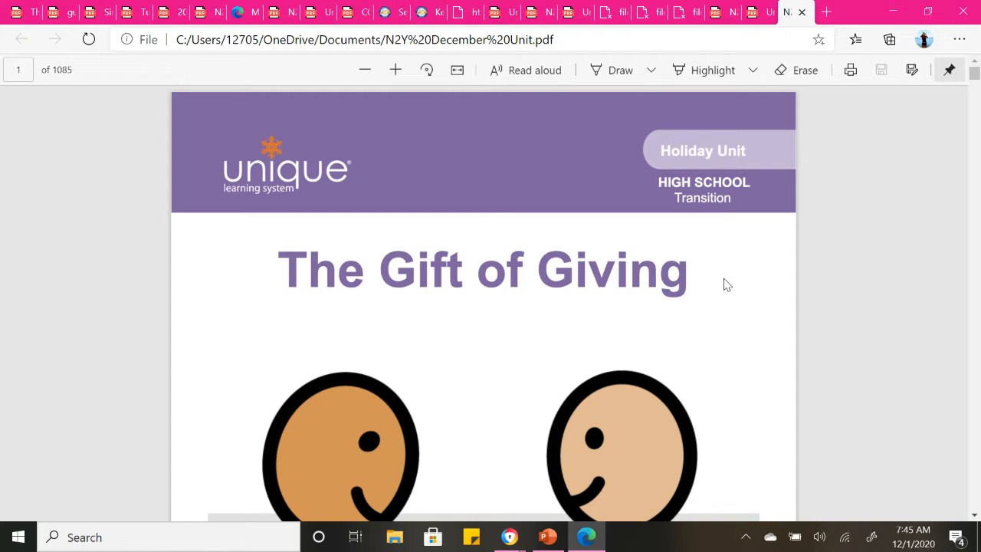
Step: Scroll from the Gift of Giving title page to the Unit Overview table on page 2
{"action": "scroll", "scroll_direction": "down", "scroll_amount": 3}
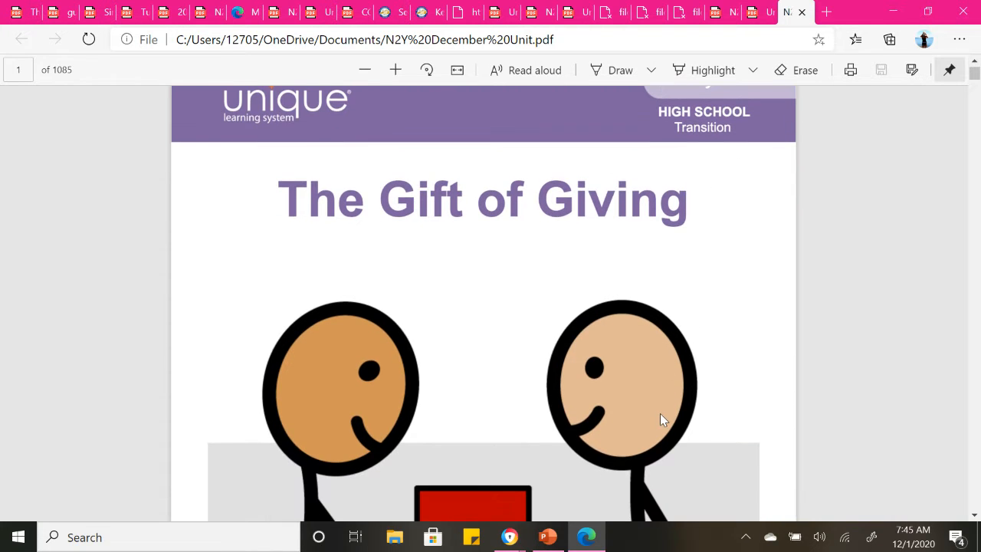
{"action": "scroll", "scroll_direction": "down", "scroll_amount": 3}
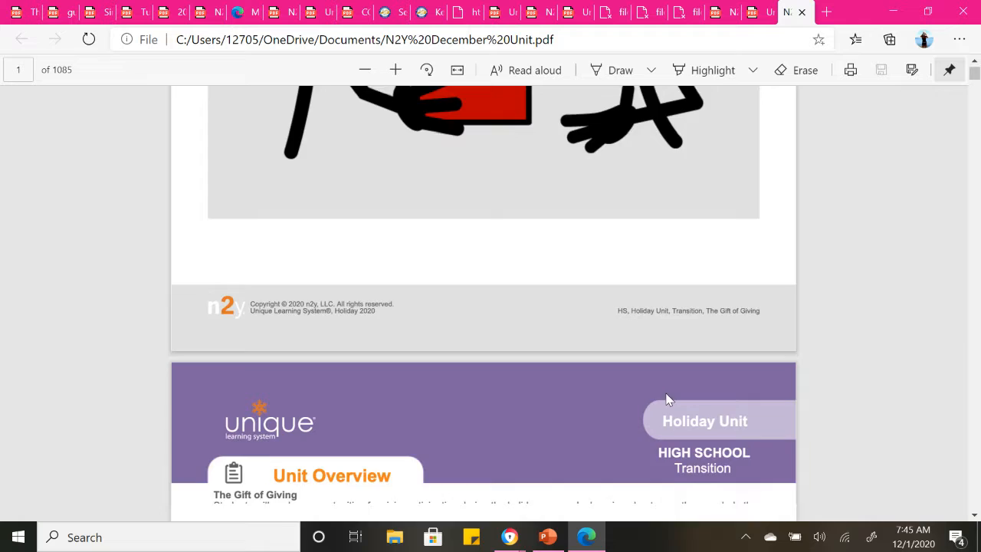
{"action": "scroll", "scroll_direction": "down", "scroll_amount": 3}
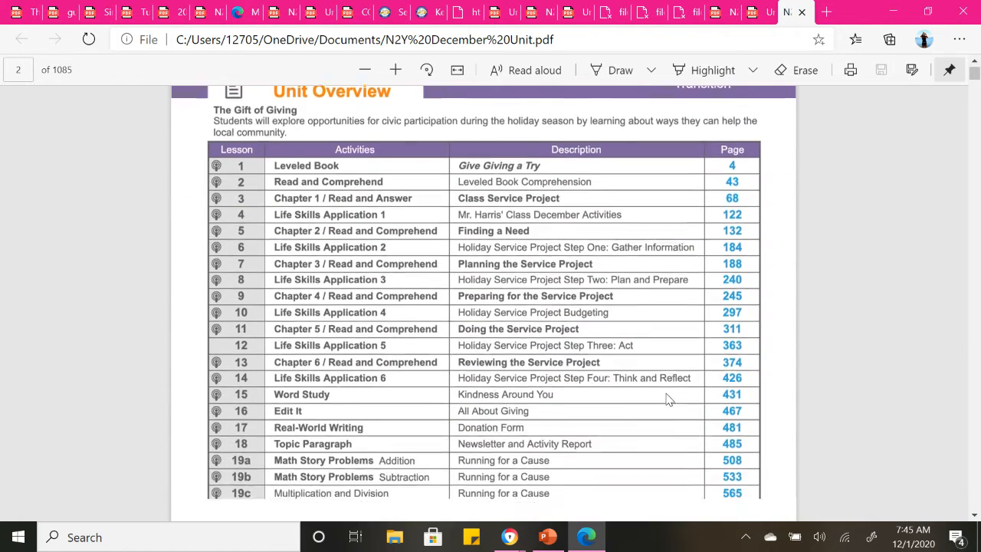
Step: Scroll to page 3 showing Transition Connection, Differentiated Tasks and Standards Connection
{"action": "scroll", "scroll_direction": "down", "scroll_amount": 3}
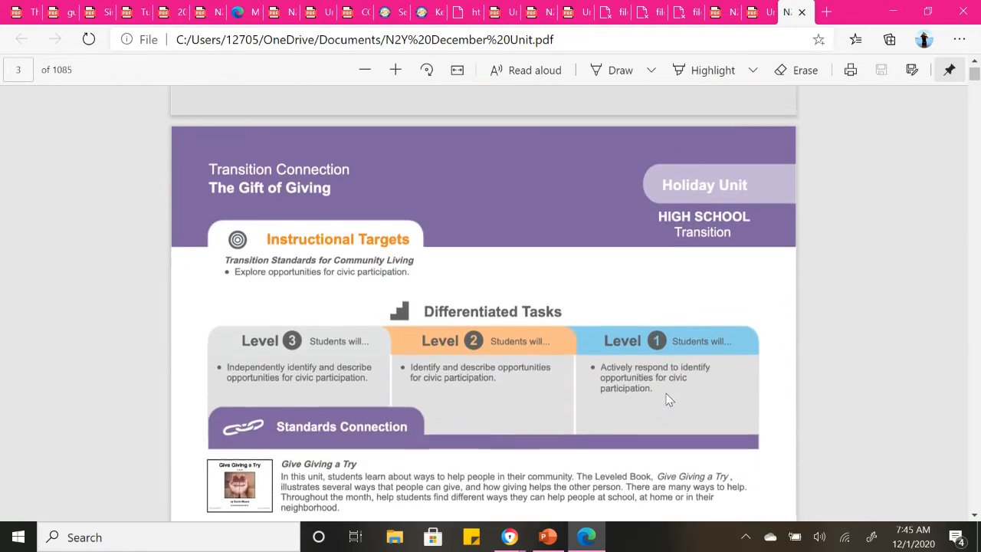
{"action": "scroll", "scroll_direction": "down", "scroll_amount": 3}
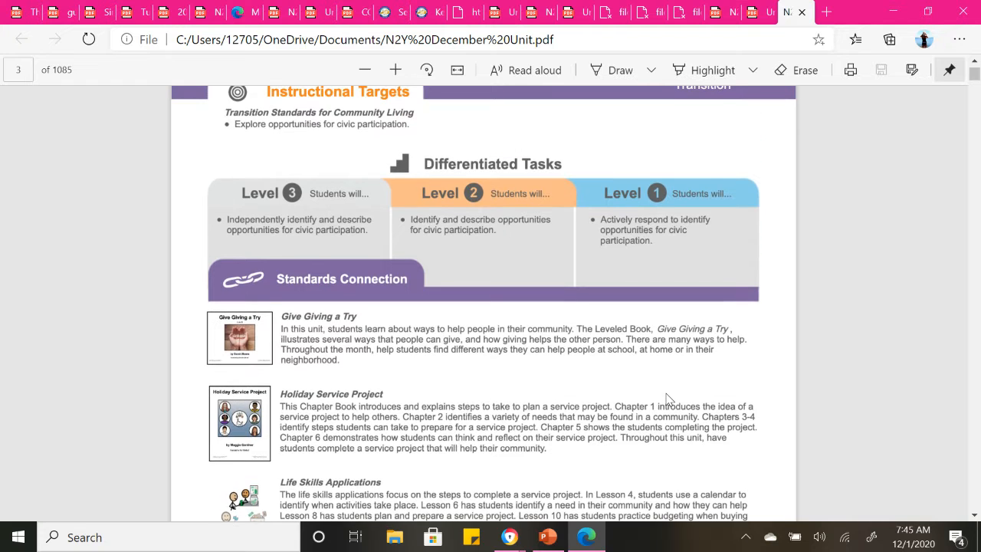
{"action": "mouse_move", "coordinate": [784, 286]}
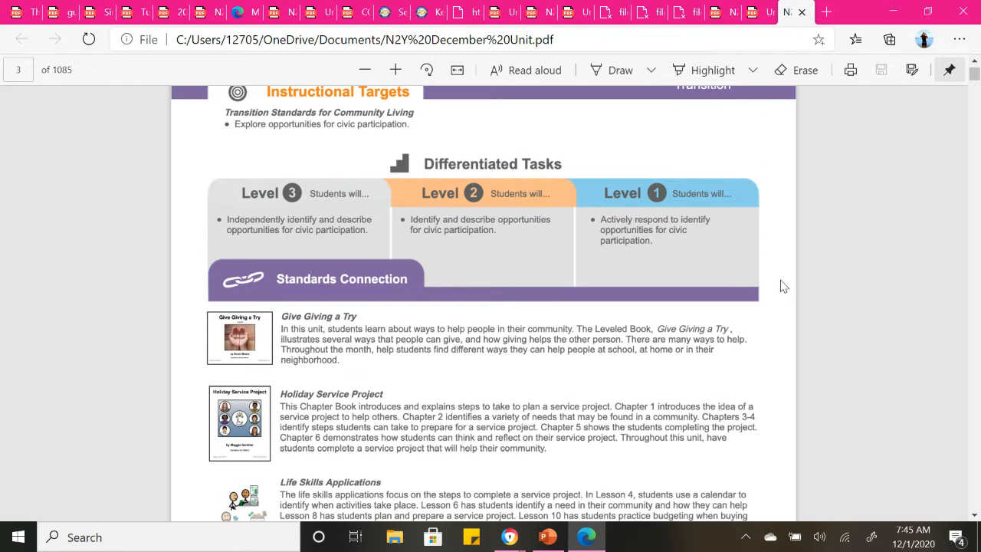
{"action": "mouse_move", "coordinate": [665, 222]}
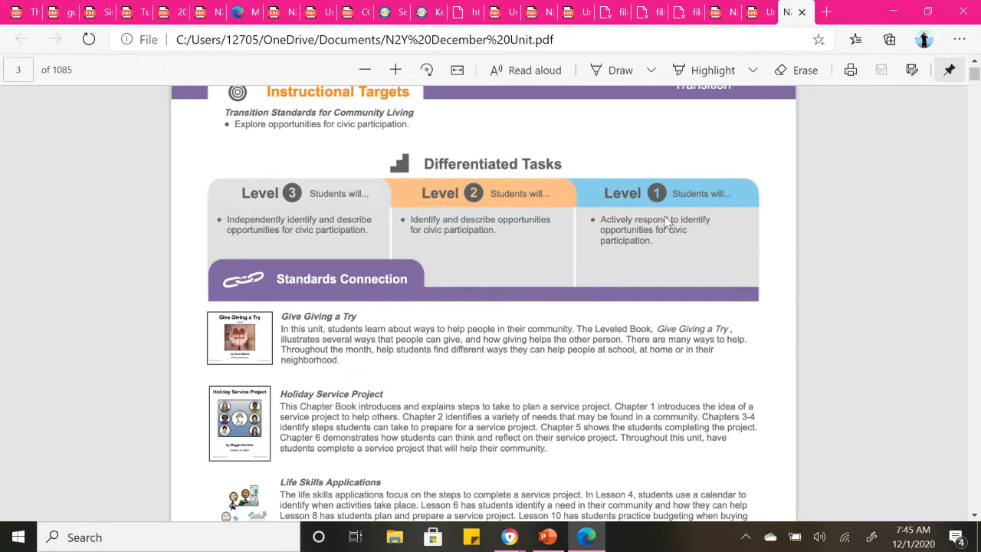
{"action": "mouse_move", "coordinate": [268, 240]}
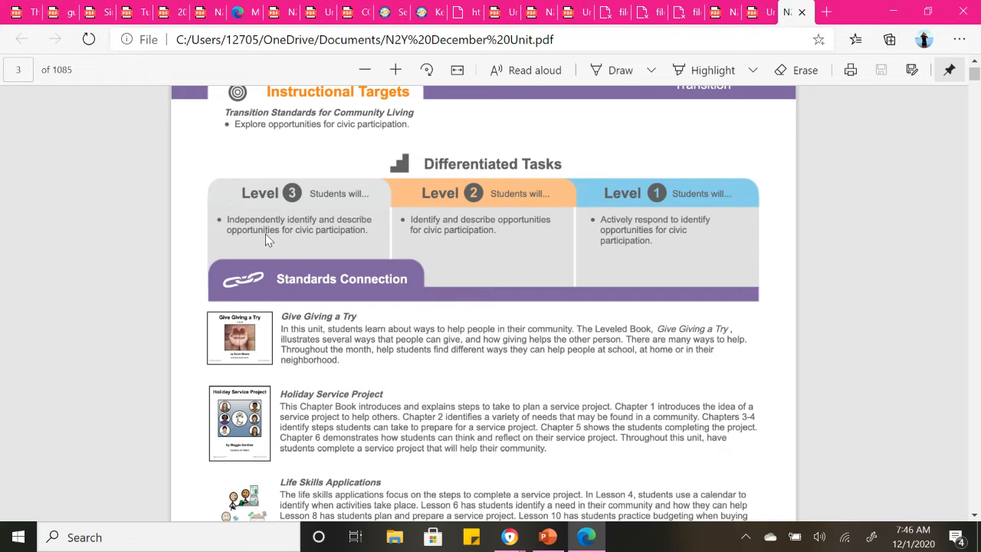
{"action": "mouse_move", "coordinate": [356, 232]}
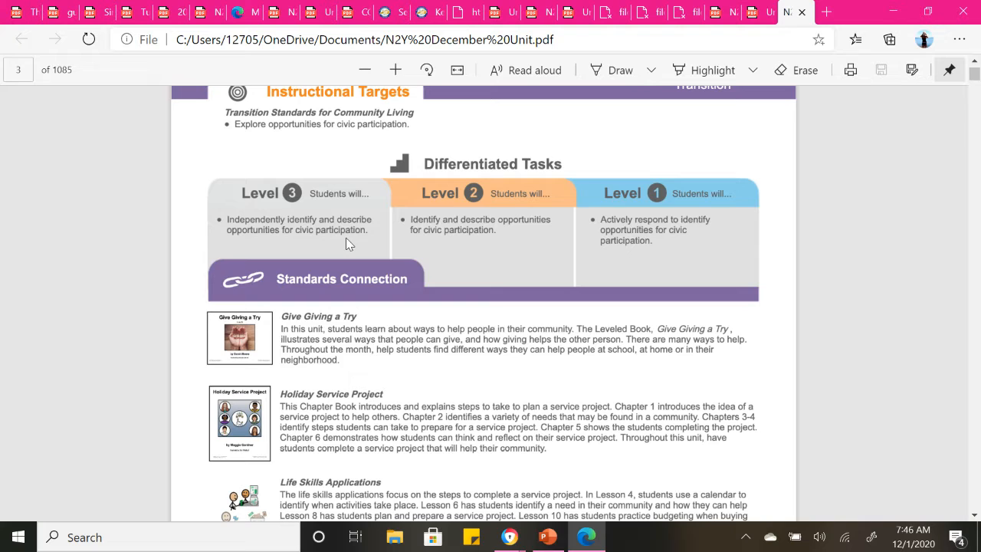
{"action": "mouse_move", "coordinate": [474, 211]}
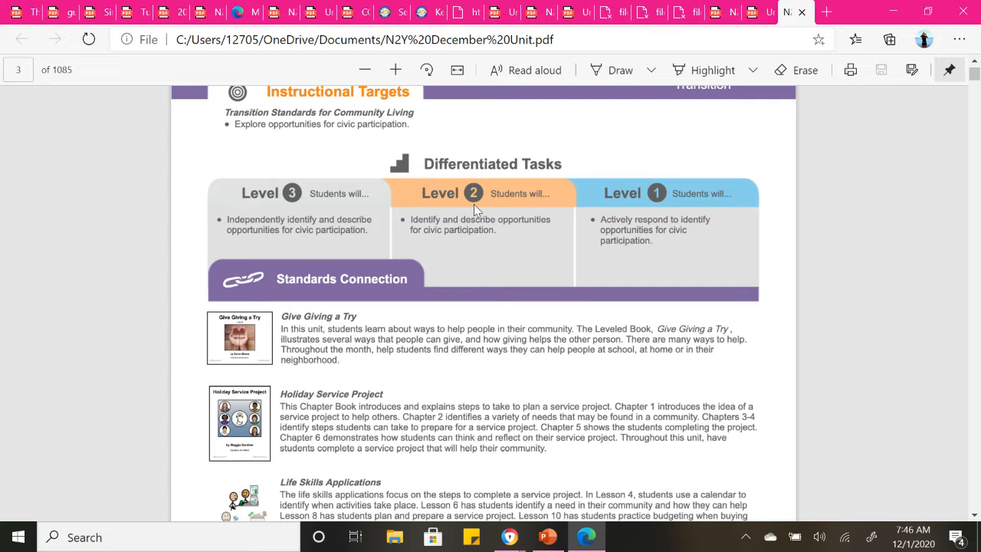
{"action": "mouse_move", "coordinate": [448, 236]}
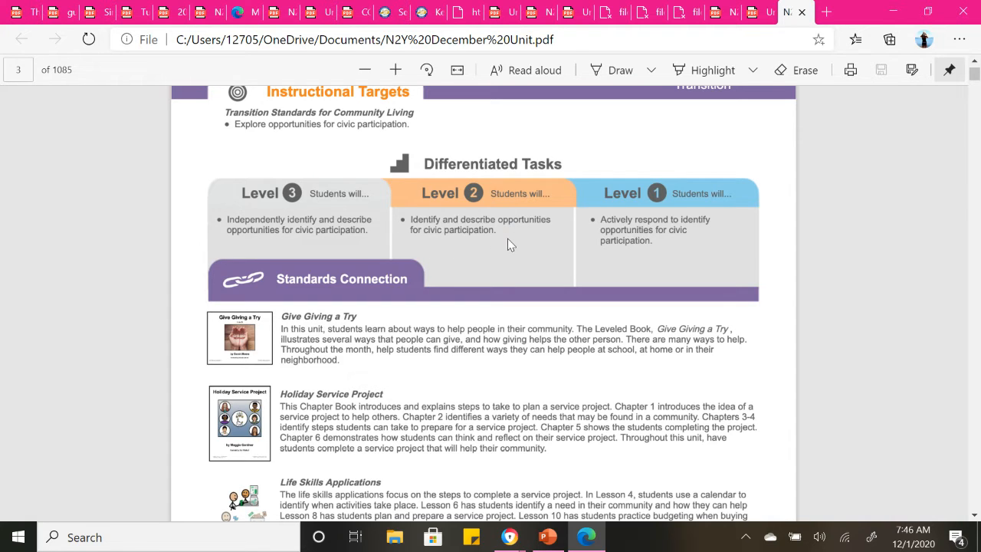
{"action": "mouse_move", "coordinate": [689, 230]}
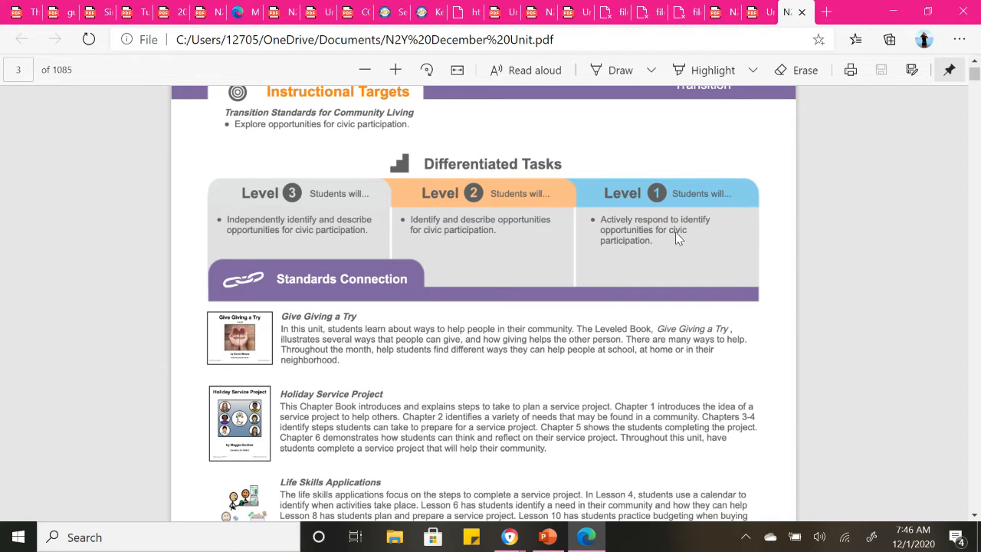
{"action": "mouse_move", "coordinate": [626, 368]}
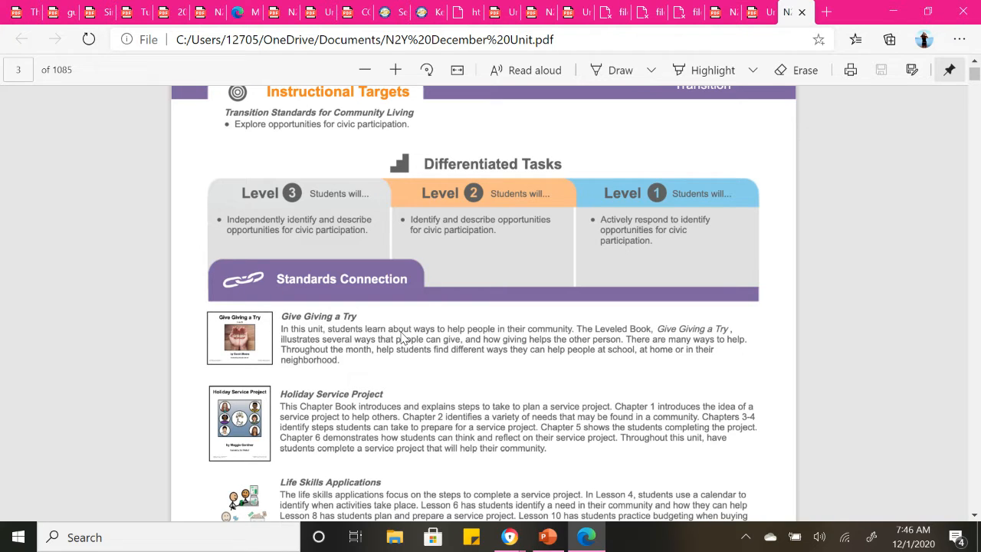
{"action": "mouse_move", "coordinate": [402, 357]}
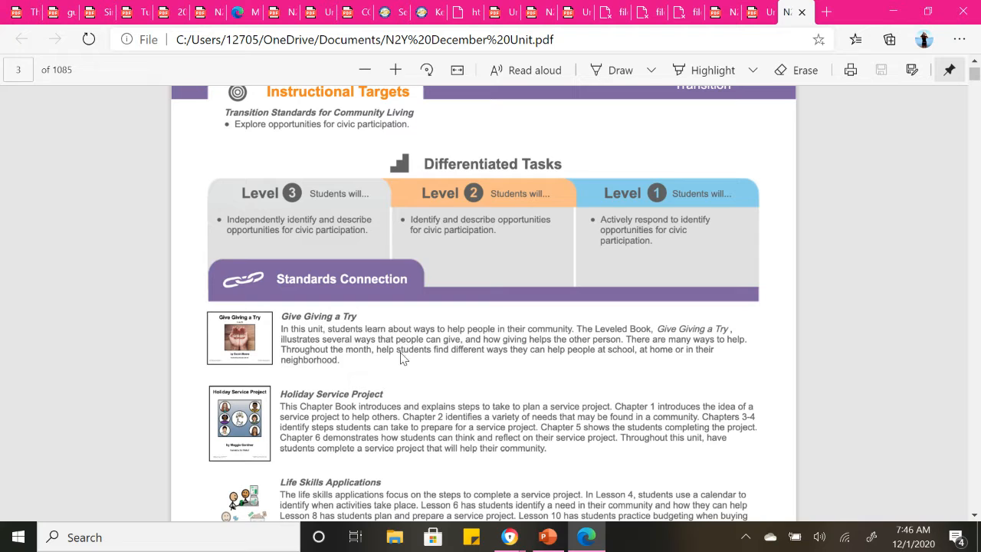
{"action": "mouse_move", "coordinate": [887, 338]}
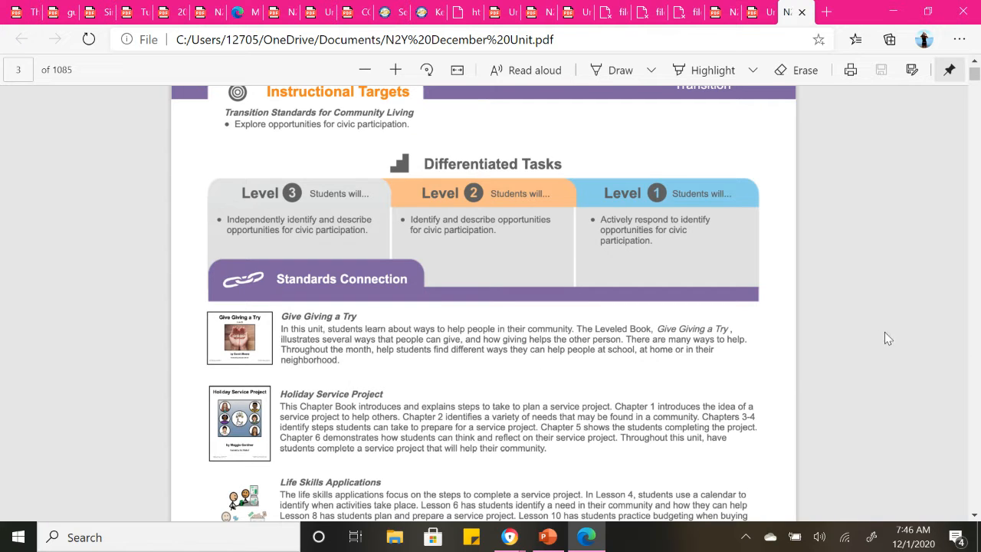
{"action": "mouse_move", "coordinate": [541, 323]}
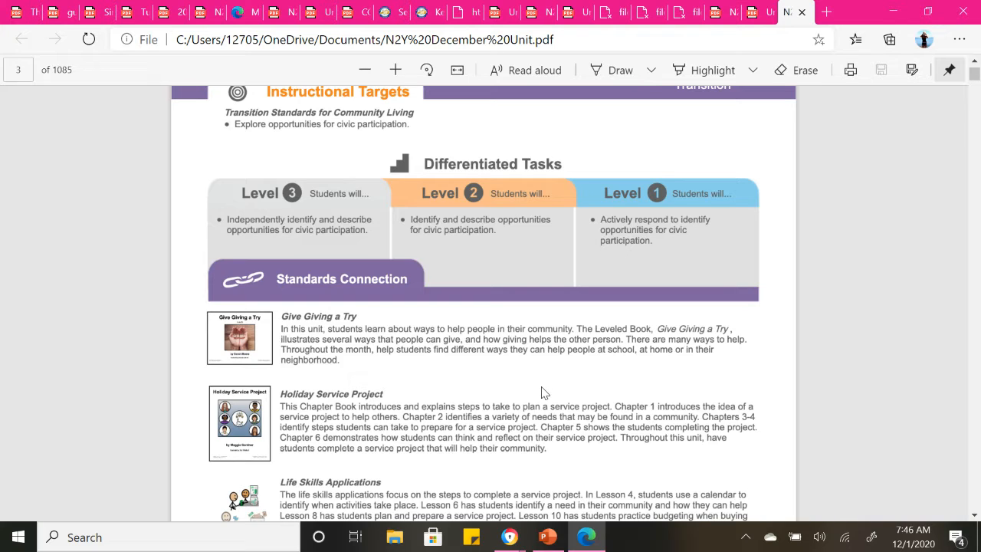
{"action": "mouse_move", "coordinate": [511, 385]}
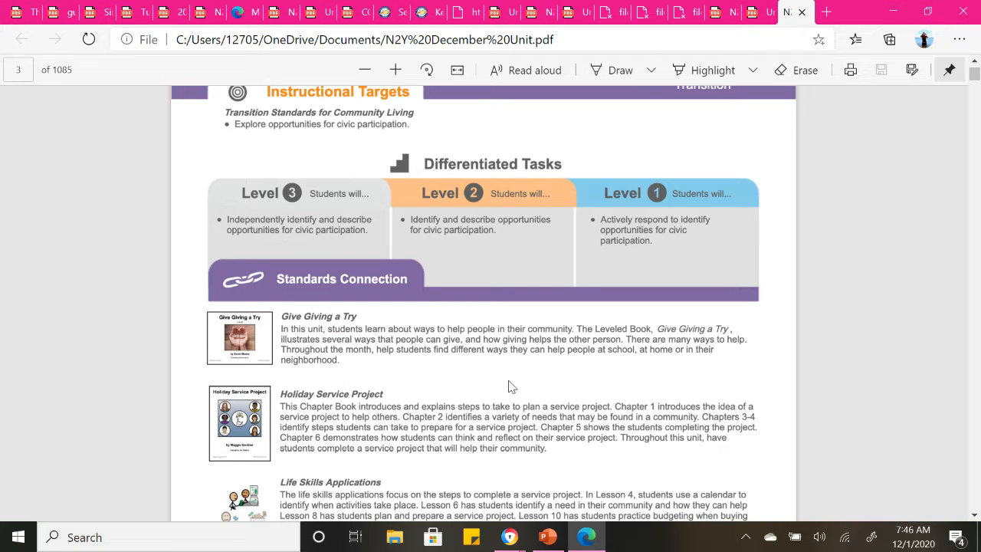
{"action": "mouse_move", "coordinate": [653, 375]}
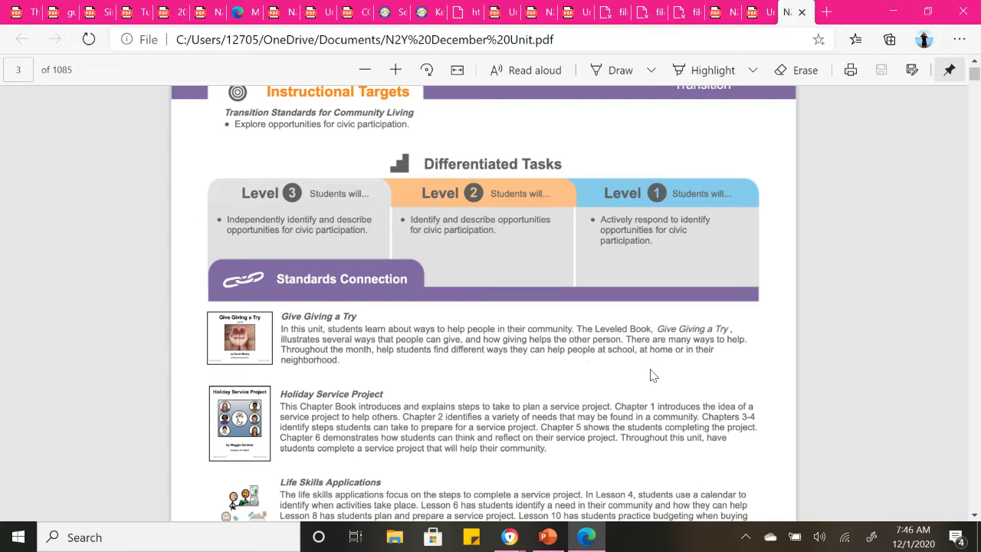
{"action": "mouse_move", "coordinate": [645, 379]}
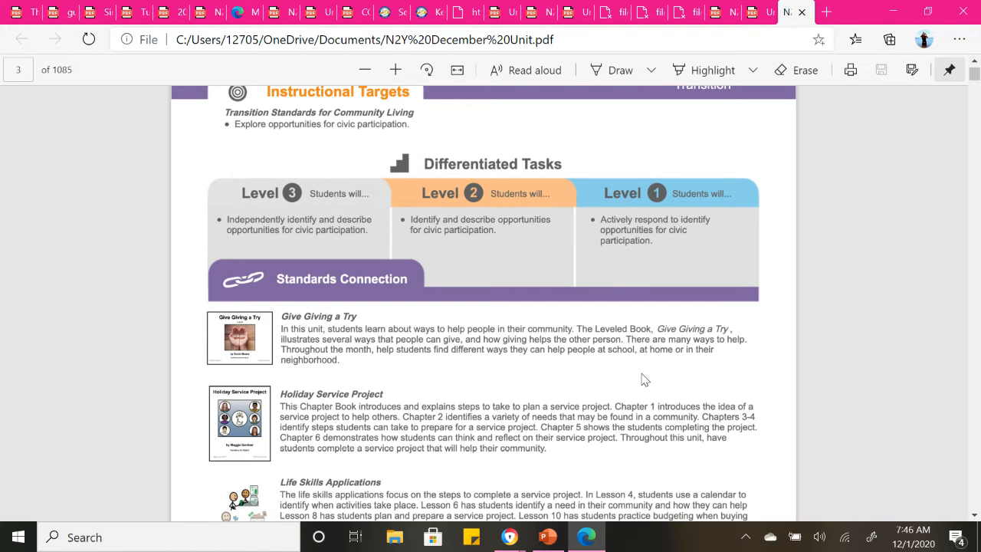
Step: Scroll further down page 3 to the National Day of Giving and n2y Library book list
{"action": "scroll", "scroll_direction": "down", "scroll_amount": 3}
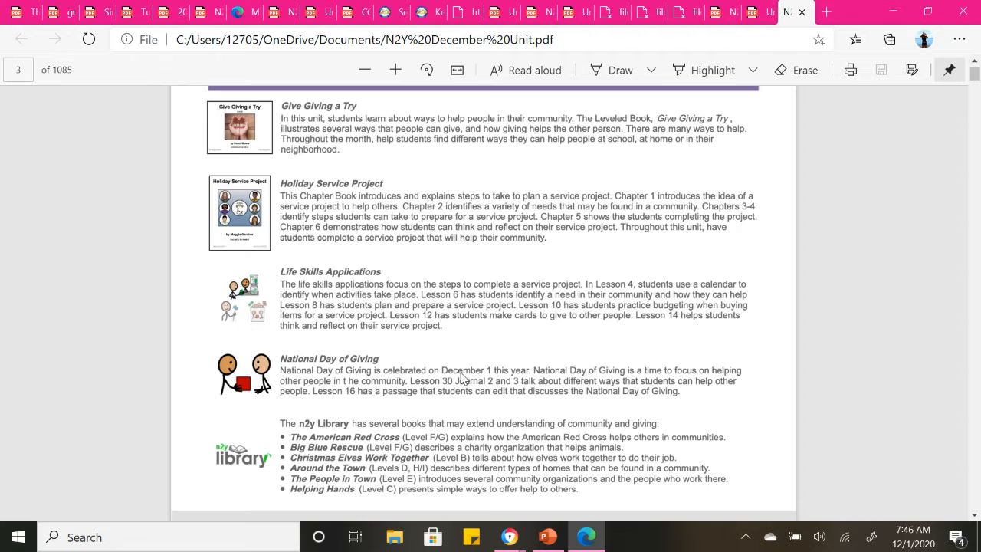
{"action": "mouse_move", "coordinate": [482, 381]}
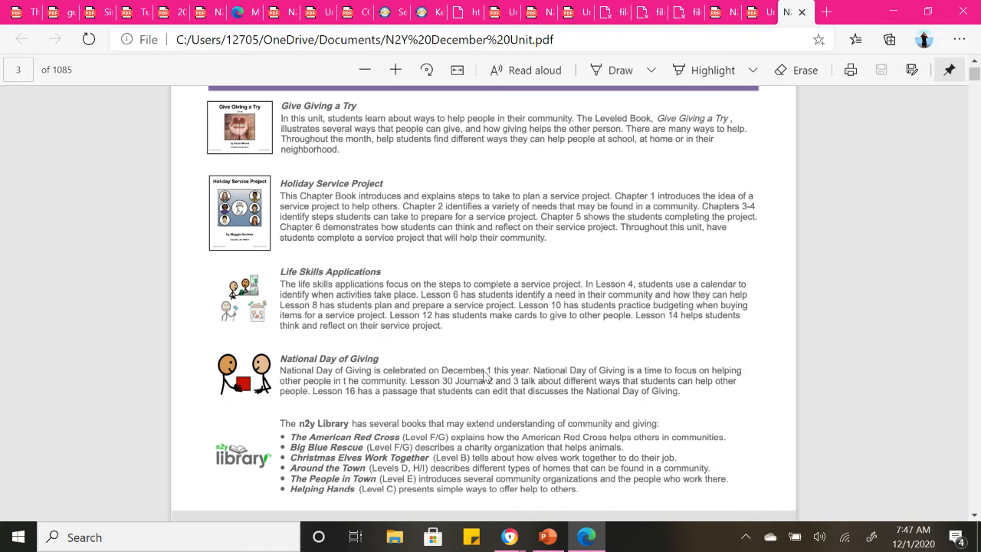
{"action": "mouse_move", "coordinate": [536, 392]}
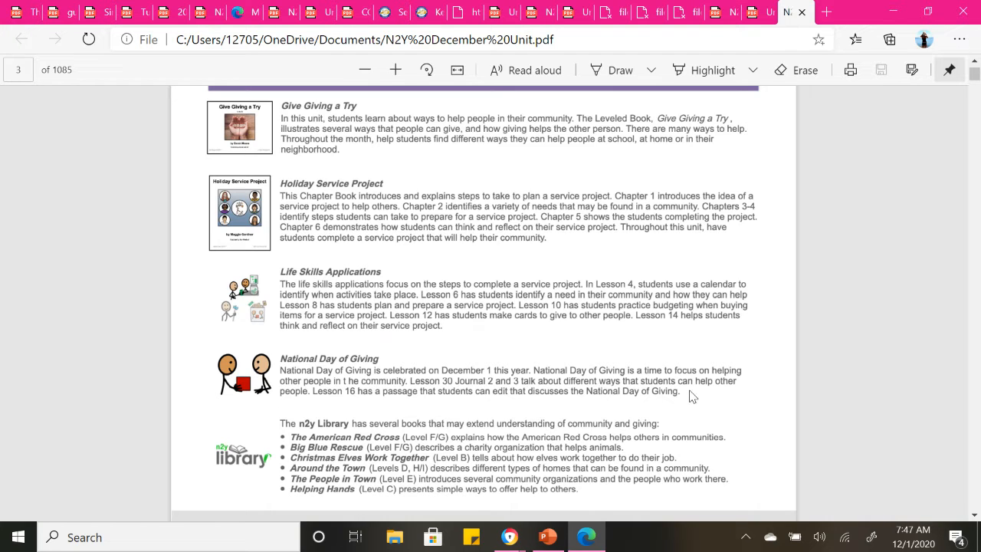
{"action": "mouse_move", "coordinate": [328, 387]}
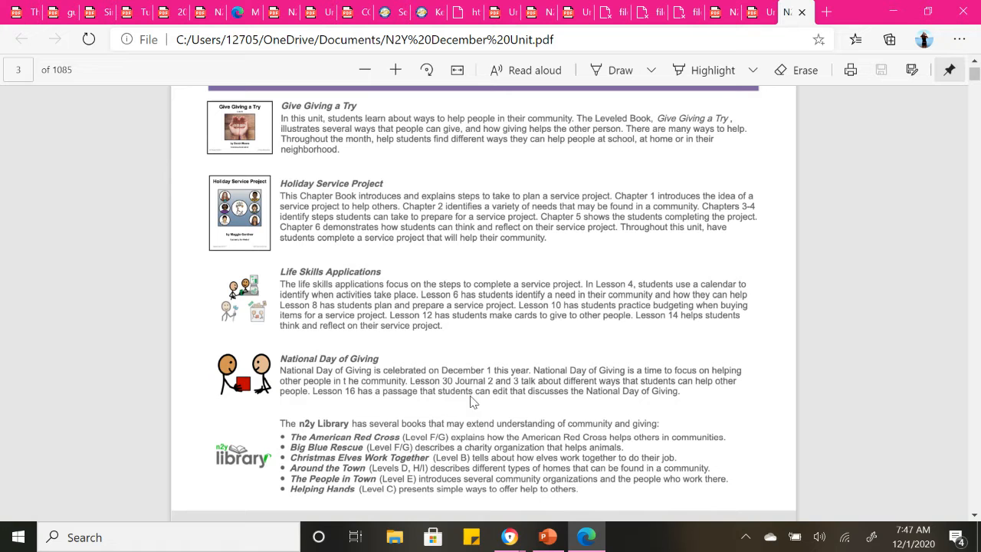
{"action": "mouse_move", "coordinate": [729, 400]}
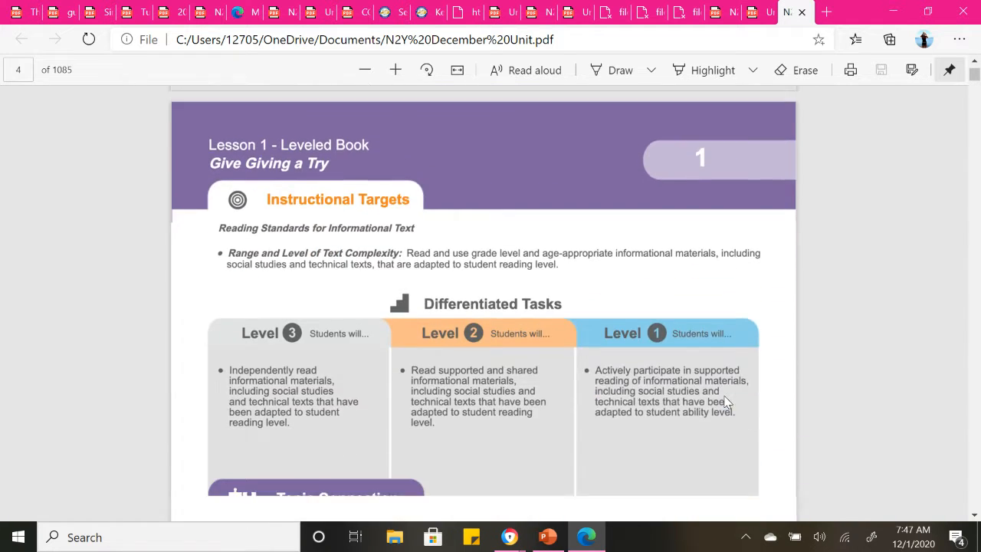
Step: Scroll down page 4 past the topic and literacy word lists toward the Lesson 1 header
{"action": "scroll", "scroll_direction": "down", "scroll_amount": 3}
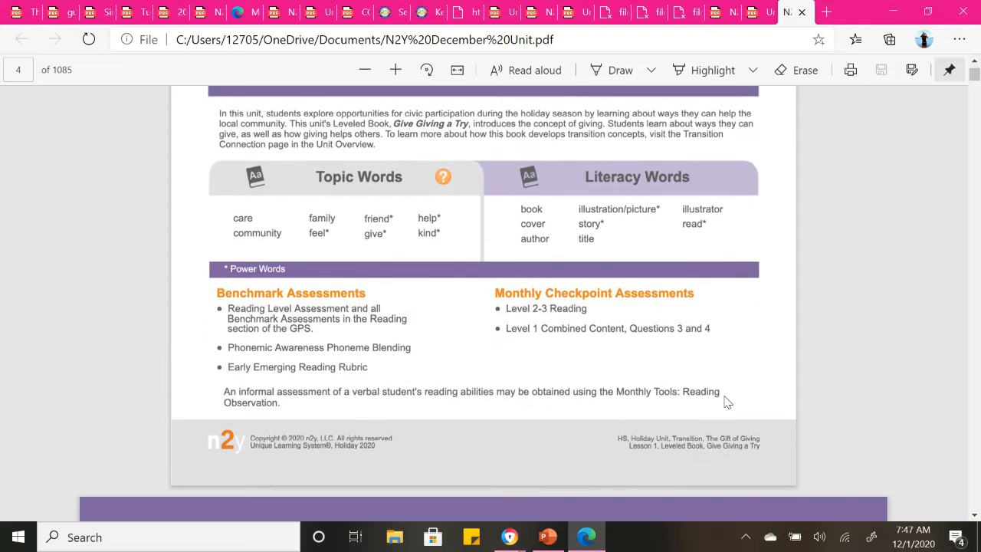
{"action": "mouse_move", "coordinate": [363, 223]}
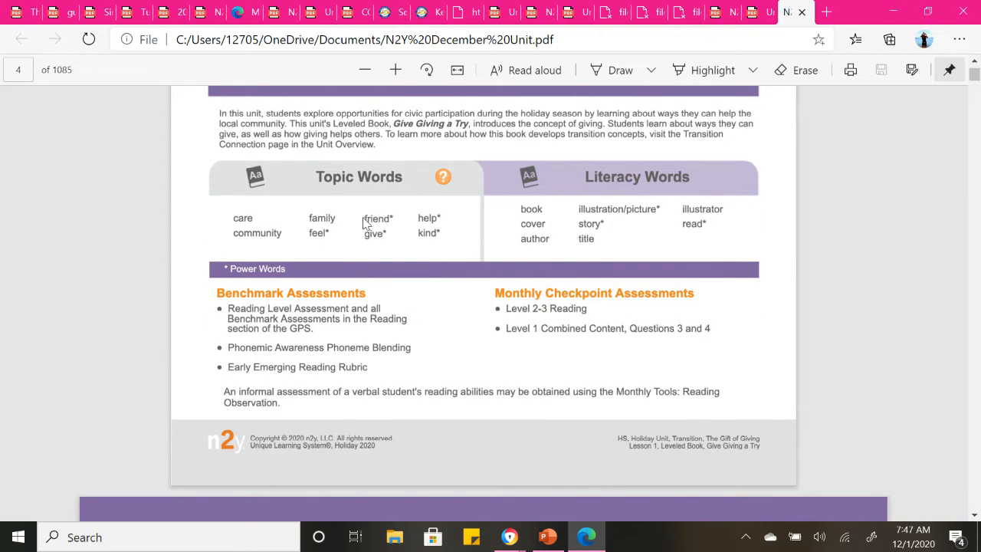
{"action": "mouse_move", "coordinate": [245, 227]}
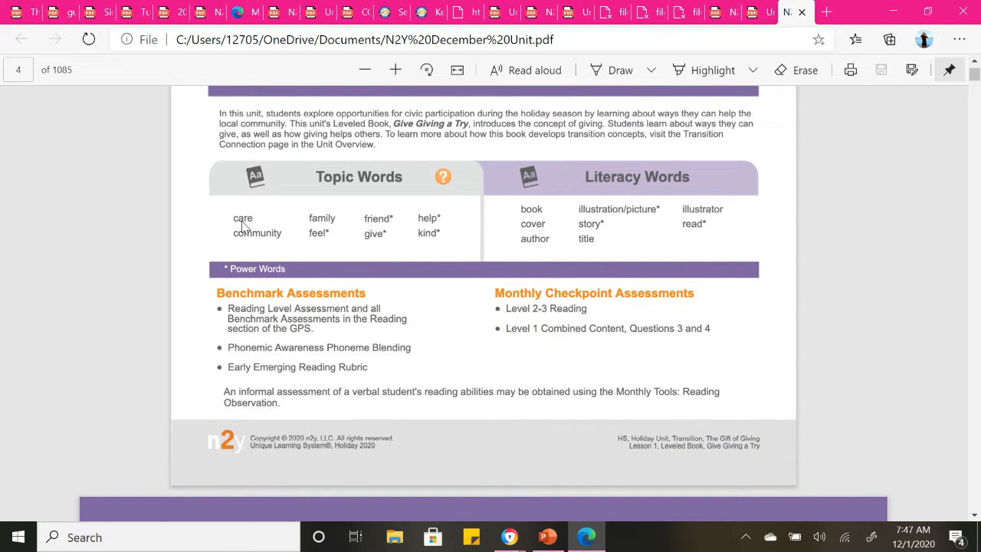
{"action": "mouse_move", "coordinate": [319, 234]}
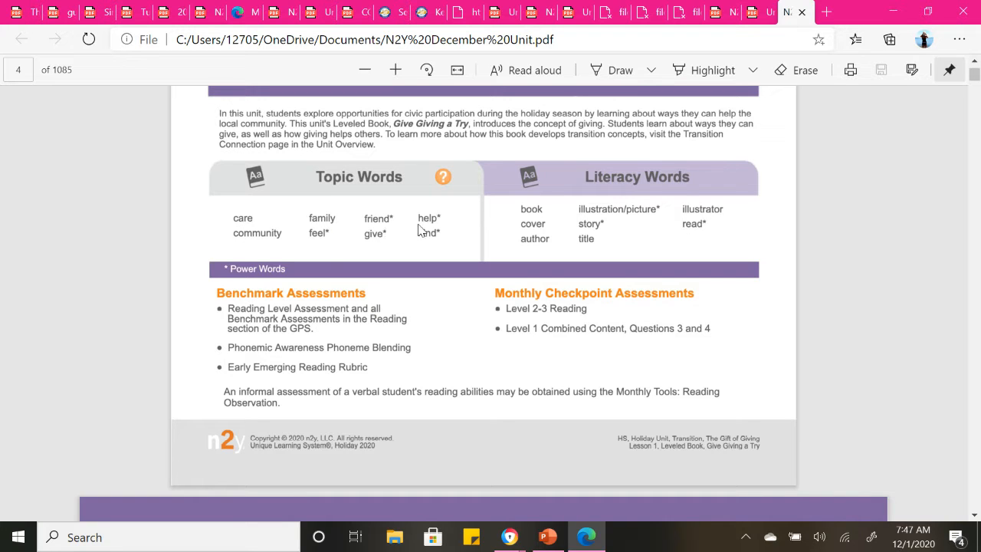
{"action": "mouse_move", "coordinate": [430, 243]}
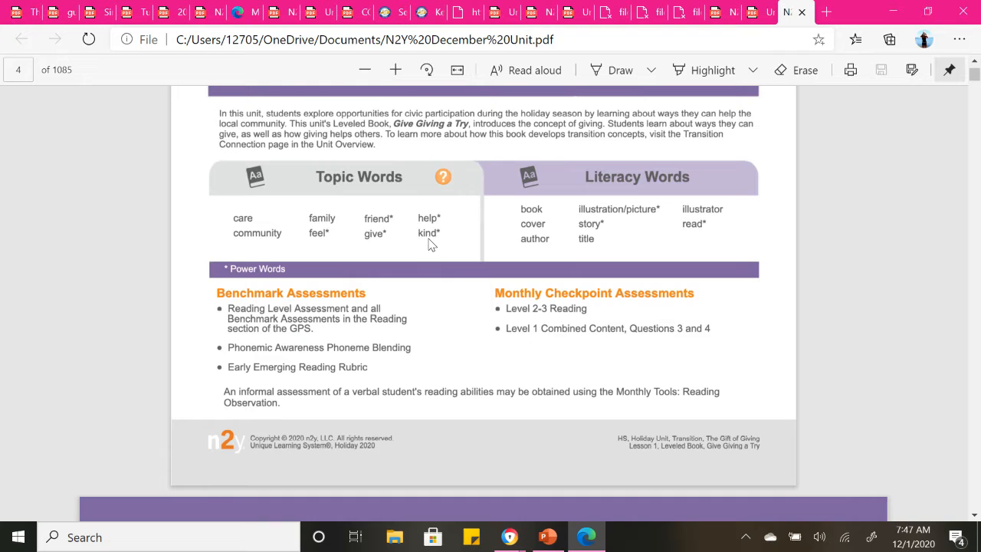
{"action": "mouse_move", "coordinate": [300, 253]}
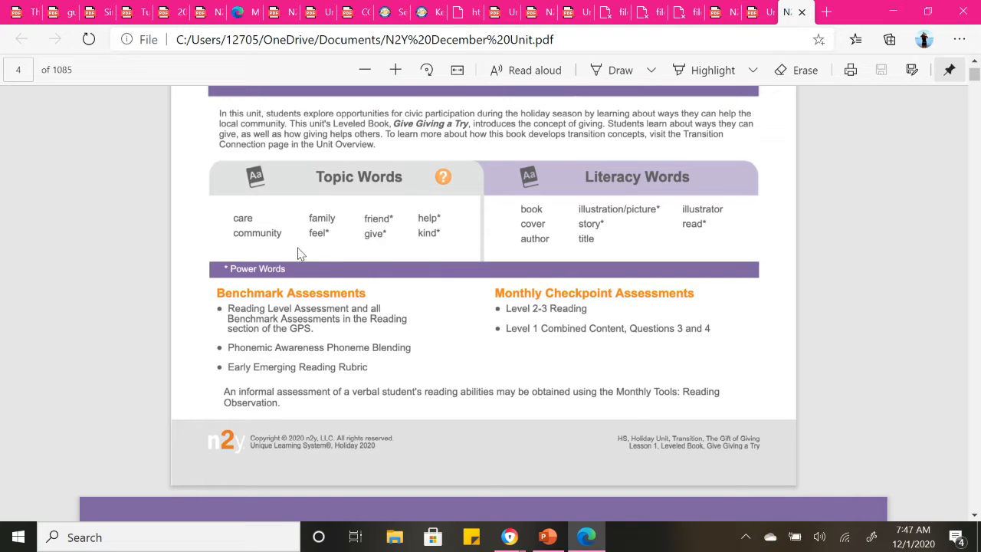
{"action": "mouse_move", "coordinate": [265, 252]}
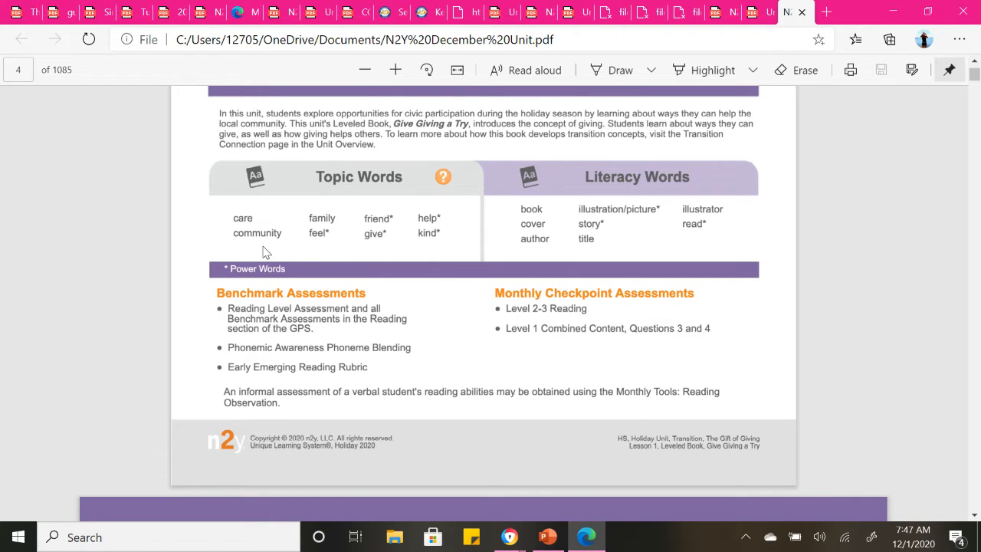
{"action": "scroll", "scroll_direction": "down", "scroll_amount": 3}
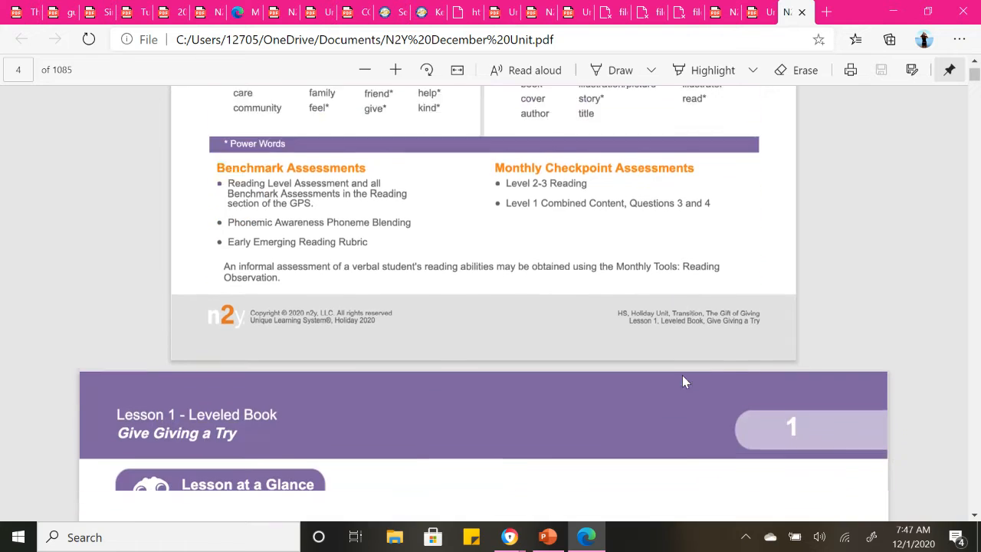
{"action": "scroll", "scroll_direction": "down", "scroll_amount": 3}
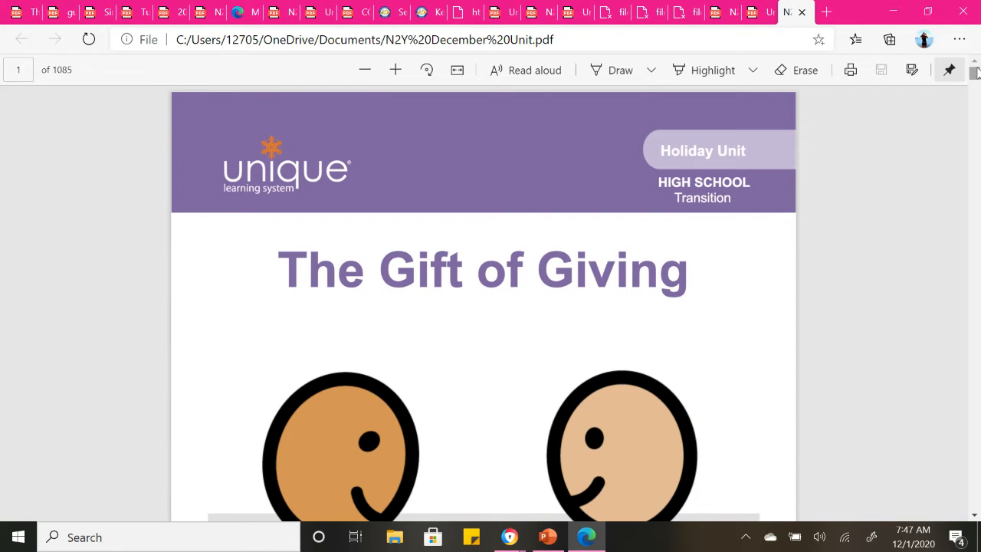
{"action": "mouse_move", "coordinate": [588, 316]}
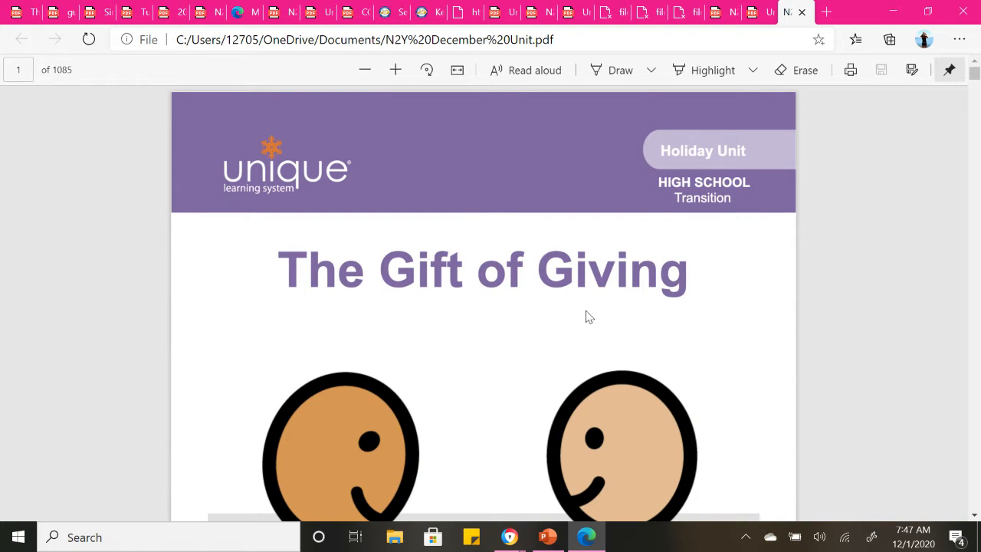
{"action": "mouse_move", "coordinate": [509, 536]}
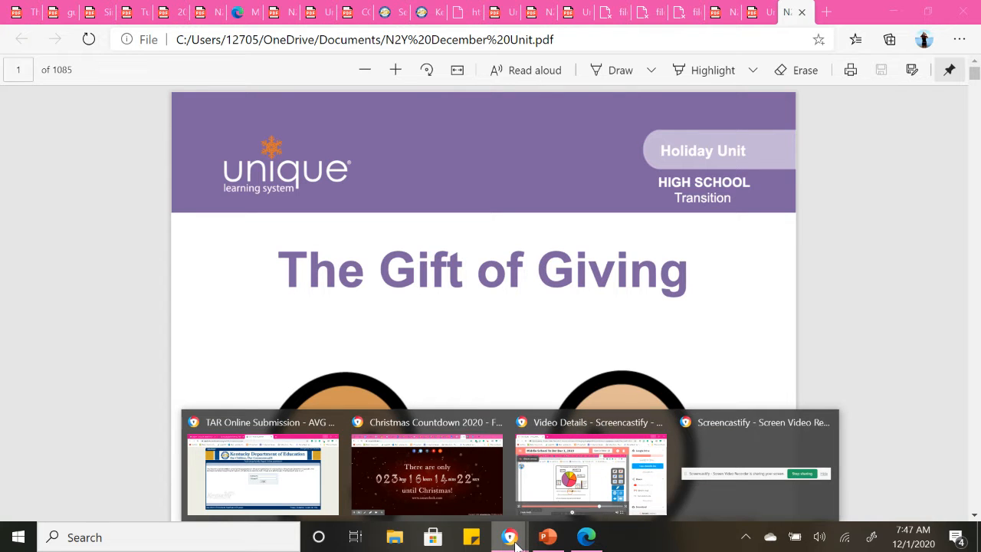
{"action": "mouse_move", "coordinate": [508, 538]}
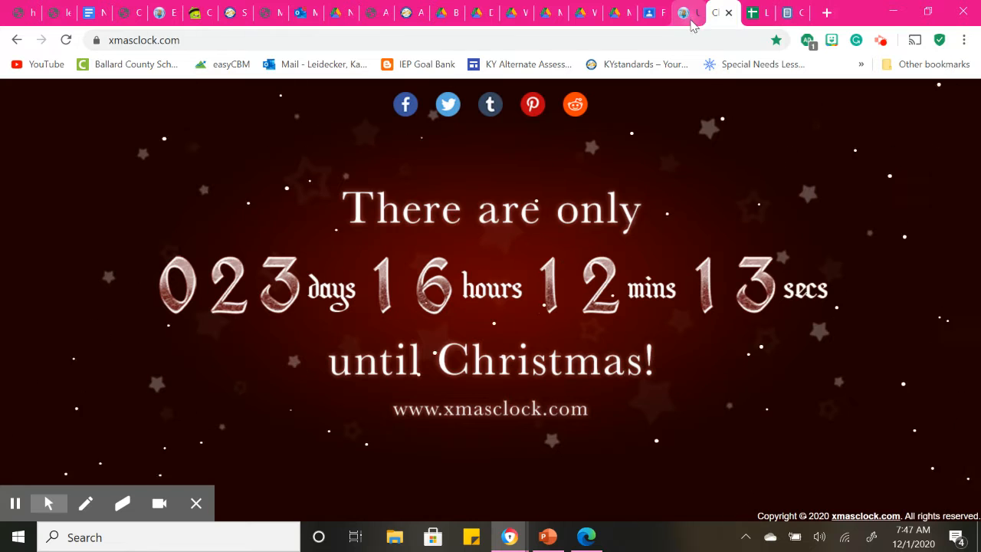
Step: Switch to the student's n2y tab and open Word Study Activity 3
{"action": "left_click", "coordinate": [684, 13]}
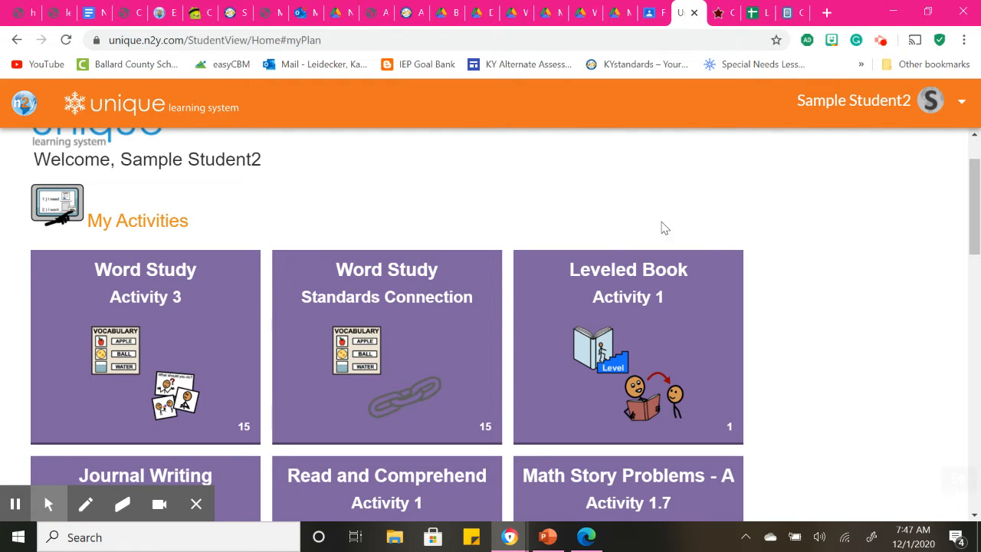
{"action": "scroll", "scroll_direction": "down", "scroll_amount": 3}
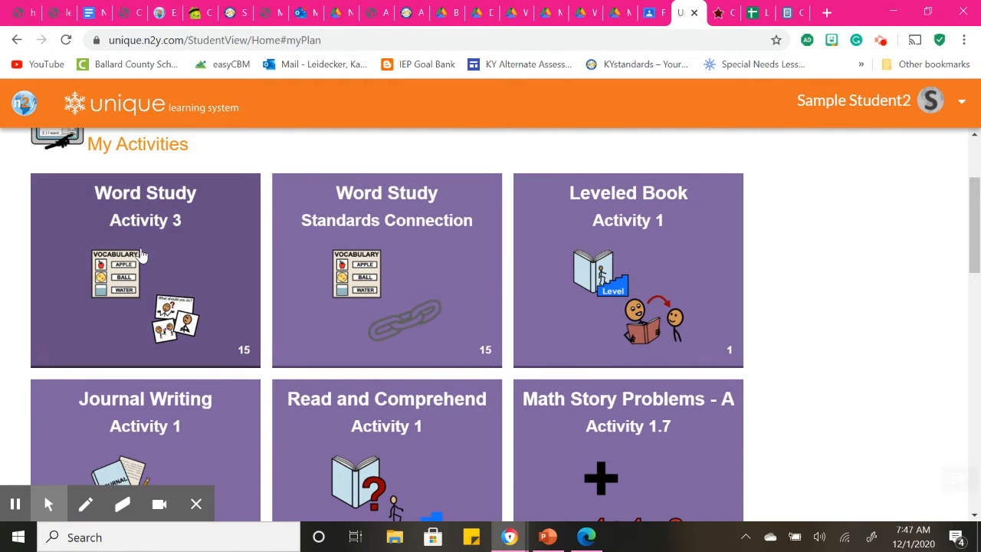
{"action": "mouse_move", "coordinate": [153, 236]}
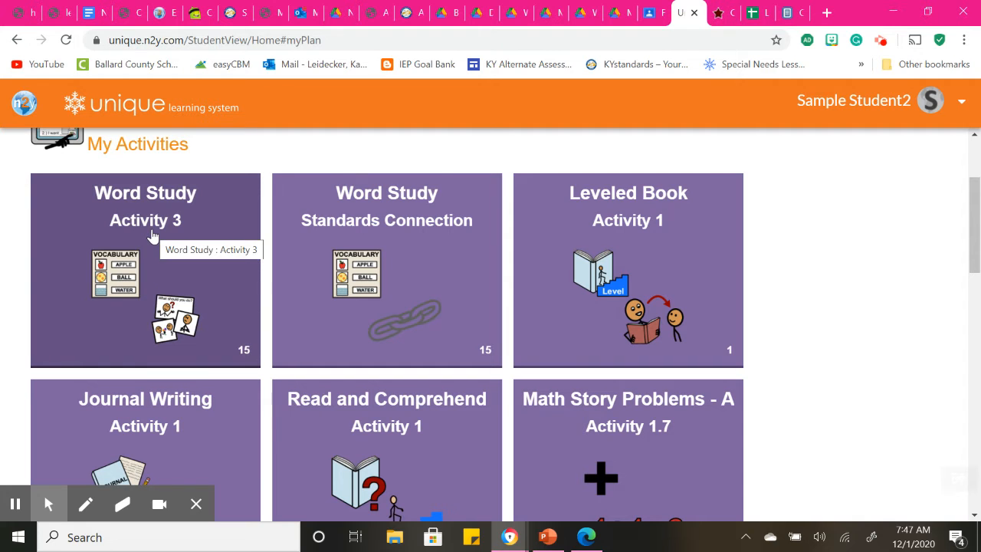
{"action": "mouse_move", "coordinate": [178, 237]}
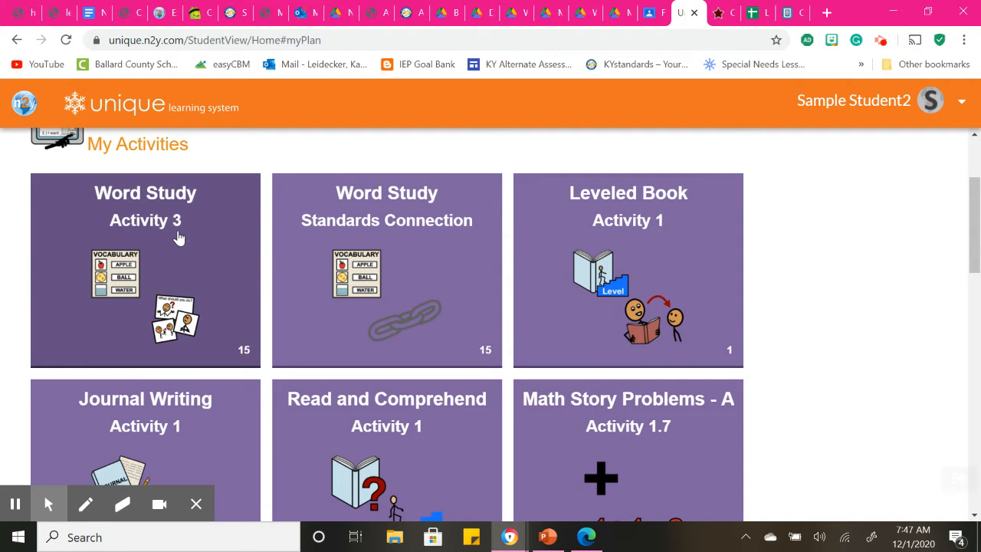
{"action": "left_click", "coordinate": [145, 269]}
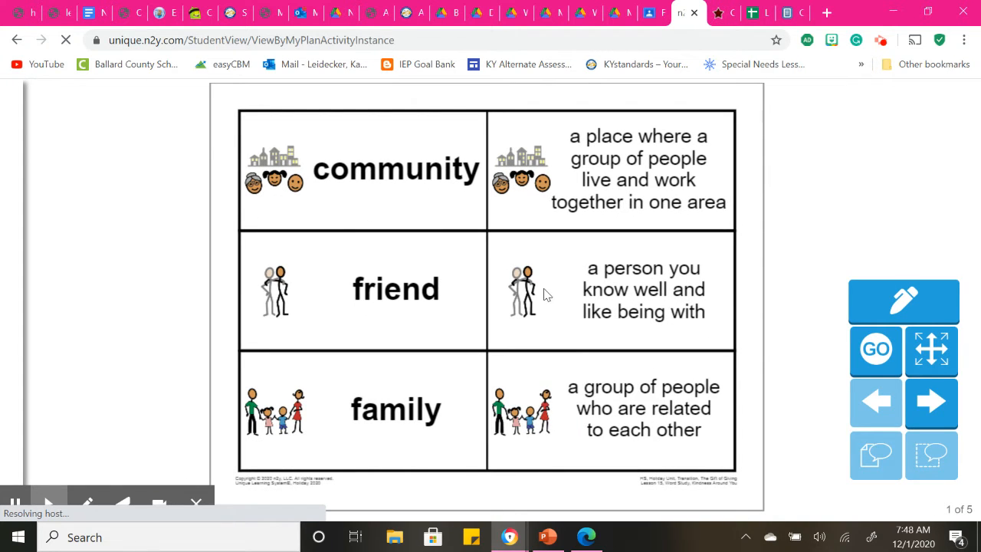
Step: Circle the word 'community' with the orange highlighter
{"action": "left_click", "coordinate": [904, 299]}
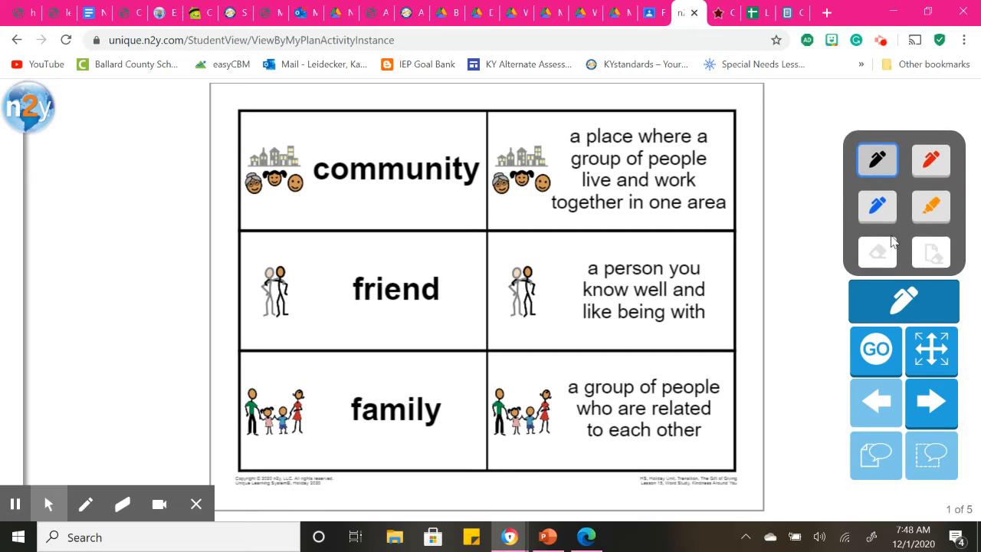
{"action": "left_click", "coordinate": [932, 199]}
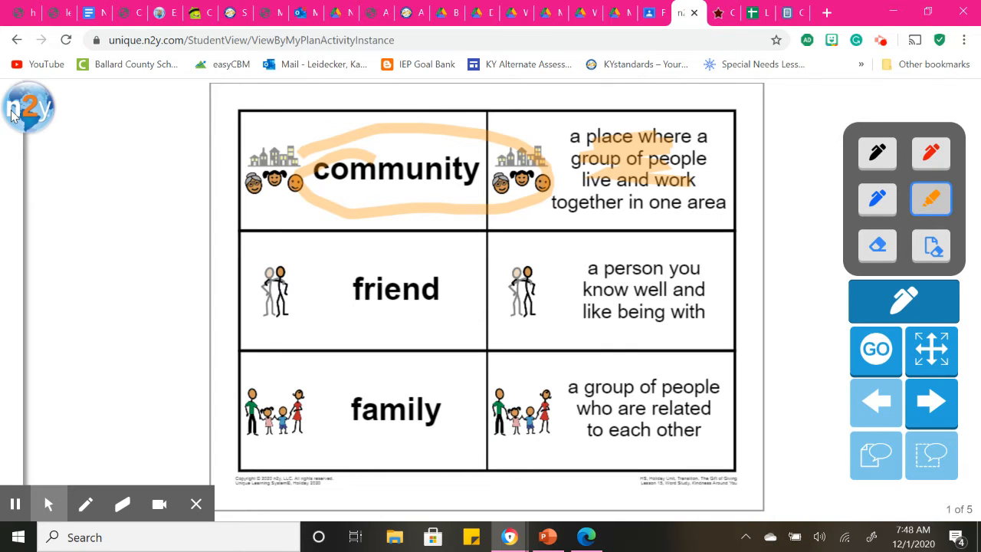
{"action": "left_click", "coordinate": [29, 107]}
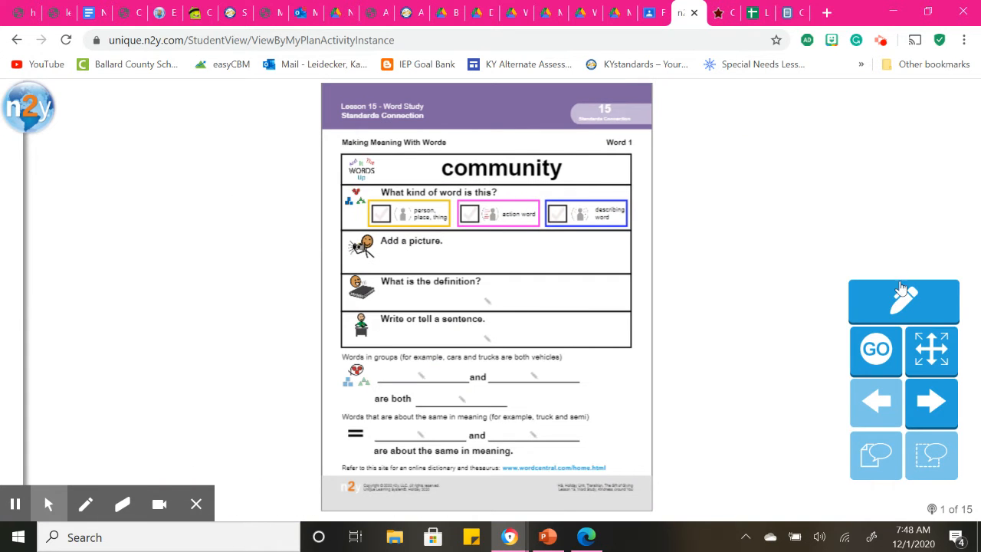
Step: Number the community and friend word pages with the pen, advancing to the family page
{"action": "left_click", "coordinate": [903, 301]}
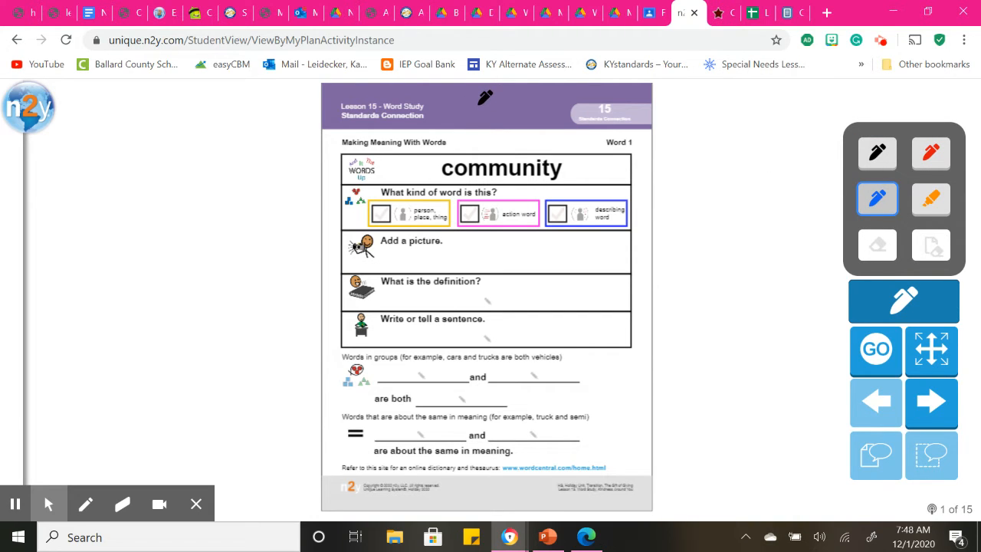
{"action": "left_click", "coordinate": [931, 402]}
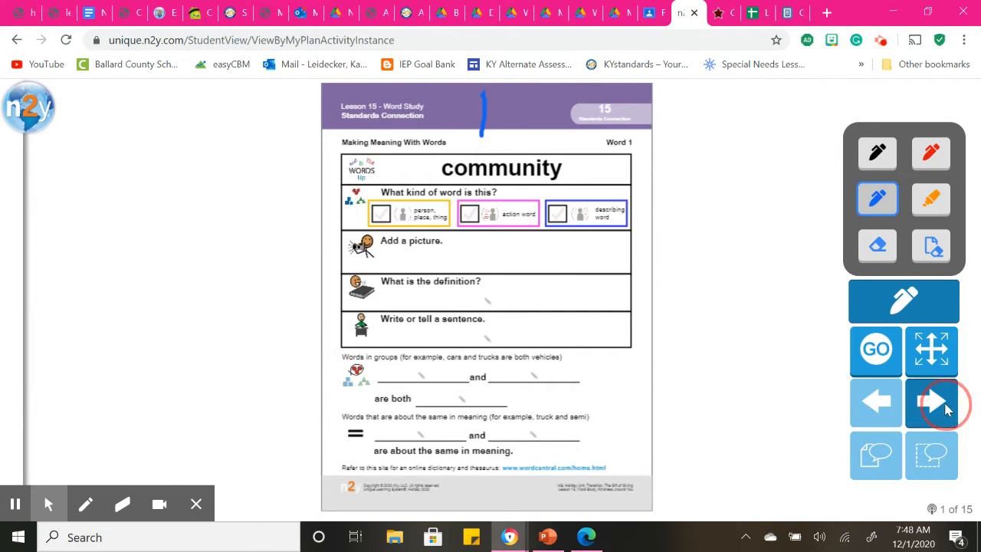
{"action": "left_click", "coordinate": [932, 403]}
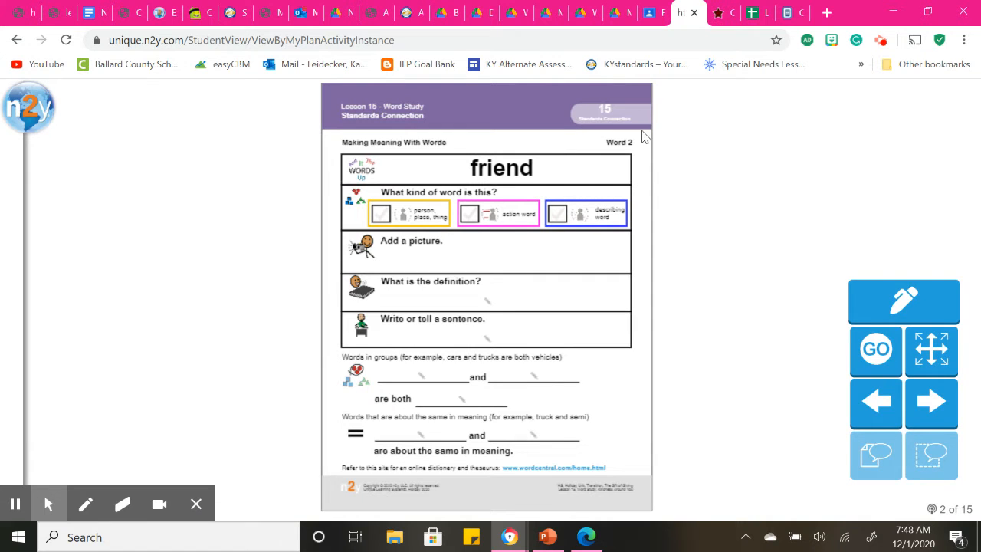
{"action": "left_click", "coordinate": [903, 301]}
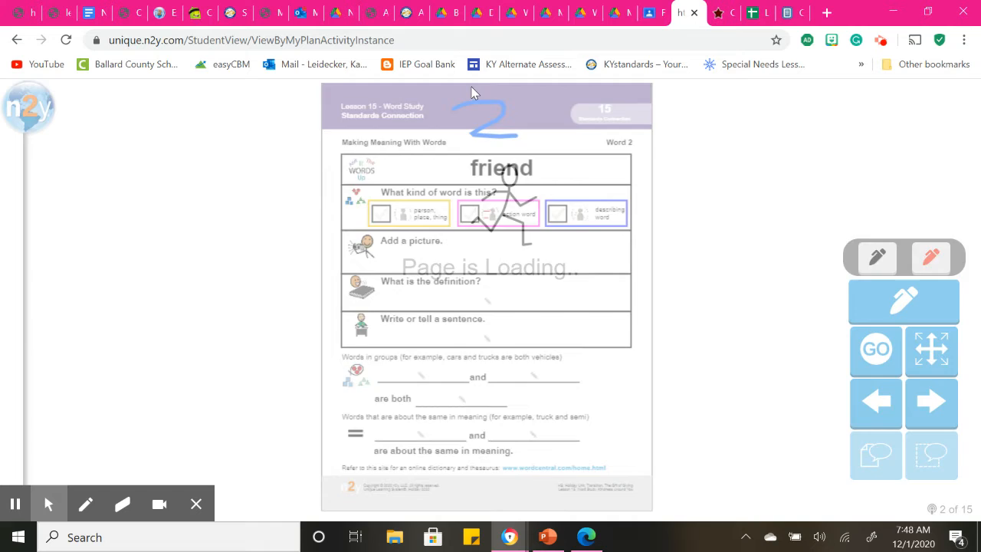
{"action": "left_click", "coordinate": [932, 402]}
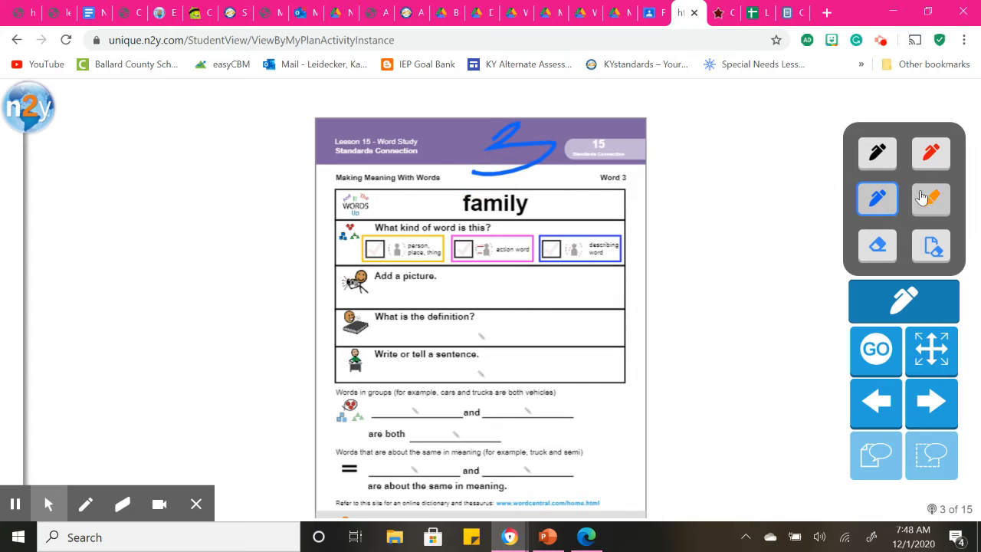
Step: Highlight family's 'What kind of word is this?' prompt orange and cross out the grouping exercises in red
{"action": "left_click", "coordinate": [930, 198]}
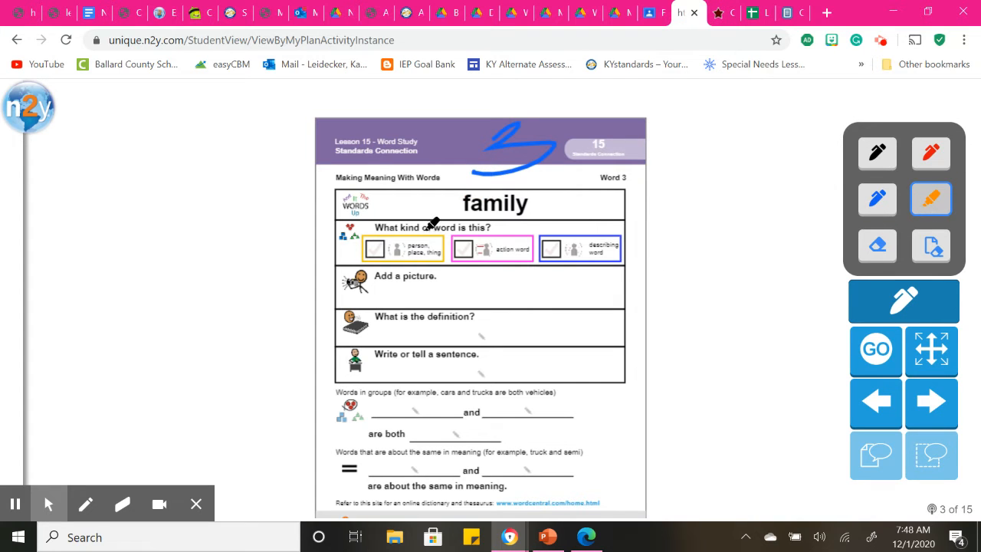
{"action": "left_click", "coordinate": [391, 227]}
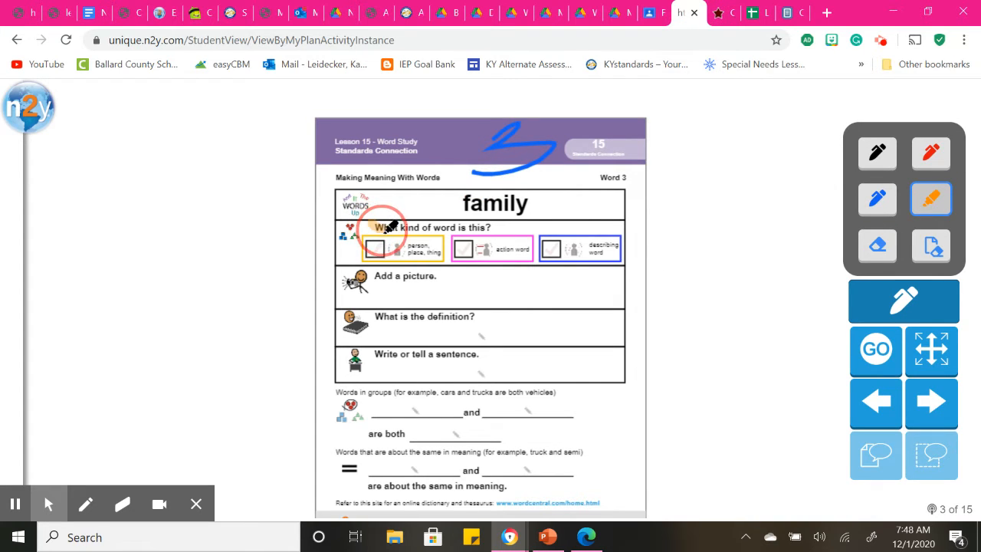
{"action": "left_click_drag", "start_coordinate": [383, 227], "coordinate": [490, 227]}
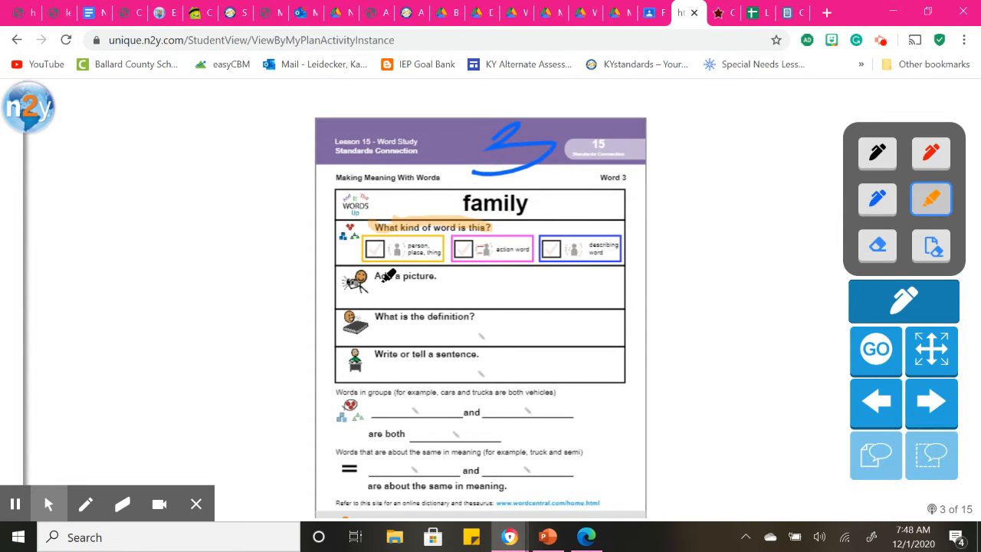
{"action": "mouse_move", "coordinate": [396, 318]}
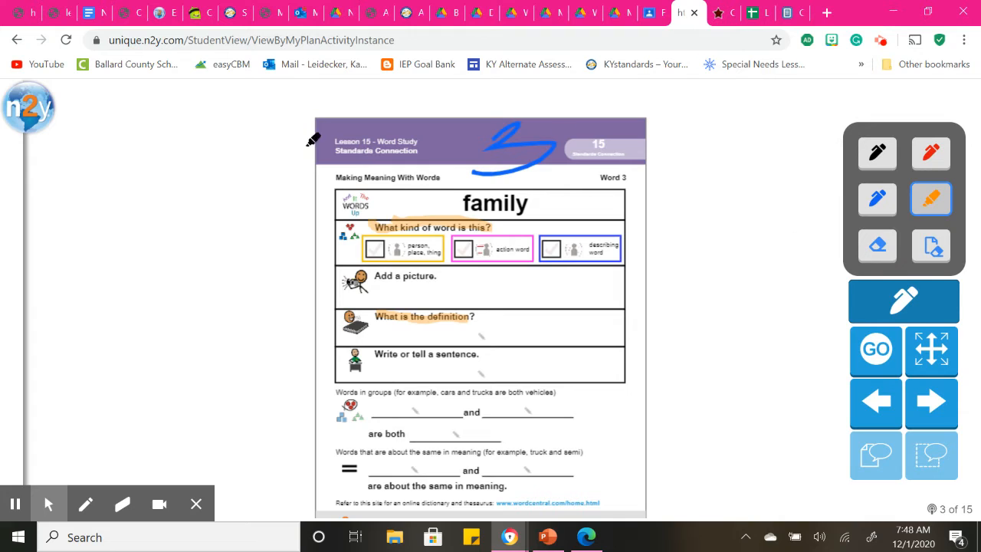
{"action": "mouse_move", "coordinate": [376, 353]}
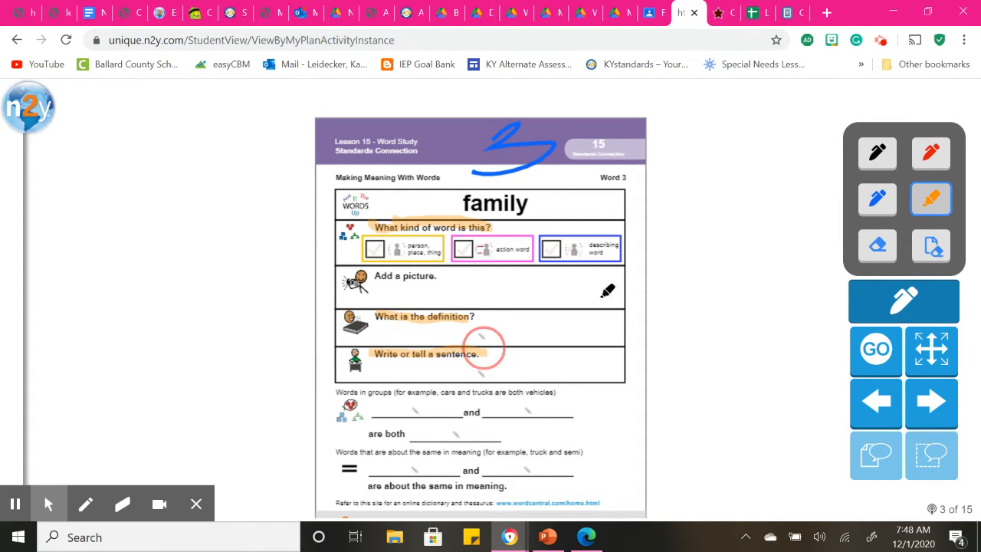
{"action": "left_click", "coordinate": [931, 152]}
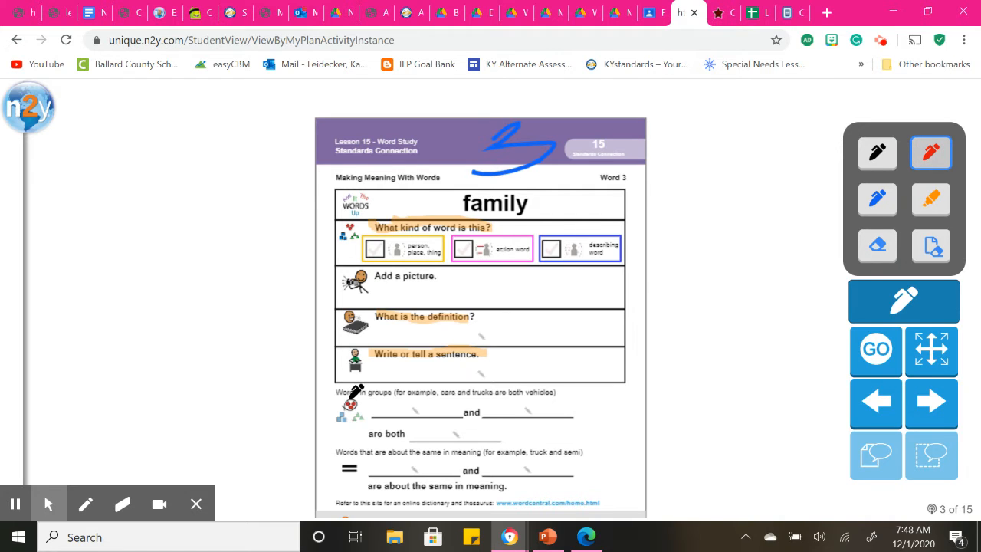
{"action": "left_click_drag", "start_coordinate": [356, 394], "coordinate": [582, 505]}
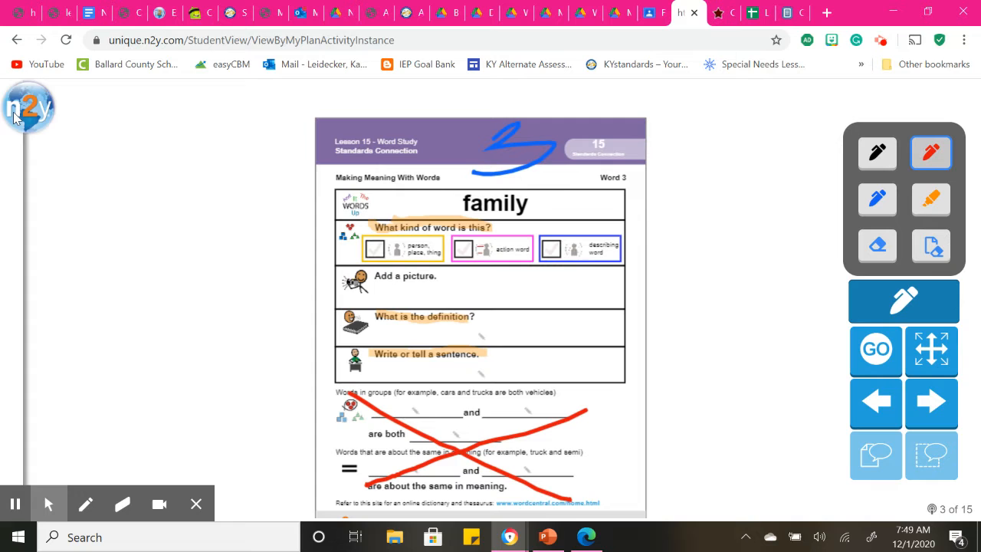
{"action": "left_click", "coordinate": [29, 107]}
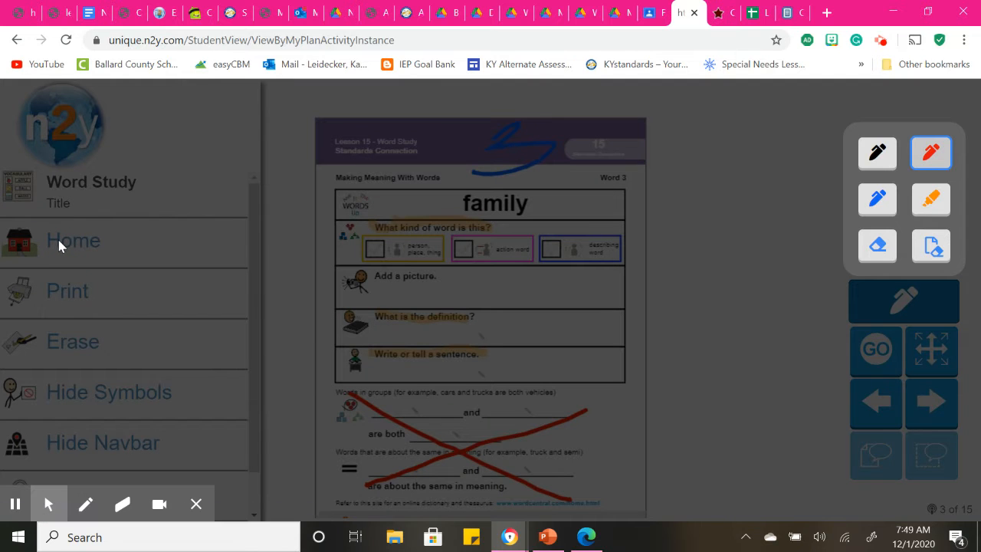
{"action": "left_click", "coordinate": [73, 240]}
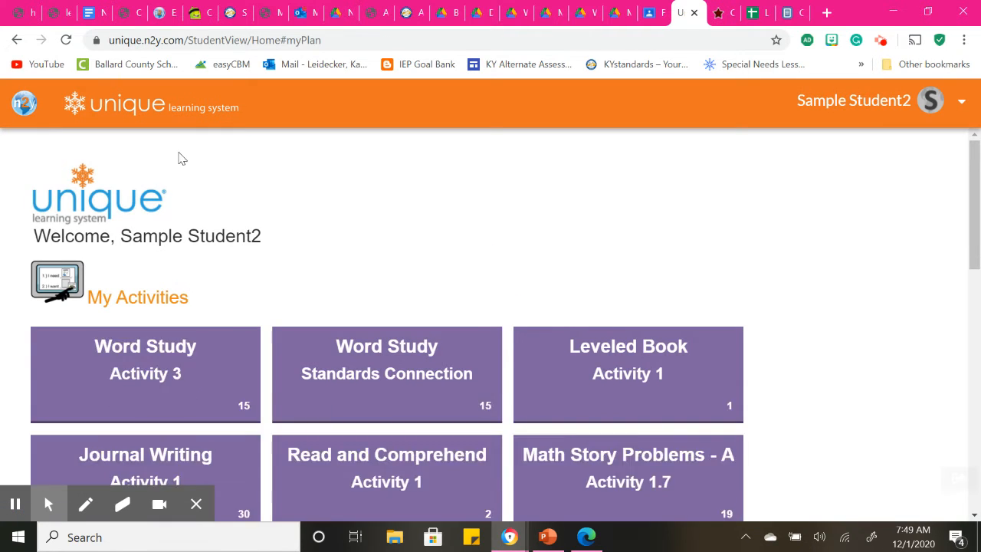
{"action": "scroll", "scroll_direction": "down", "scroll_amount": 3}
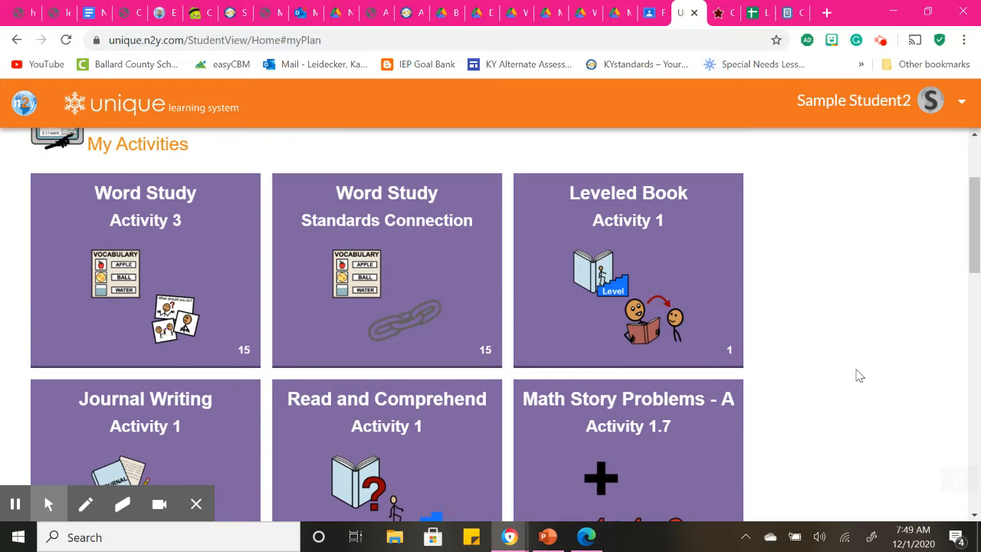
{"action": "mouse_move", "coordinate": [893, 330]}
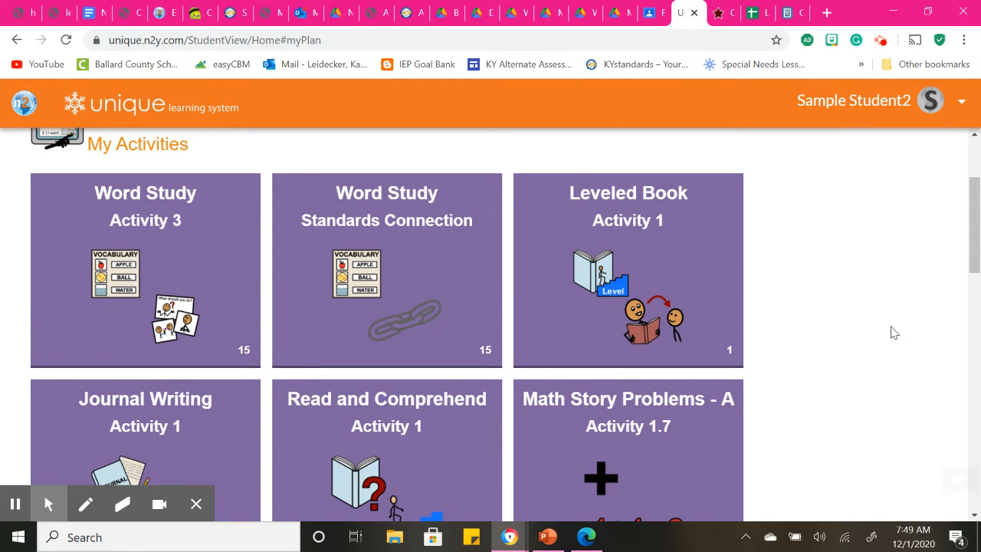
{"action": "mouse_move", "coordinate": [670, 269]}
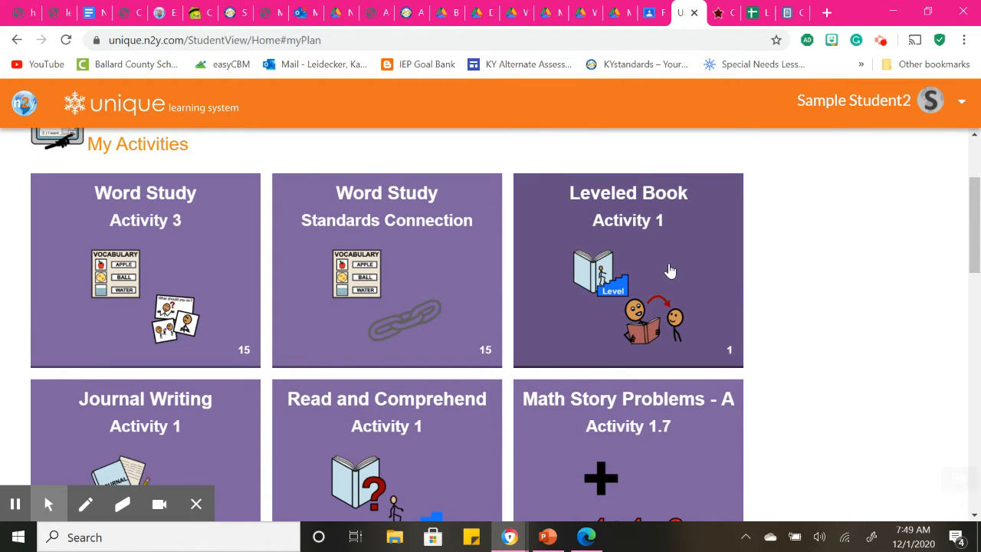
{"action": "mouse_move", "coordinate": [670, 271]}
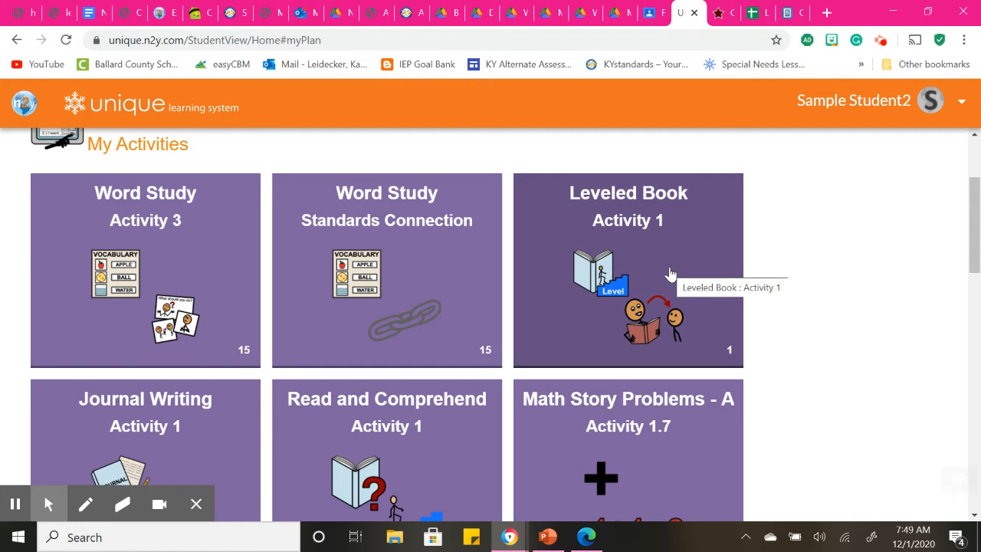
{"action": "mouse_move", "coordinate": [630, 262]}
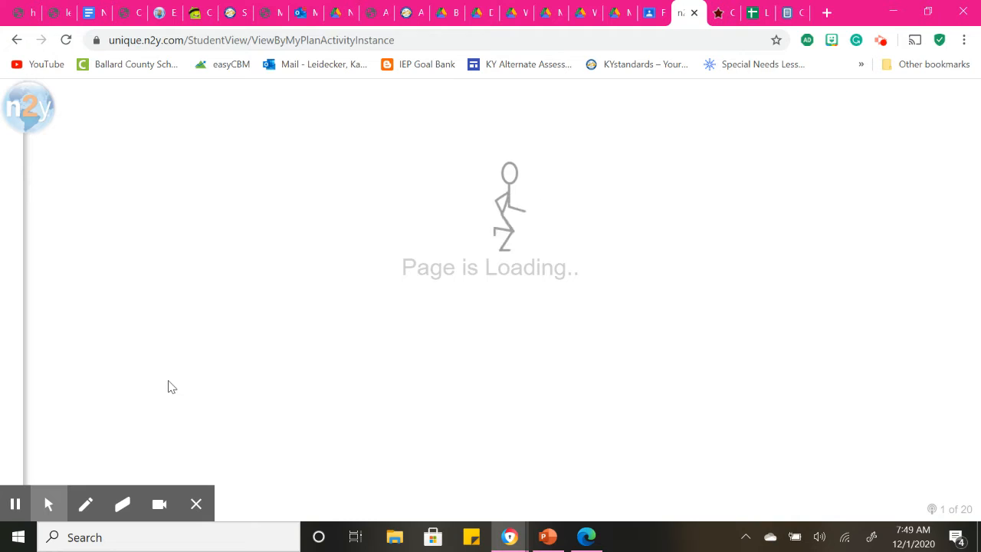
{"action": "mouse_move", "coordinate": [361, 371]}
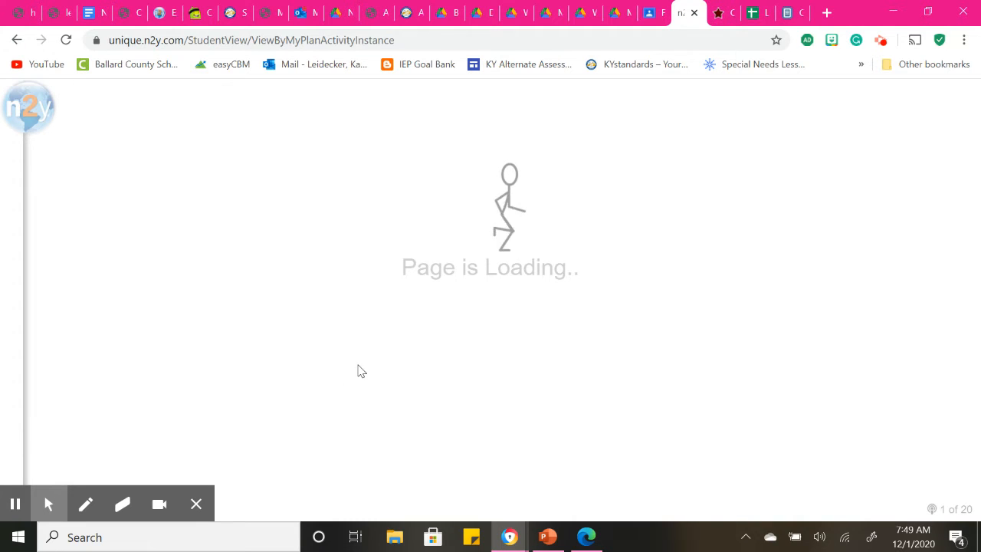
{"action": "mouse_move", "coordinate": [77, 154]}
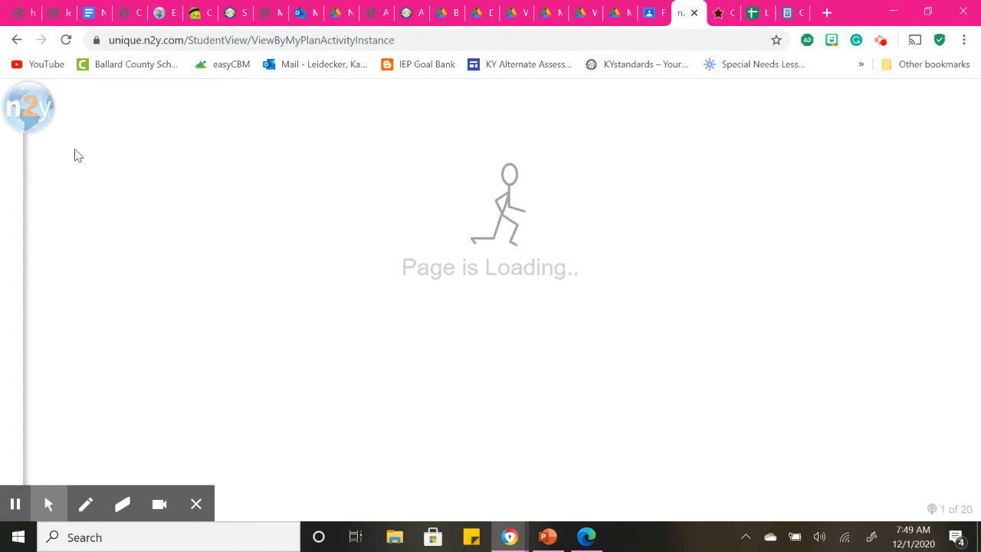
{"action": "mouse_move", "coordinate": [162, 139]}
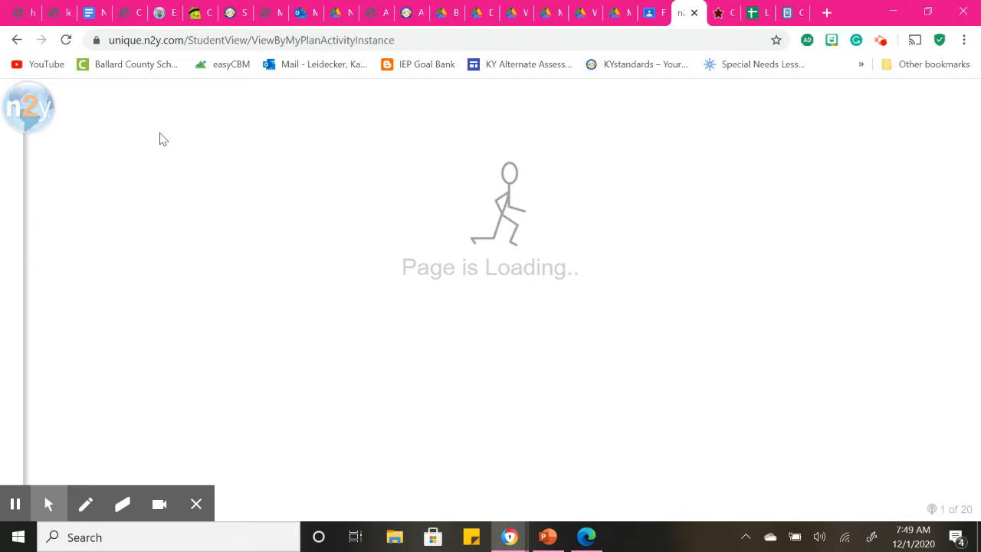
{"action": "mouse_move", "coordinate": [175, 161]}
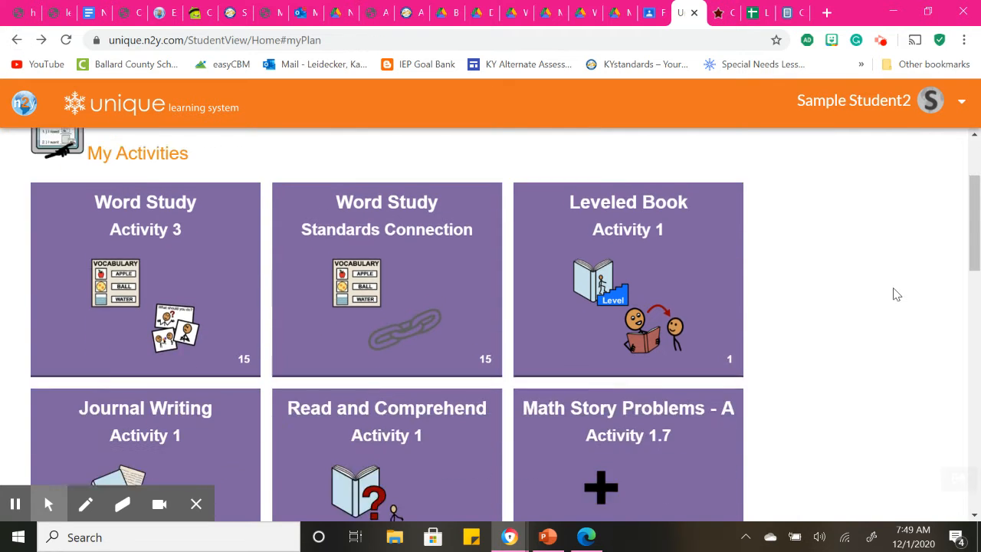
{"action": "scroll", "scroll_direction": "down", "scroll_amount": 3}
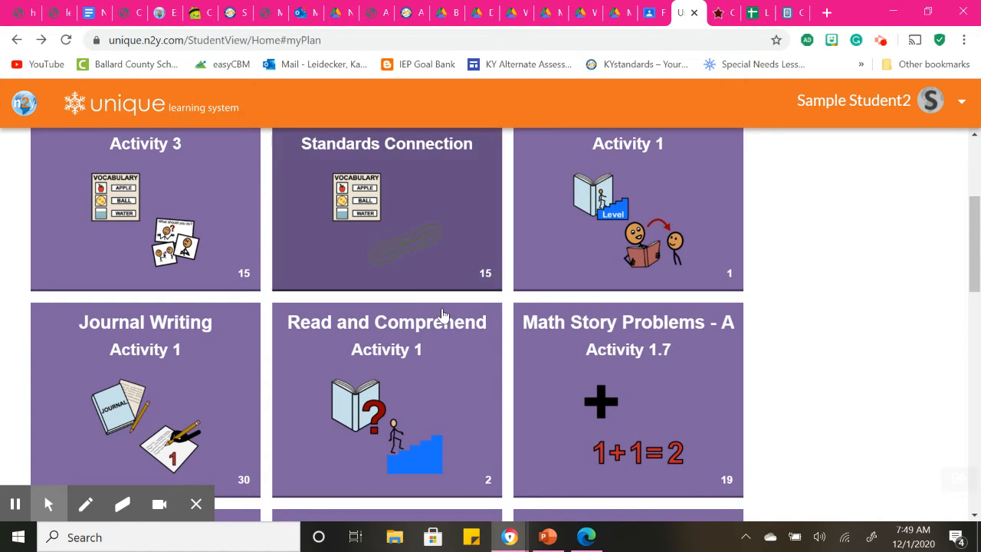
{"action": "scroll", "scroll_direction": "down", "scroll_amount": 3}
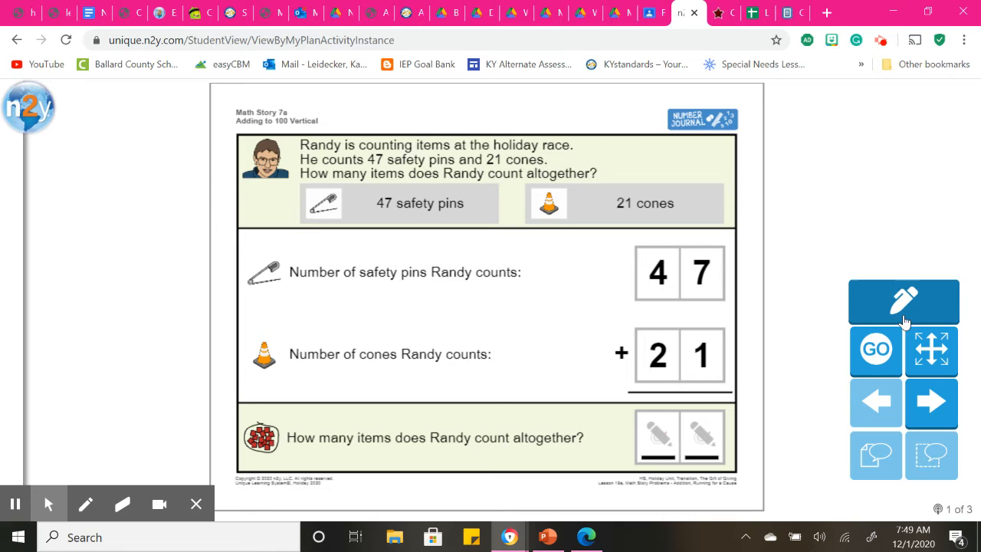
Step: Mark Math Story 7a with red annotations, then return to the student home page
{"action": "left_click", "coordinate": [903, 302]}
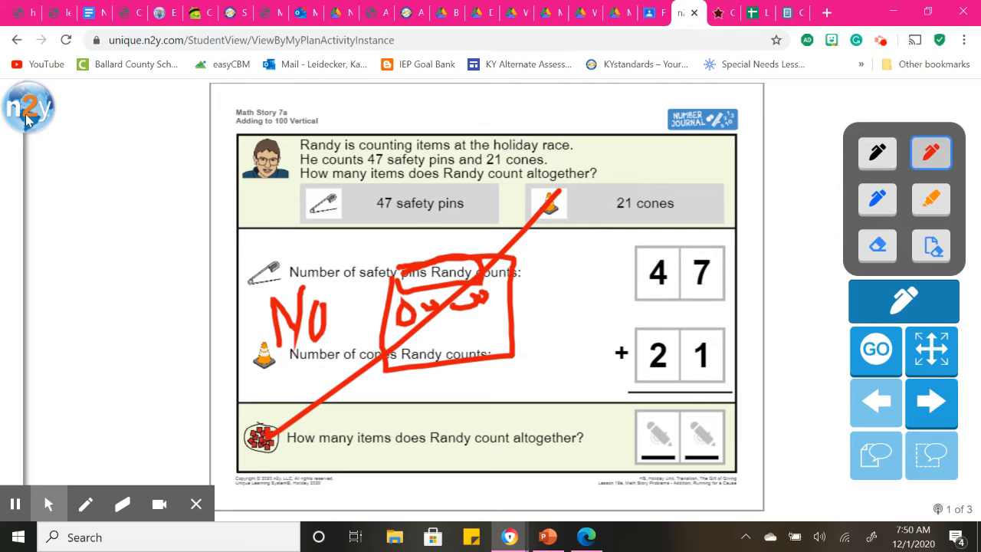
{"action": "left_click", "coordinate": [29, 108]}
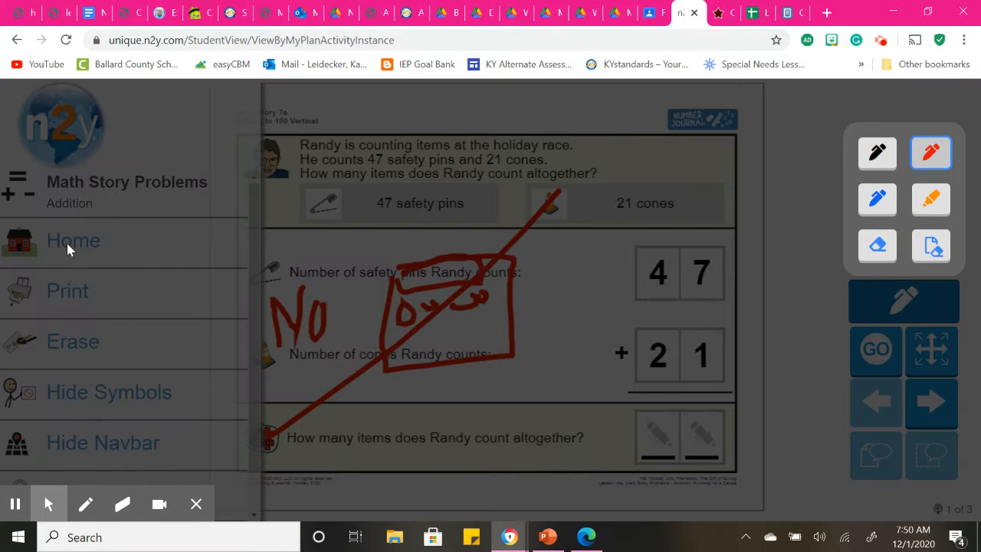
{"action": "left_click", "coordinate": [73, 240]}
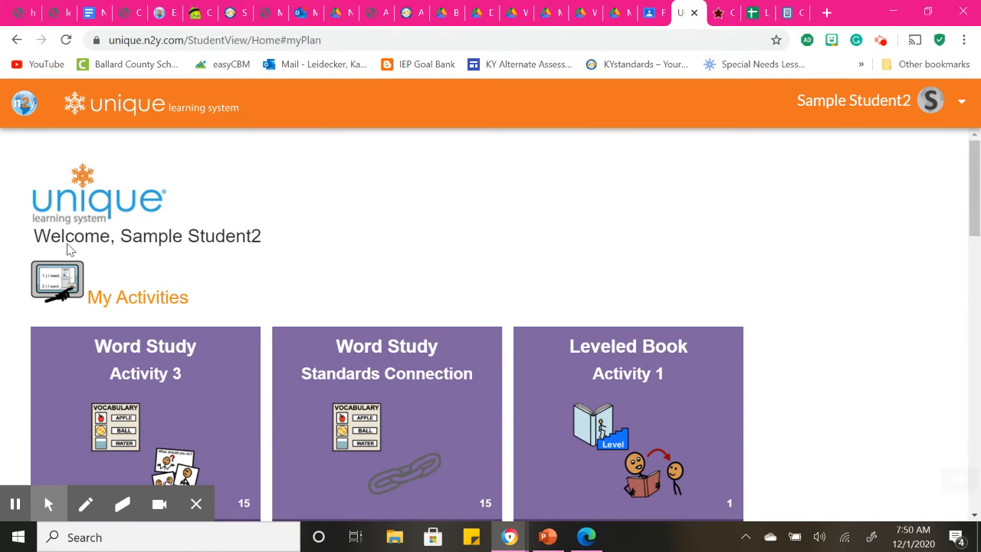
Step: Open Math Story 8a and draw black vertical and horizontal arrows across the worksheet
{"action": "scroll", "scroll_direction": "down", "scroll_amount": 3}
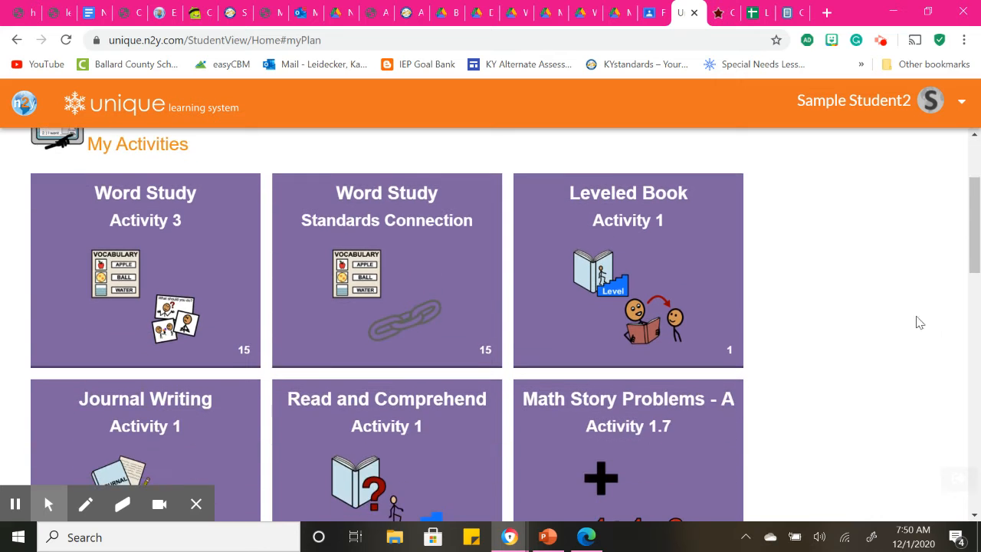
{"action": "scroll", "scroll_direction": "down", "scroll_amount": 3}
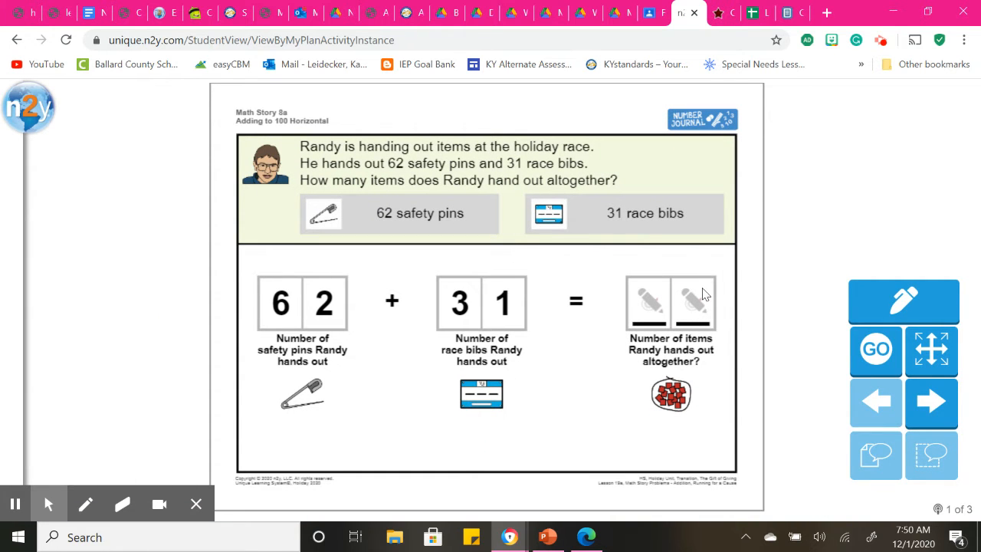
{"action": "mouse_move", "coordinate": [356, 281]}
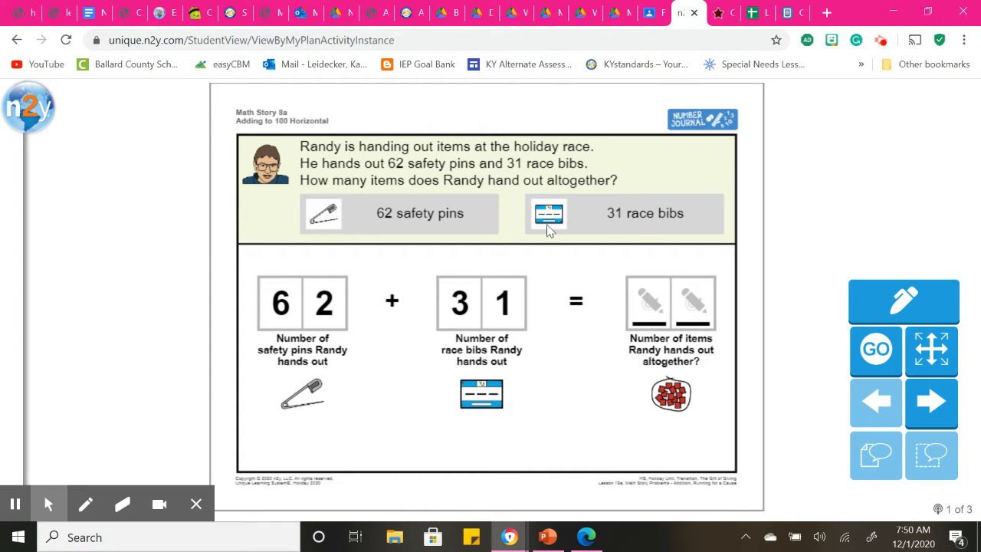
{"action": "left_click", "coordinate": [903, 301]}
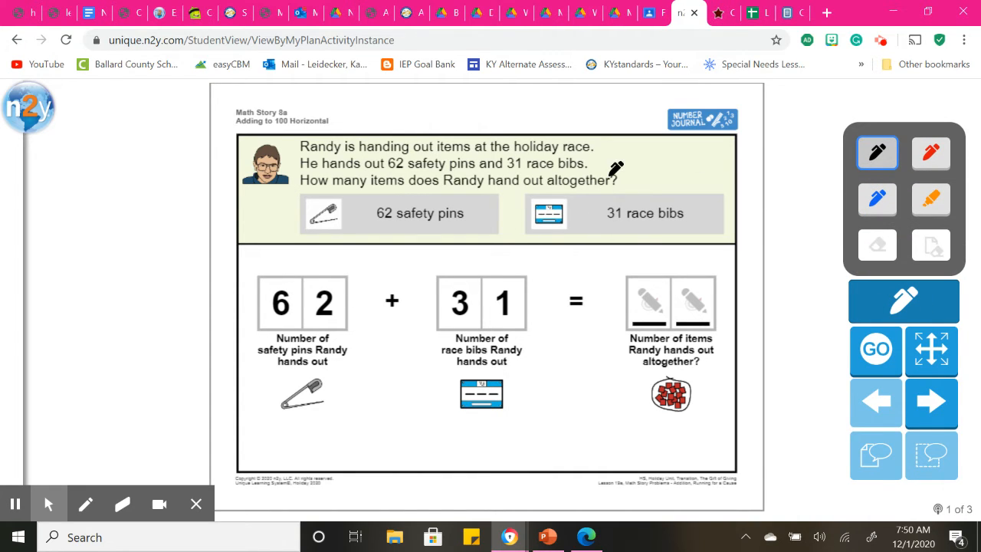
{"action": "left_click_drag", "start_coordinate": [597, 352], "coordinate": [617, 180]}
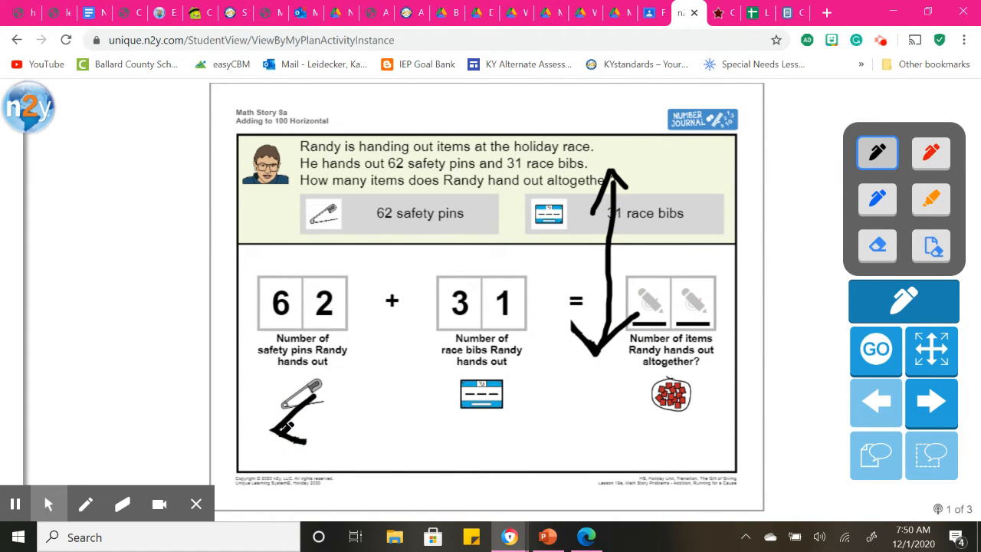
{"action": "left_click_drag", "start_coordinate": [559, 417], "coordinate": [269, 429]}
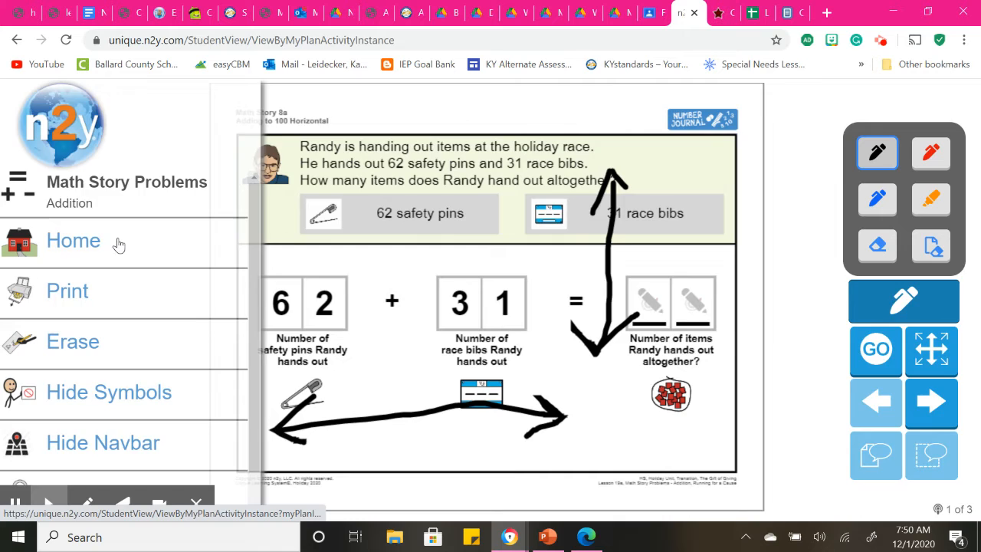
Step: Return home, then advance the holiday-helping pie chart activity to page 2 of 3
{"action": "left_click", "coordinate": [73, 240]}
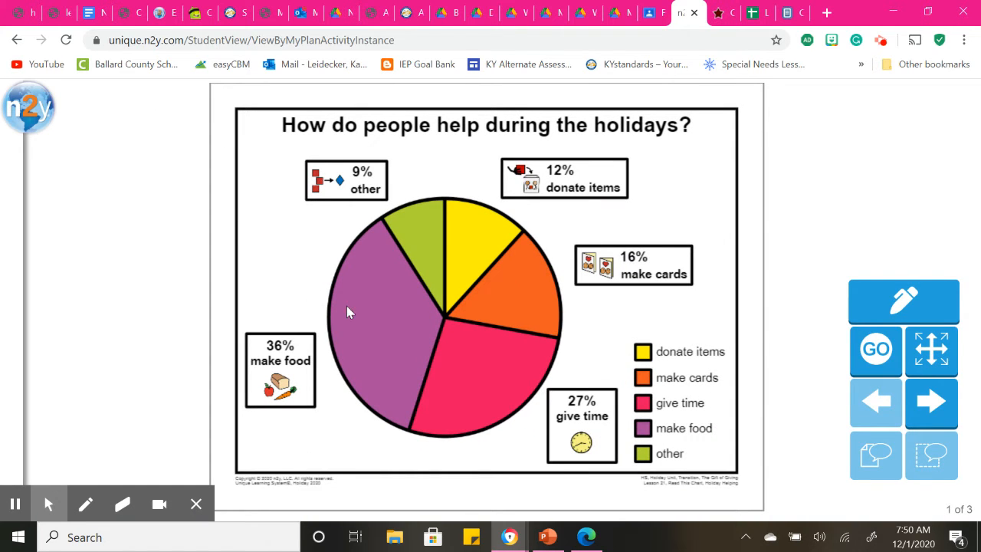
{"action": "mouse_move", "coordinate": [485, 388]}
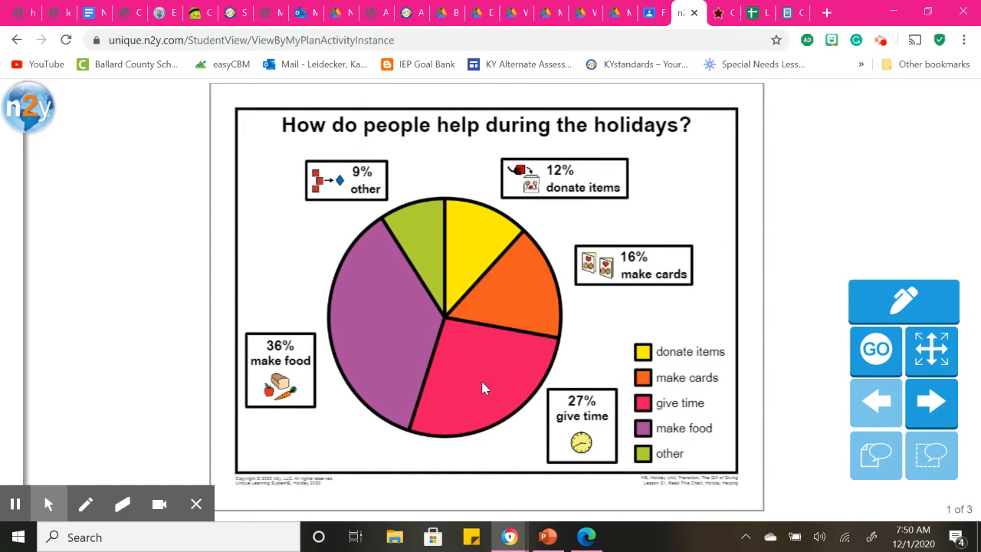
{"action": "mouse_move", "coordinate": [656, 371]}
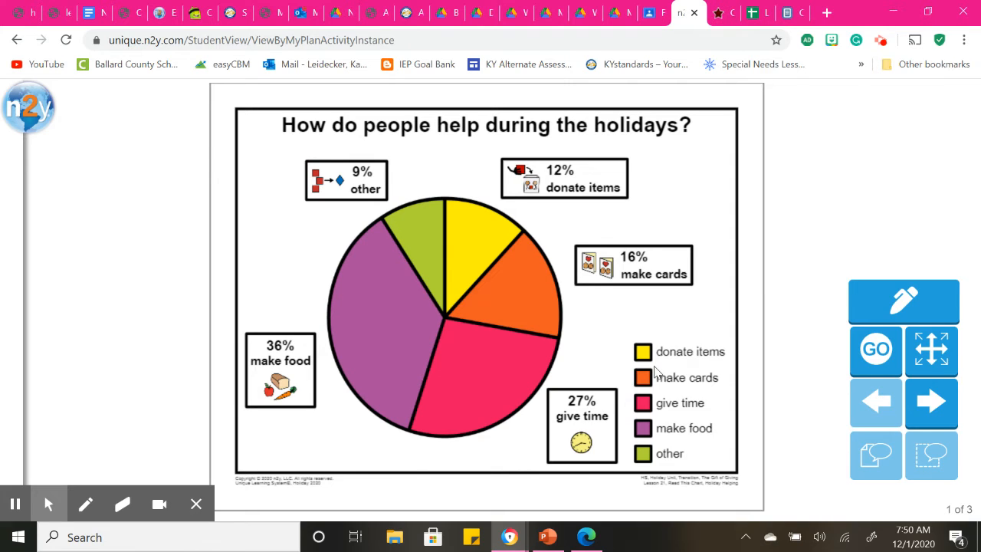
{"action": "mouse_move", "coordinate": [653, 363]}
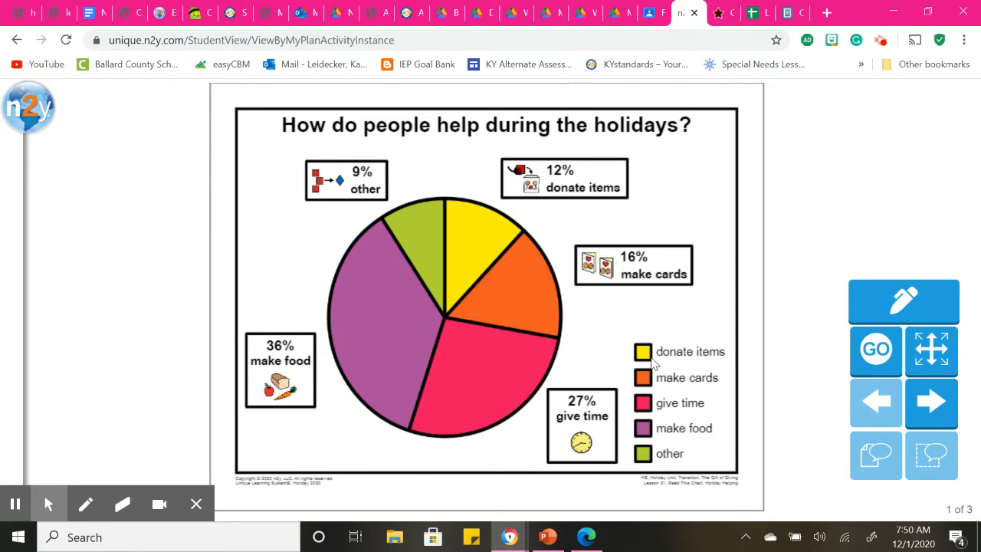
{"action": "mouse_move", "coordinate": [479, 265]}
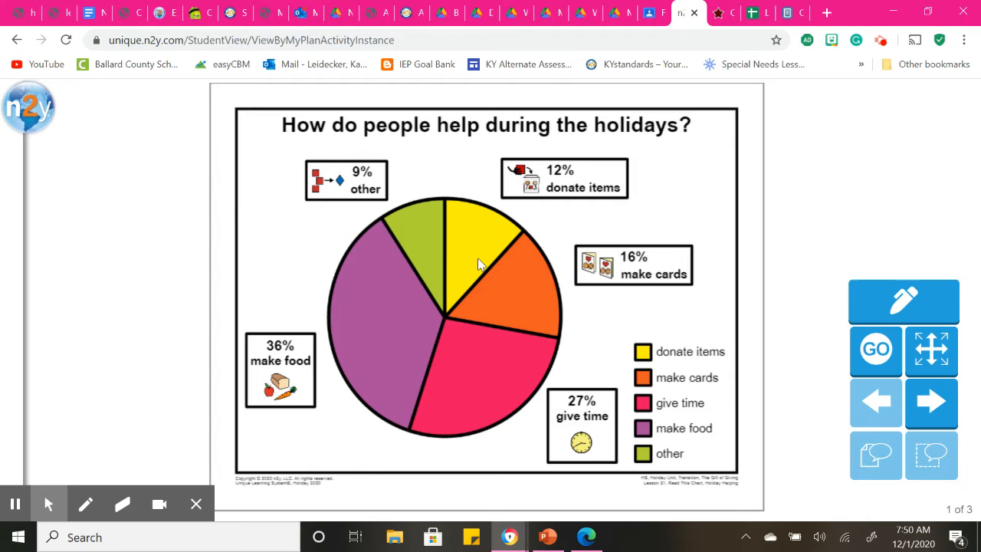
{"action": "mouse_move", "coordinate": [500, 324]}
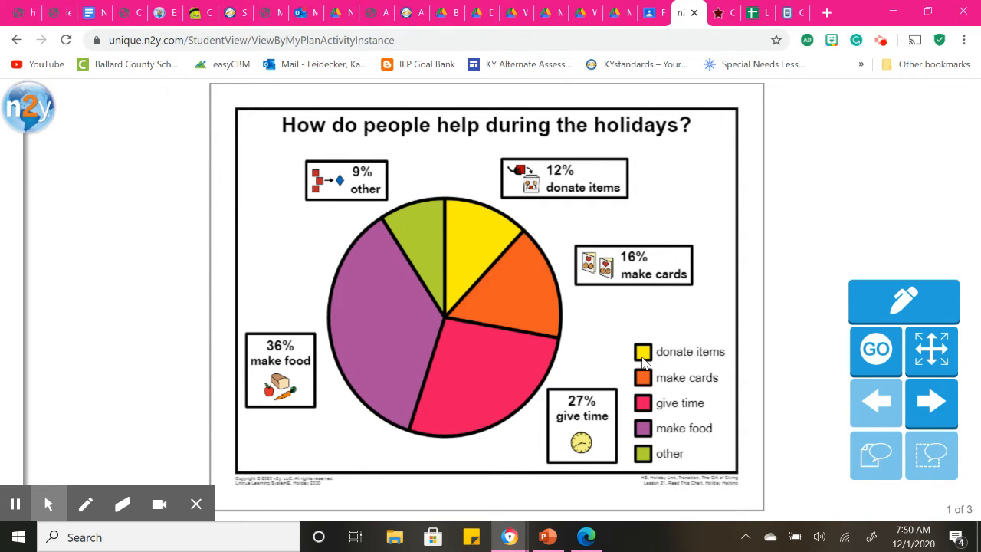
{"action": "mouse_move", "coordinate": [507, 294]}
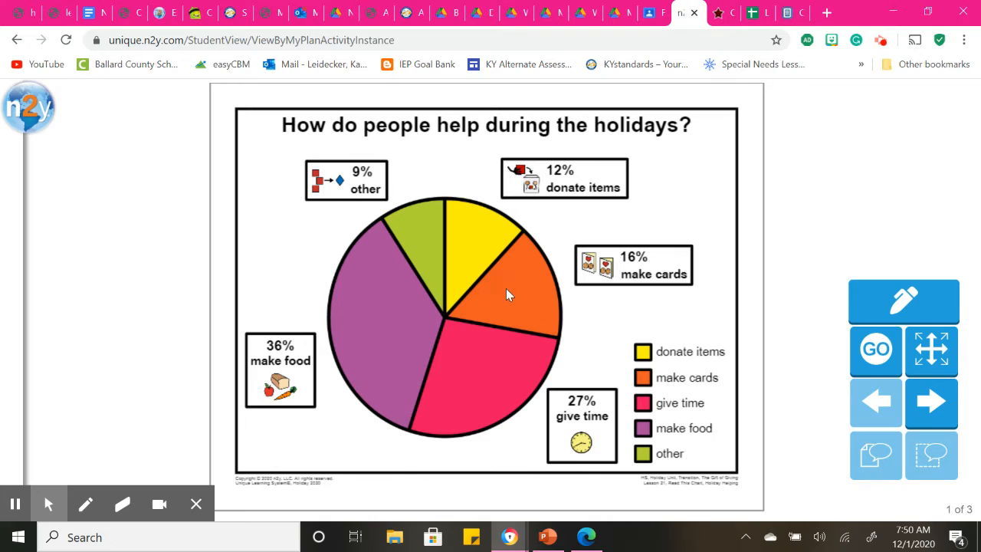
{"action": "mouse_move", "coordinate": [484, 231]}
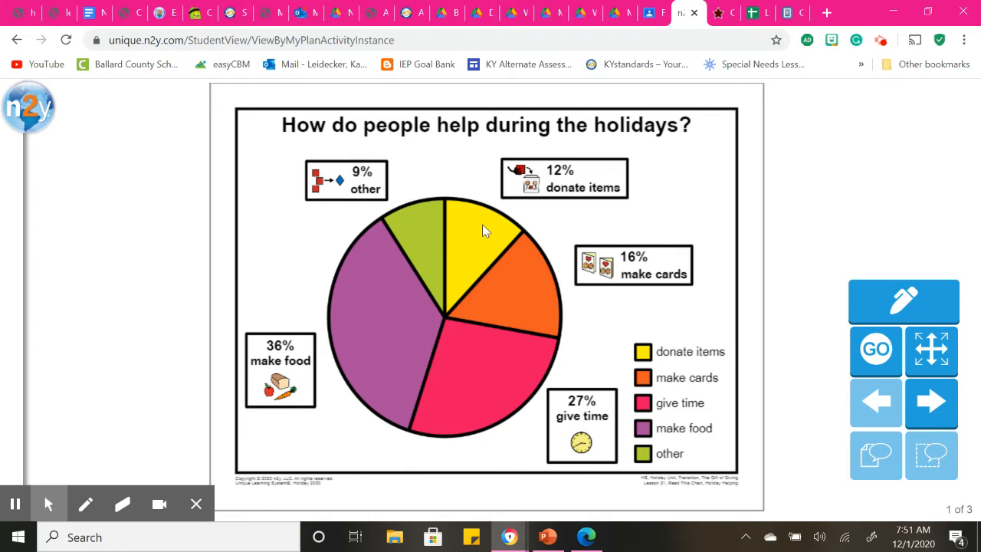
{"action": "mouse_move", "coordinate": [473, 243]}
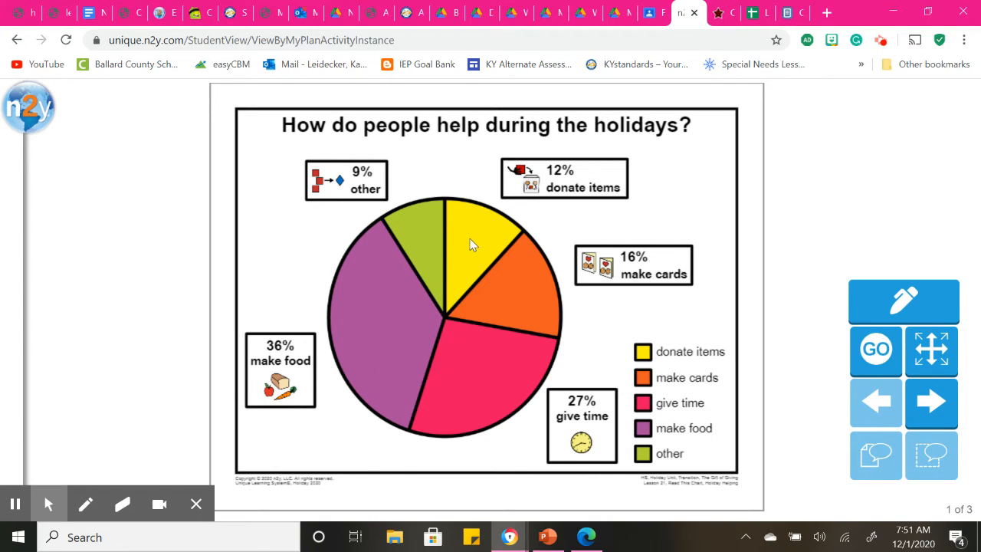
{"action": "mouse_move", "coordinate": [513, 233]}
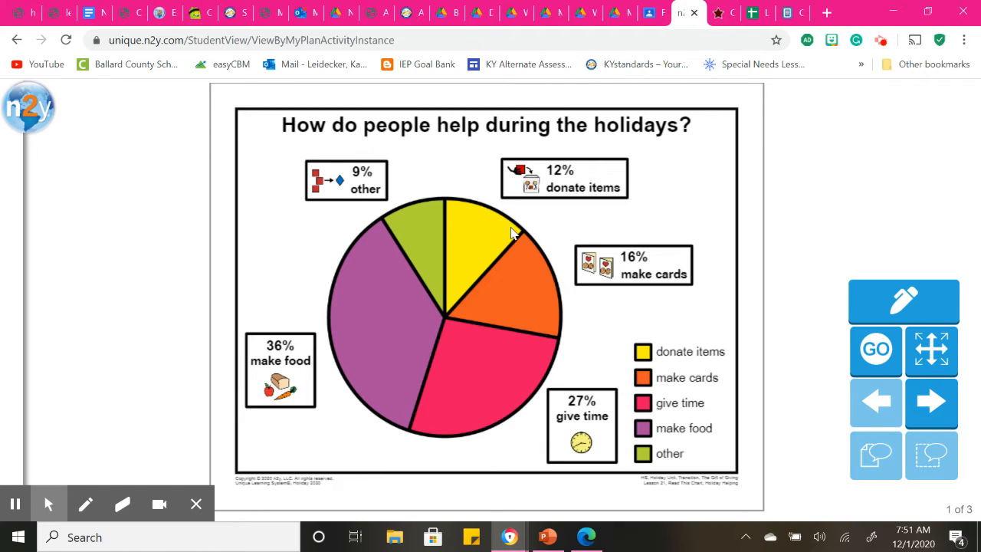
{"action": "mouse_move", "coordinate": [574, 201]}
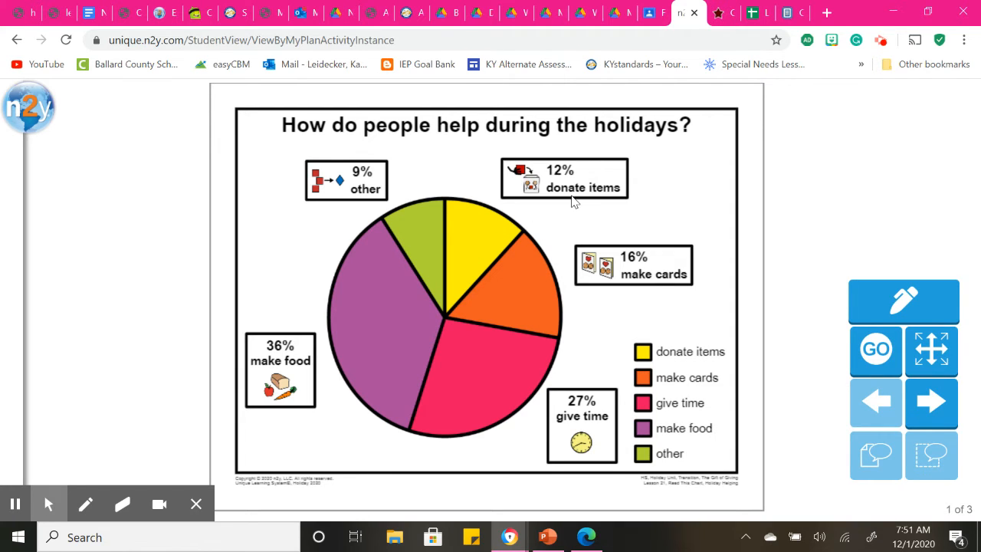
{"action": "mouse_move", "coordinate": [412, 169]}
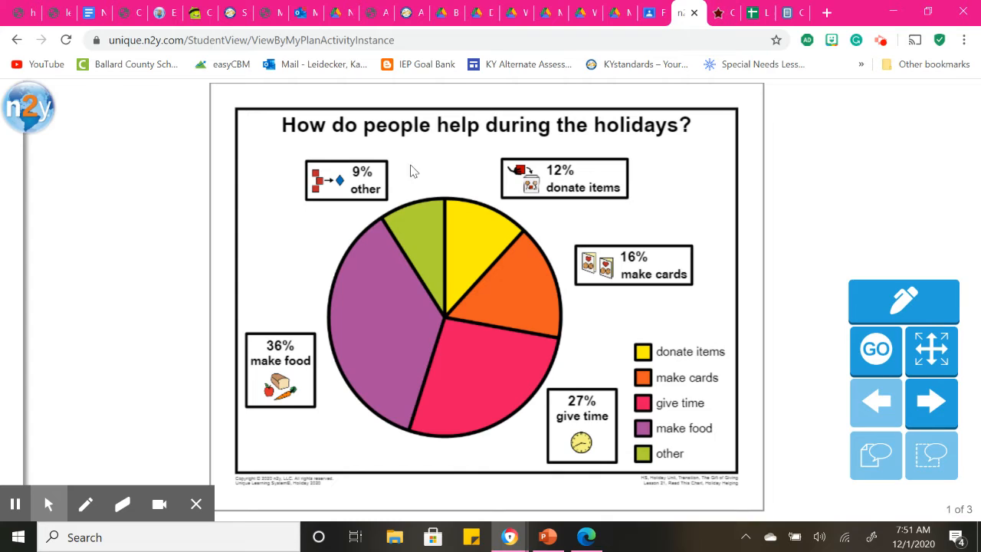
{"action": "mouse_move", "coordinate": [524, 136]}
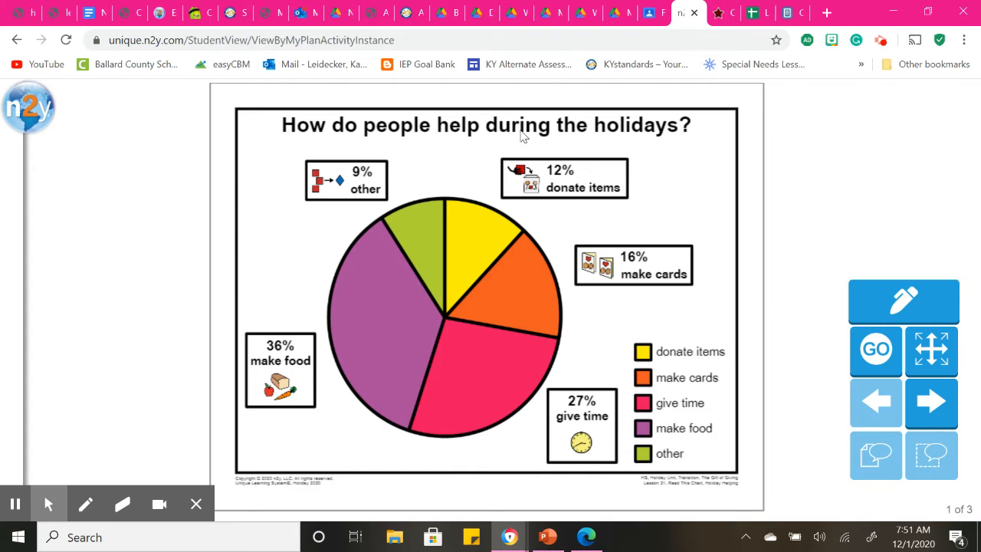
{"action": "mouse_move", "coordinate": [657, 367]}
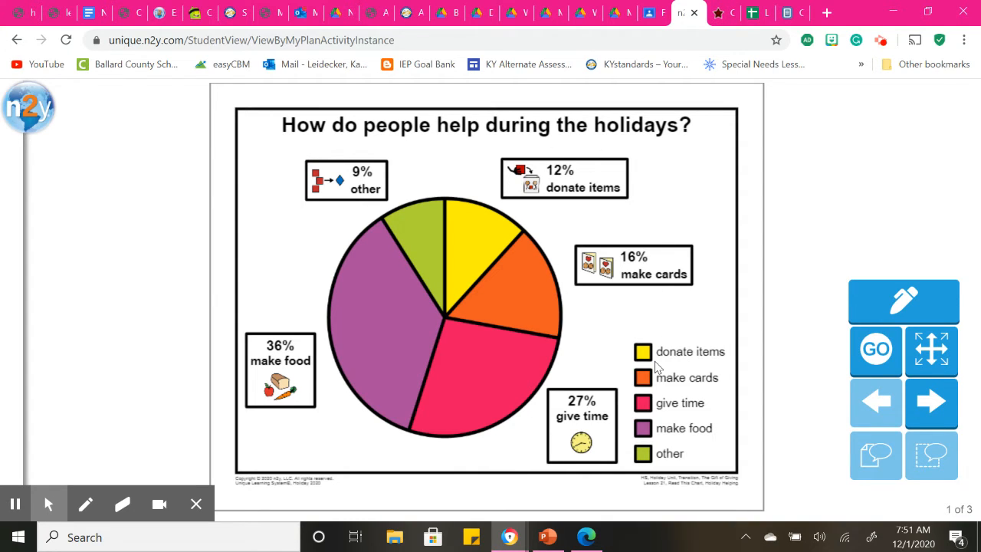
{"action": "mouse_move", "coordinate": [648, 457]}
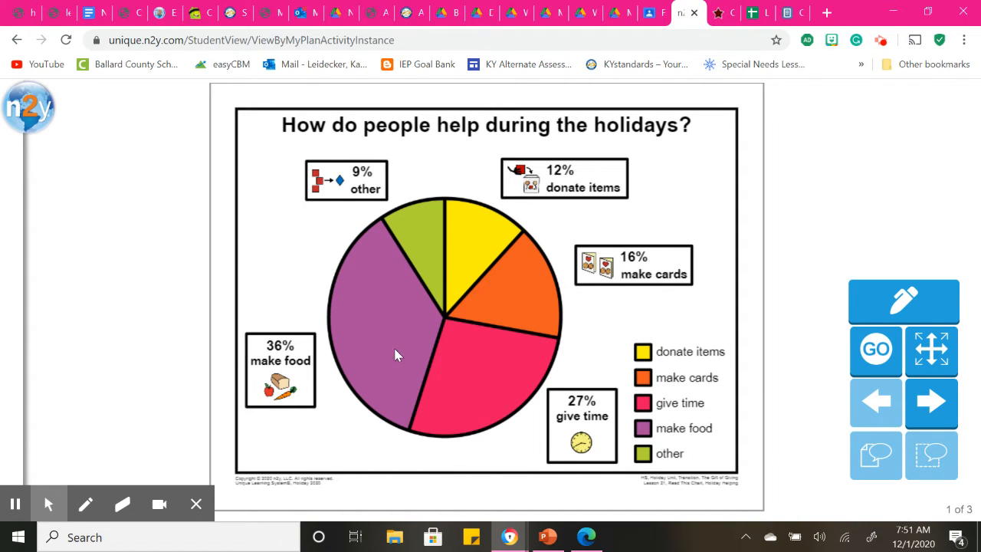
{"action": "mouse_move", "coordinate": [561, 306]}
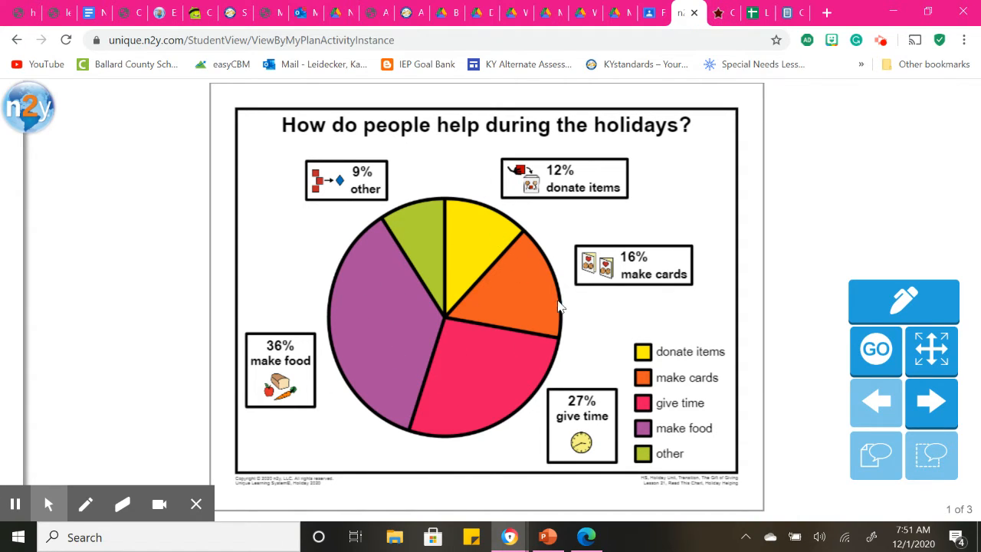
{"action": "left_click", "coordinate": [931, 402]}
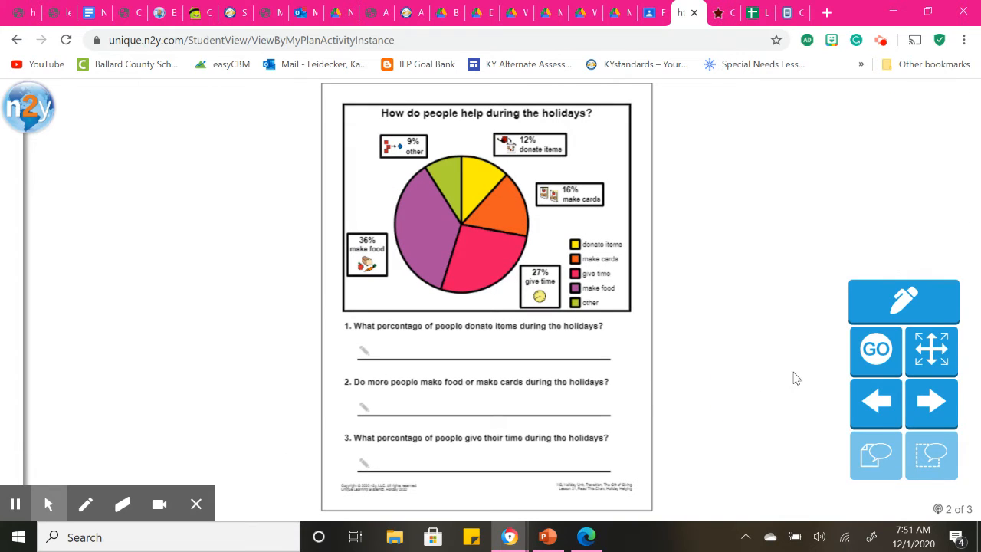
{"action": "mouse_move", "coordinate": [362, 336]}
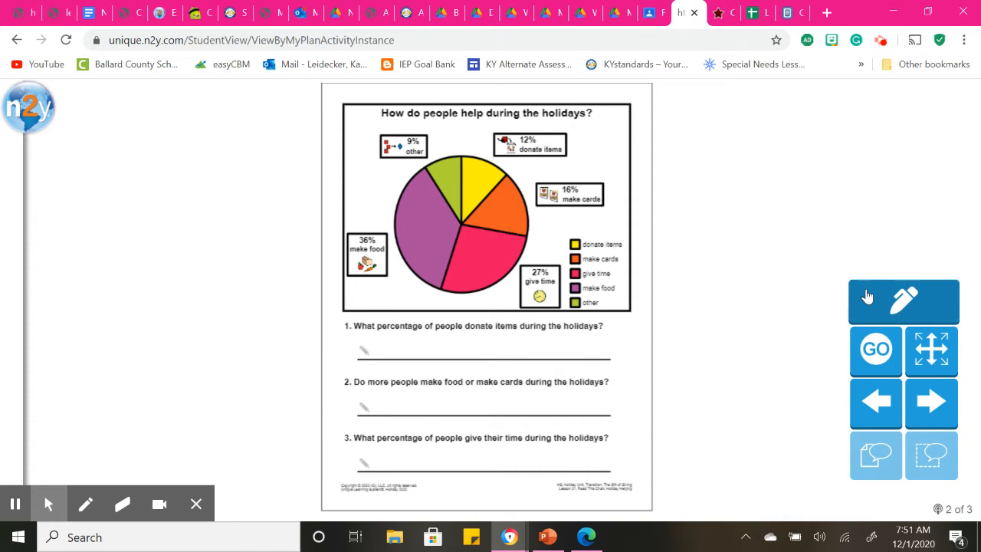
Step: Answer question 1 on the pie chart worksheet with 12
{"action": "left_click", "coordinate": [903, 301]}
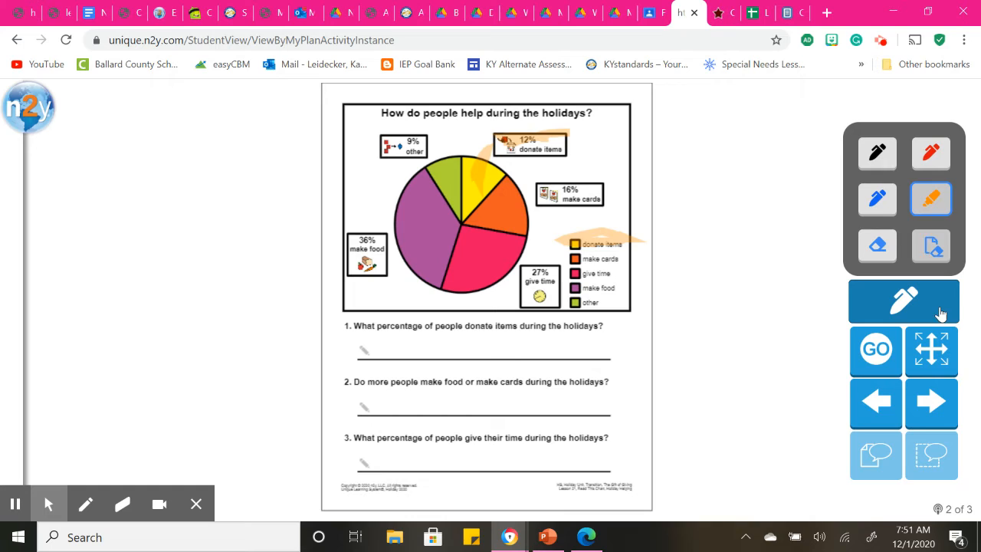
{"action": "left_click", "coordinate": [903, 300]}
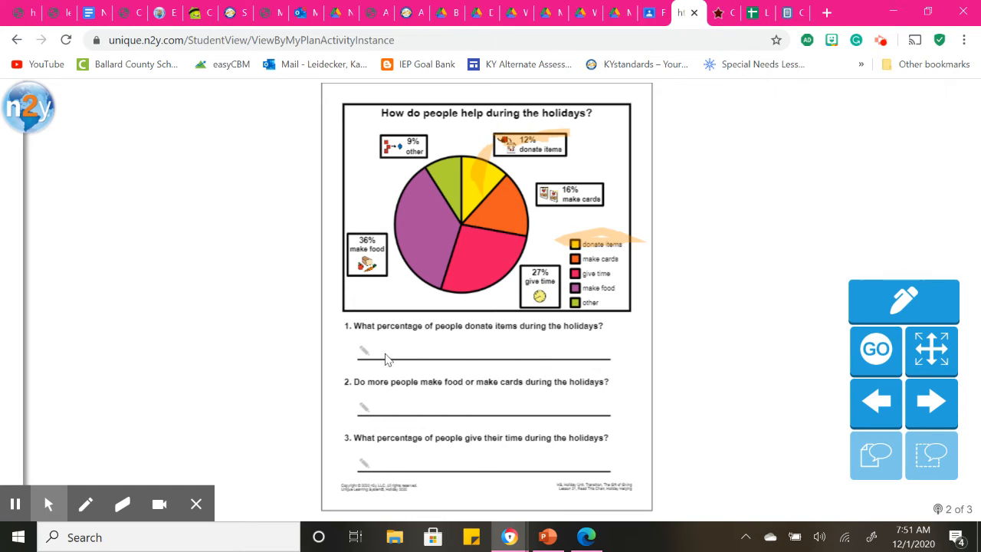
{"action": "type", "text": "12"}
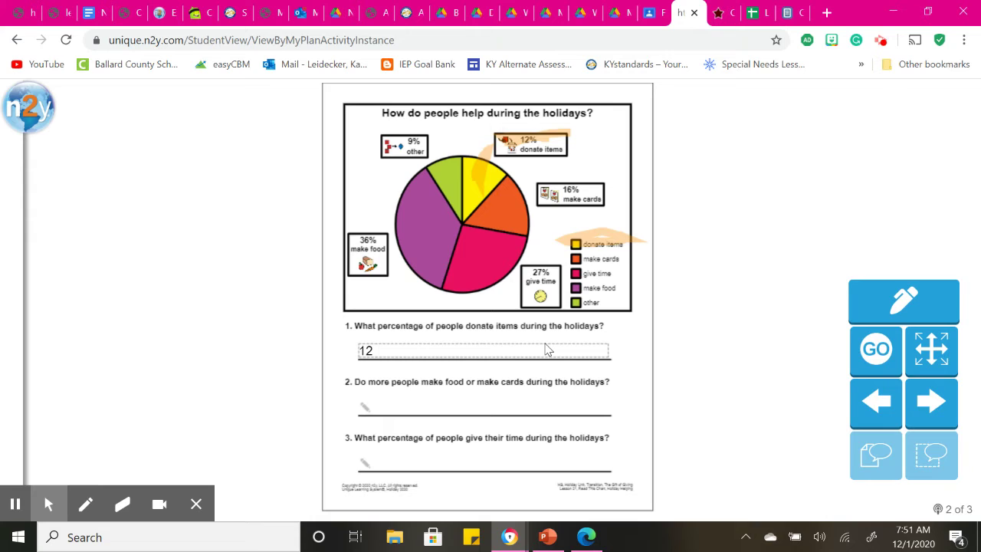
{"action": "mouse_move", "coordinate": [412, 399]}
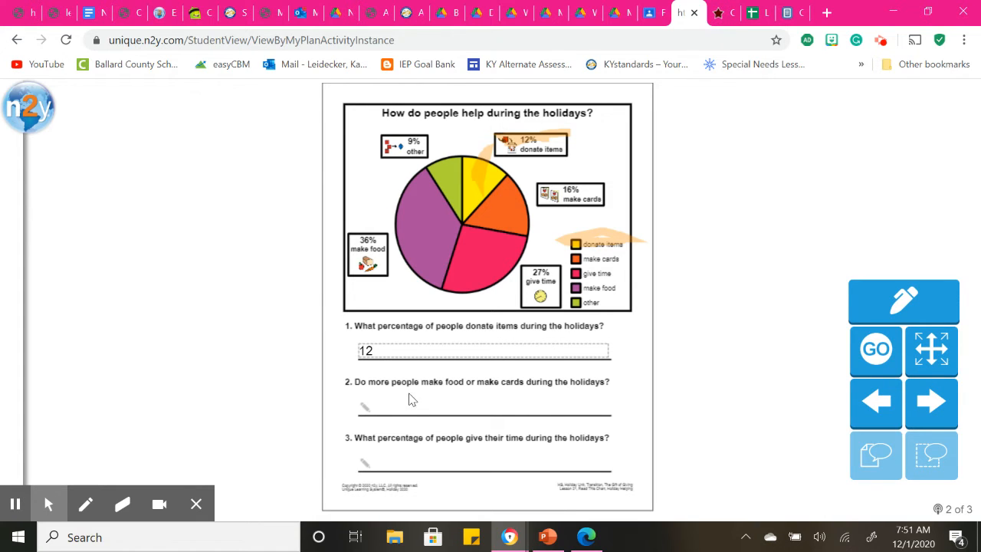
Step: Erase the chart highlights and scribble red over the make-food and make-cards slices
{"action": "left_click", "coordinate": [904, 301]}
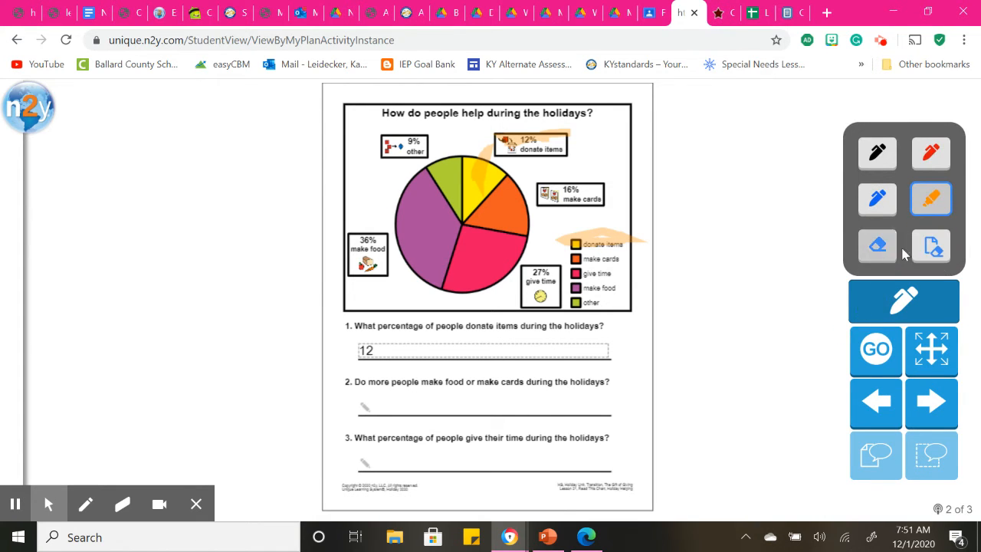
{"action": "left_click", "coordinate": [877, 245]}
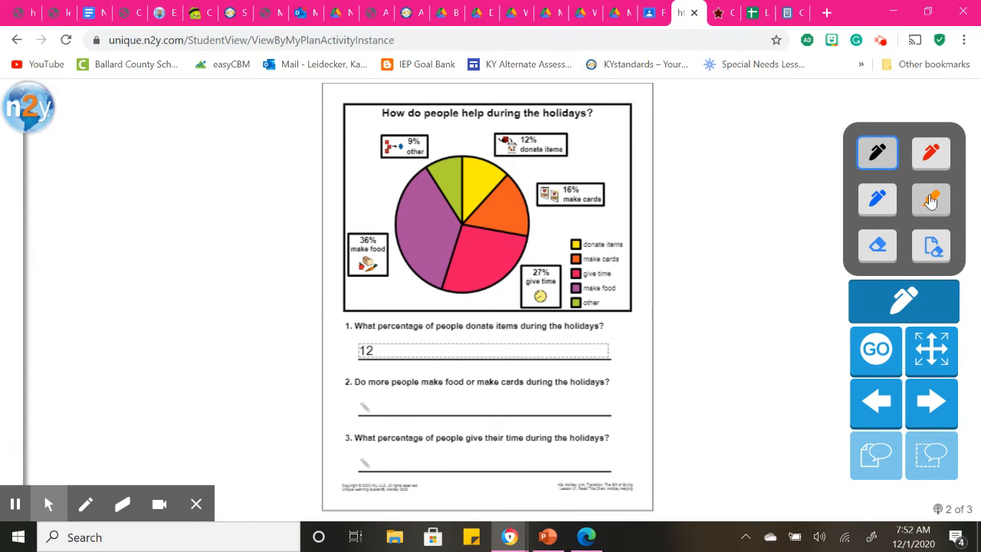
{"action": "left_click", "coordinate": [931, 153]}
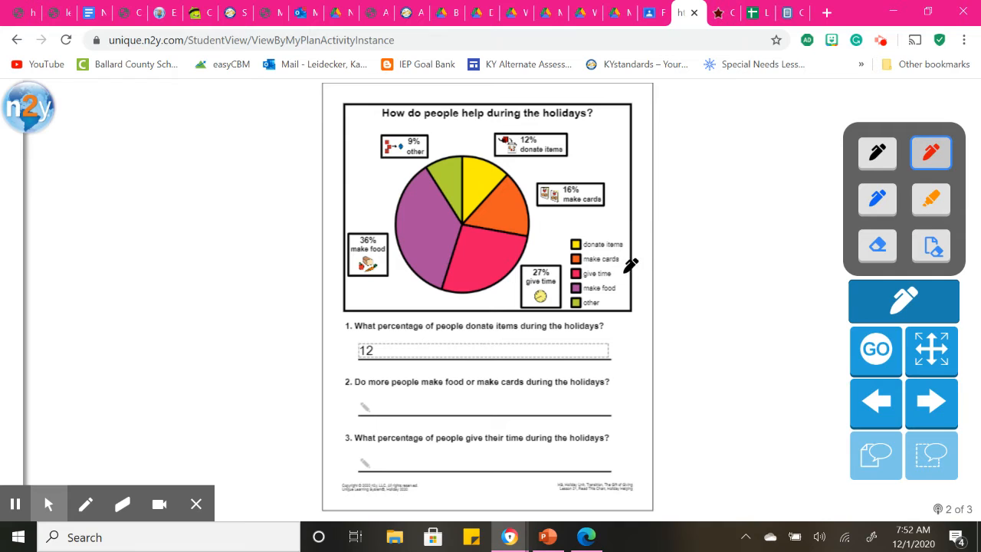
{"action": "mouse_move", "coordinate": [435, 216]}
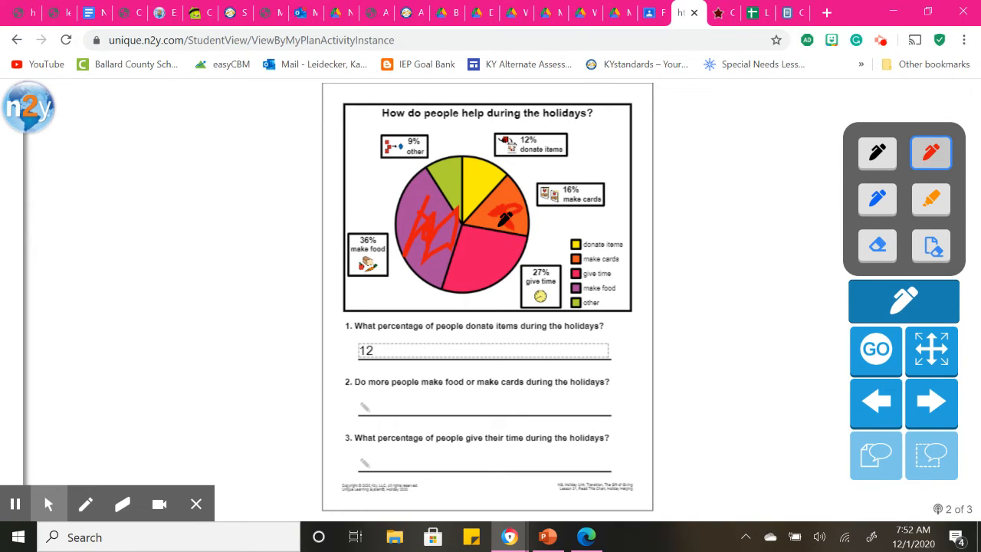
{"action": "left_click_drag", "start_coordinate": [501, 215], "coordinate": [437, 237]}
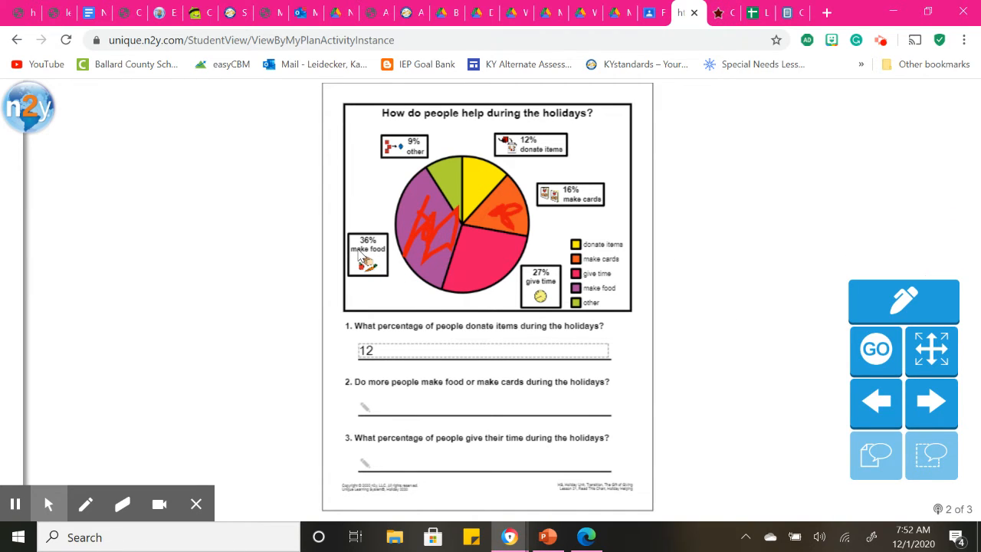
{"action": "mouse_move", "coordinate": [410, 244]}
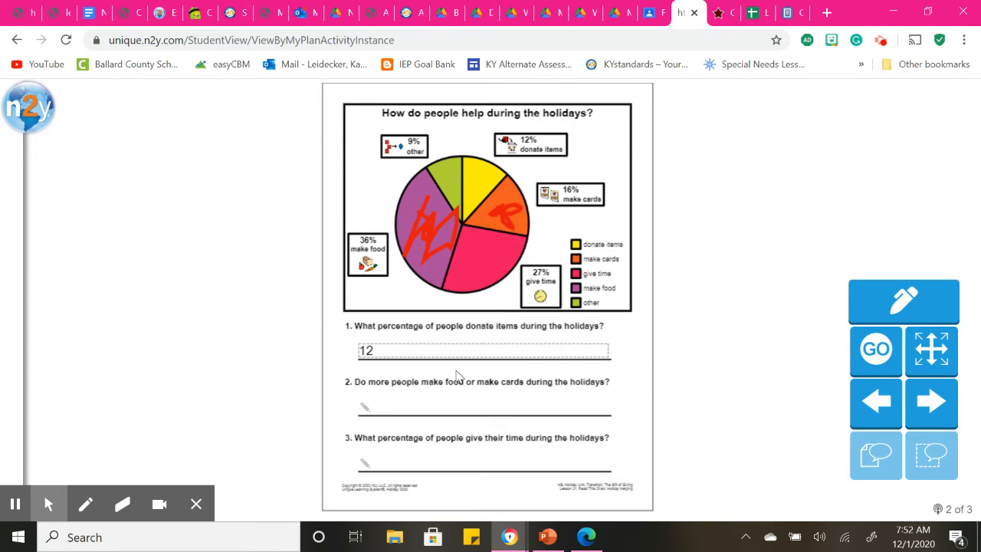
{"action": "left_click", "coordinate": [363, 406]}
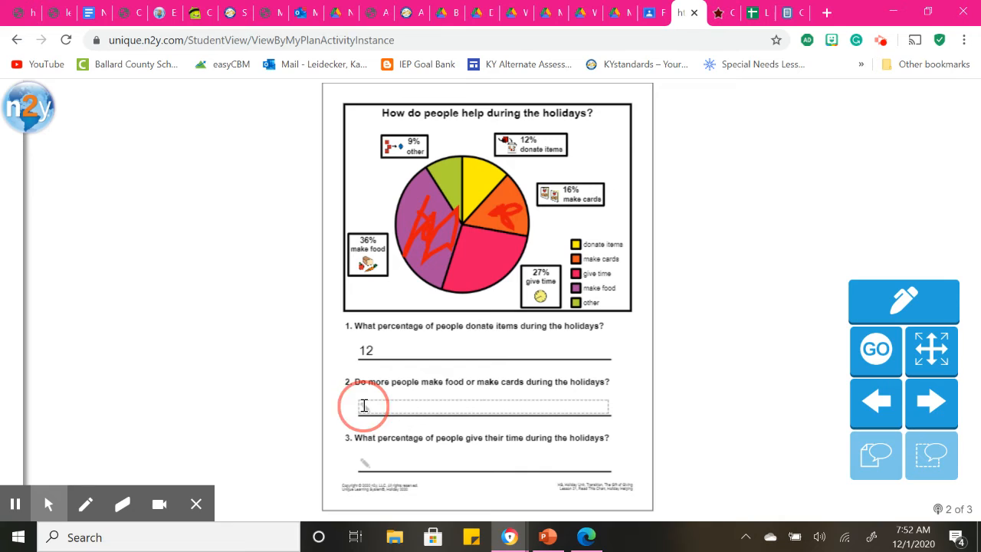
Step: Answer question 2 with 36, erase the red scribbles and circle 27%
{"action": "type", "text": "36"}
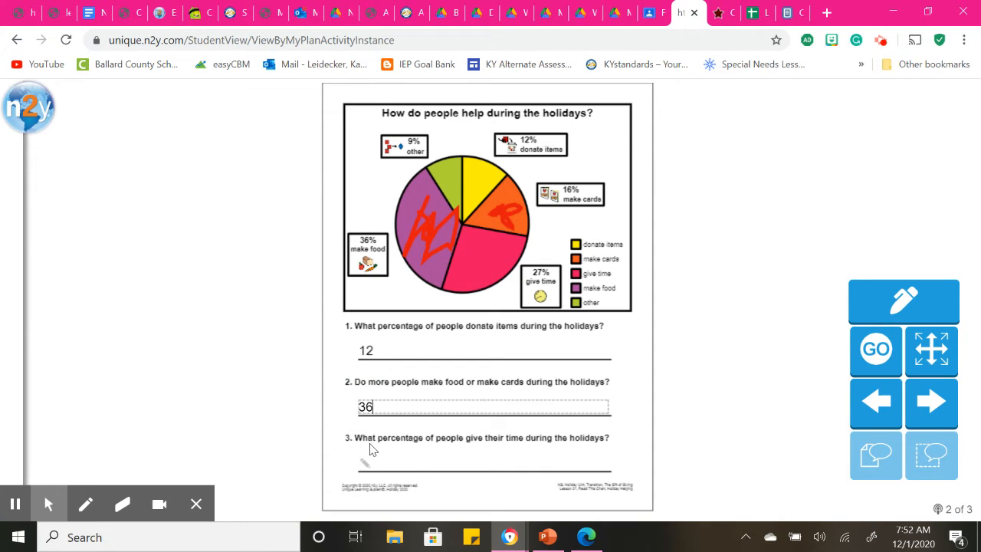
{"action": "mouse_move", "coordinate": [555, 448]}
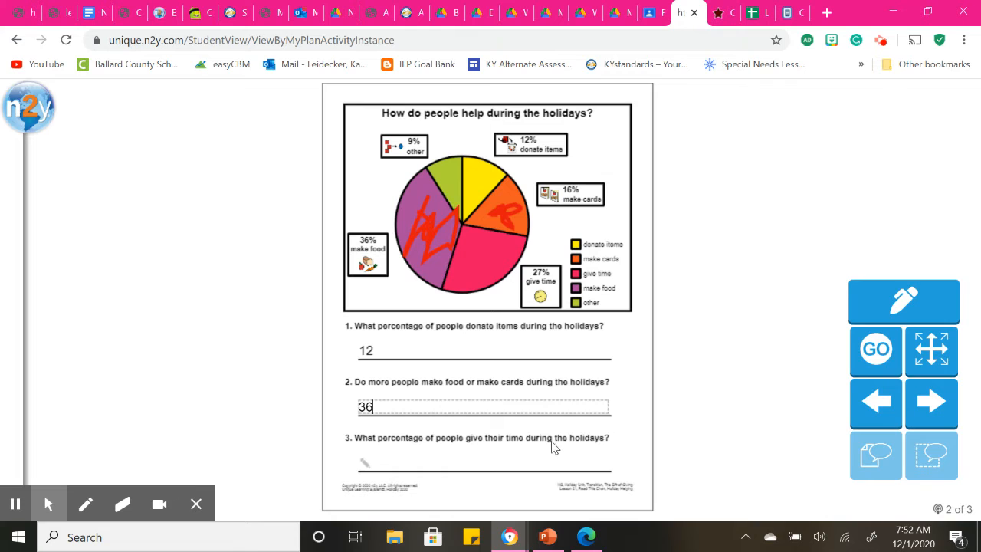
{"action": "mouse_move", "coordinate": [902, 312]}
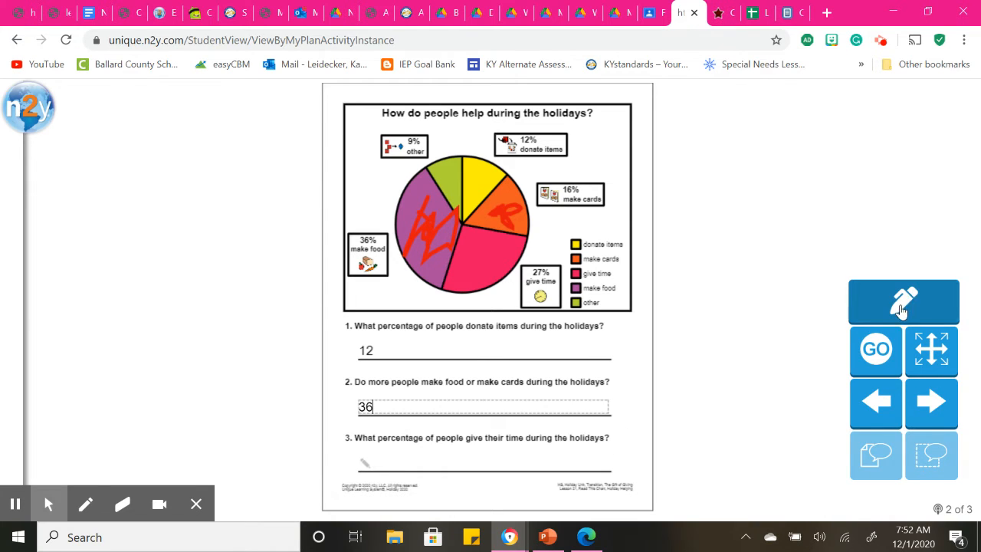
{"action": "left_click", "coordinate": [903, 302]}
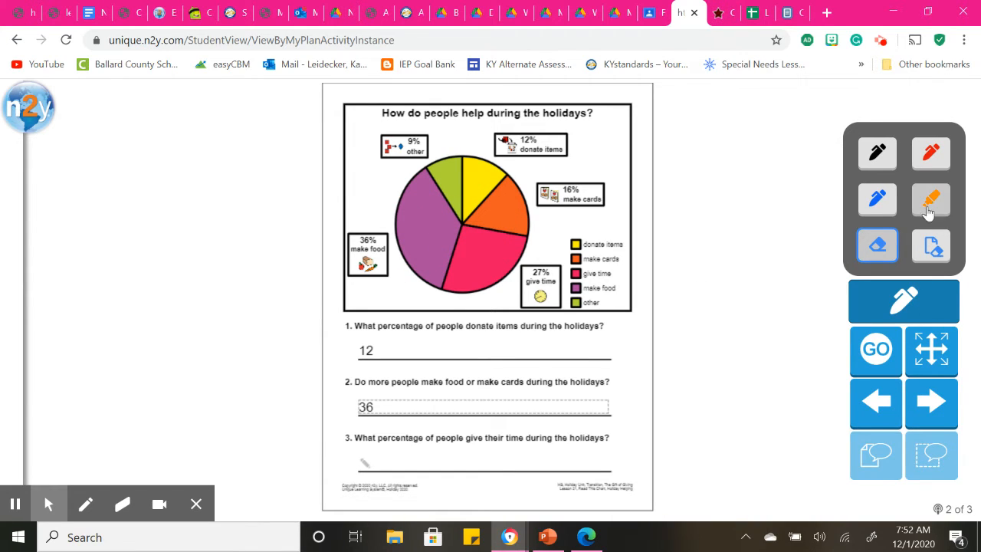
{"action": "left_click", "coordinate": [931, 153]}
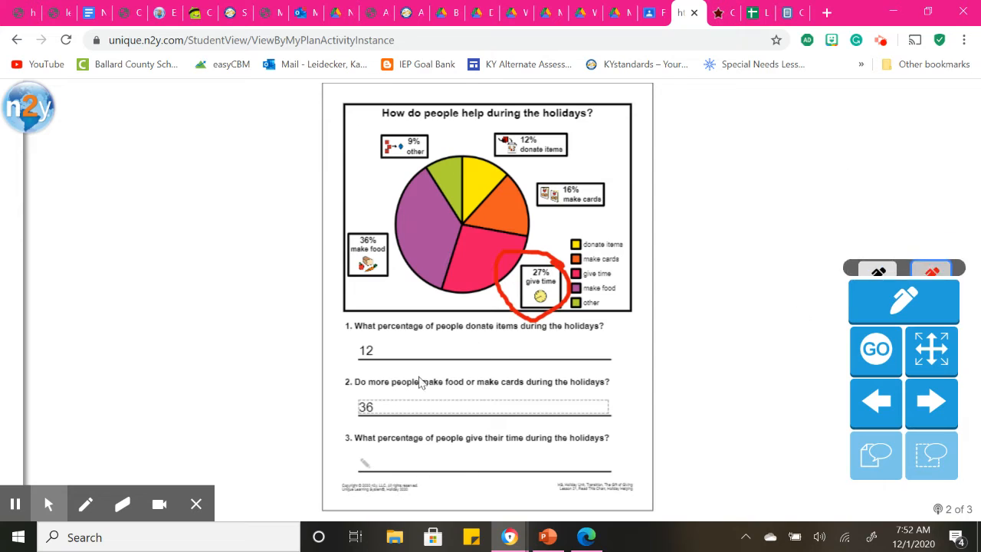
Step: Answer question 3 with 27 and move on to page 3 of 3
{"action": "left_click", "coordinate": [366, 460]}
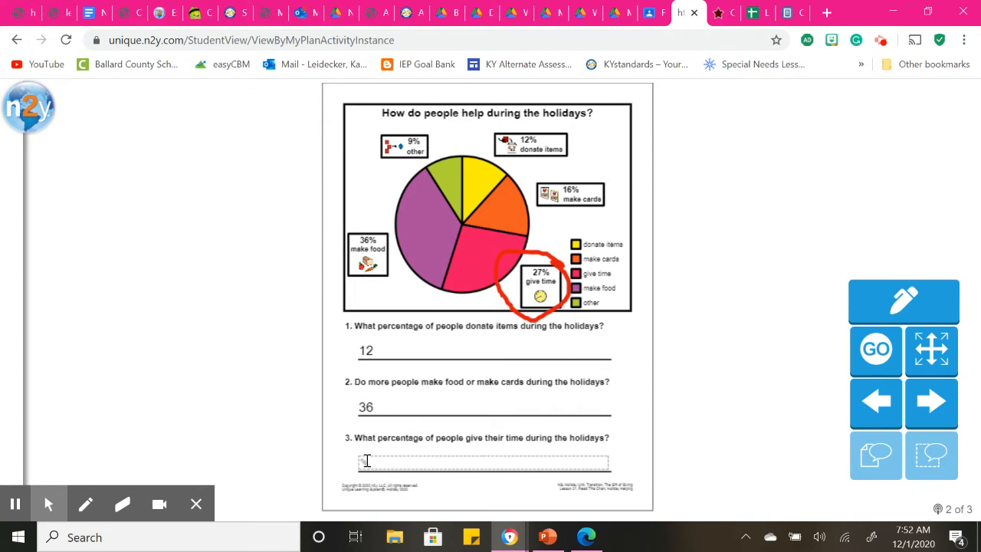
{"action": "type", "text": "27"}
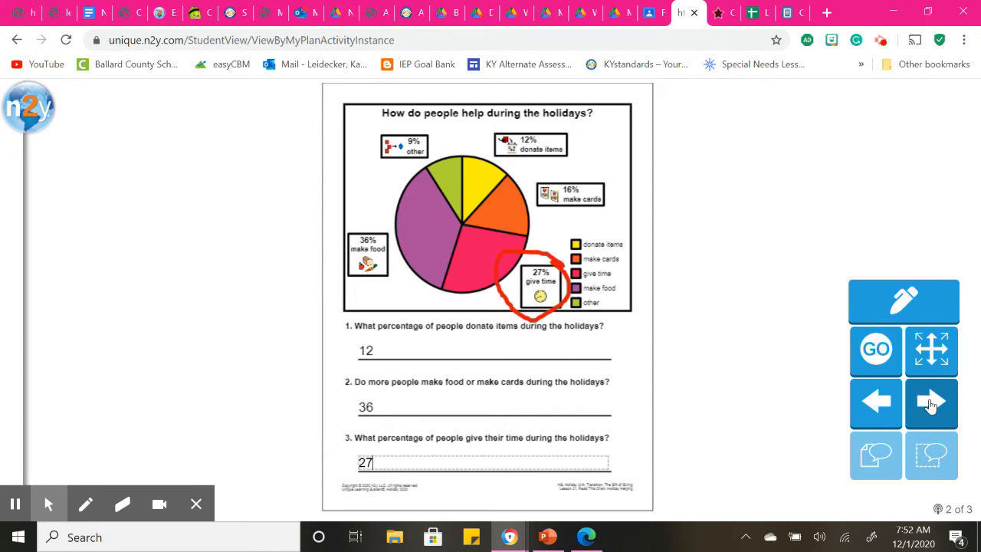
{"action": "left_click", "coordinate": [931, 403]}
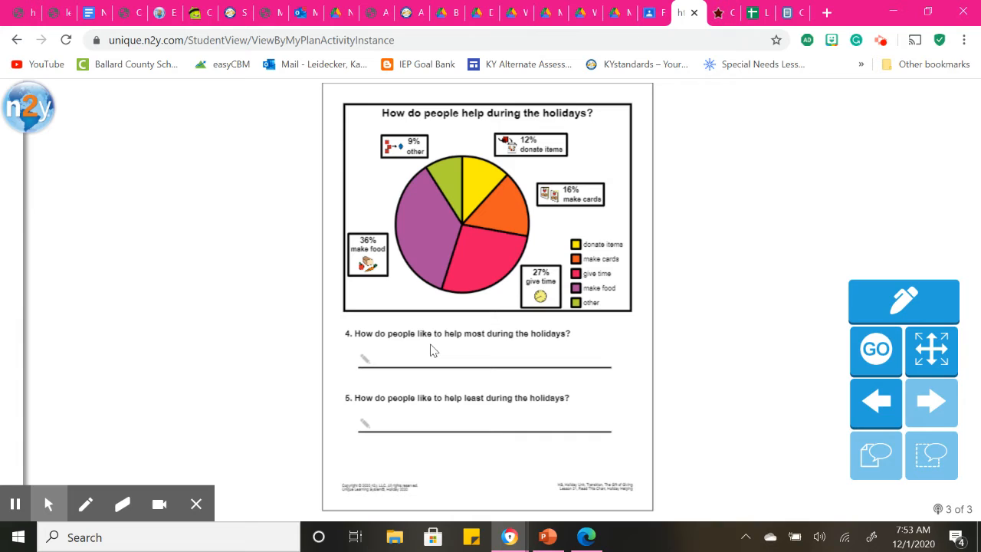
{"action": "mouse_move", "coordinate": [493, 348]}
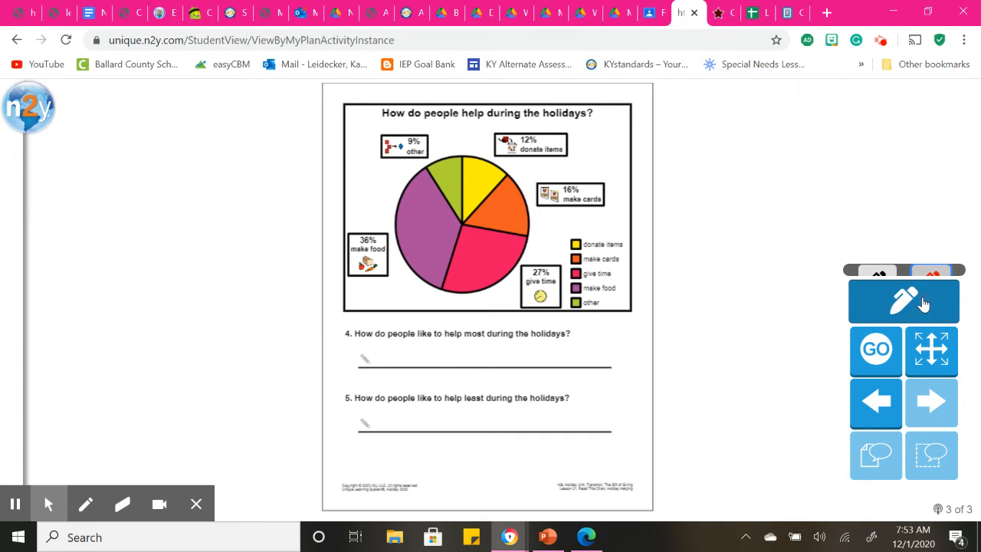
Step: Highlight 'most' and 'least' in orange, go Home, and open the Math Story subtraction activity
{"action": "left_click", "coordinate": [903, 300]}
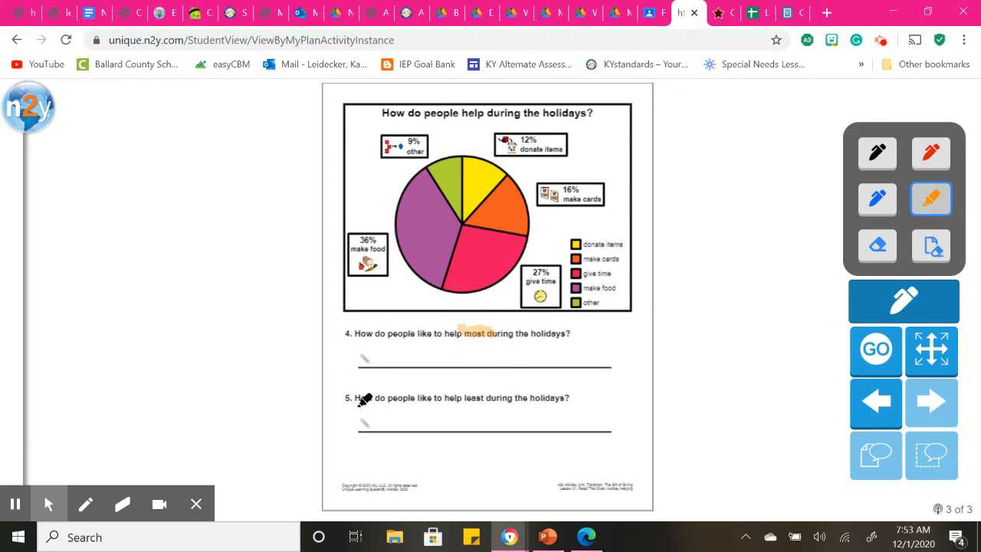
{"action": "mouse_move", "coordinate": [486, 384]}
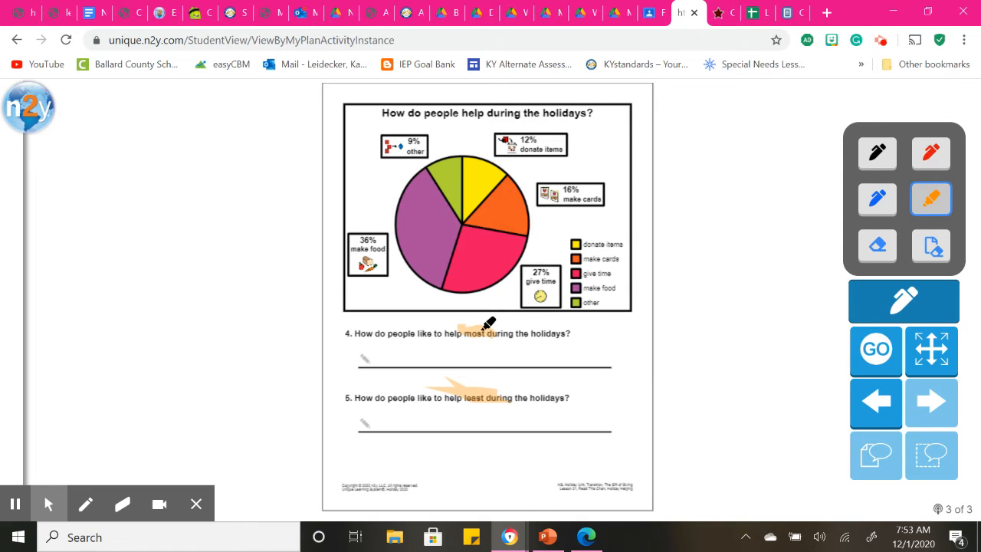
{"action": "mouse_move", "coordinate": [490, 324]}
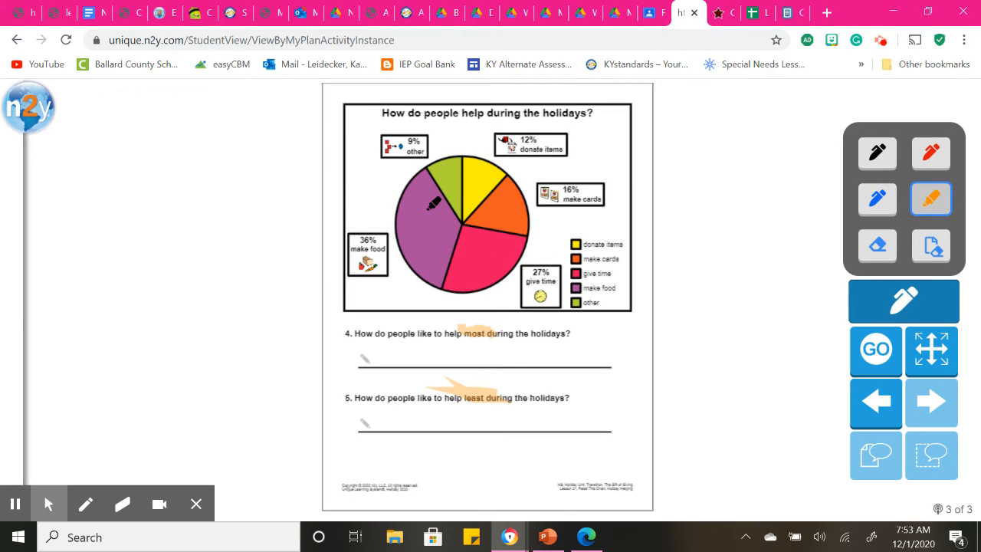
{"action": "mouse_move", "coordinate": [492, 401]}
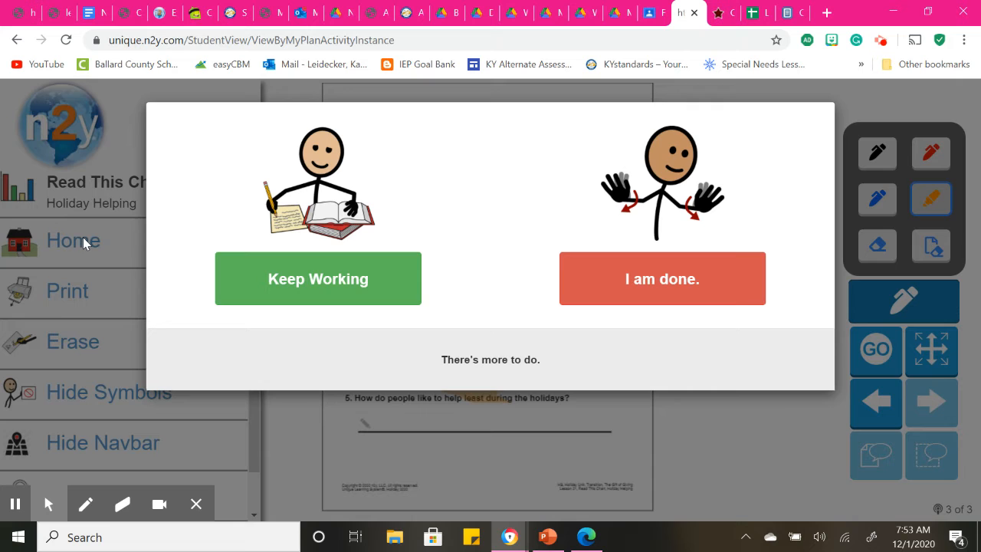
{"action": "left_click", "coordinate": [662, 278]}
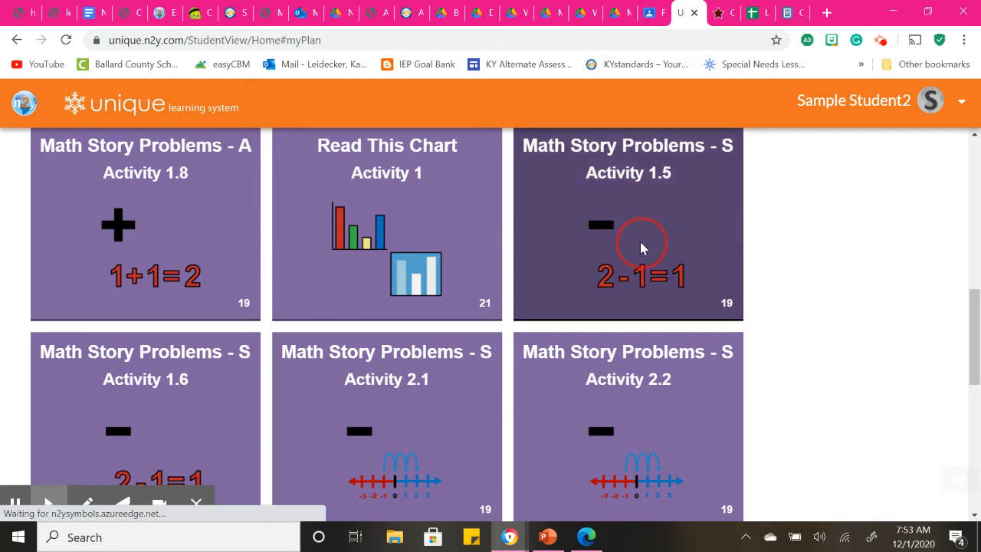
{"action": "left_click", "coordinate": [641, 246]}
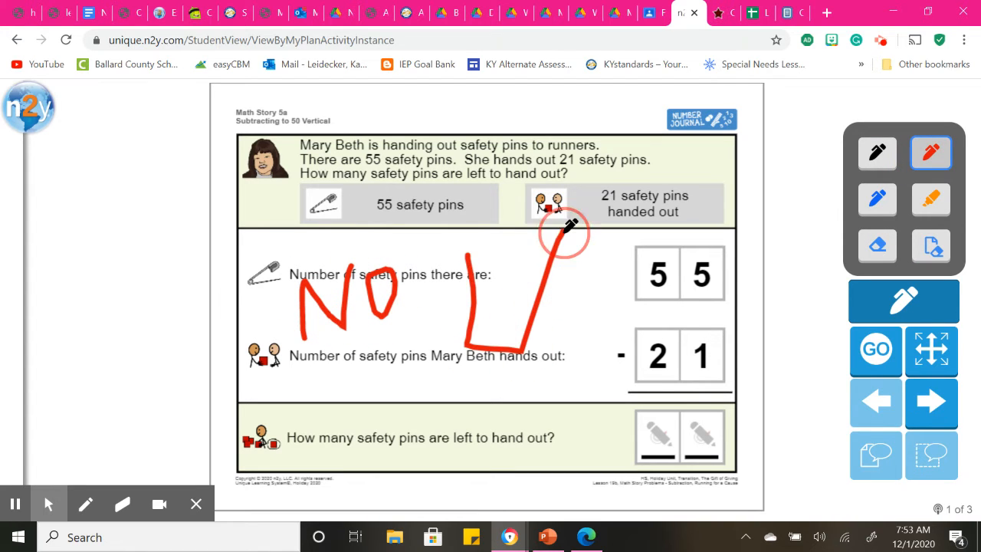
Step: Scribble over the red check on Math Story 5a, then open Math Story Problems - S Activity 2.1
{"action": "left_click_drag", "start_coordinate": [552, 238], "coordinate": [490, 306]}
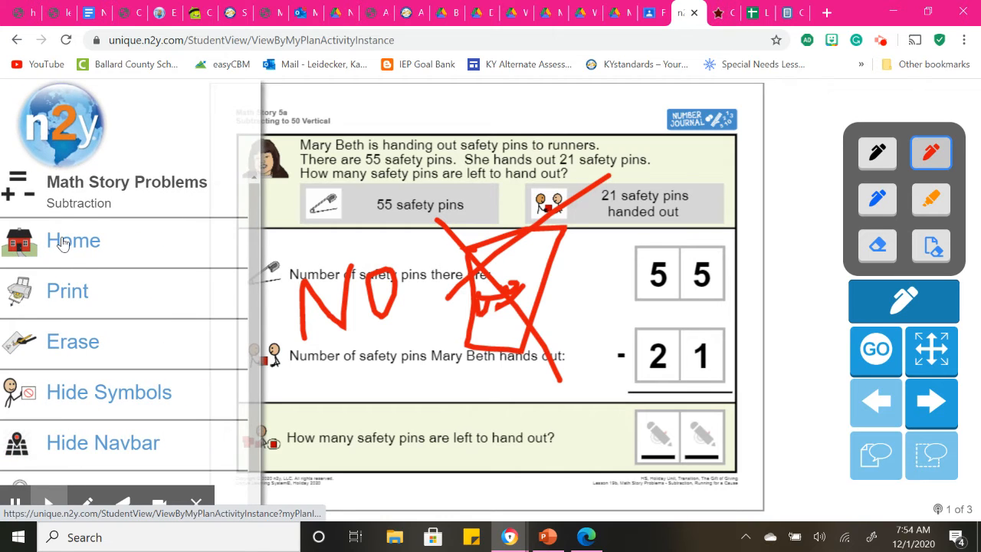
{"action": "left_click", "coordinate": [73, 239]}
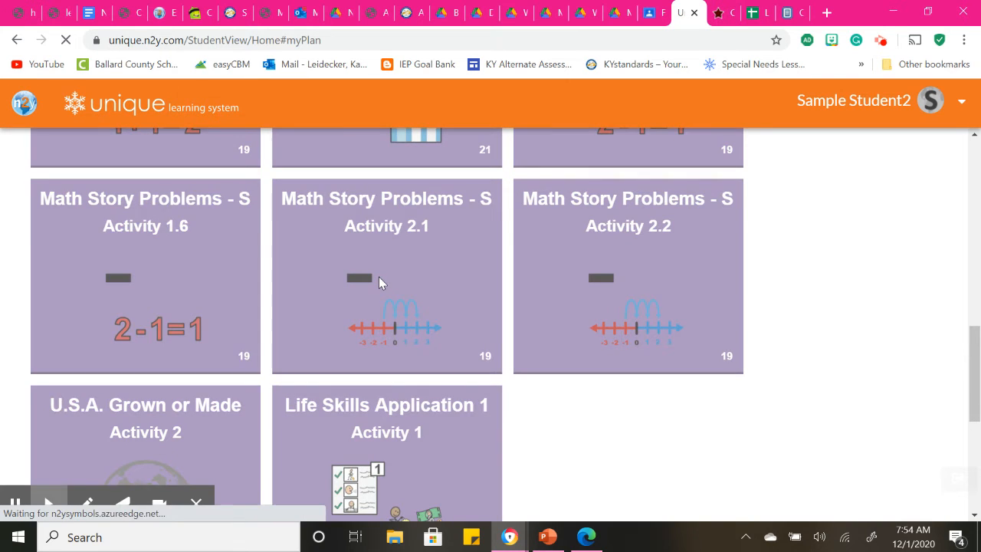
{"action": "left_click", "coordinate": [386, 276]}
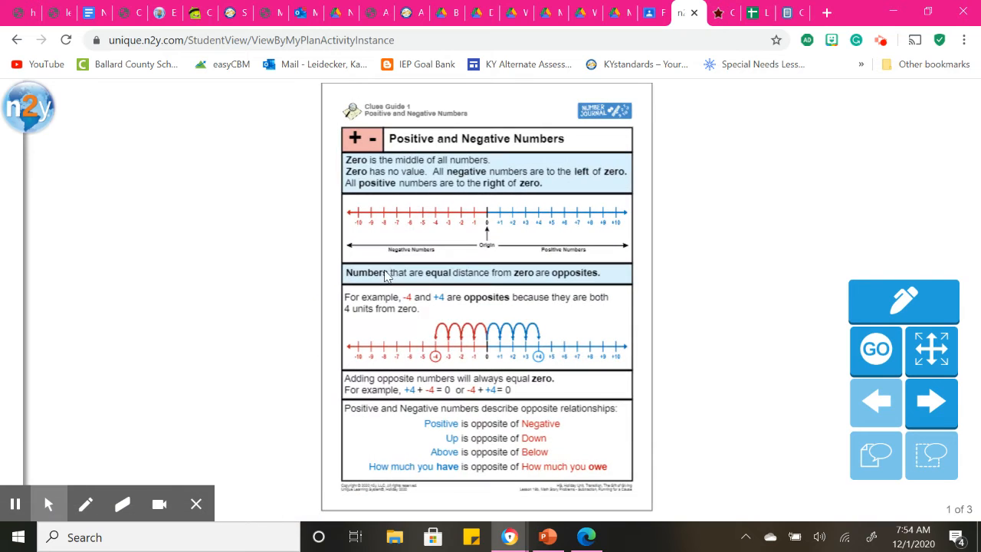
{"action": "mouse_move", "coordinate": [715, 328]}
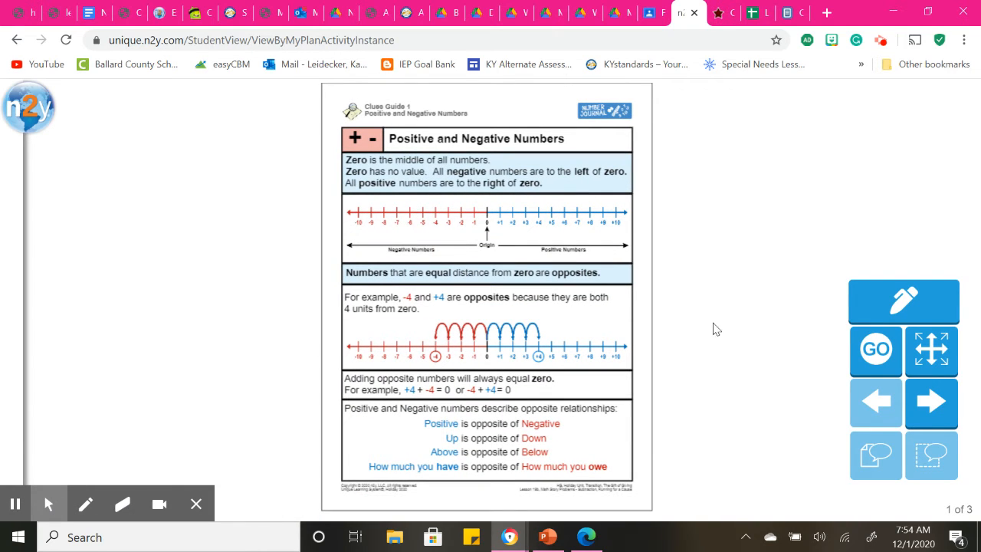
{"action": "mouse_move", "coordinate": [756, 323]}
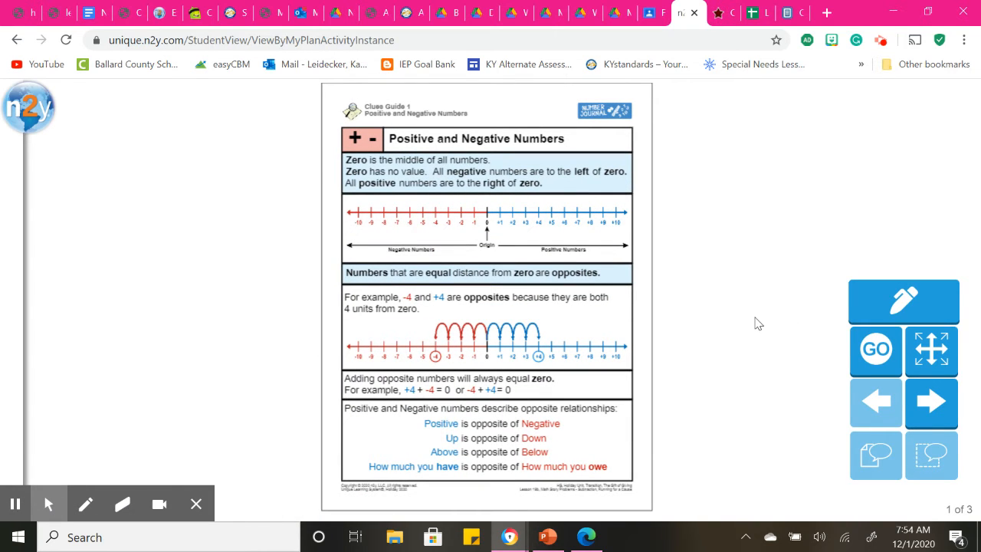
{"action": "mouse_move", "coordinate": [715, 325]}
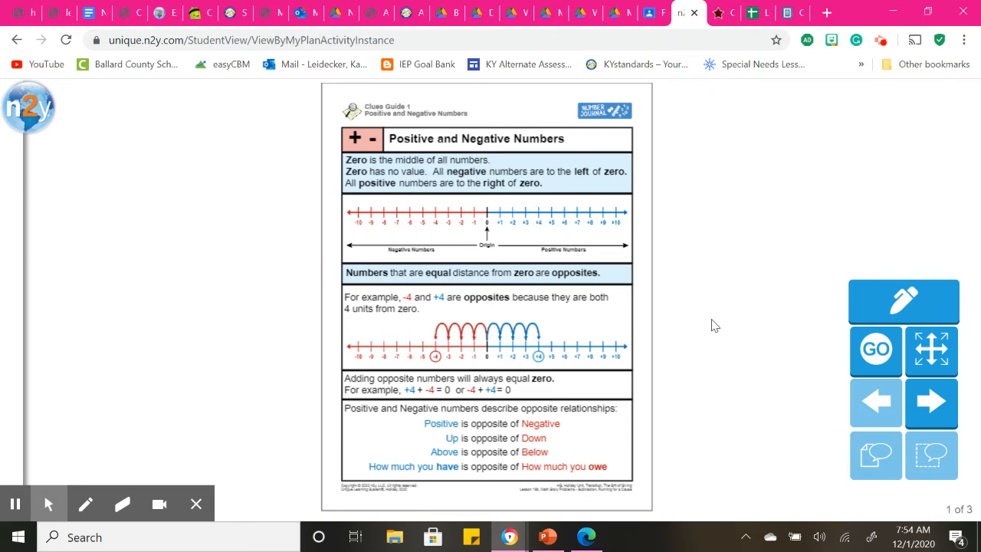
{"action": "mouse_move", "coordinate": [450, 275]}
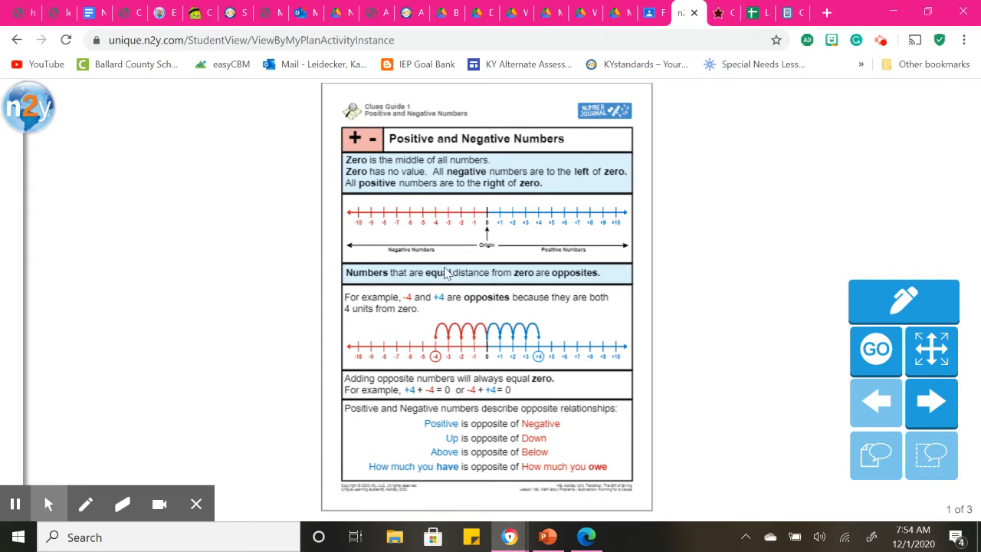
{"action": "mouse_move", "coordinate": [487, 227]}
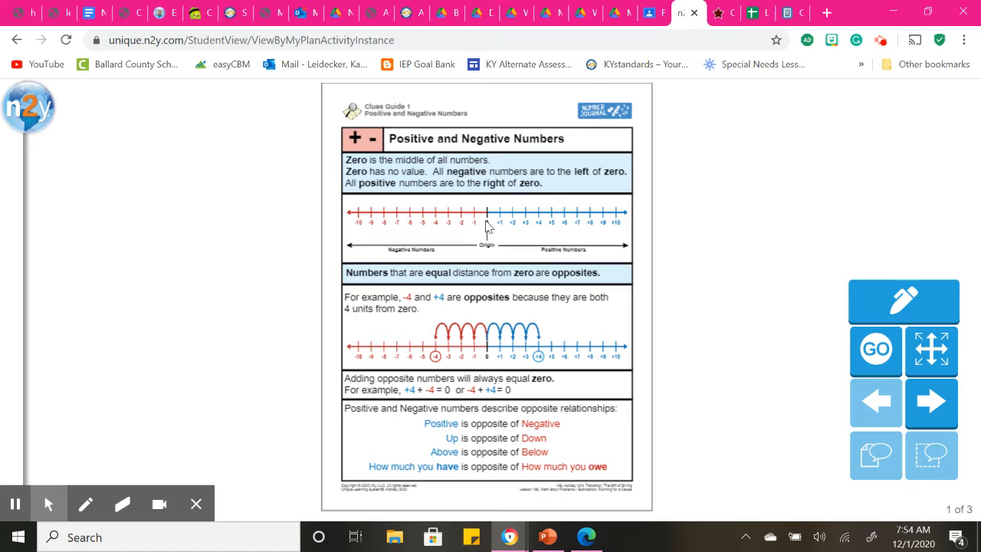
{"action": "mouse_move", "coordinate": [410, 220]}
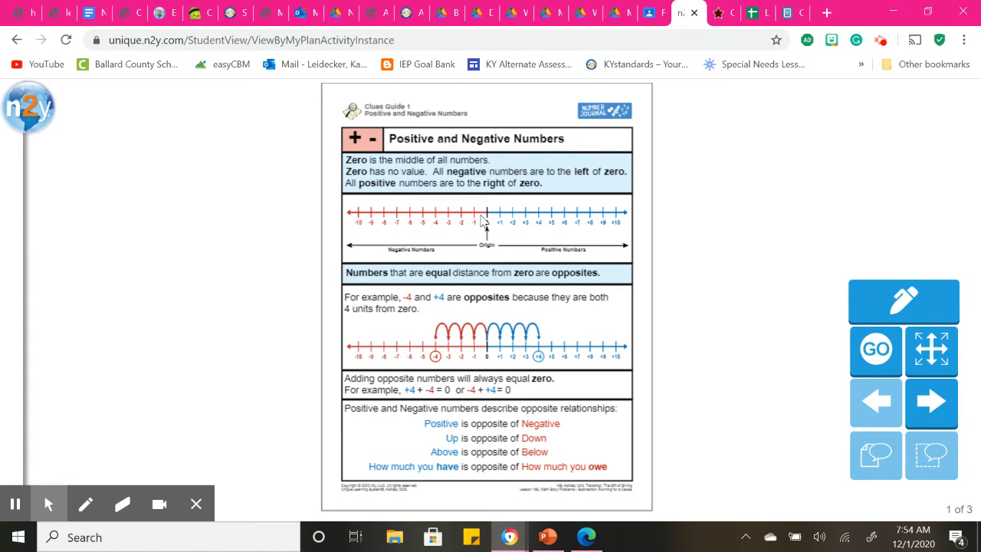
{"action": "mouse_move", "coordinate": [548, 230]}
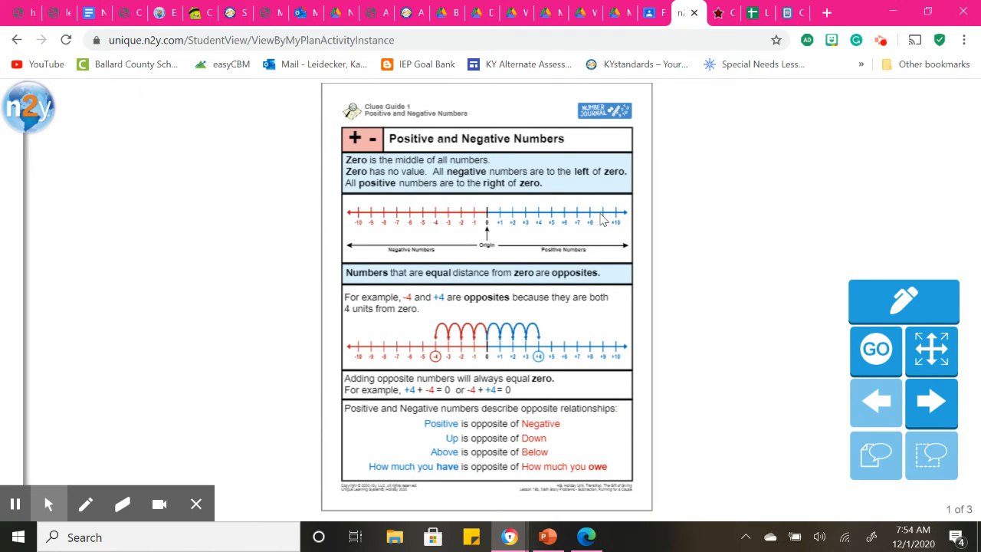
Step: Mark the negative and positive numbers sentences with the orange highlighter and advance a page
{"action": "left_click", "coordinate": [903, 301]}
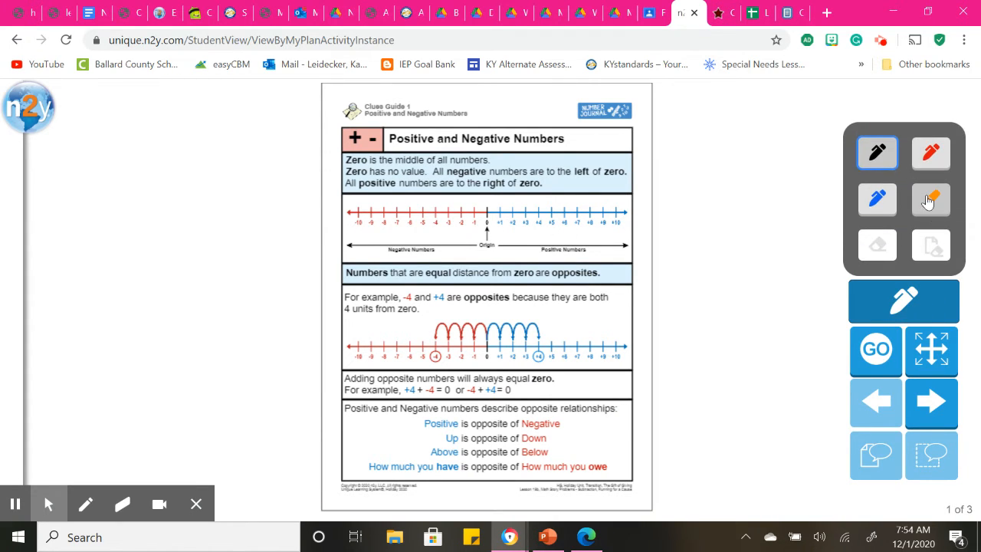
{"action": "left_click", "coordinate": [930, 200]}
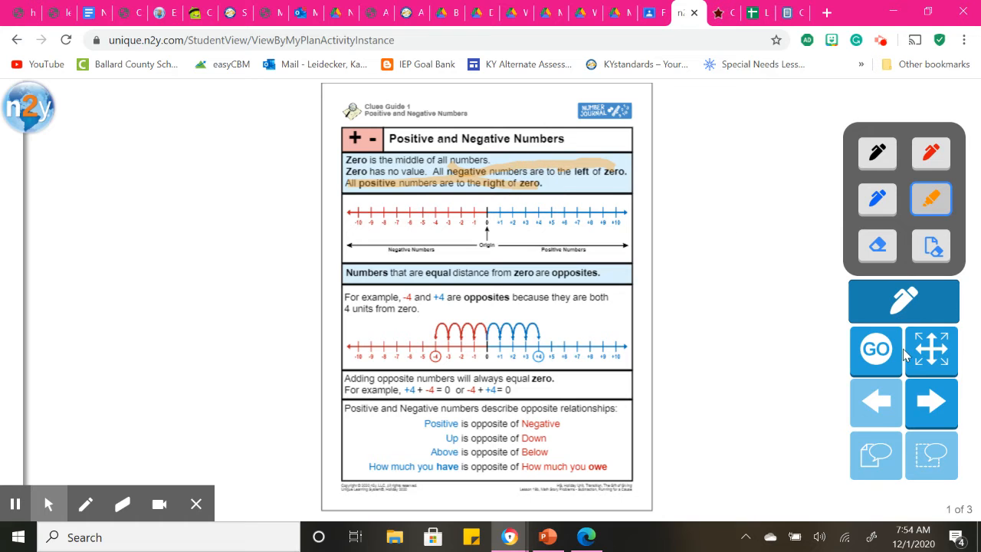
{"action": "left_click", "coordinate": [931, 403]}
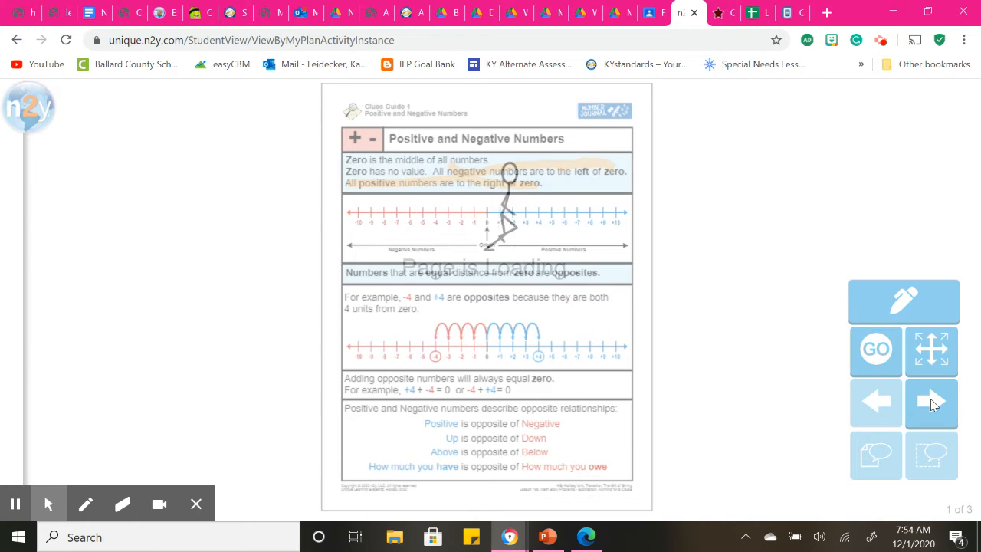
Step: Advance to page 2 of 3, Math Story 15a with the safety pins problem
{"action": "left_click", "coordinate": [931, 403]}
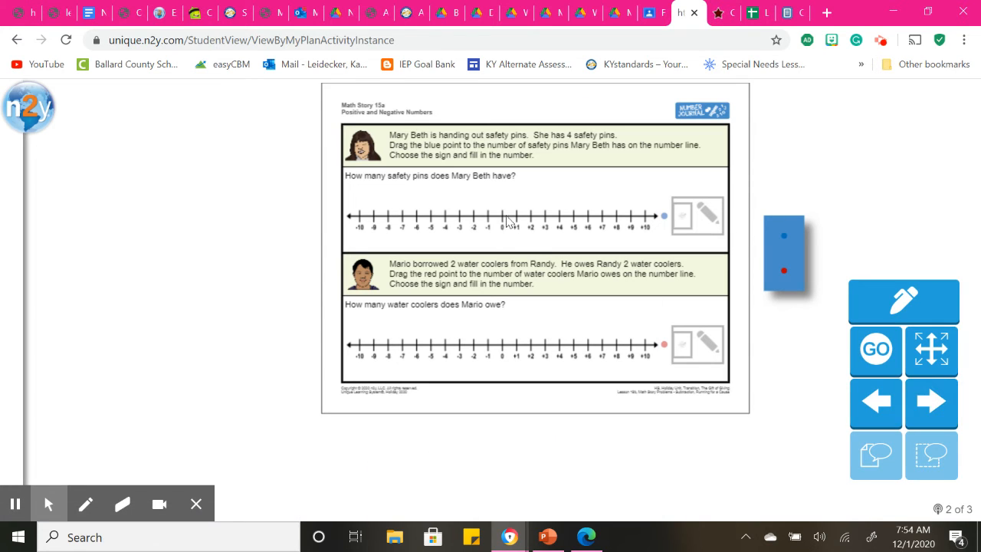
{"action": "mouse_move", "coordinate": [420, 158]}
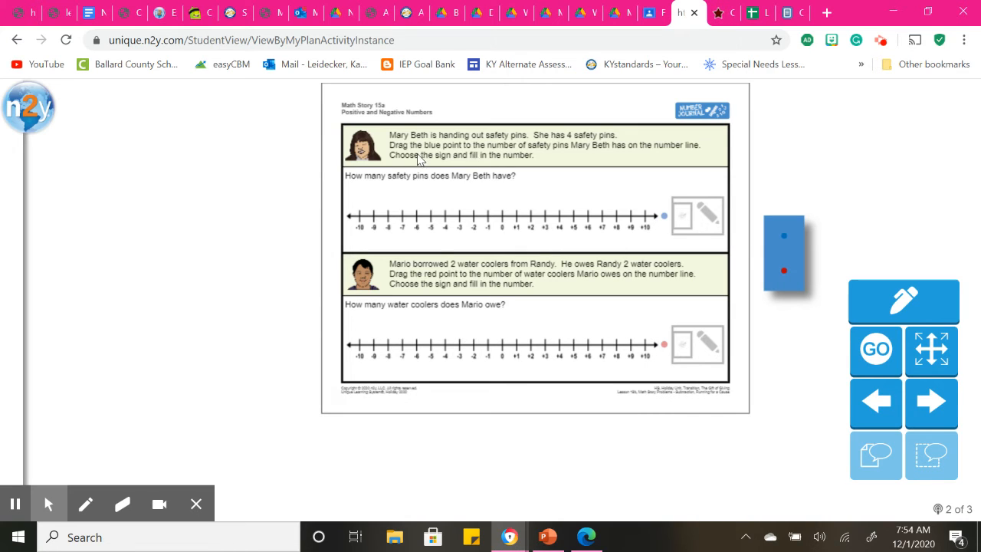
{"action": "mouse_move", "coordinate": [461, 145]}
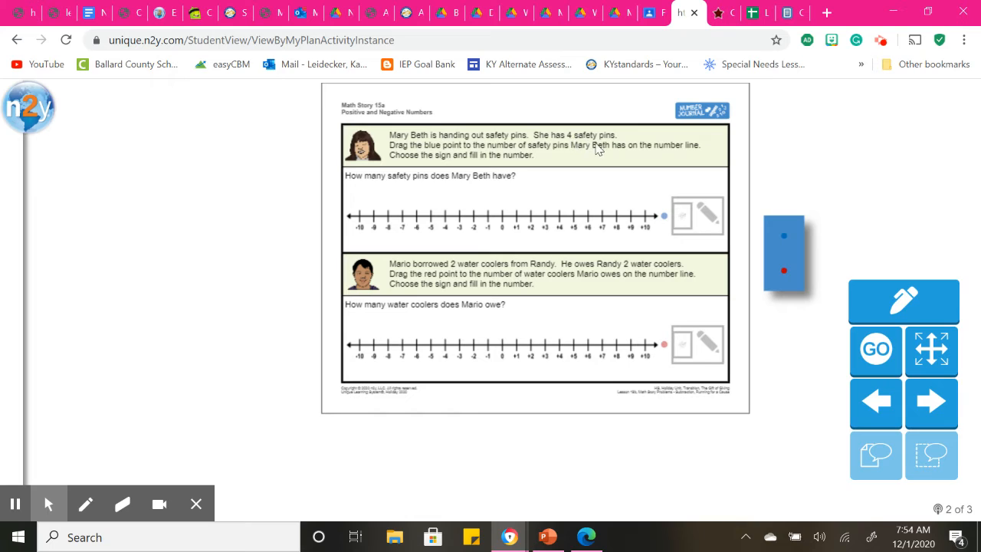
{"action": "mouse_move", "coordinate": [433, 156]}
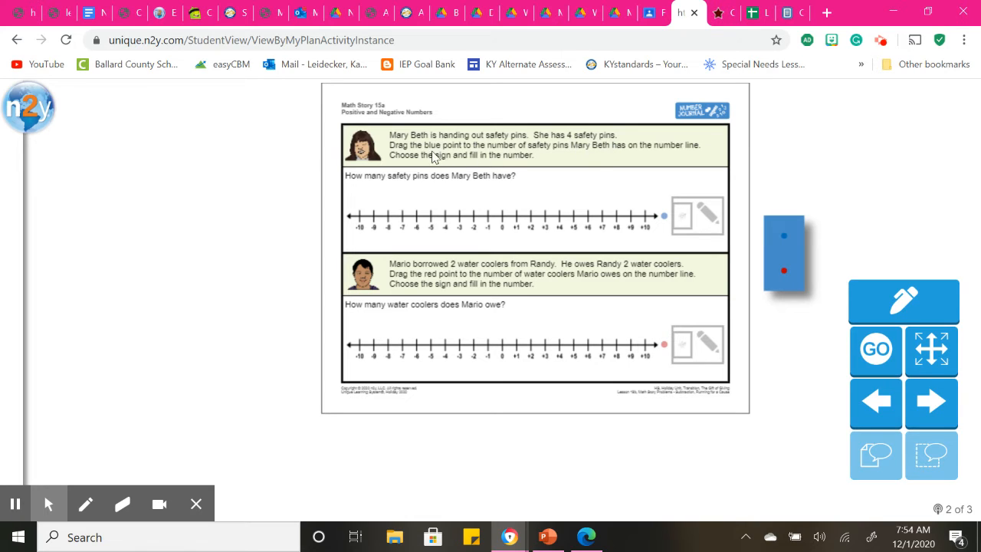
{"action": "mouse_move", "coordinate": [456, 157]}
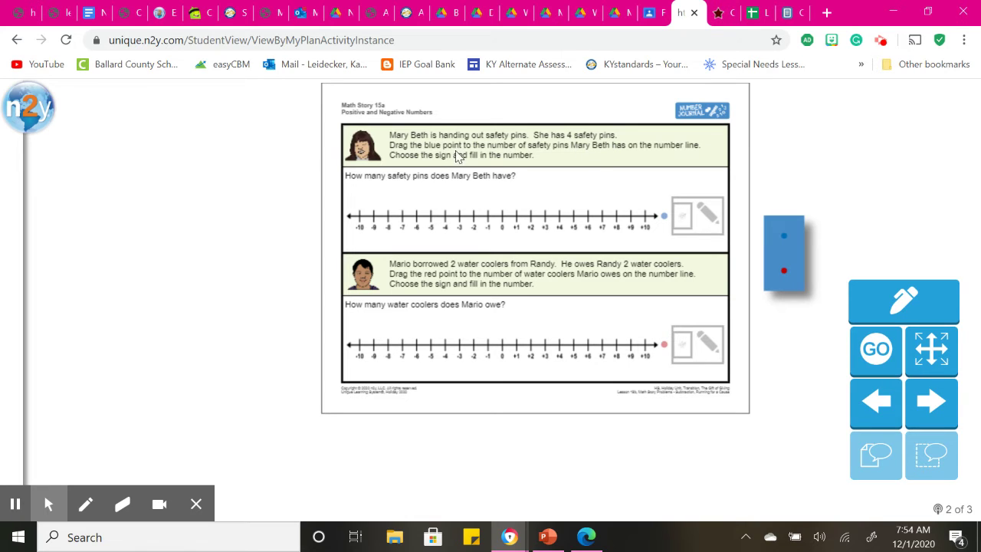
{"action": "mouse_move", "coordinate": [580, 155]}
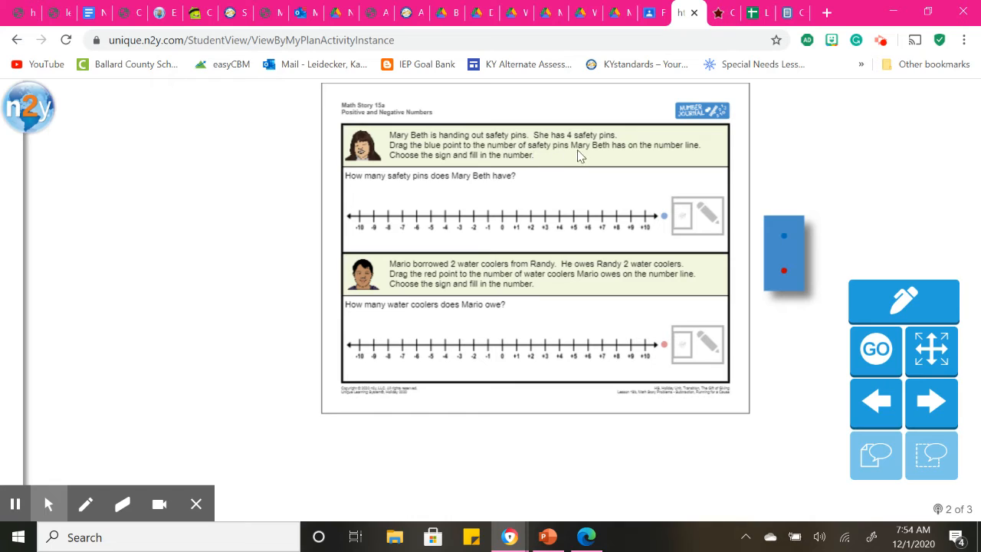
{"action": "mouse_move", "coordinate": [689, 159]}
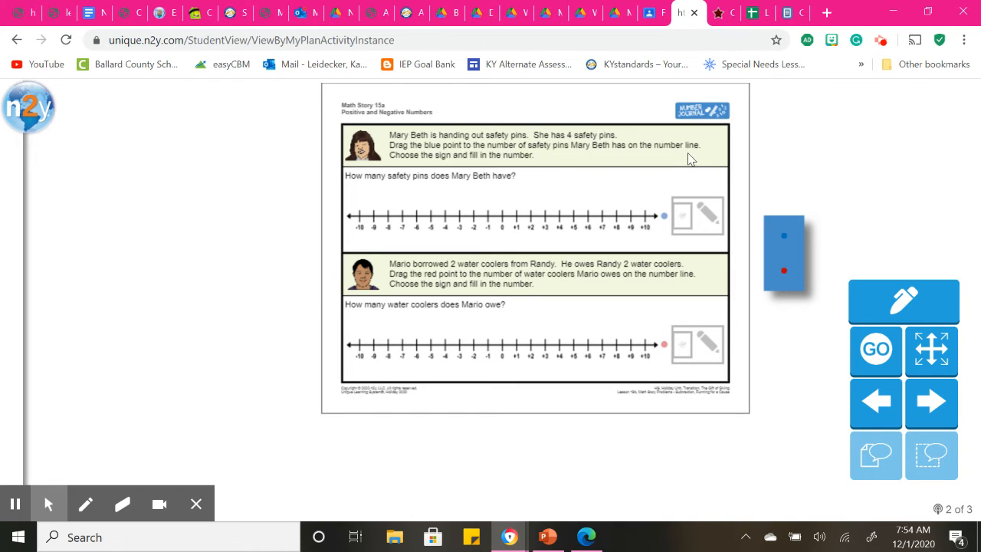
{"action": "mouse_move", "coordinate": [442, 164]}
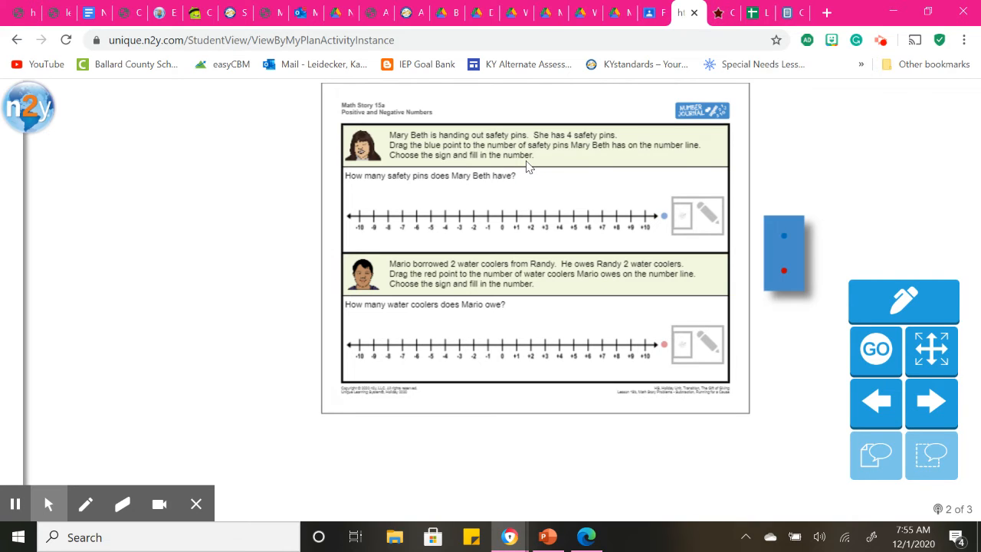
{"action": "mouse_move", "coordinate": [547, 164]}
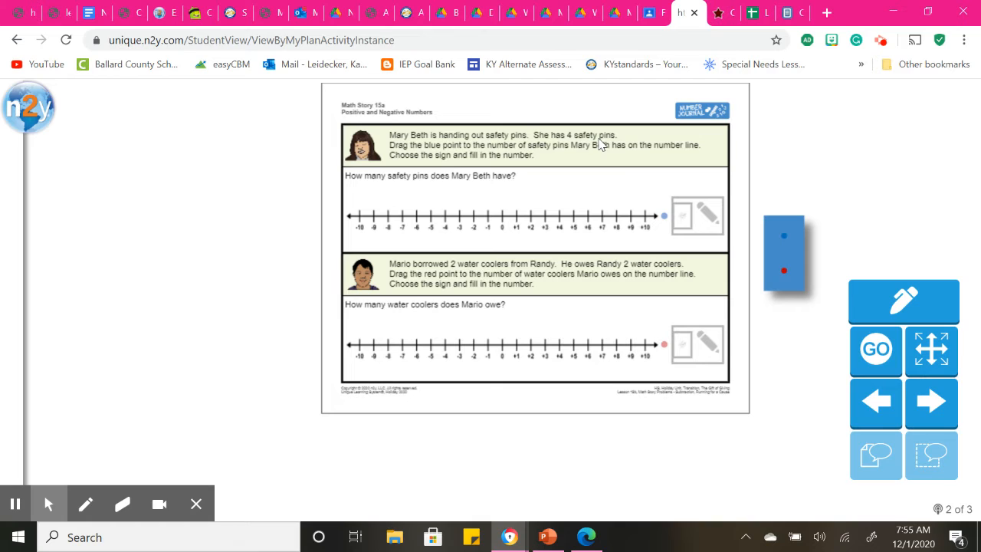
{"action": "mouse_move", "coordinate": [605, 147]}
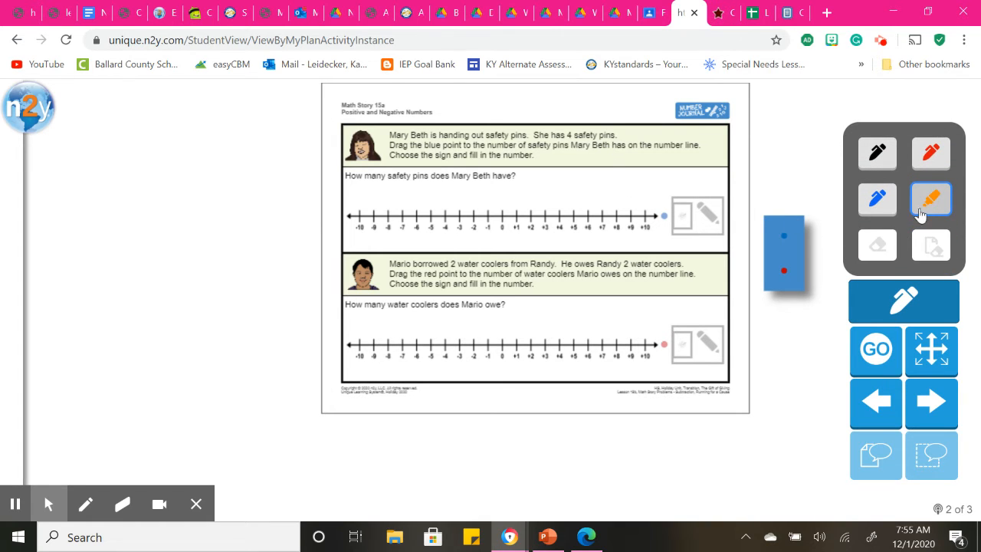
Step: Draw red hops from 0 toward +4 on the safety pins number line
{"action": "left_click", "coordinate": [494, 222]}
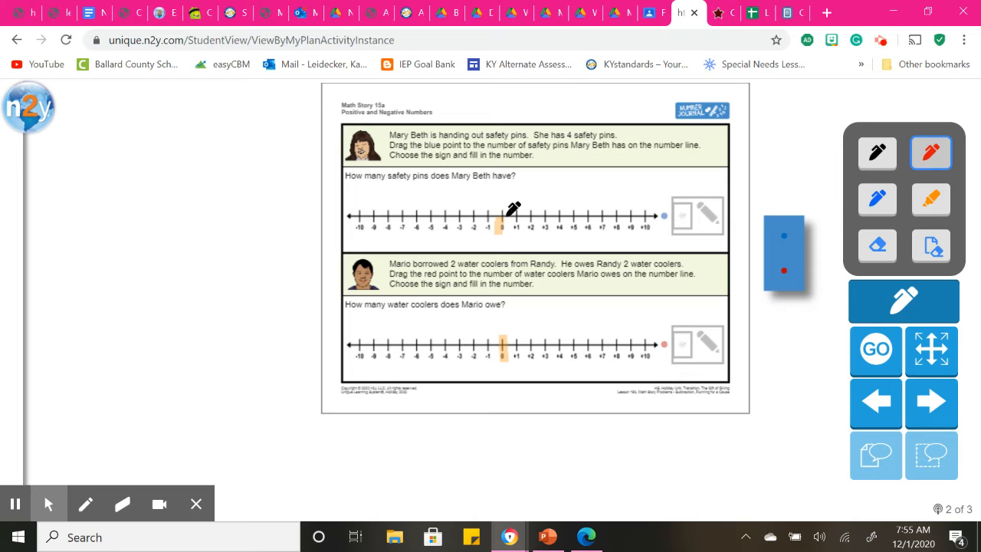
{"action": "left_click_drag", "start_coordinate": [509, 211], "coordinate": [525, 199]}
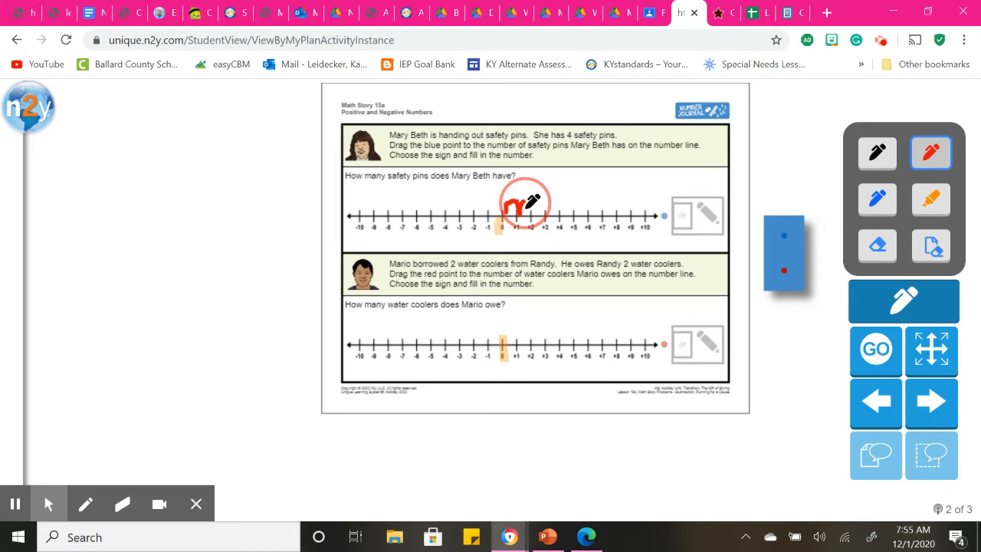
{"action": "left_click_drag", "start_coordinate": [506, 203], "coordinate": [571, 207]}
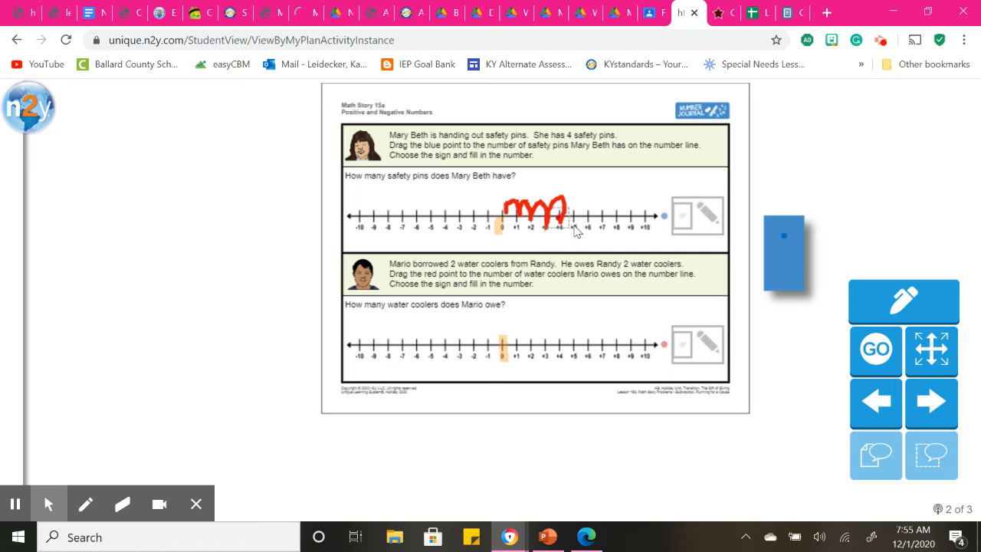
{"action": "mouse_move", "coordinate": [749, 206]}
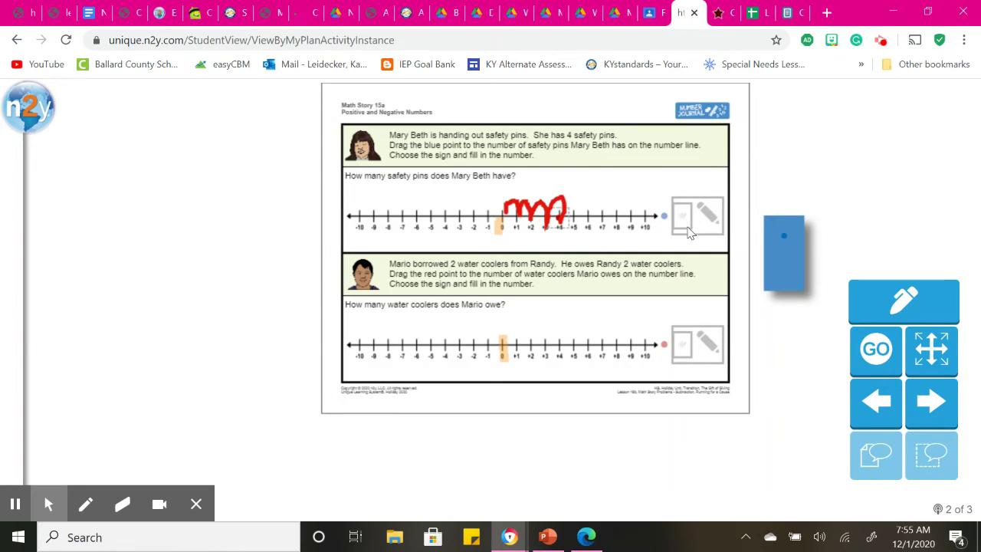
Step: Enter plus 4 as the safety pins answer
{"action": "left_click", "coordinate": [680, 215]}
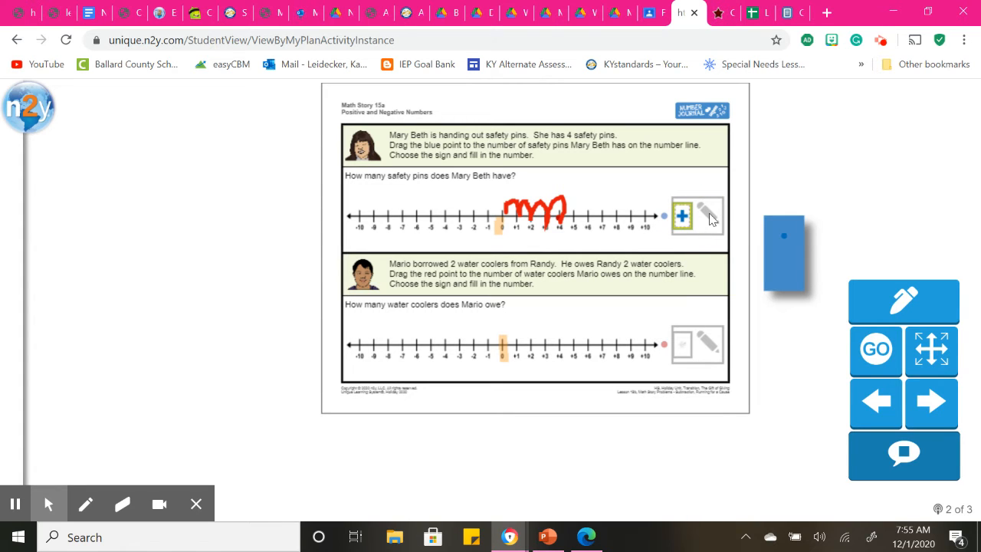
{"action": "left_click", "coordinate": [904, 455]}
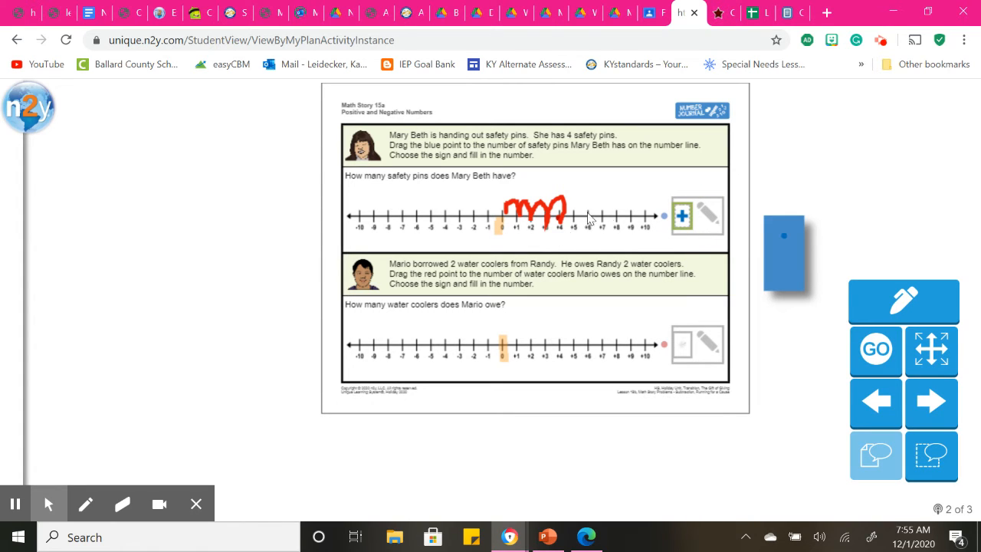
{"action": "left_click", "coordinate": [709, 219]}
{"action": "type", "text": "4"}
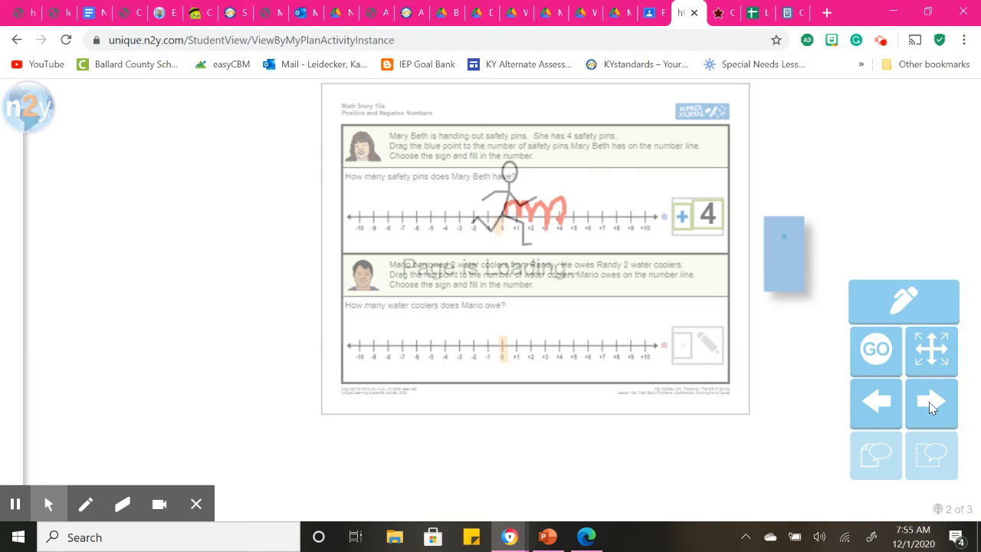
Step: Leave the activity and scroll My Plan down to the Math Story Problems - S Activity 2.2 tile
{"action": "left_click", "coordinate": [931, 402]}
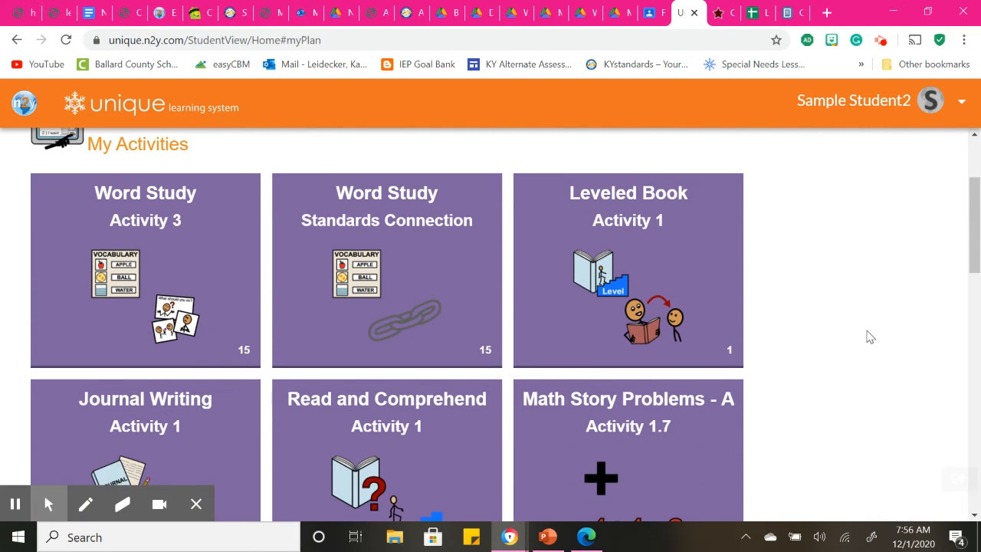
{"action": "scroll", "scroll_direction": "down", "scroll_amount": 3}
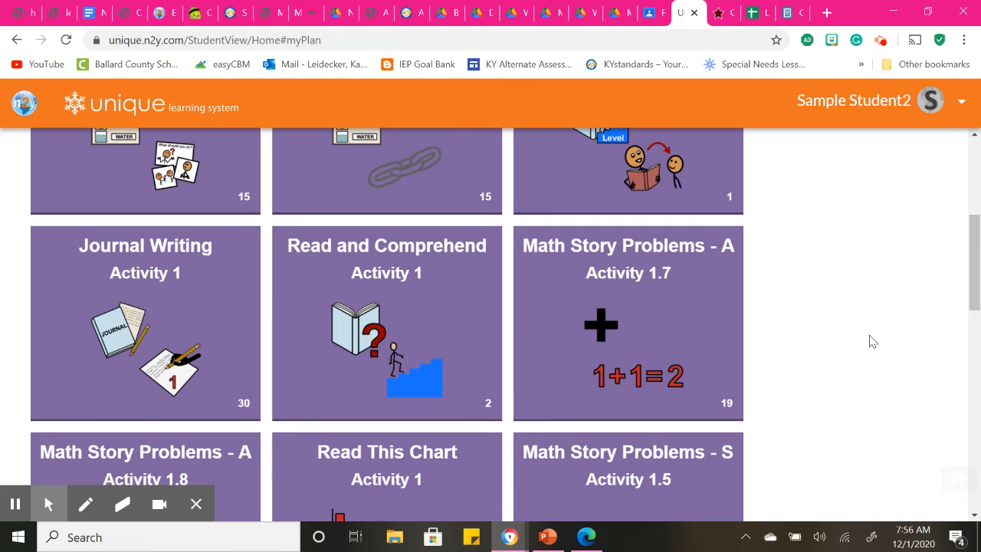
{"action": "scroll", "scroll_direction": "down", "scroll_amount": 3}
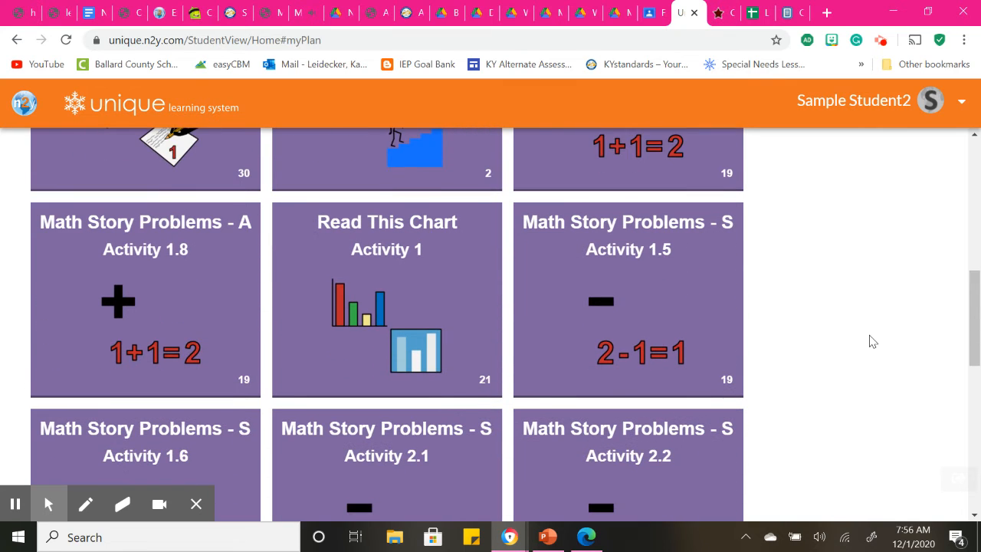
{"action": "mouse_move", "coordinate": [847, 346]}
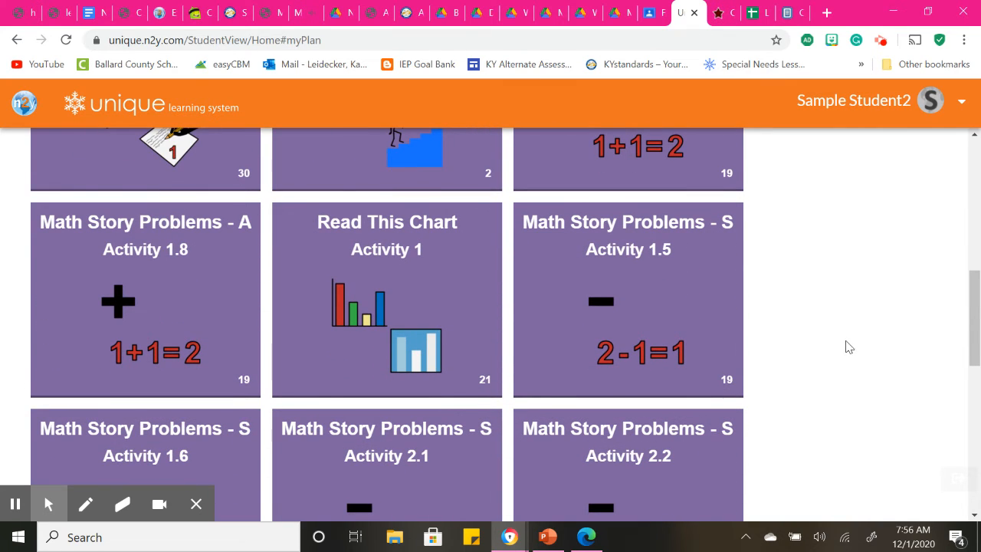
{"action": "scroll", "scroll_direction": "down", "scroll_amount": 3}
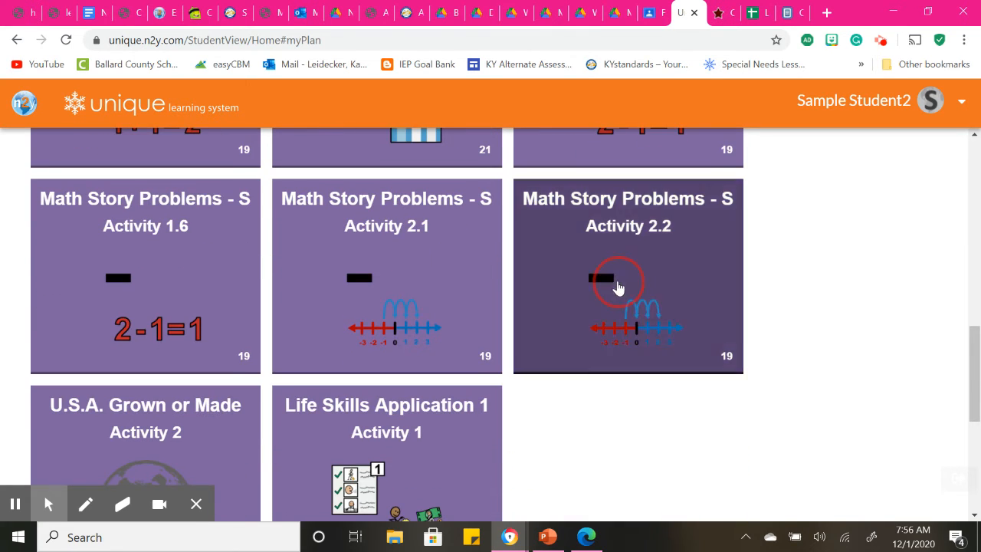
Step: Open Activity 2.2 and advance past its Adding Positive and Negative Numbers guide
{"action": "left_click", "coordinate": [619, 284]}
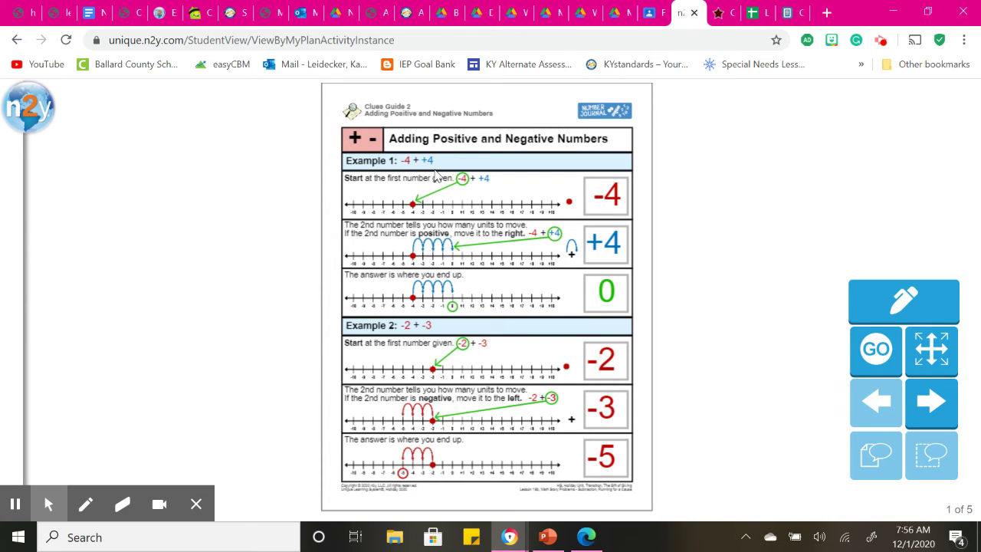
{"action": "mouse_move", "coordinate": [493, 191]}
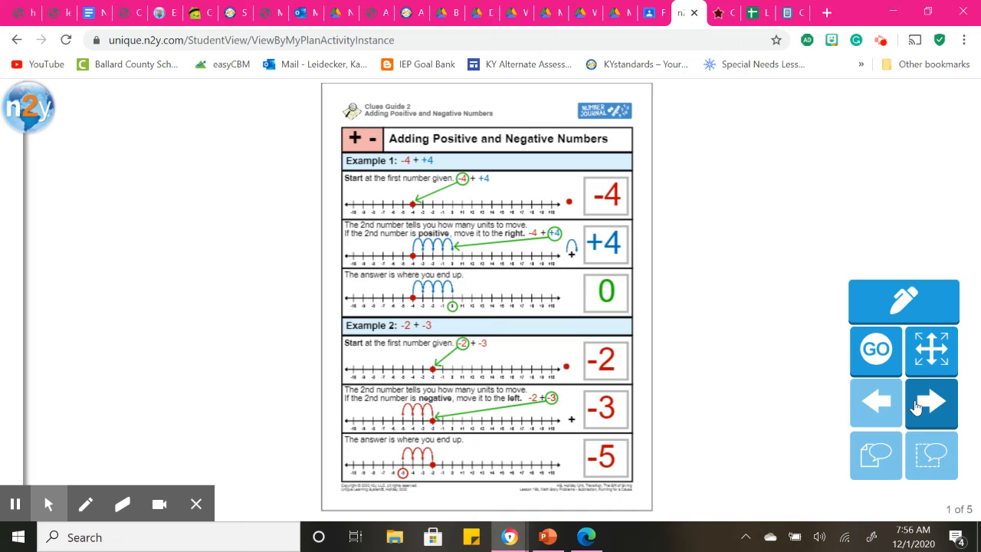
{"action": "mouse_move", "coordinate": [928, 422]}
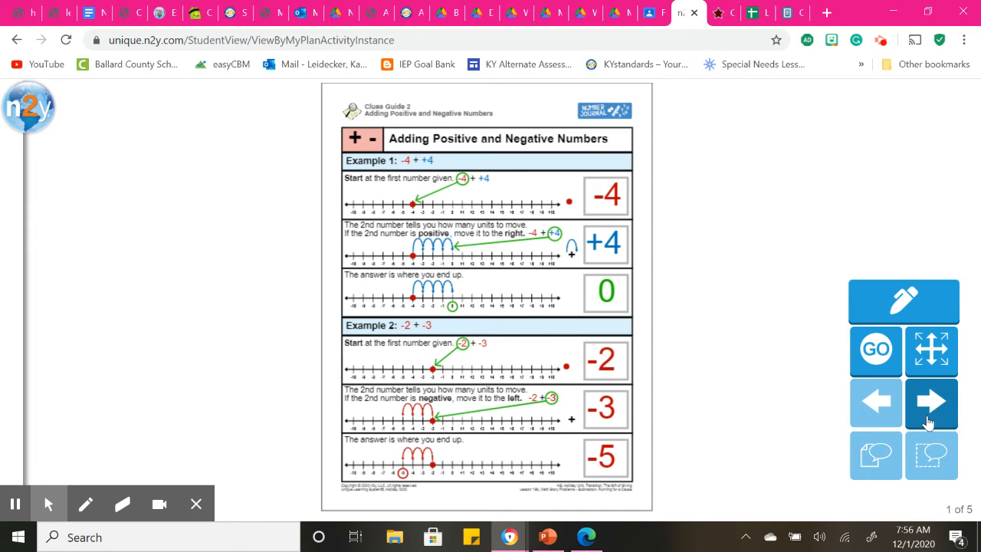
{"action": "left_click", "coordinate": [931, 403]}
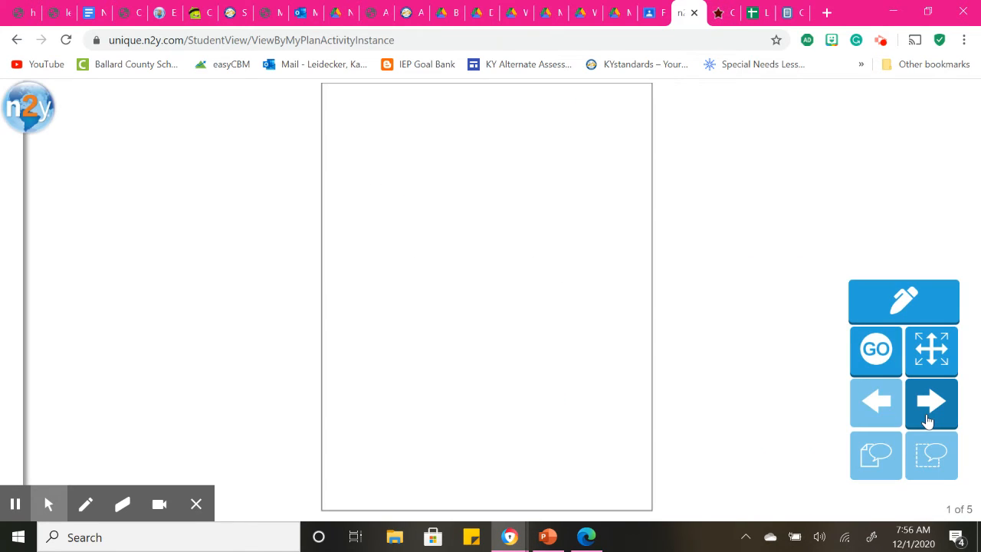
Step: On the Math Story 16a protein-bar page, mark the number line with orange highlighter, blue and red pens
{"action": "left_click", "coordinate": [931, 403]}
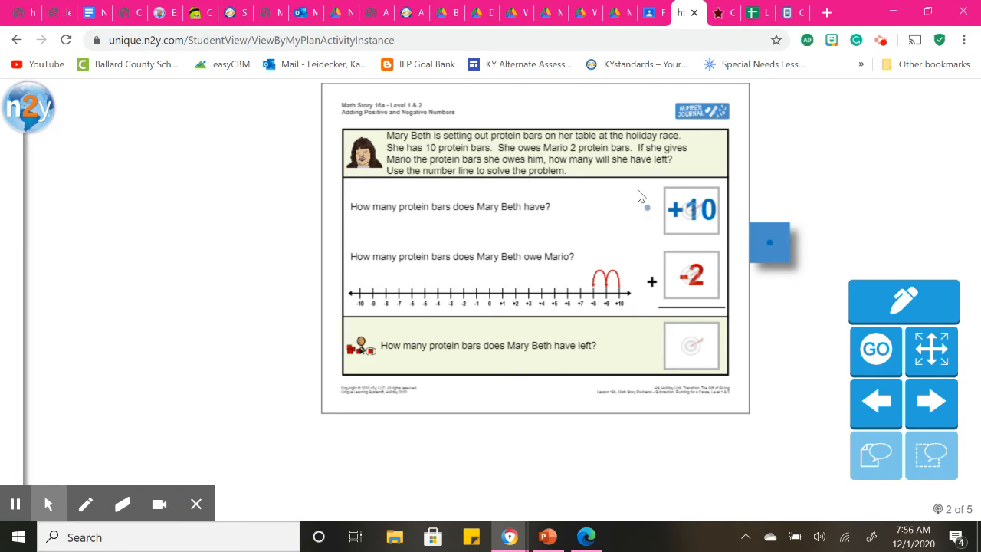
{"action": "mouse_move", "coordinate": [496, 141]}
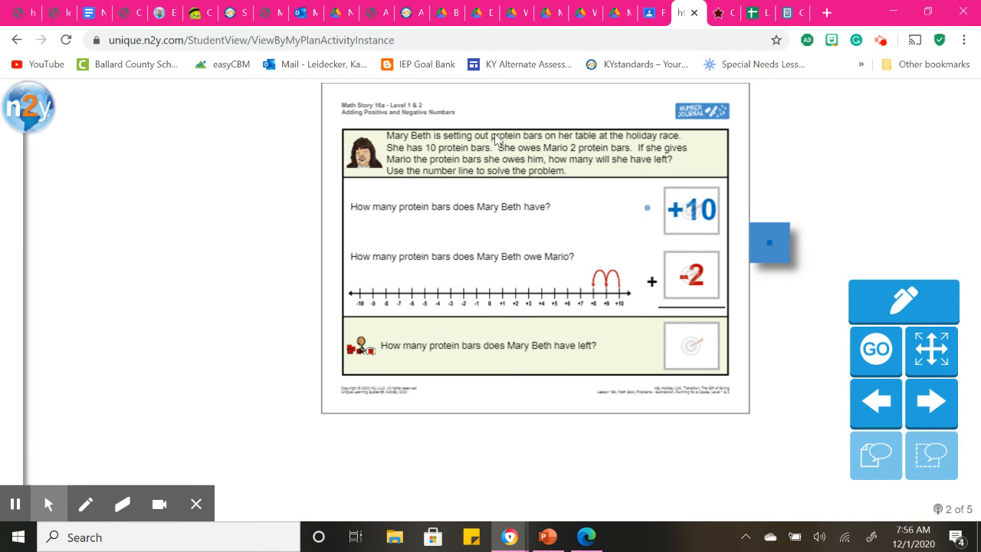
{"action": "mouse_move", "coordinate": [617, 144]}
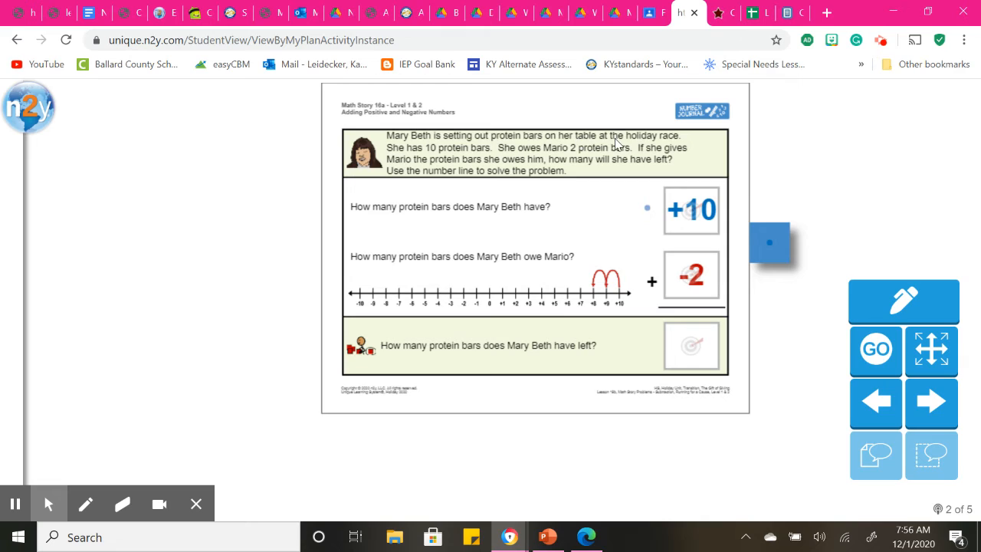
{"action": "mouse_move", "coordinate": [397, 159]}
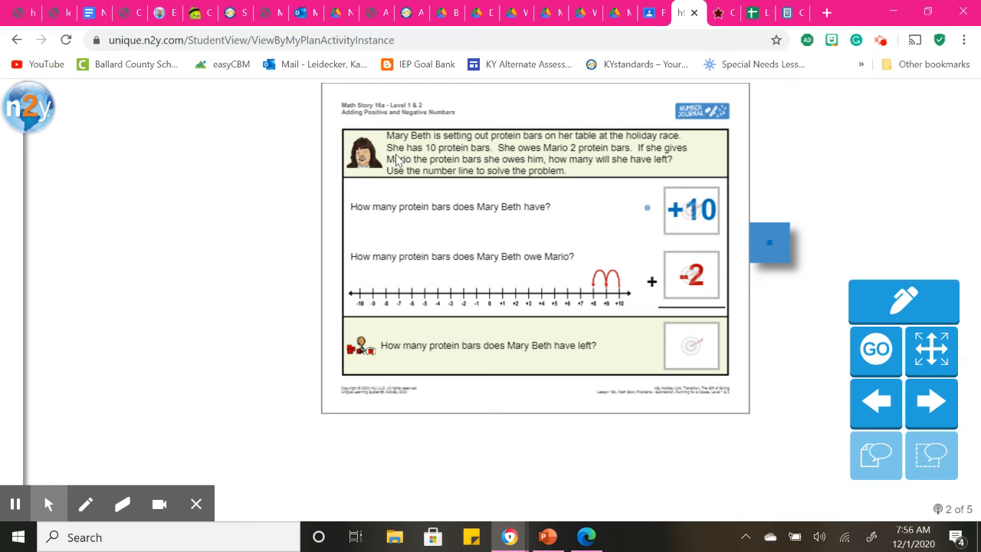
{"action": "mouse_move", "coordinate": [533, 161]}
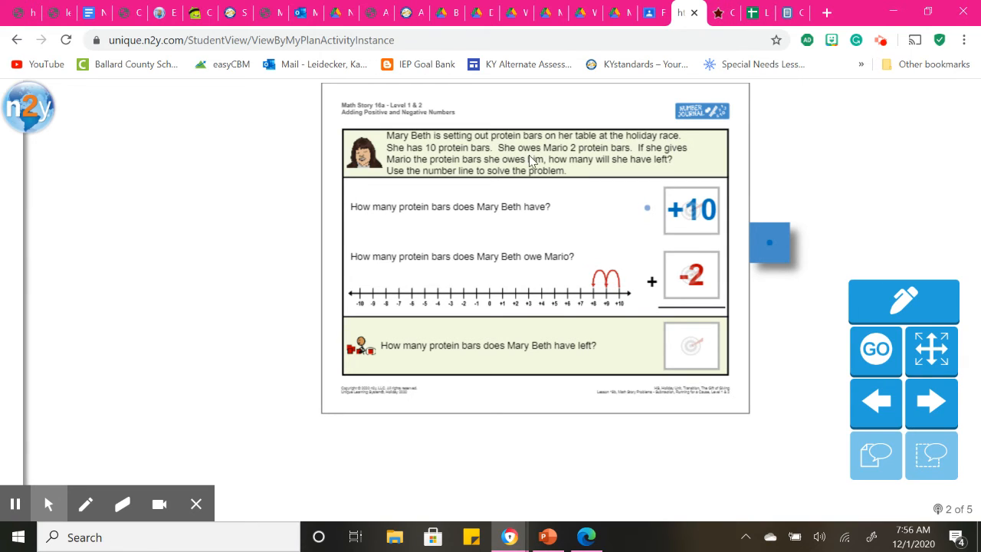
{"action": "mouse_move", "coordinate": [578, 159]}
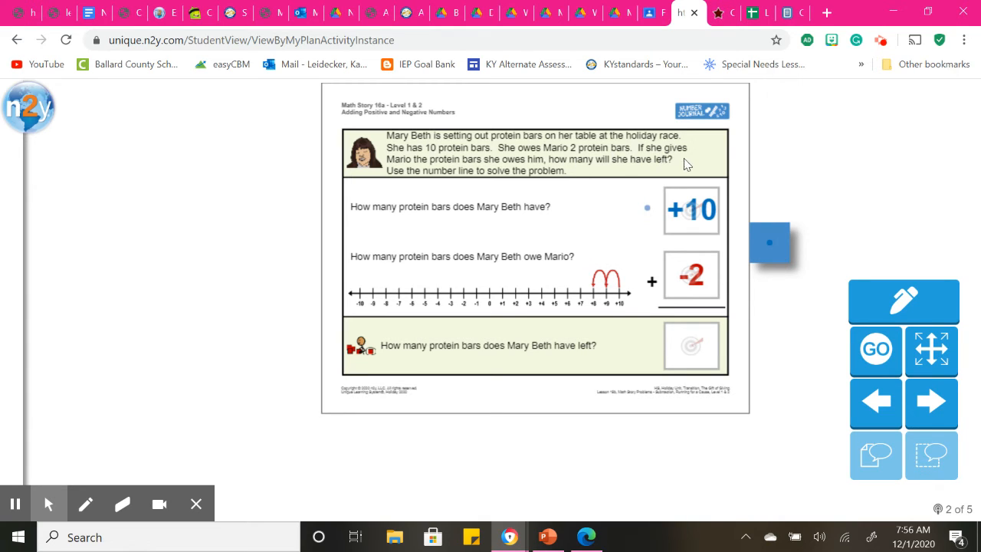
{"action": "mouse_move", "coordinate": [527, 162]}
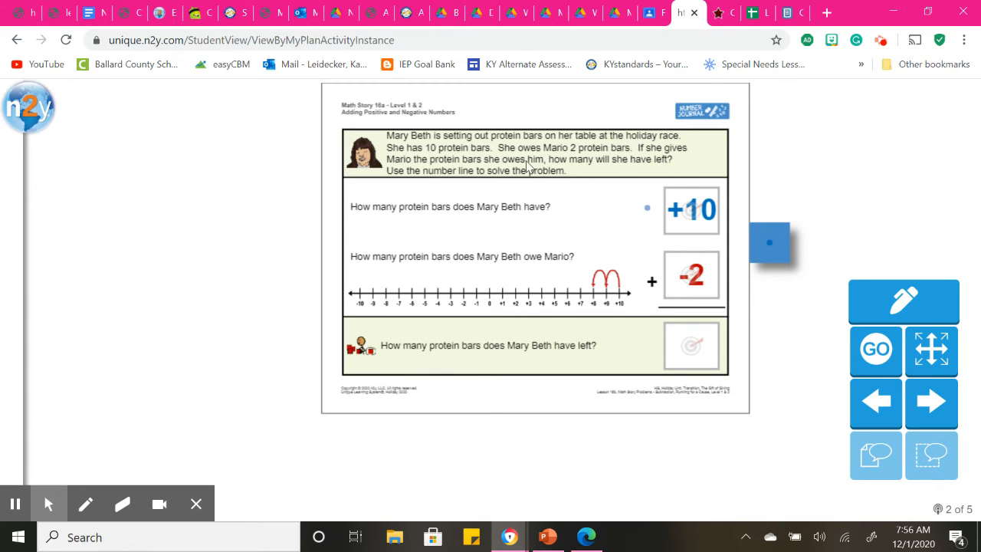
{"action": "mouse_move", "coordinate": [662, 170]}
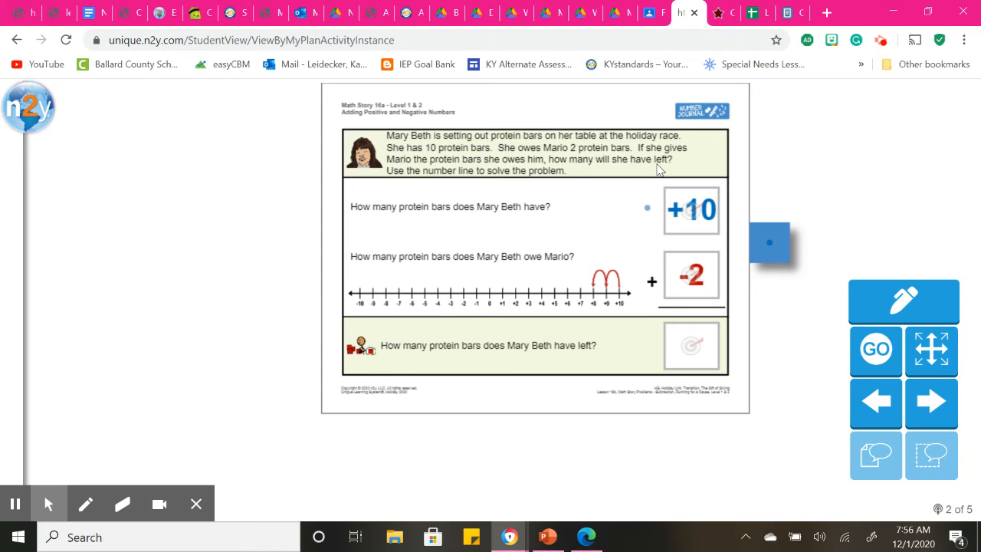
{"action": "mouse_move", "coordinate": [730, 232]}
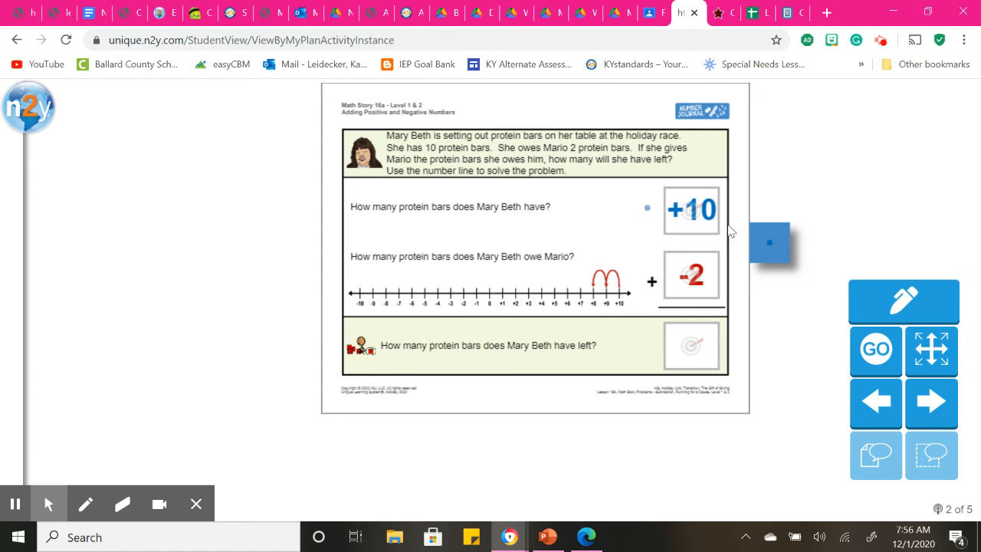
{"action": "mouse_move", "coordinate": [679, 228]}
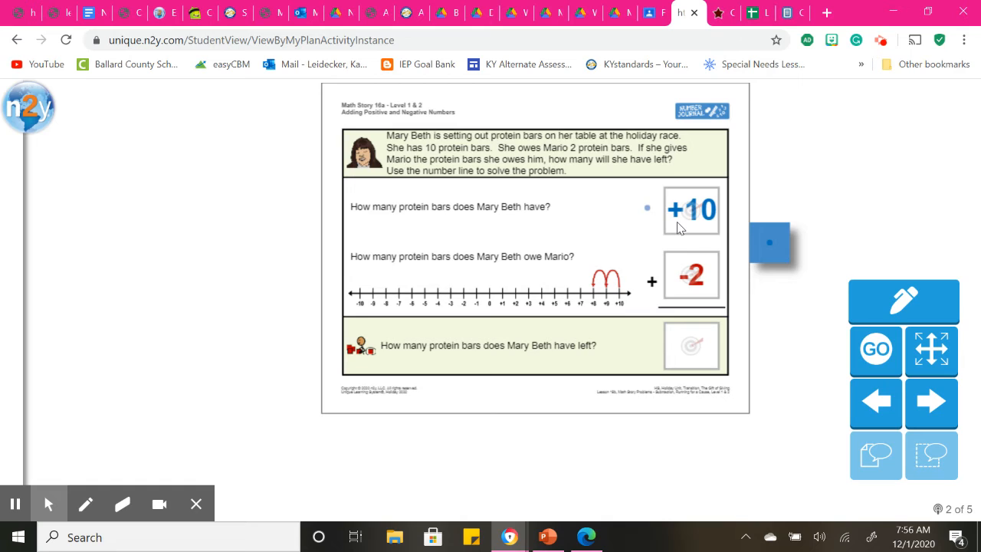
{"action": "mouse_move", "coordinate": [804, 281]}
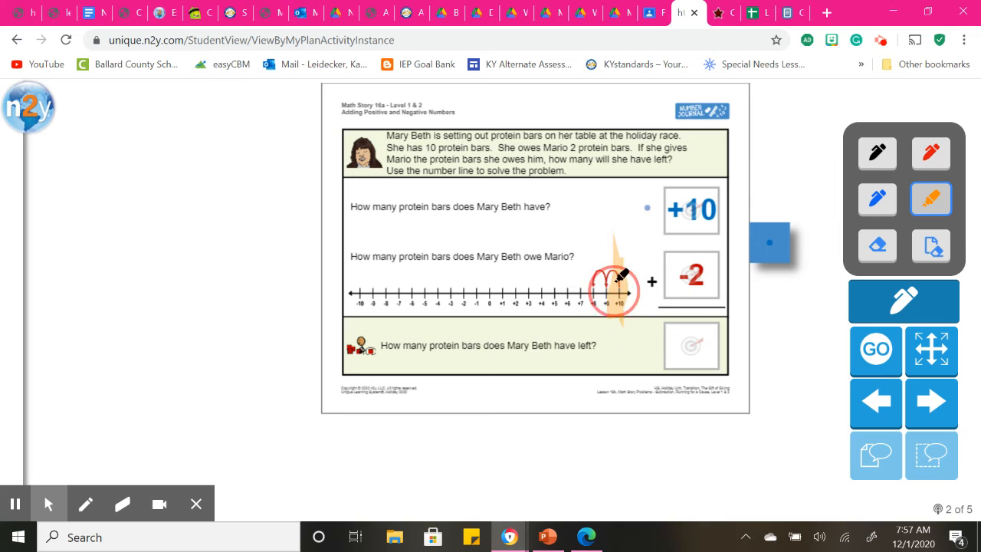
{"action": "left_click", "coordinate": [876, 199]}
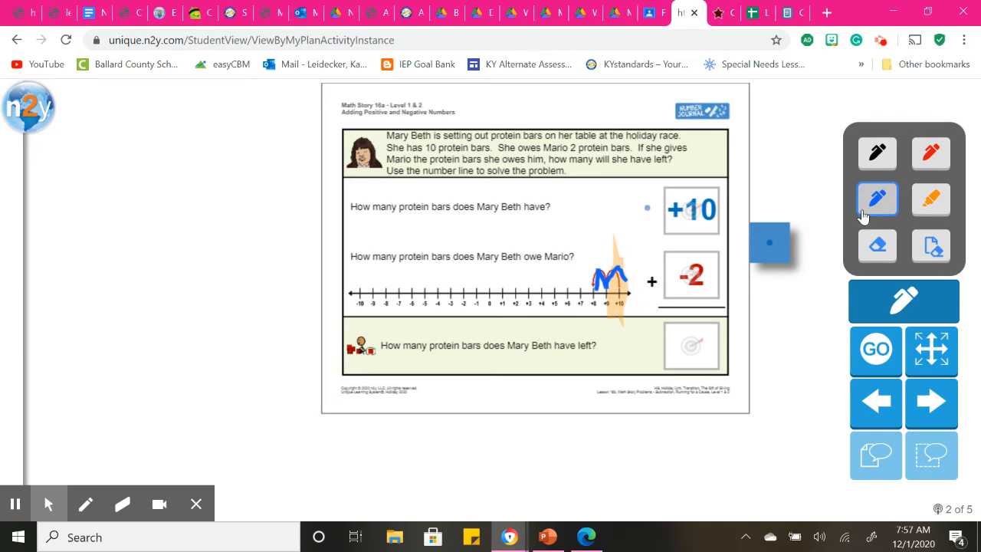
{"action": "left_click", "coordinate": [931, 199]}
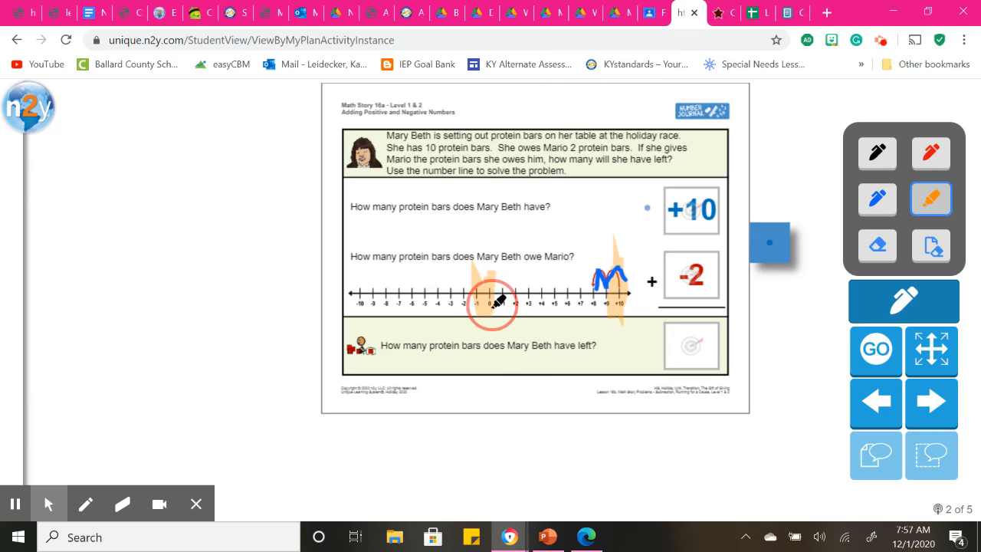
{"action": "left_click", "coordinate": [932, 153]}
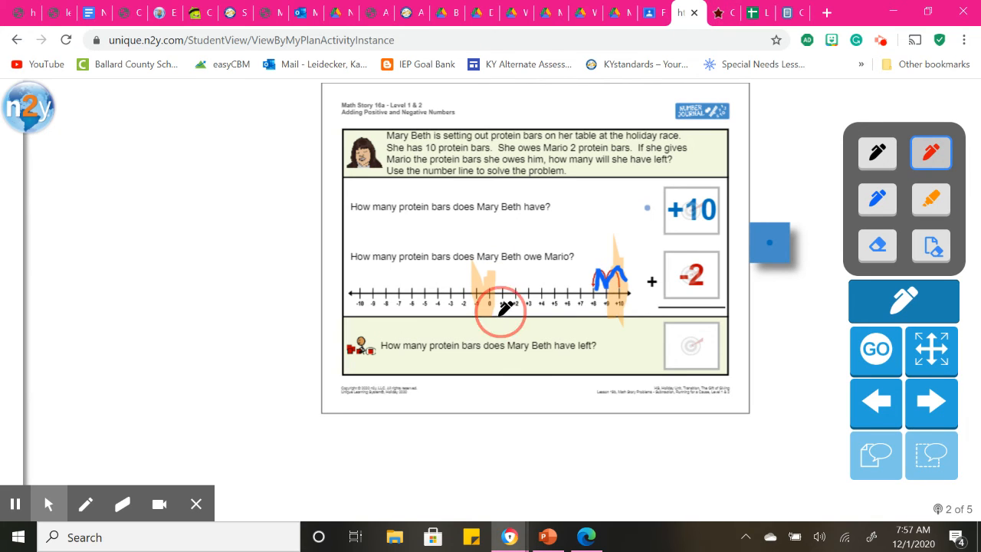
{"action": "left_click_drag", "start_coordinate": [498, 312], "coordinate": [624, 312]}
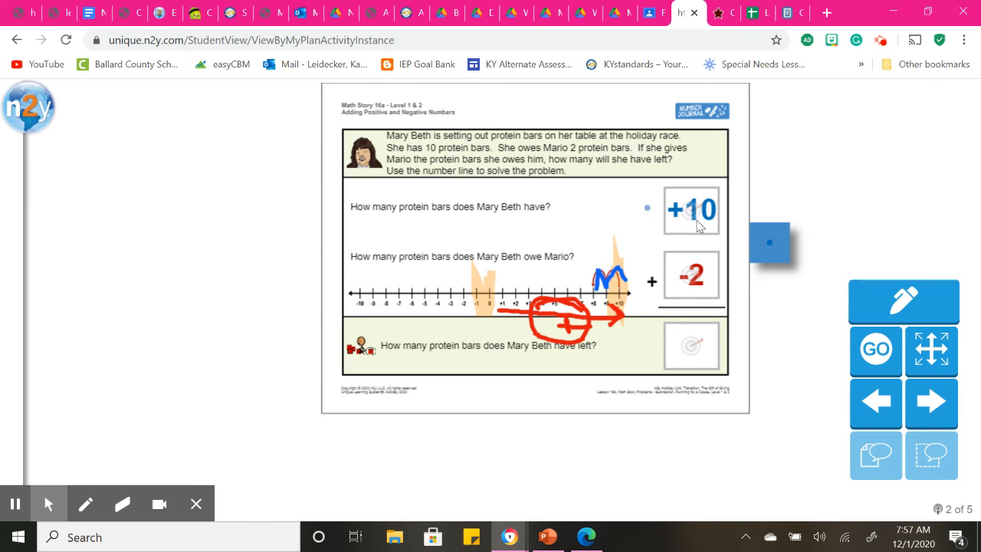
{"action": "mouse_move", "coordinate": [619, 303]}
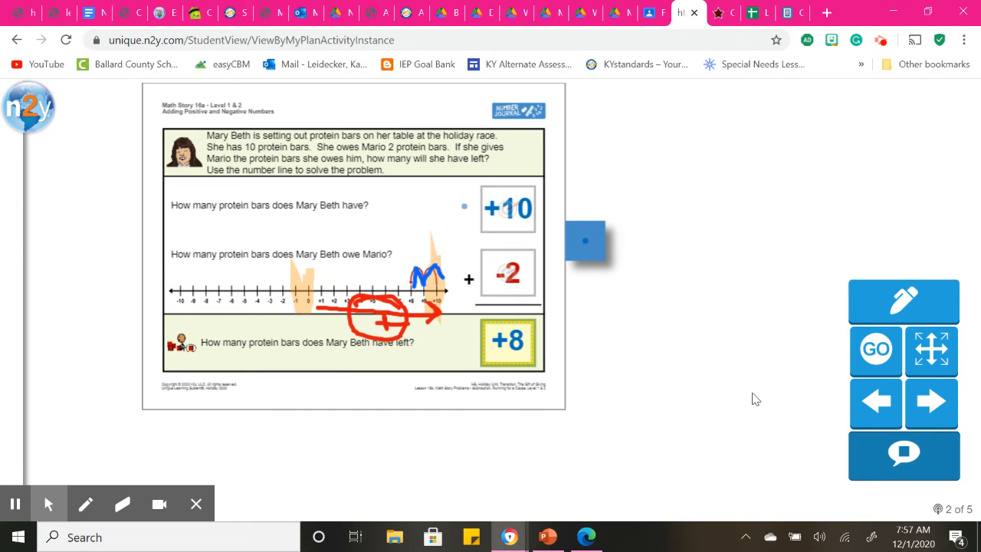
Step: Set the protein-bar answer to +8, go Home, and scroll toward Life Skills Application 1
{"action": "left_click", "coordinate": [903, 455]}
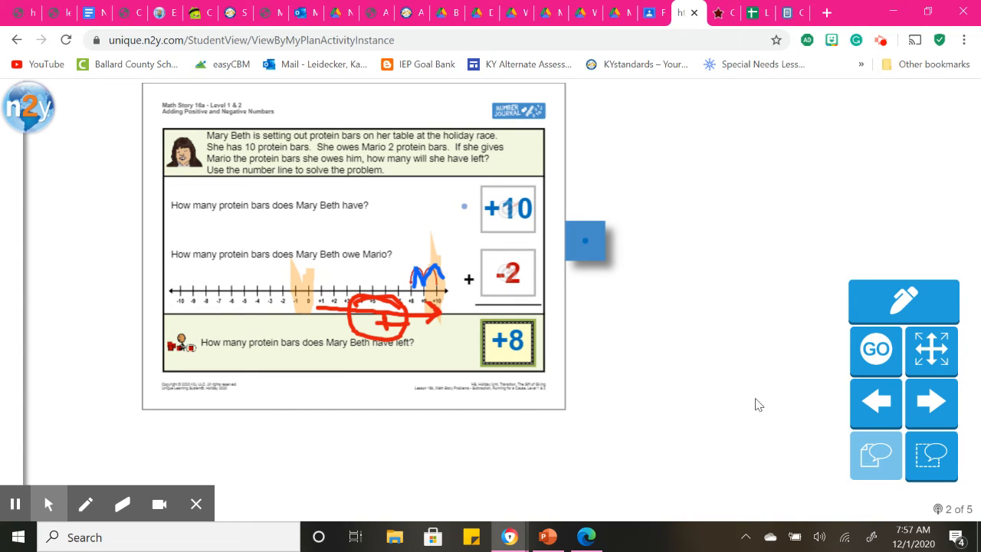
{"action": "mouse_move", "coordinate": [416, 209]}
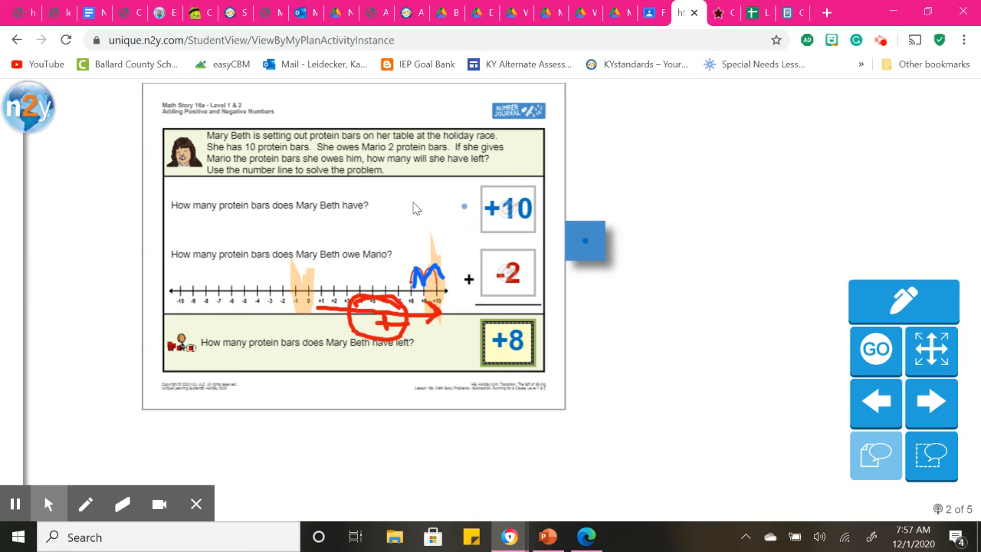
{"action": "mouse_move", "coordinate": [516, 213]}
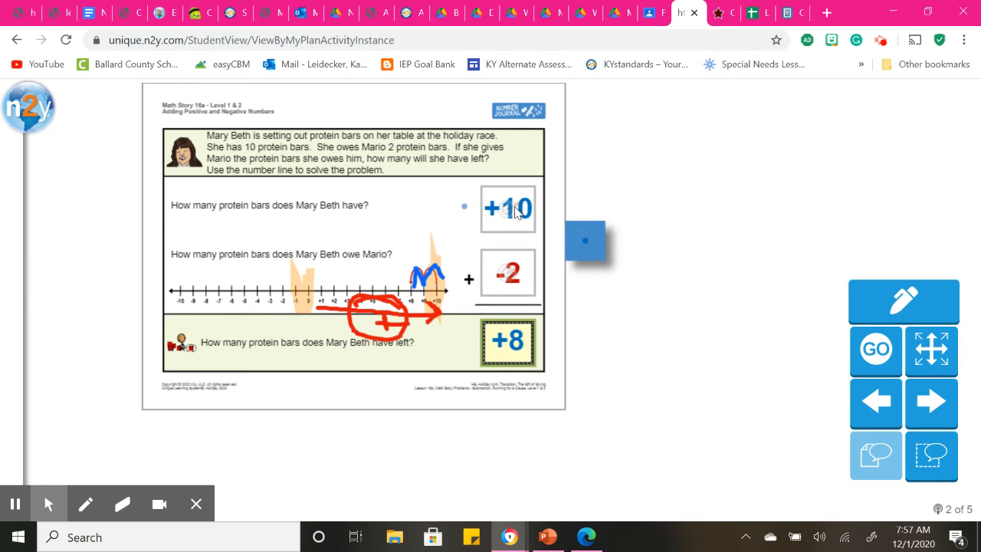
{"action": "mouse_move", "coordinate": [512, 219]}
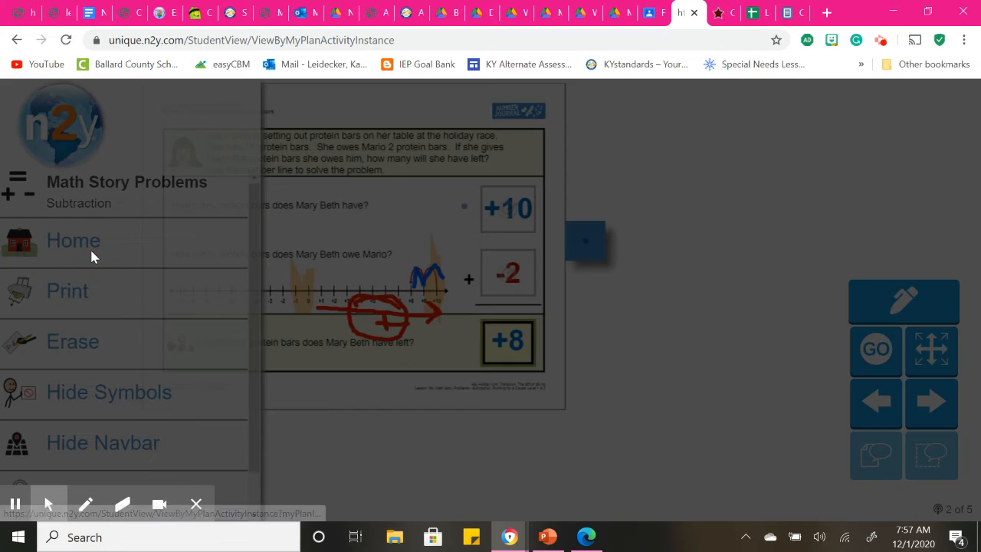
{"action": "left_click", "coordinate": [73, 240]}
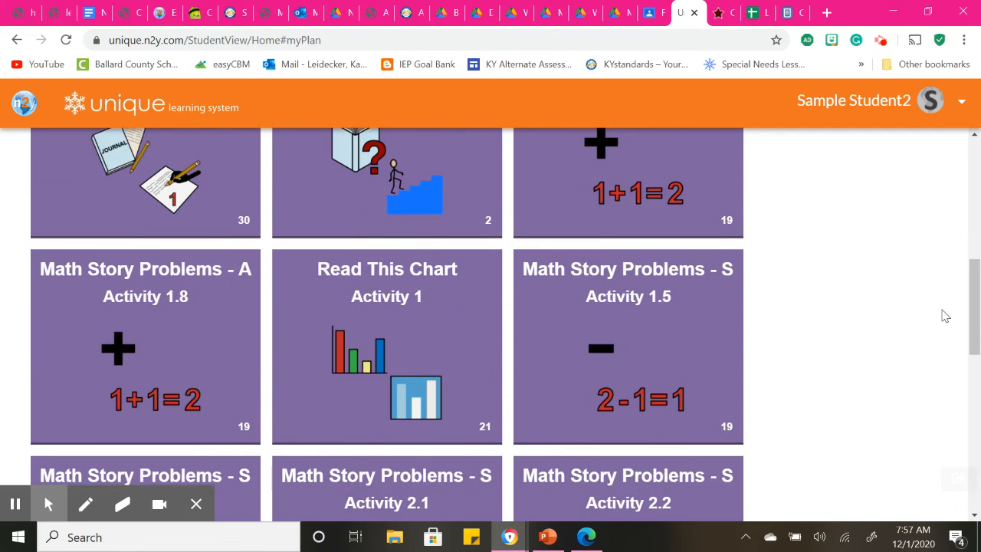
{"action": "scroll", "scroll_direction": "down", "scroll_amount": 3}
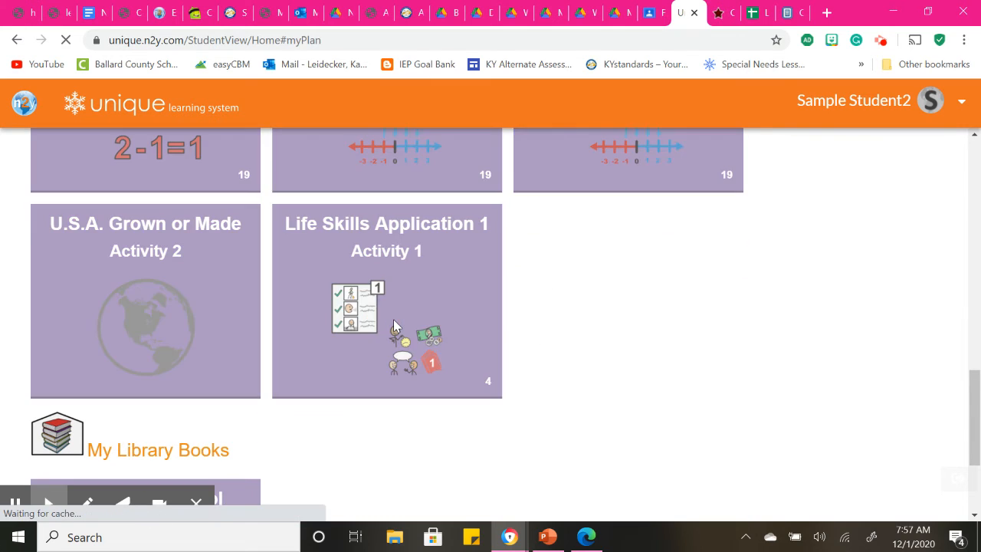
Step: Open Life Skills Application 1 and place Asher's food drive on Tuesday, December 1
{"action": "left_click", "coordinate": [386, 301]}
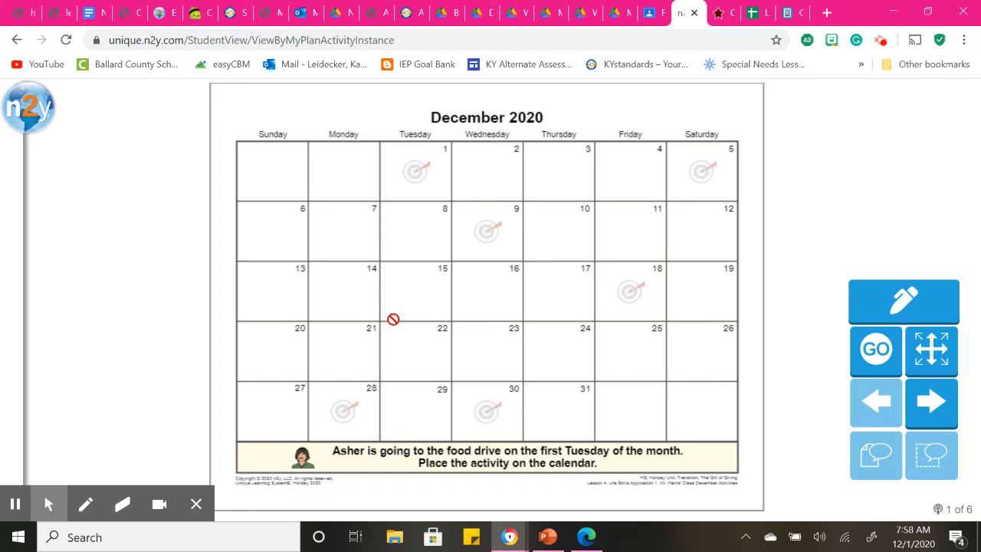
{"action": "mouse_move", "coordinate": [422, 111]}
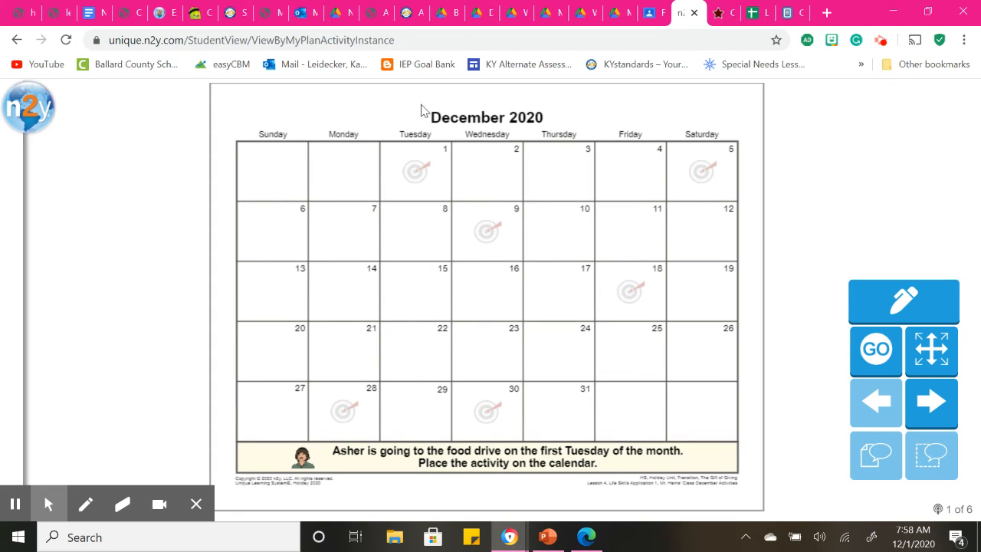
{"action": "mouse_move", "coordinate": [325, 113]}
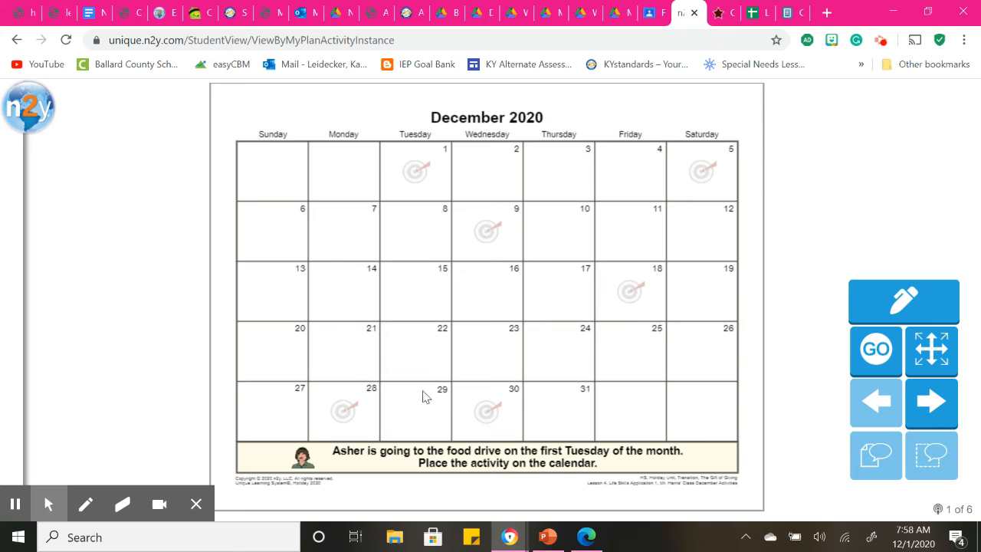
{"action": "mouse_move", "coordinate": [649, 449]}
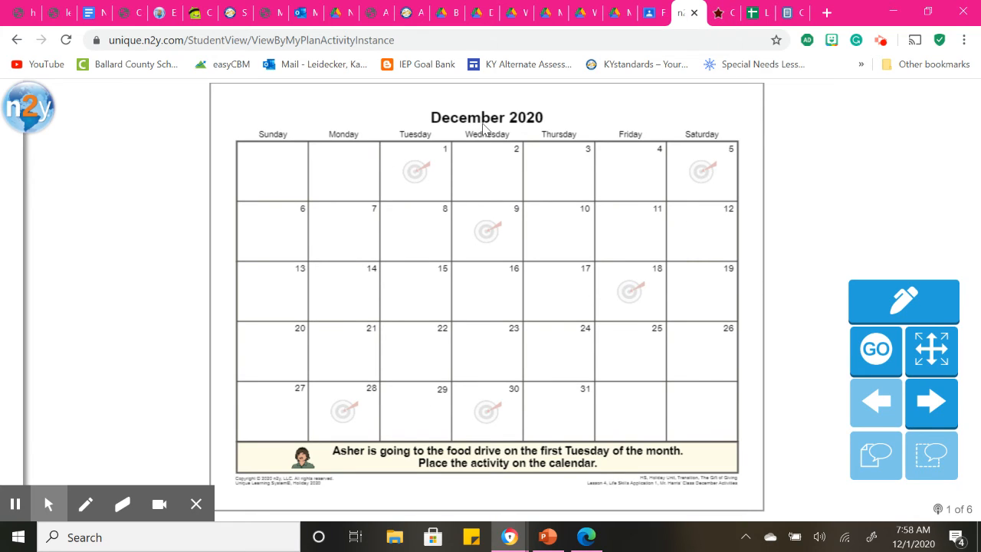
{"action": "mouse_move", "coordinate": [538, 131]}
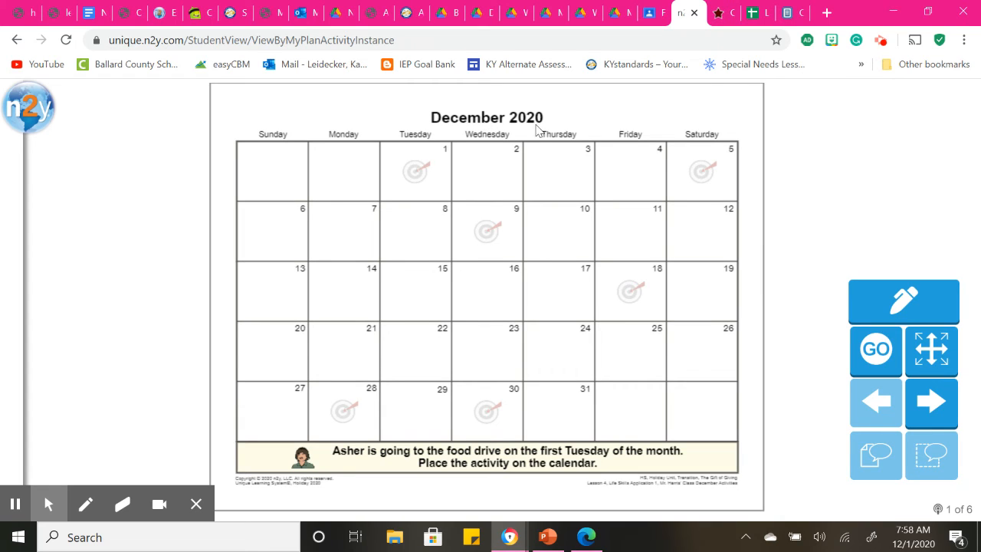
{"action": "mouse_move", "coordinate": [277, 169]}
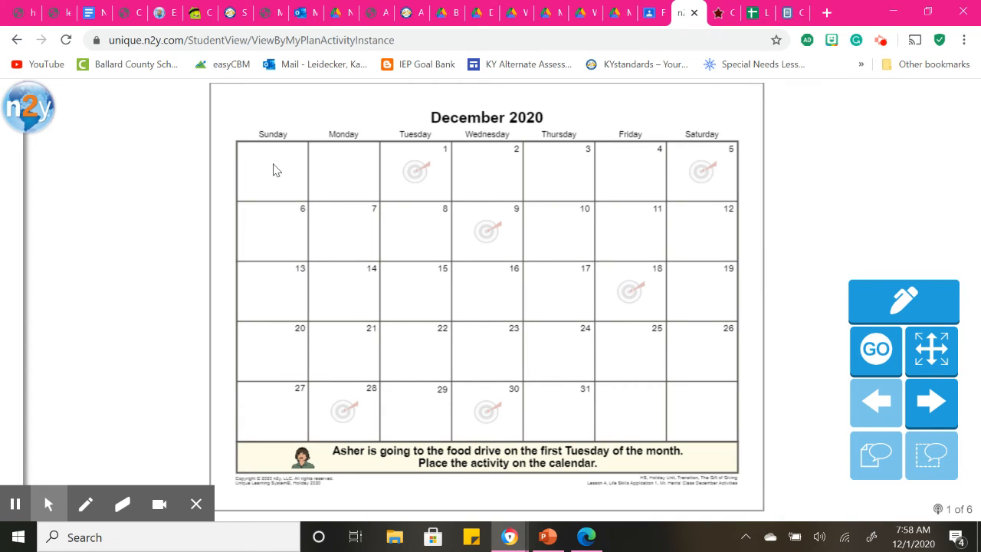
{"action": "mouse_move", "coordinate": [357, 170]}
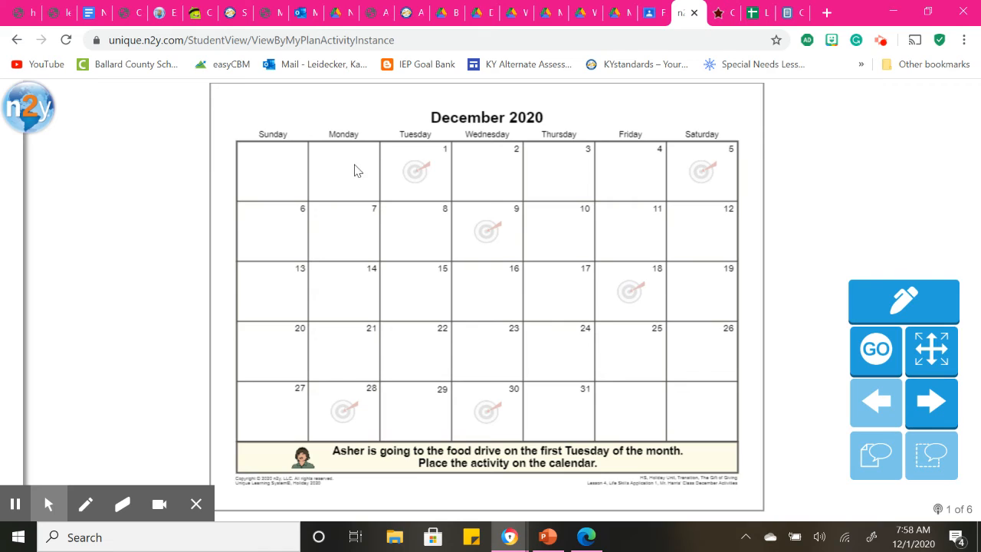
{"action": "mouse_move", "coordinate": [606, 119]}
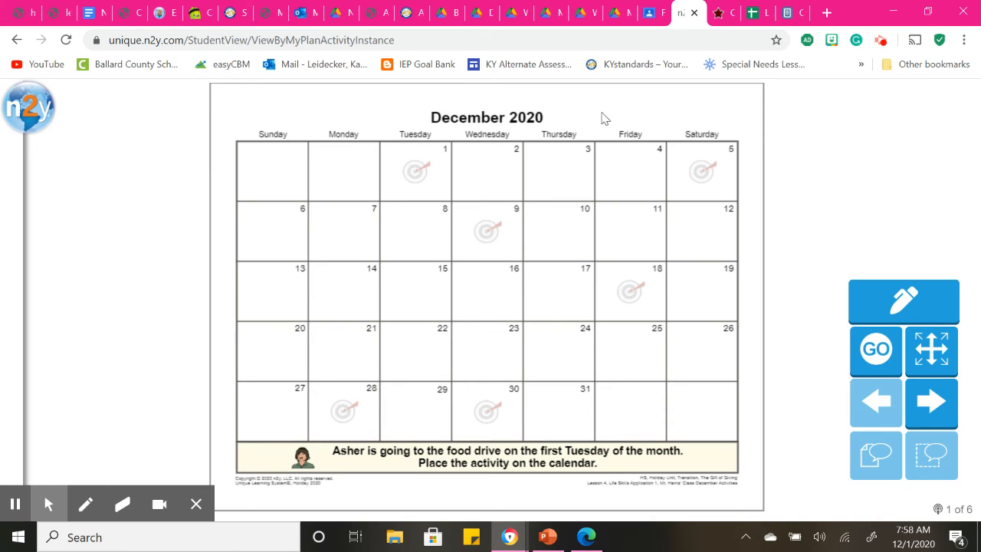
{"action": "mouse_move", "coordinate": [724, 193]}
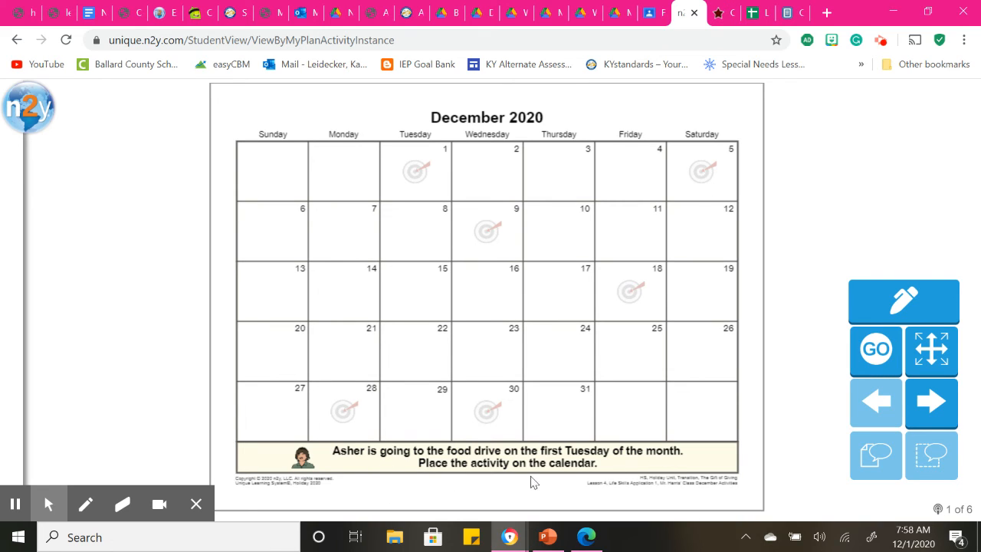
{"action": "mouse_move", "coordinate": [463, 180]}
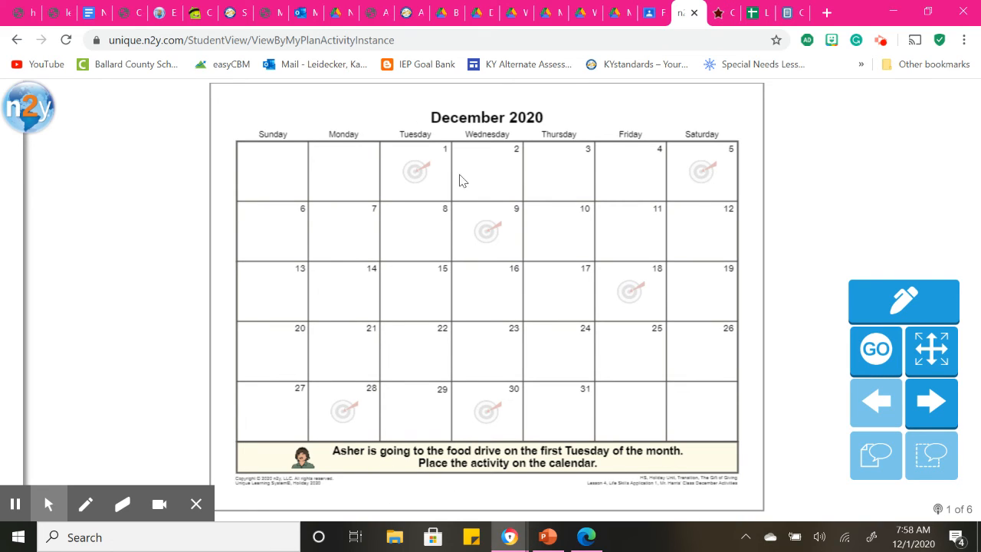
{"action": "mouse_move", "coordinate": [586, 279]}
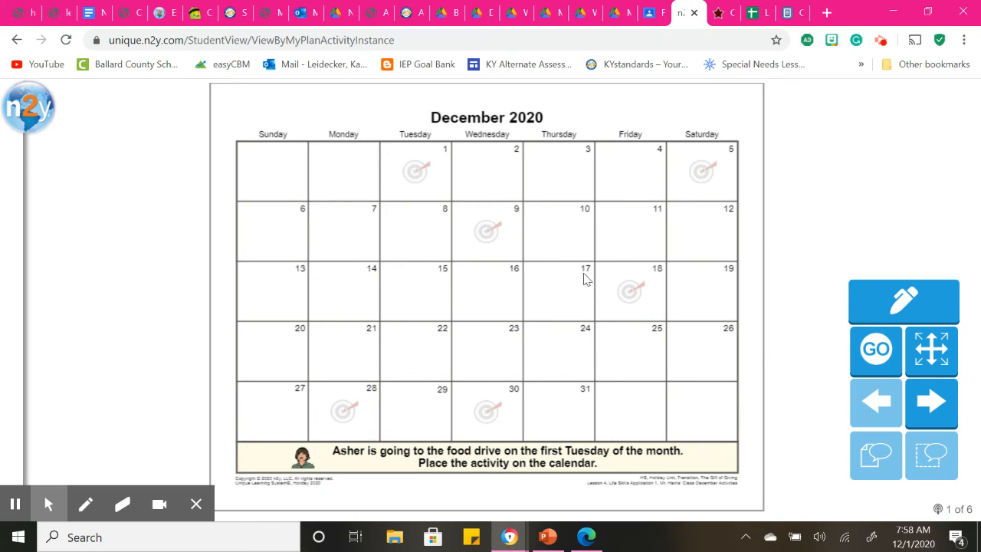
{"action": "mouse_move", "coordinate": [388, 497]}
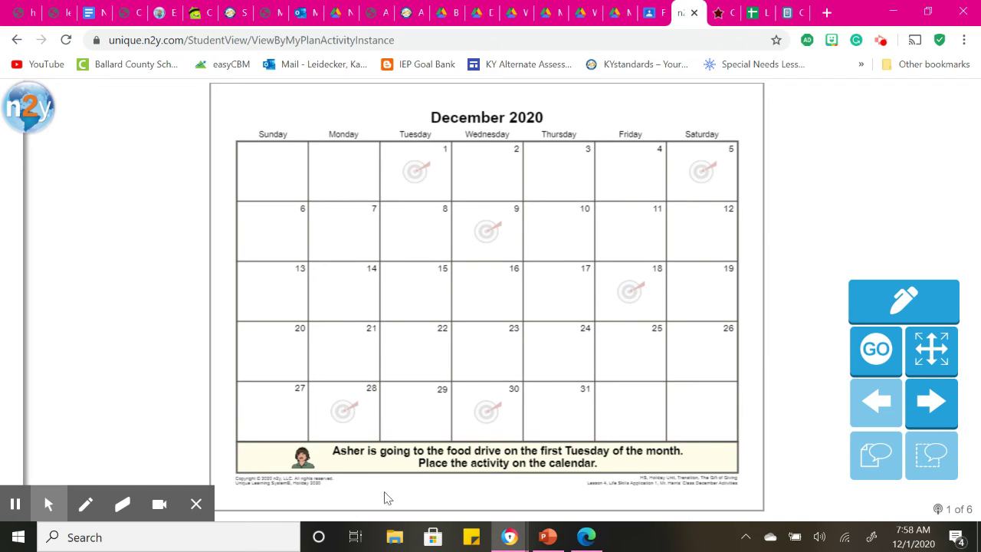
{"action": "mouse_move", "coordinate": [472, 465]}
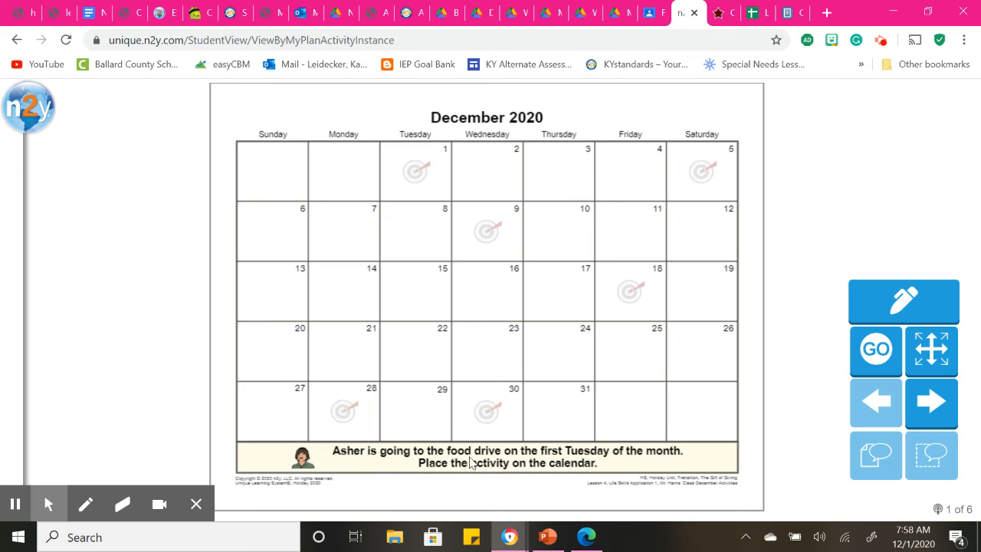
{"action": "mouse_move", "coordinate": [616, 455]}
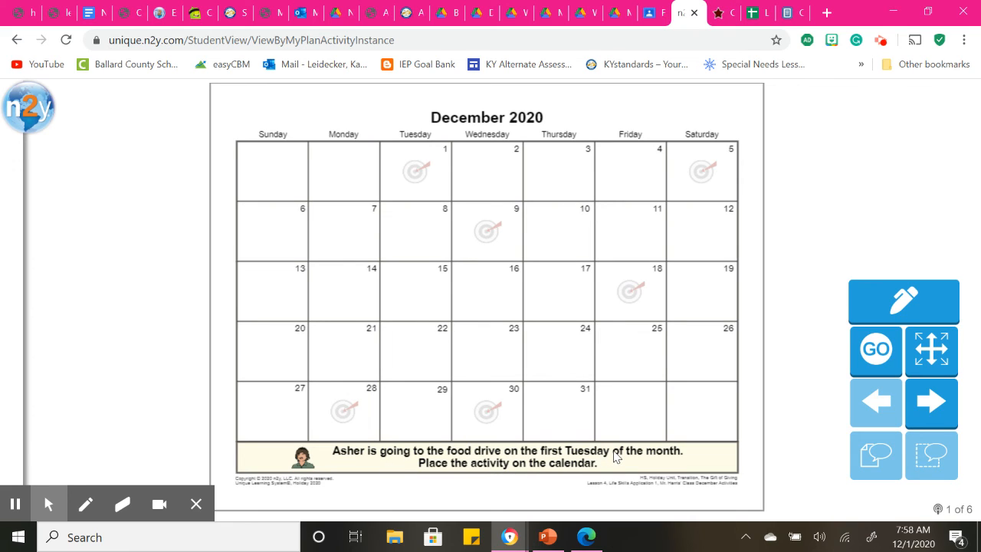
{"action": "mouse_move", "coordinate": [380, 279]}
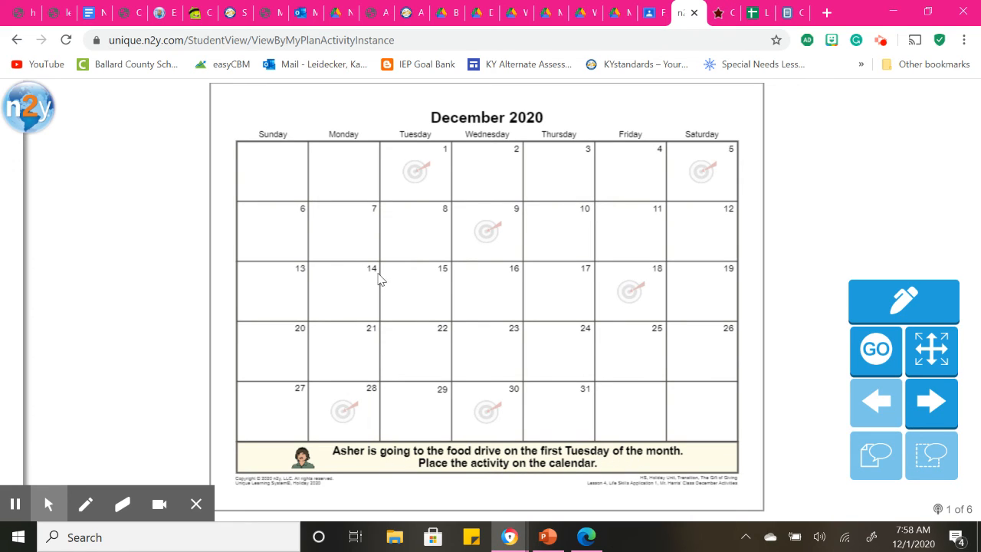
{"action": "mouse_move", "coordinate": [344, 146]}
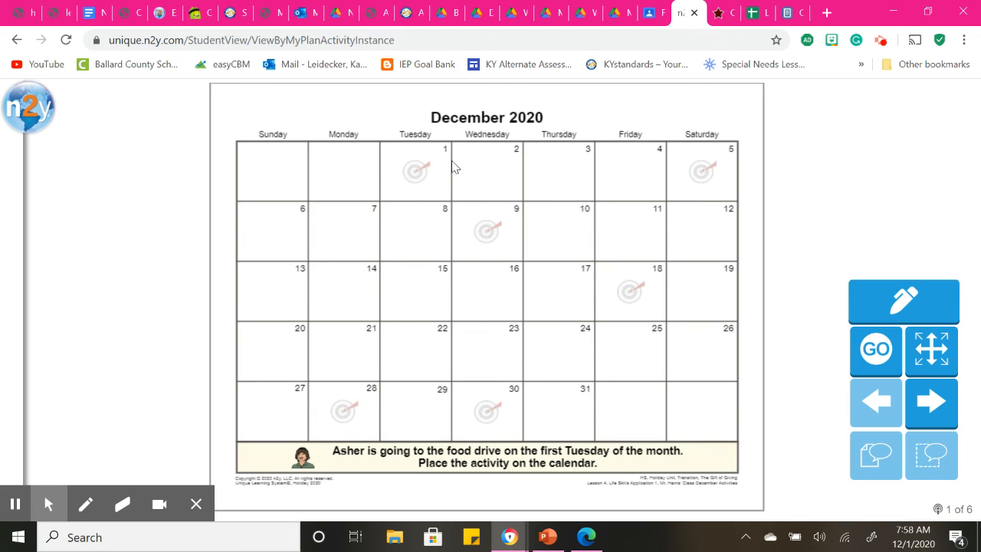
{"action": "mouse_move", "coordinate": [419, 204]}
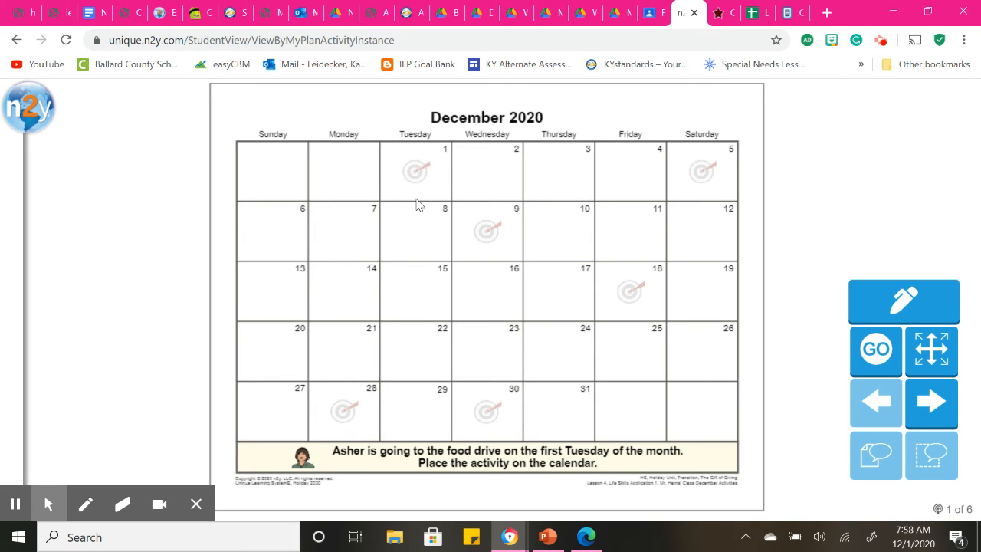
{"action": "mouse_move", "coordinate": [421, 222]}
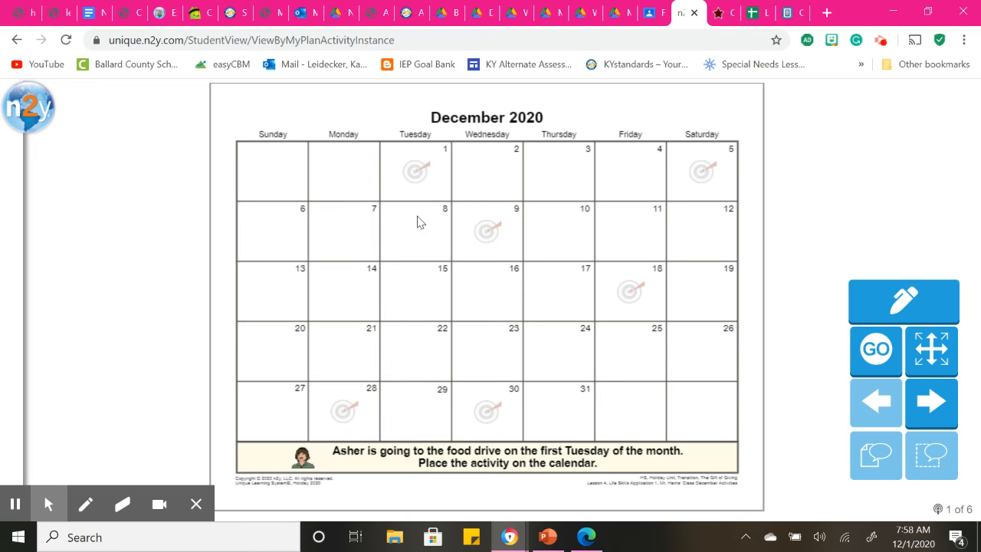
{"action": "mouse_move", "coordinate": [426, 307]}
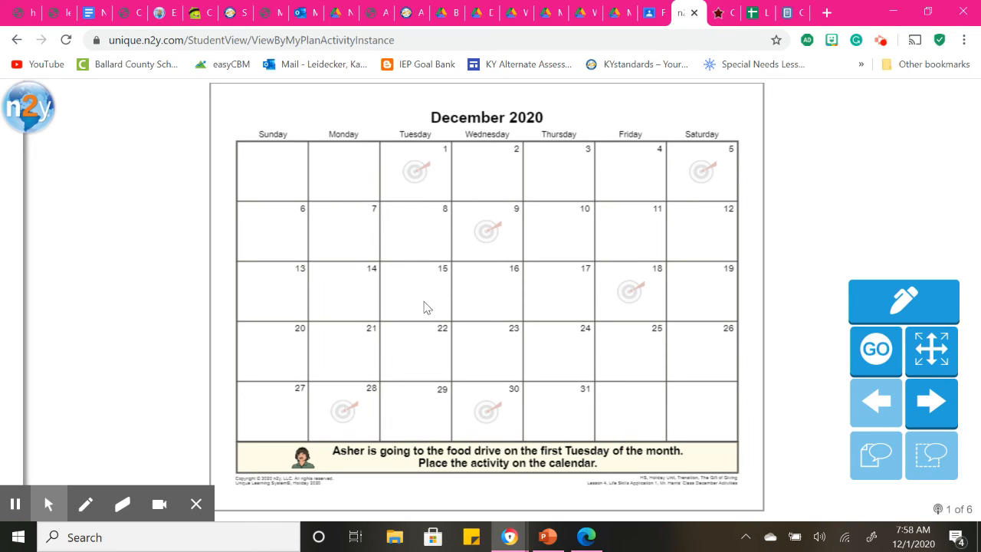
{"action": "mouse_move", "coordinate": [417, 339]}
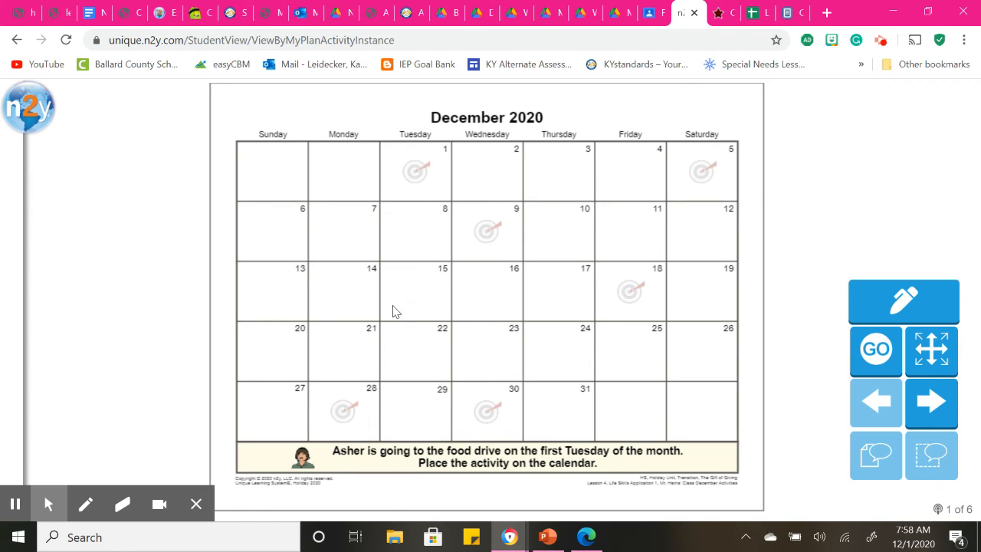
{"action": "mouse_move", "coordinate": [422, 314]}
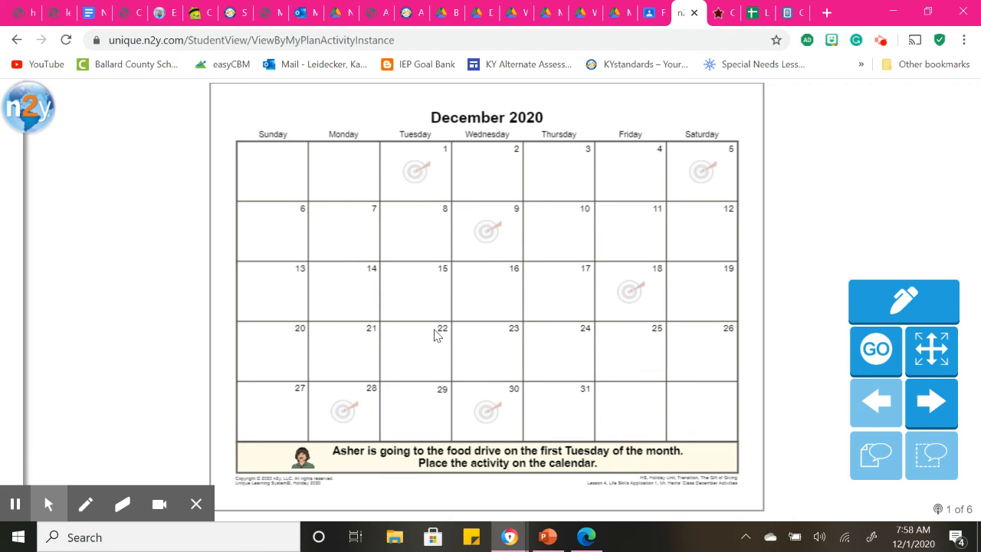
{"action": "left_click", "coordinate": [415, 170]}
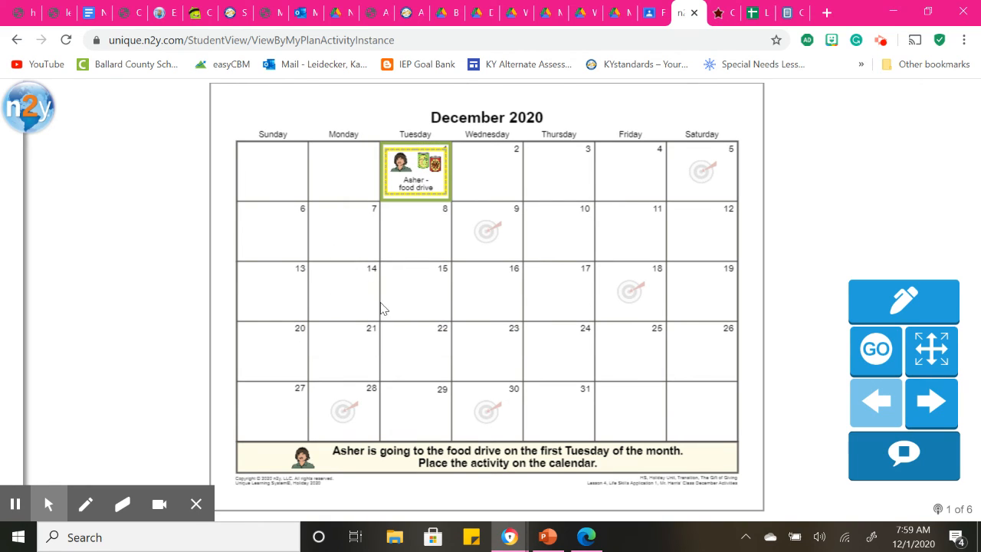
Step: Confirm the food drive placement, view Riley's holiday race prompt on page 2, then exit
{"action": "left_click", "coordinate": [903, 456]}
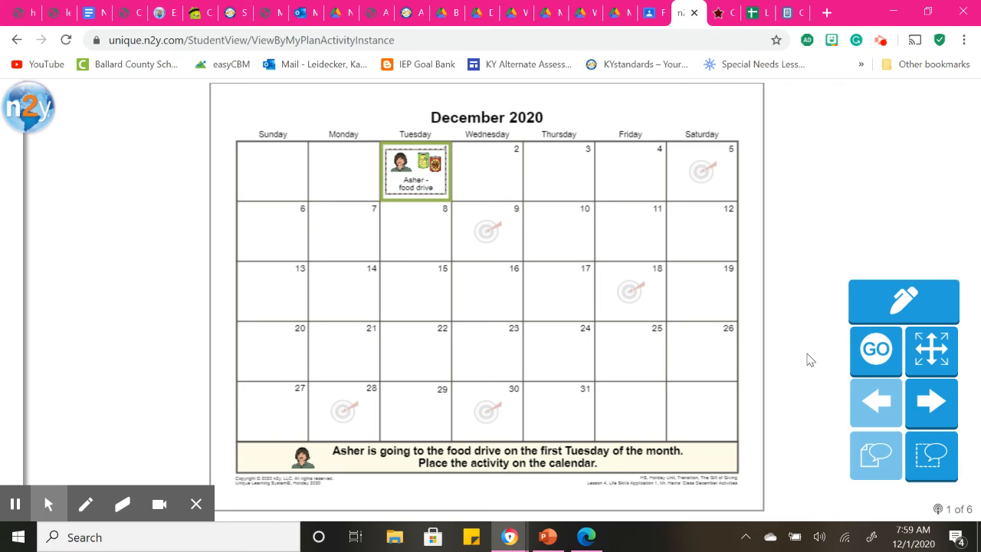
{"action": "left_click", "coordinate": [931, 403]}
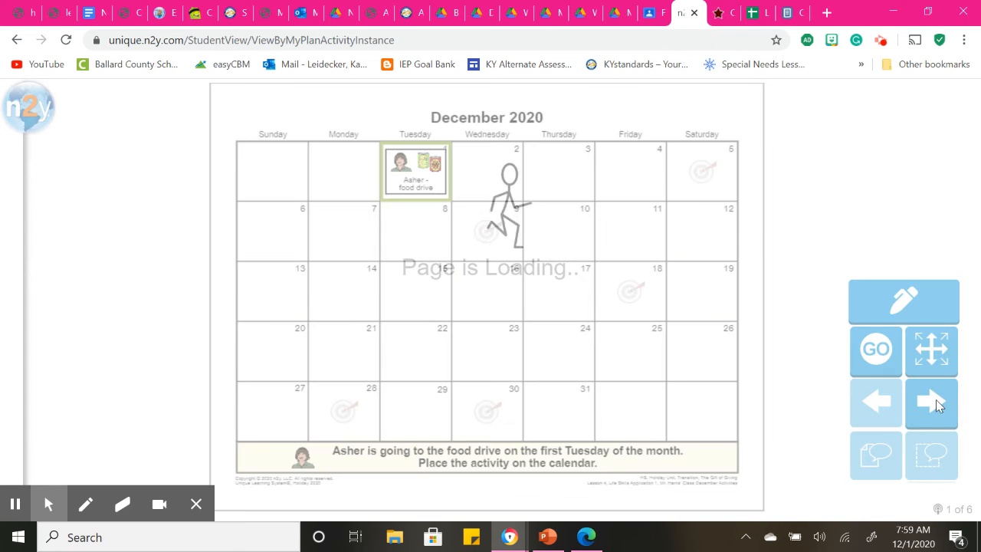
{"action": "left_click", "coordinate": [932, 405]}
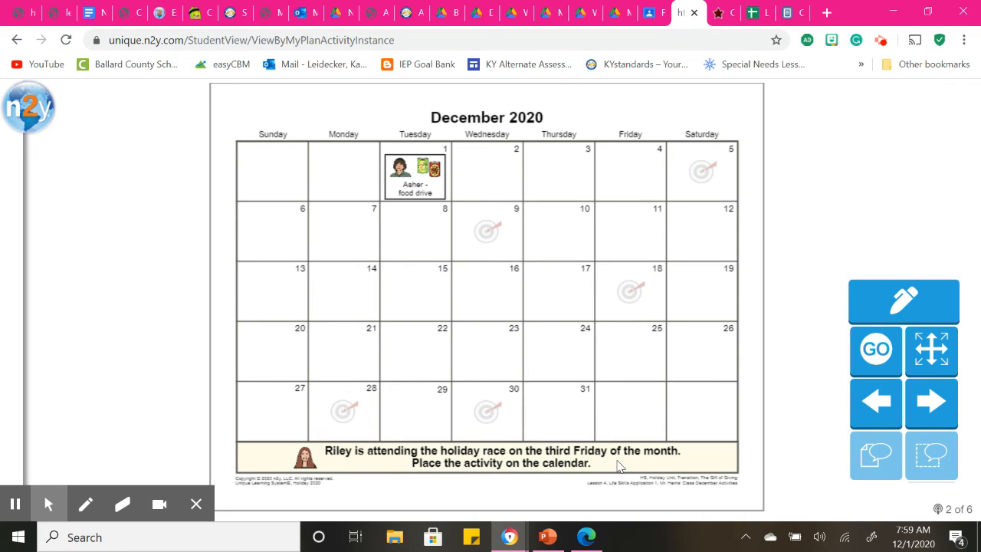
{"action": "mouse_move", "coordinate": [312, 132]}
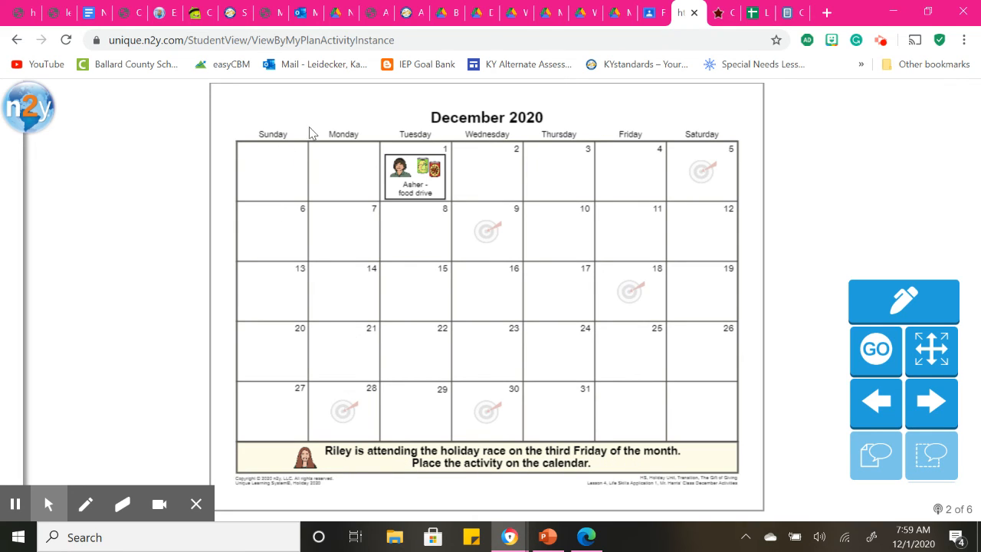
{"action": "mouse_move", "coordinate": [472, 141]}
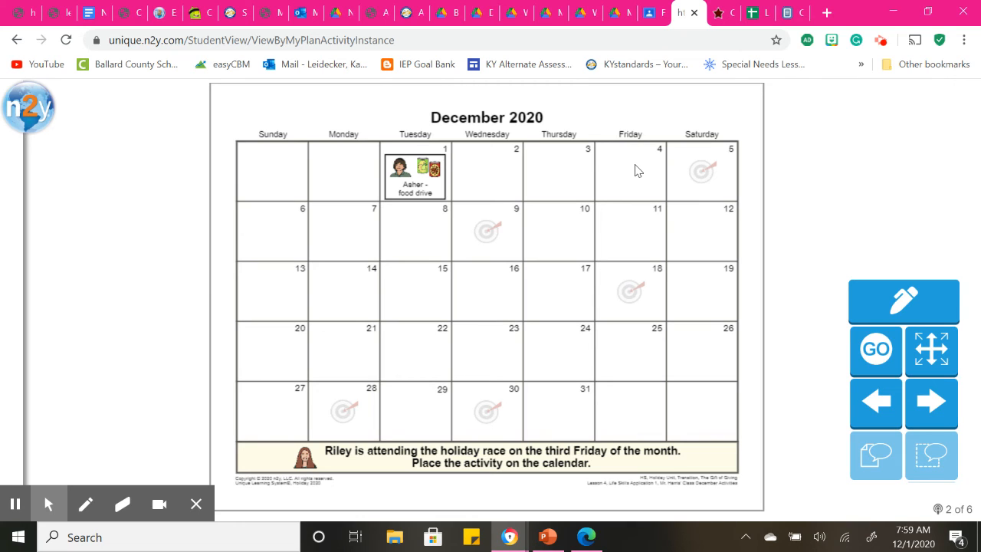
{"action": "left_click", "coordinate": [629, 292]}
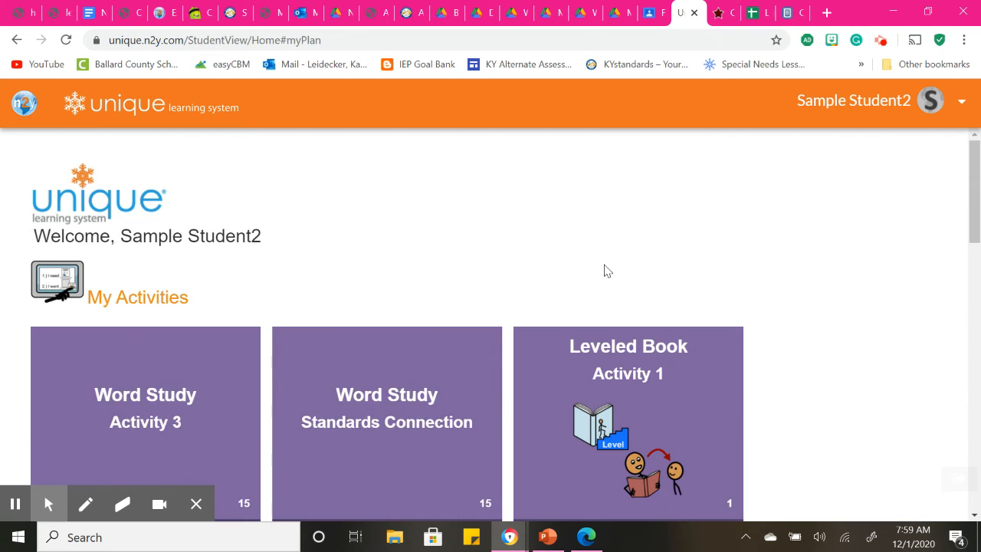
Step: Scroll down to My Library Books and open Ready For School, Level C
{"action": "scroll", "scroll_direction": "down", "scroll_amount": 3}
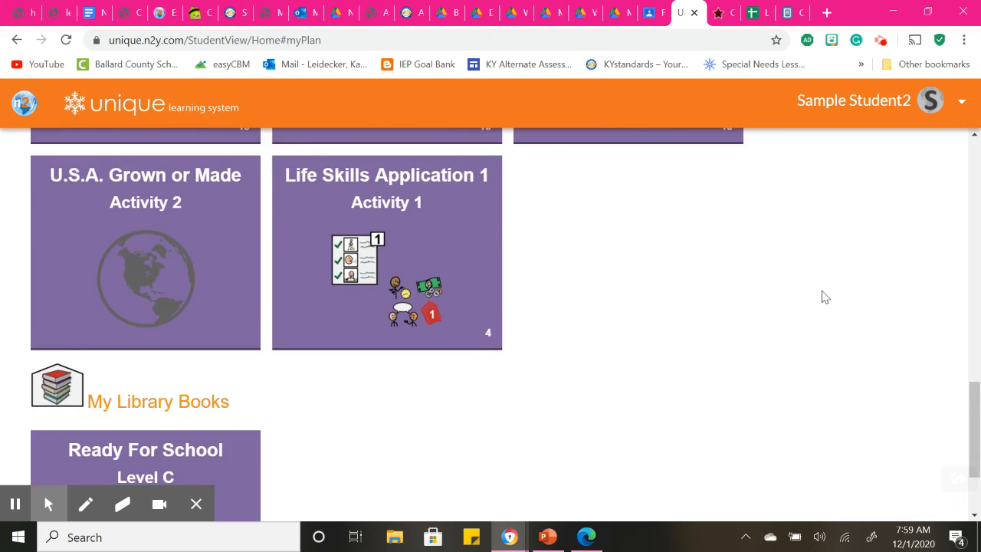
{"action": "scroll", "scroll_direction": "down", "scroll_amount": 3}
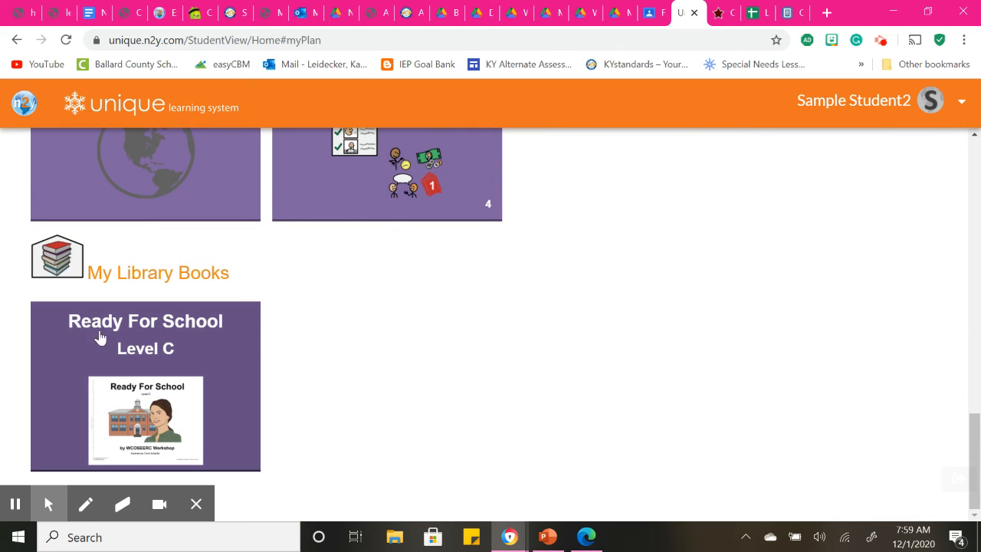
{"action": "mouse_move", "coordinate": [190, 412]}
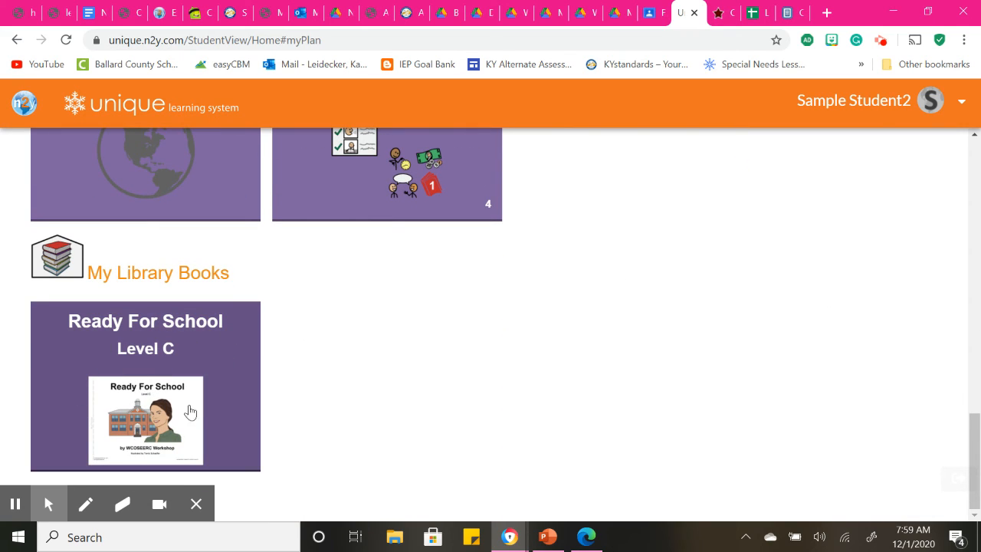
{"action": "mouse_move", "coordinate": [147, 413]}
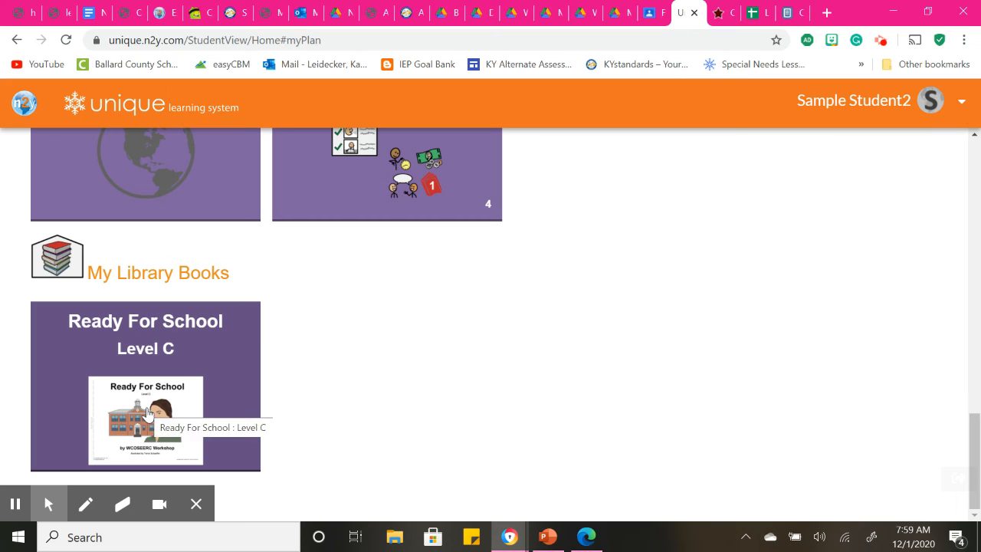
{"action": "left_click", "coordinate": [145, 418]}
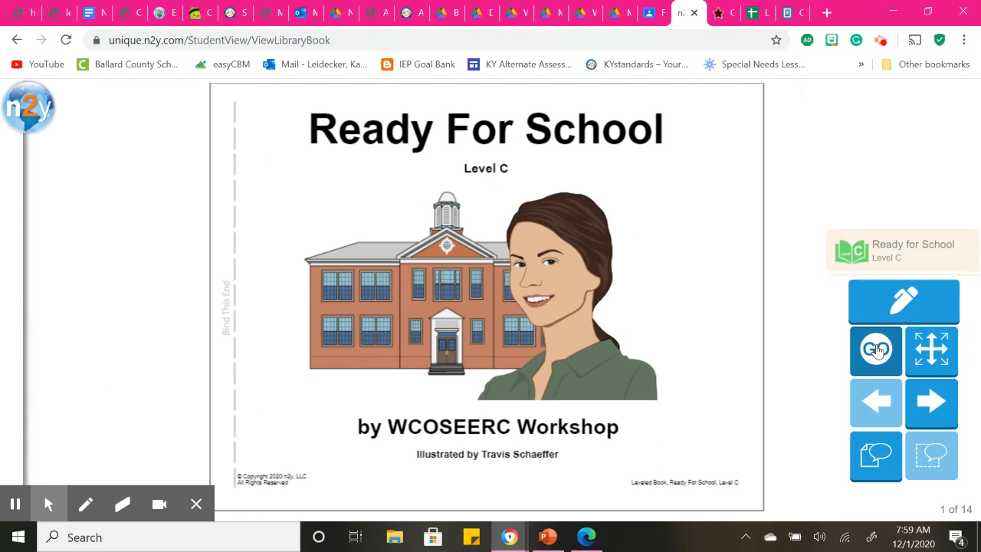
Step: Jump to Ready For School's communication board, page back to page 10, and leave the book
{"action": "left_click", "coordinate": [875, 351]}
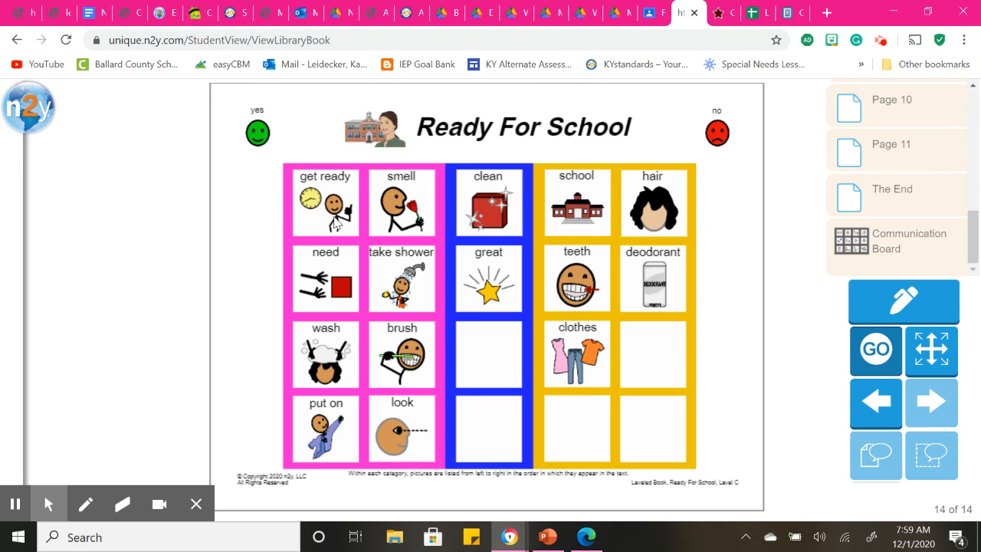
{"action": "mouse_move", "coordinate": [510, 141]}
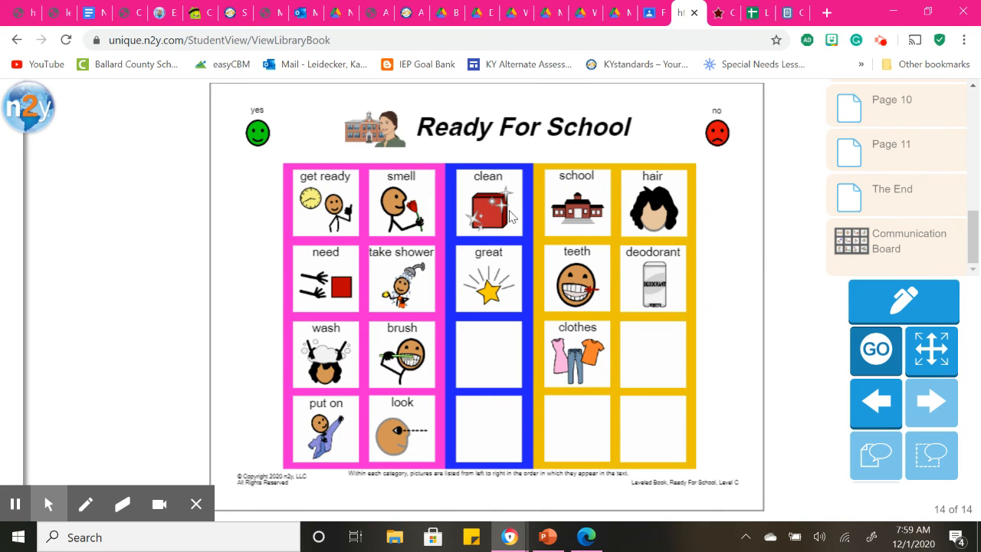
{"action": "mouse_move", "coordinate": [304, 271]}
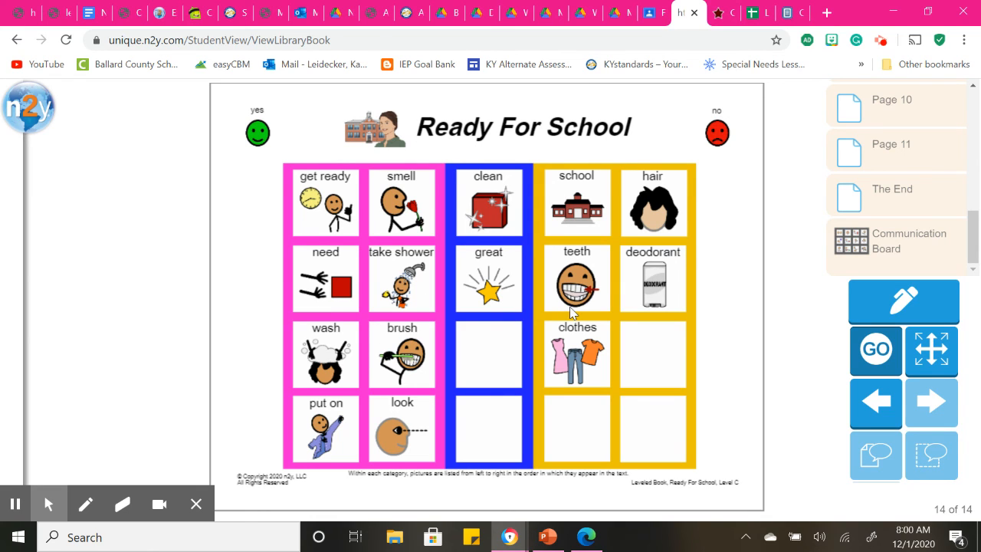
{"action": "mouse_move", "coordinate": [776, 200]}
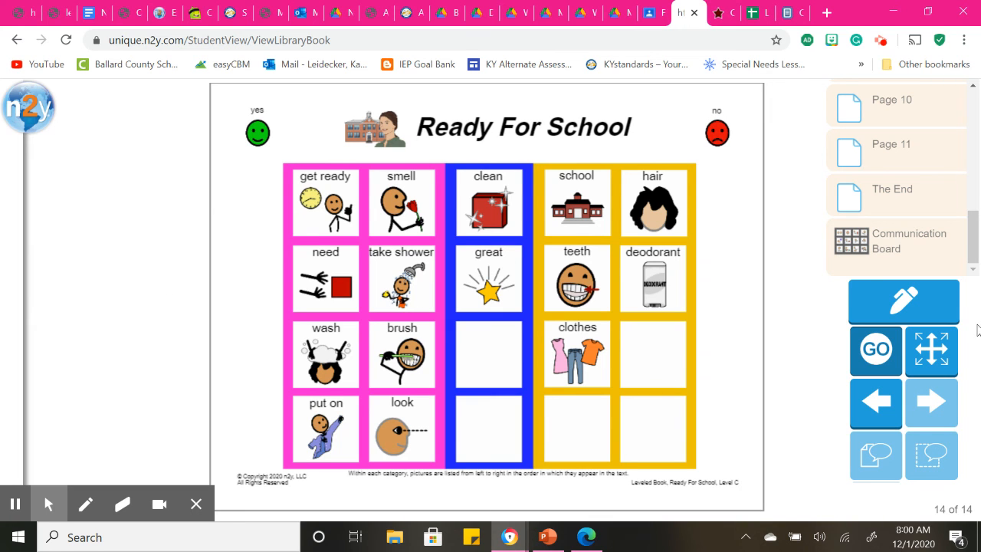
{"action": "left_click", "coordinate": [875, 403]}
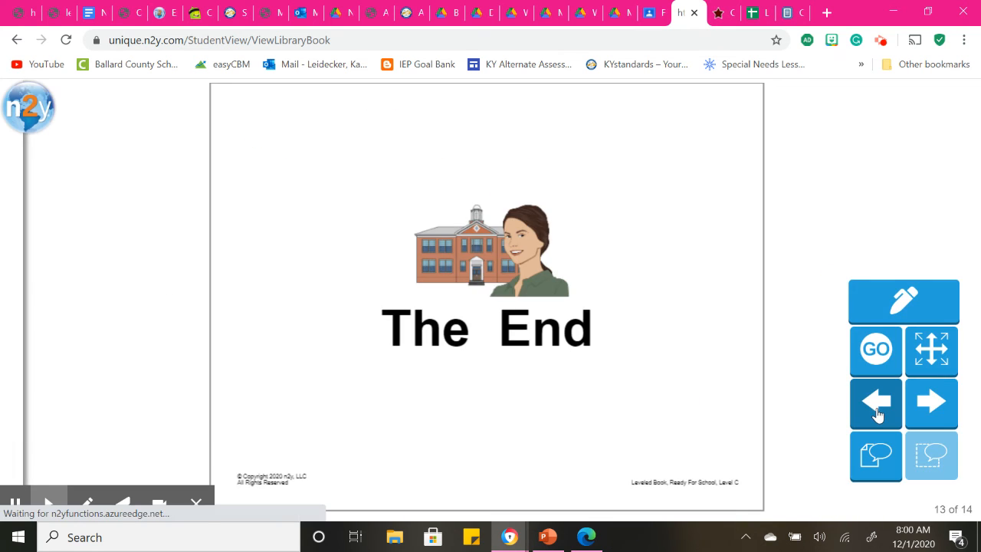
{"action": "left_click", "coordinate": [875, 403]}
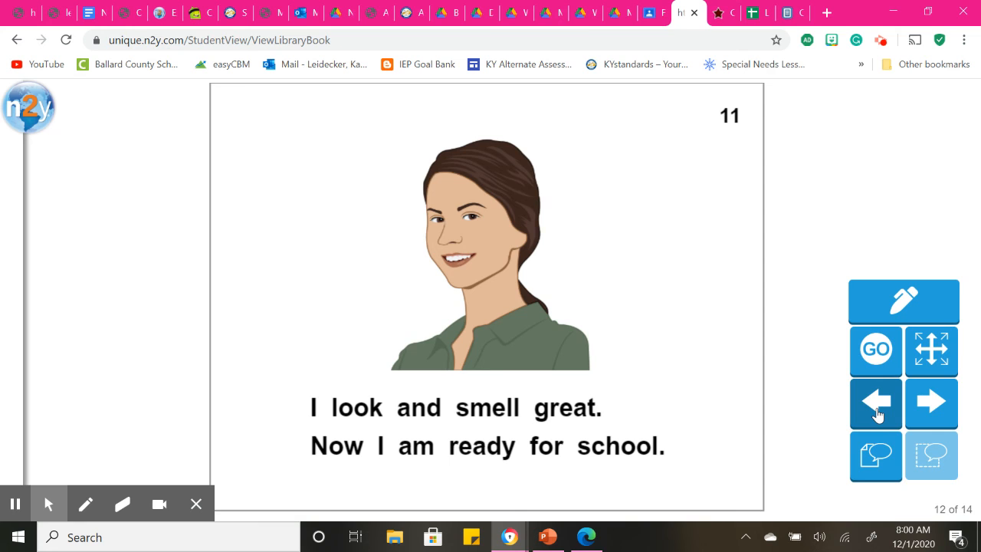
{"action": "left_click", "coordinate": [875, 404]}
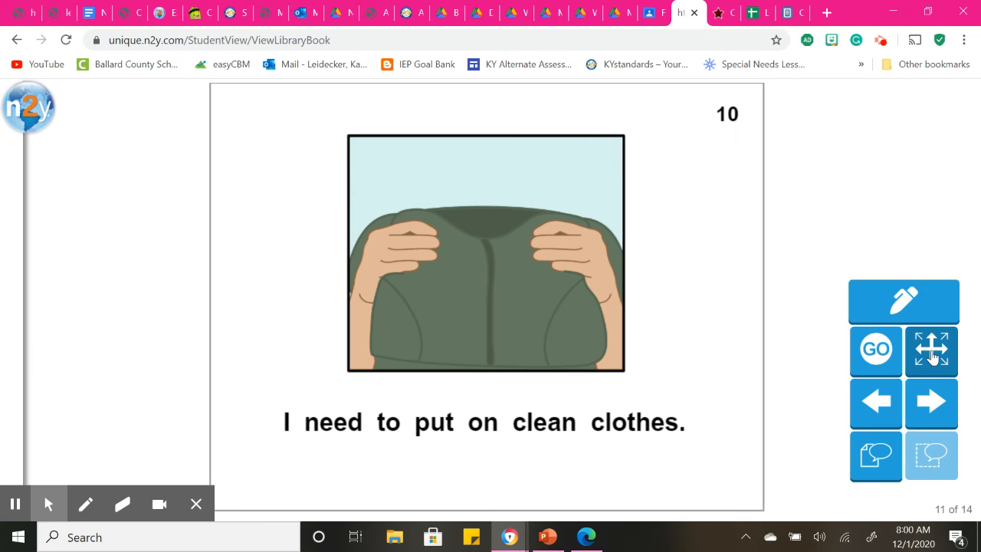
{"action": "left_click", "coordinate": [931, 350]}
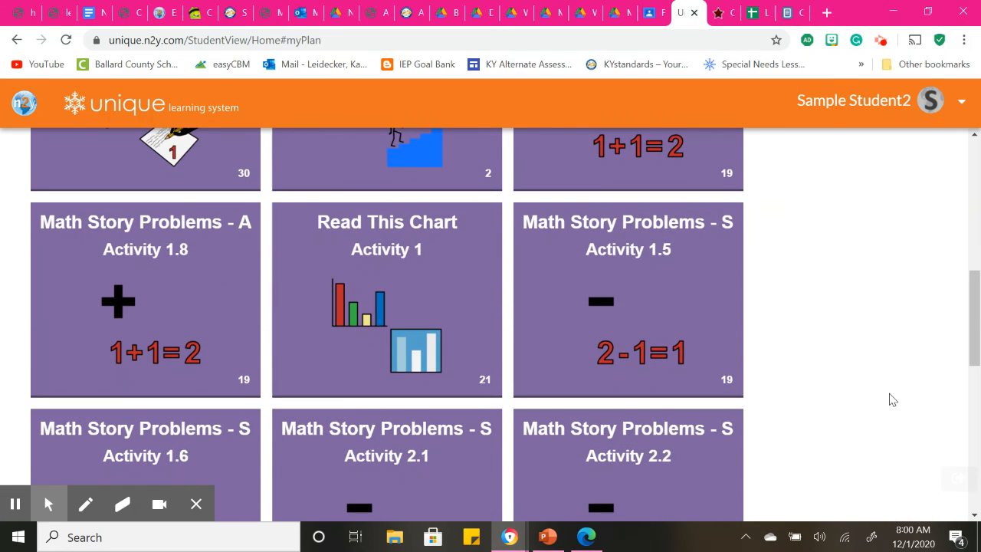
{"action": "scroll", "scroll_direction": "down", "scroll_amount": 3}
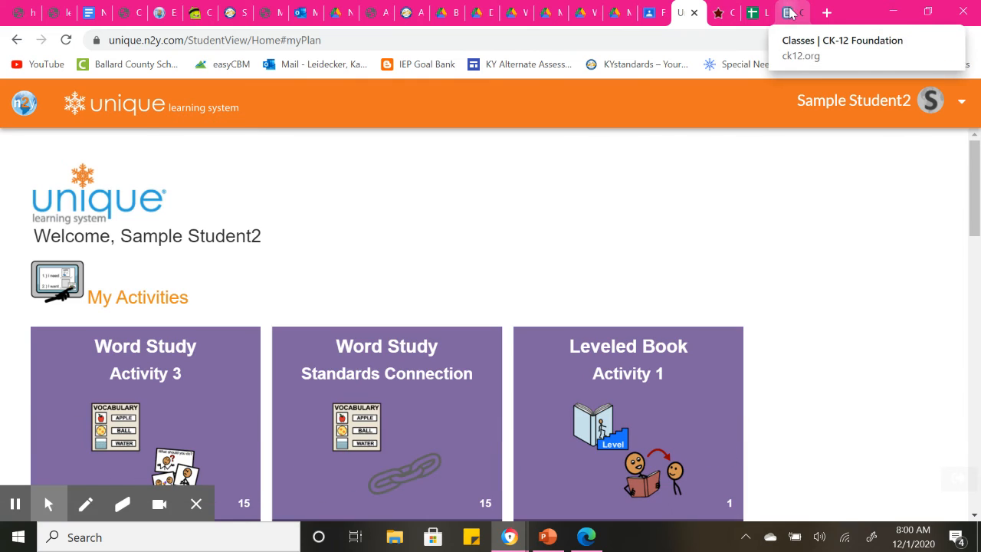
Step: Switch to CK-12 Classes and open the Biology assignment's Science Goals concept
{"action": "left_click", "coordinate": [791, 12]}
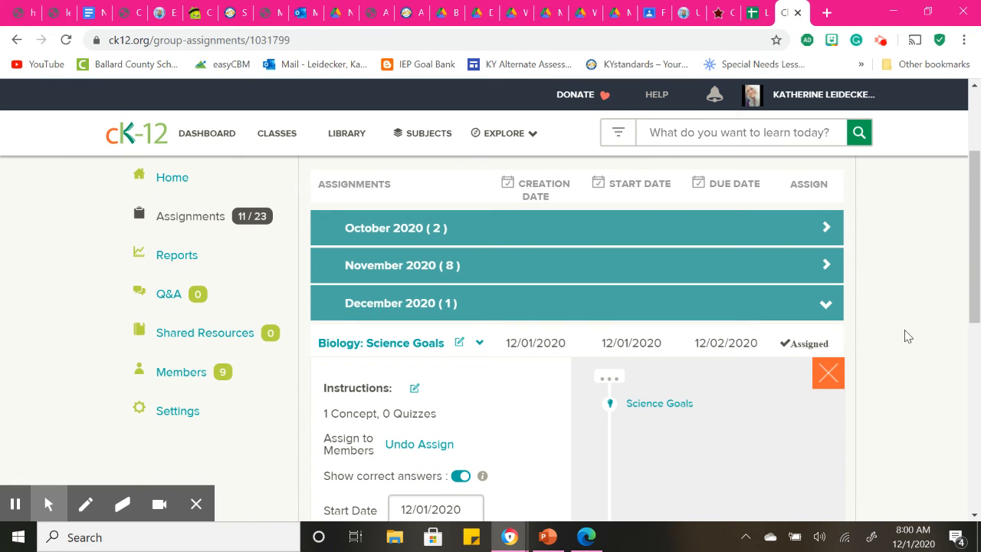
{"action": "mouse_move", "coordinate": [400, 299]}
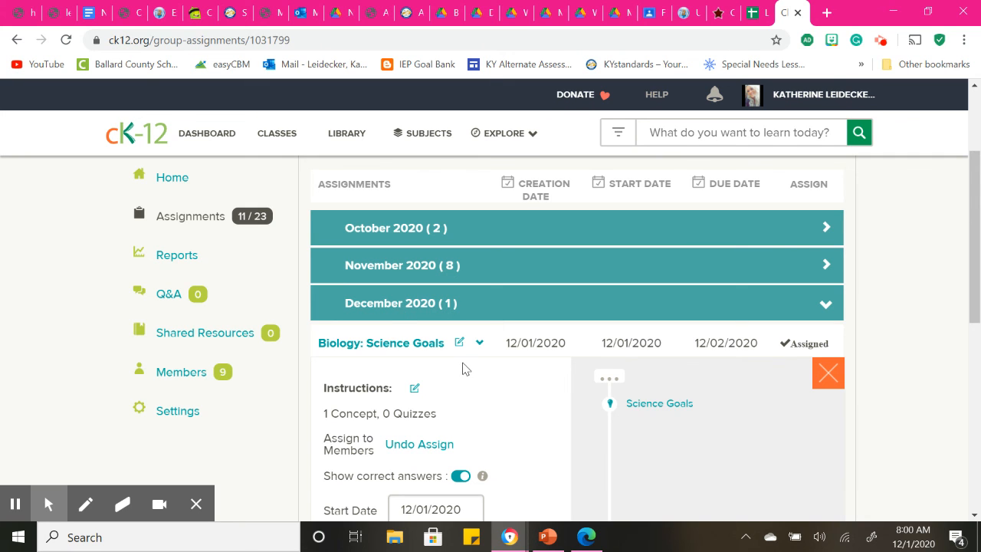
{"action": "mouse_move", "coordinate": [650, 402]}
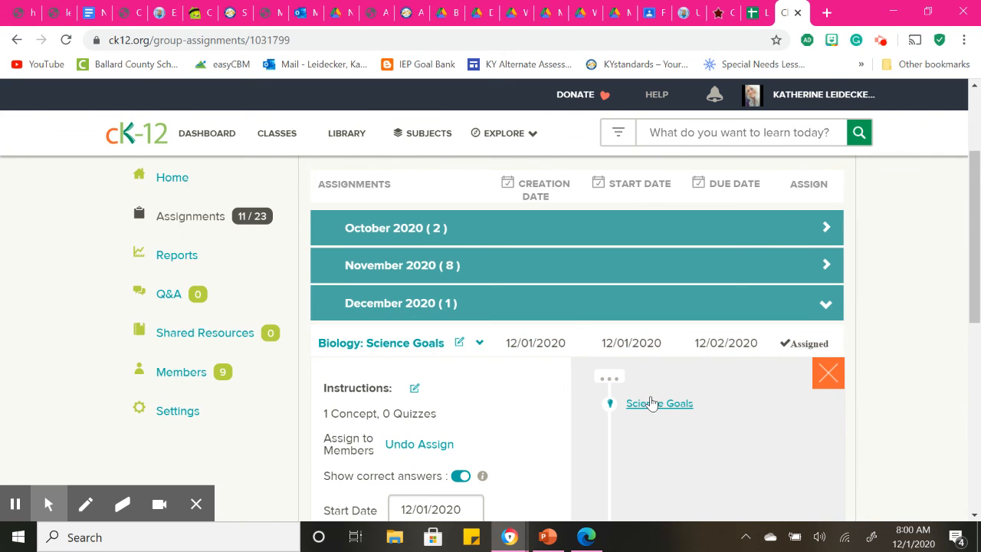
{"action": "left_click", "coordinate": [659, 403]}
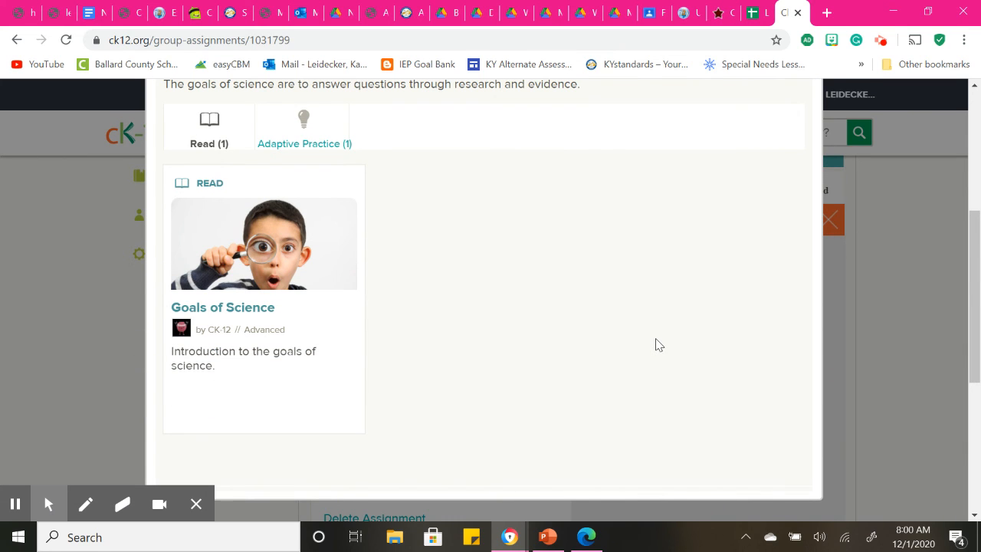
{"action": "mouse_move", "coordinate": [295, 260]}
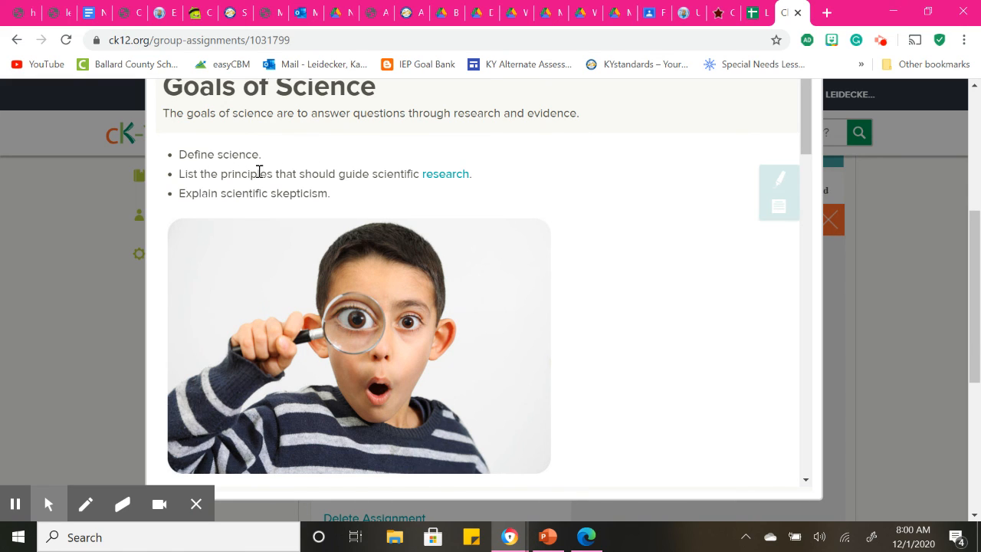
{"action": "mouse_move", "coordinate": [271, 175]}
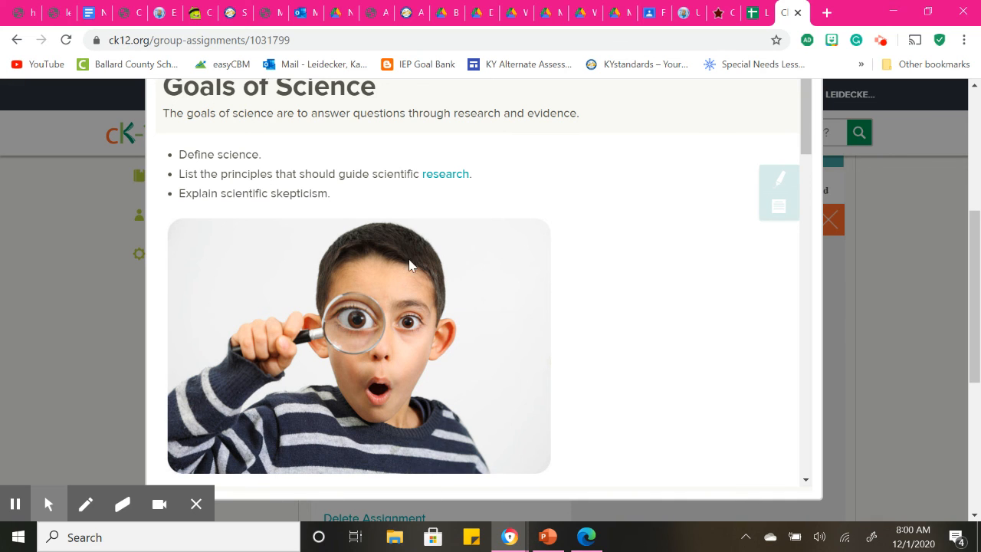
{"action": "scroll", "scroll_direction": "down", "scroll_amount": 3}
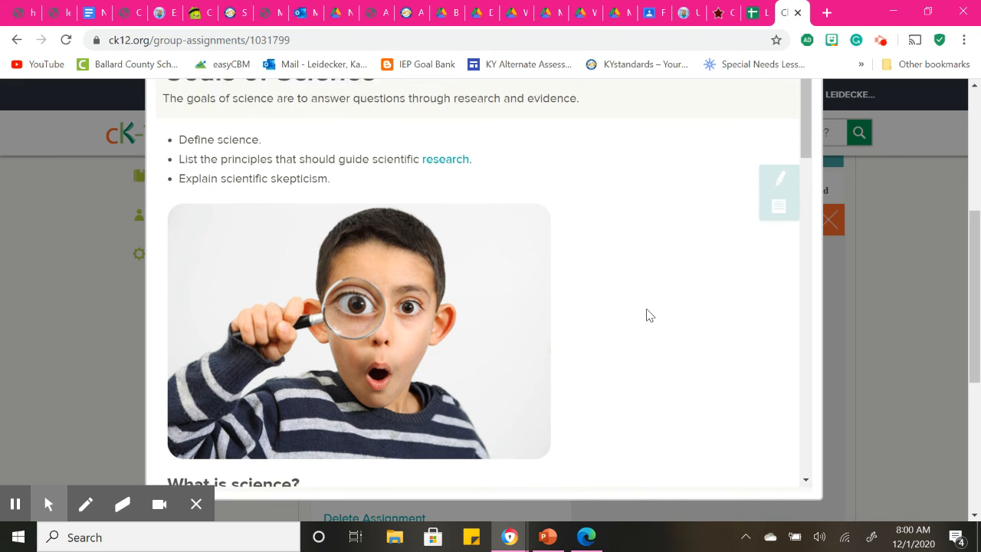
{"action": "scroll", "scroll_direction": "down", "scroll_amount": 3}
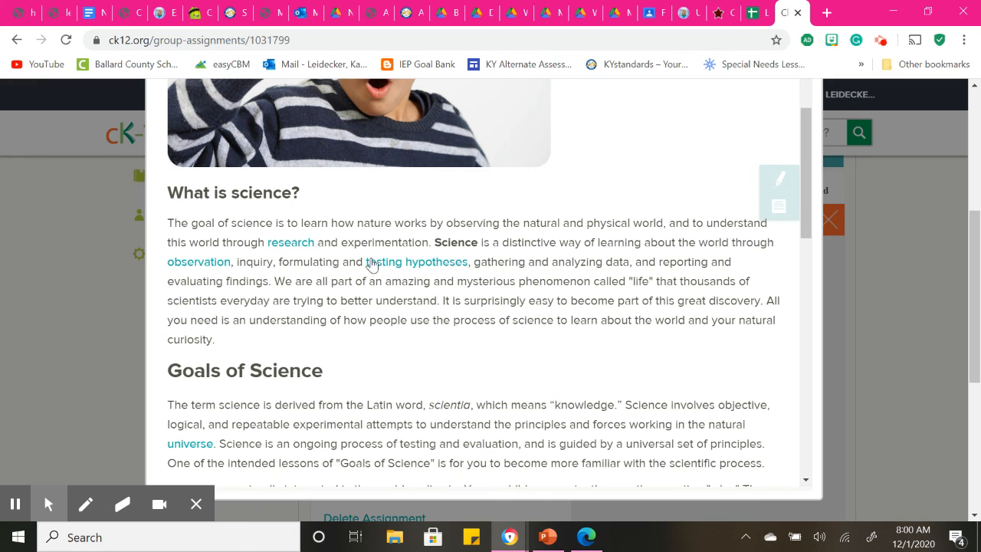
{"action": "mouse_move", "coordinate": [547, 358]}
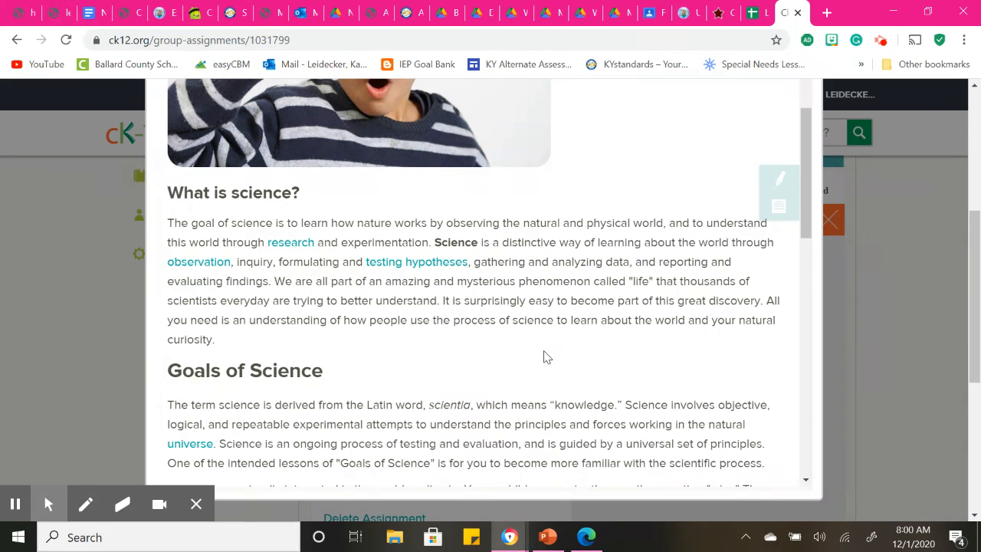
{"action": "scroll", "scroll_direction": "down", "scroll_amount": 3}
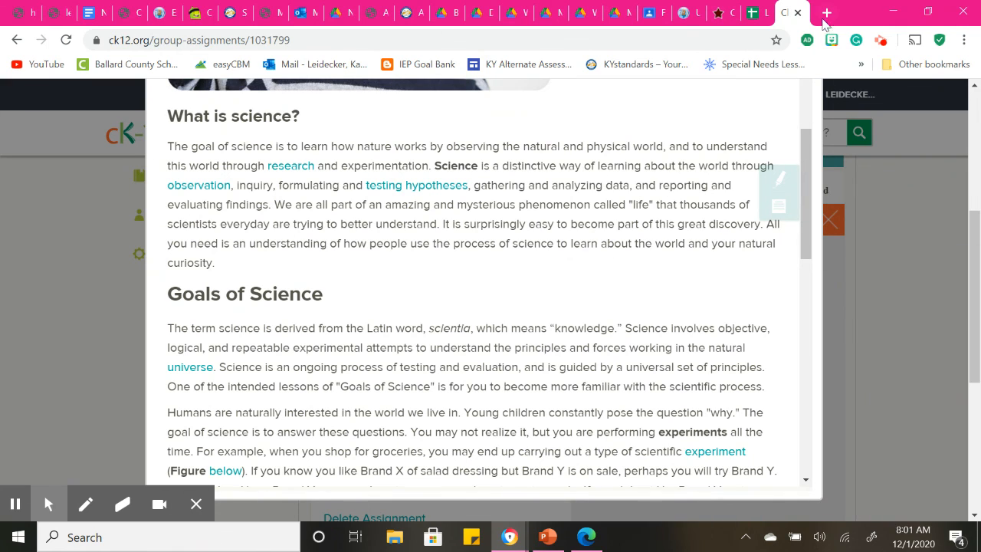
{"action": "mouse_move", "coordinate": [709, 123]}
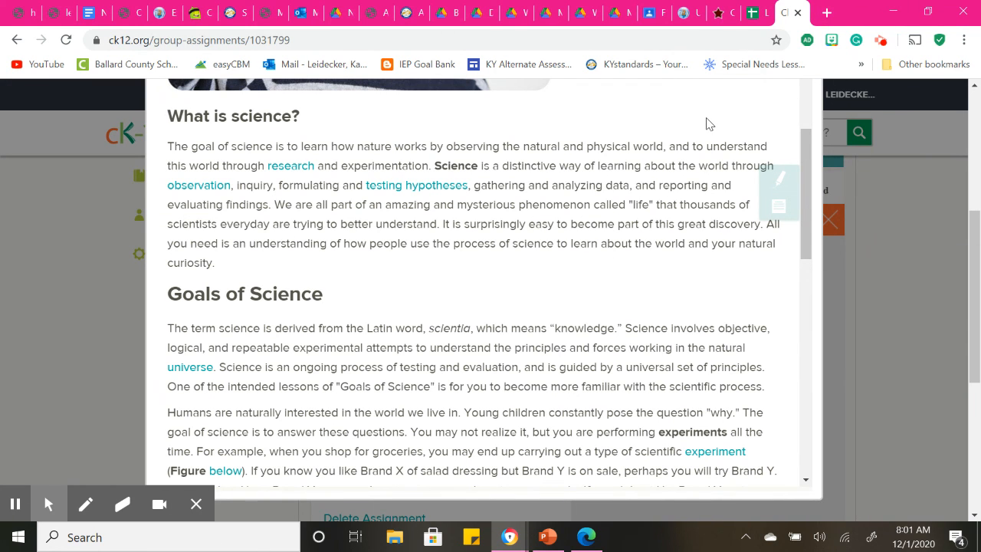
{"action": "mouse_move", "coordinate": [717, 153]}
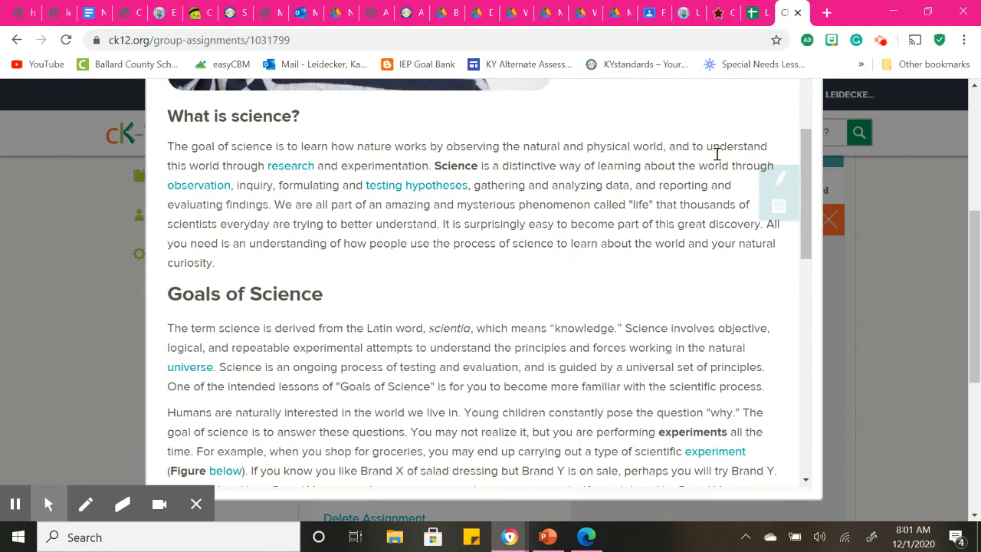
{"action": "scroll", "scroll_direction": "down", "scroll_amount": 3}
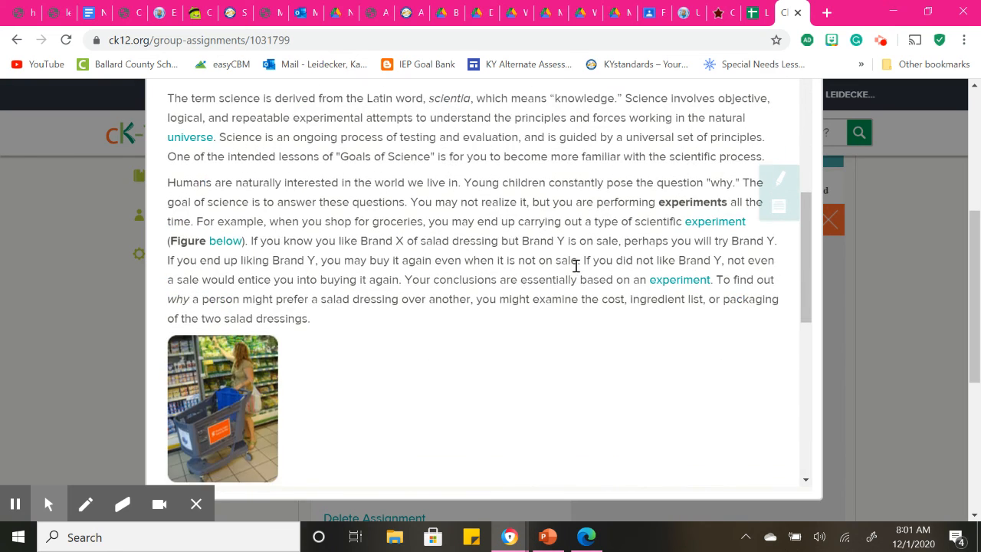
{"action": "mouse_move", "coordinate": [668, 201]}
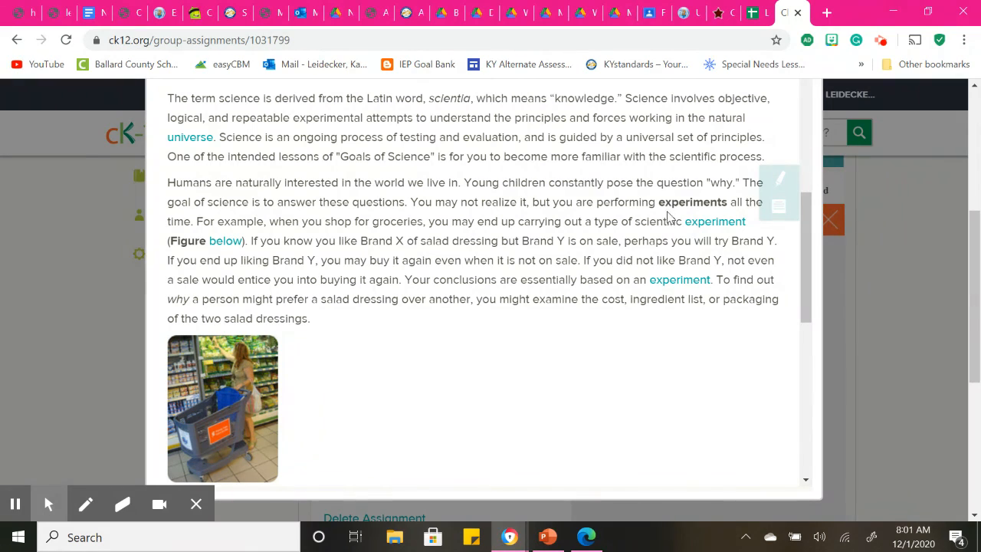
{"action": "scroll", "scroll_direction": "down", "scroll_amount": 3}
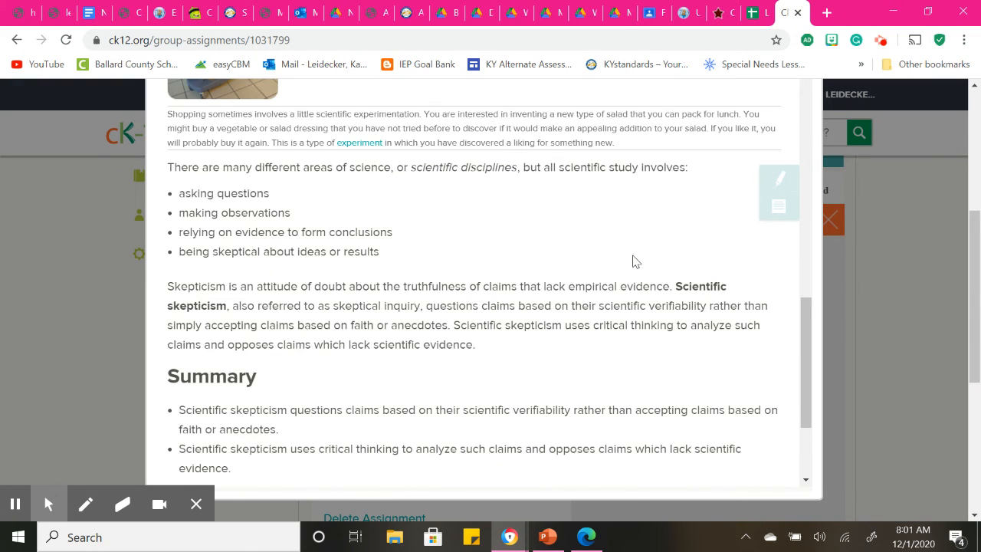
{"action": "scroll", "scroll_direction": "down", "scroll_amount": 3}
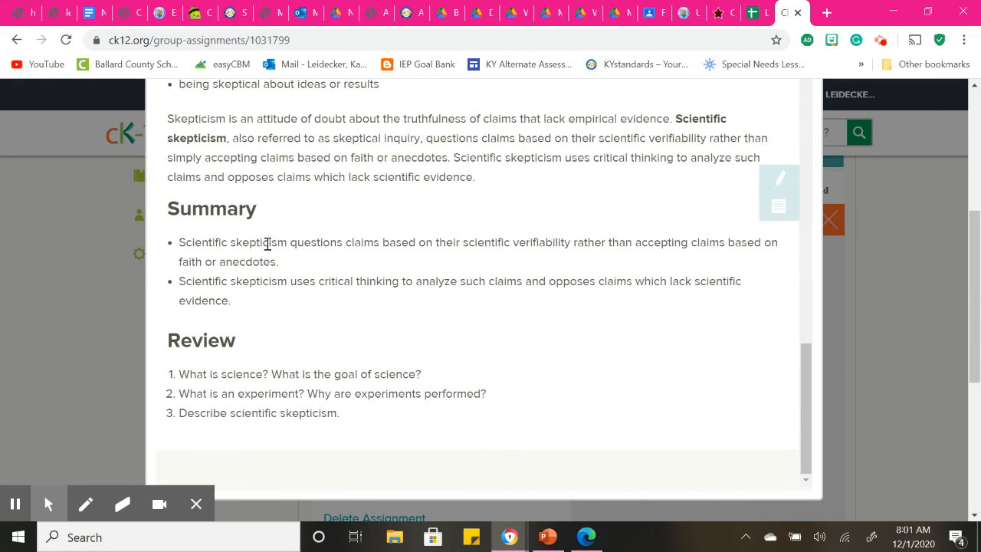
{"action": "mouse_move", "coordinate": [650, 261]}
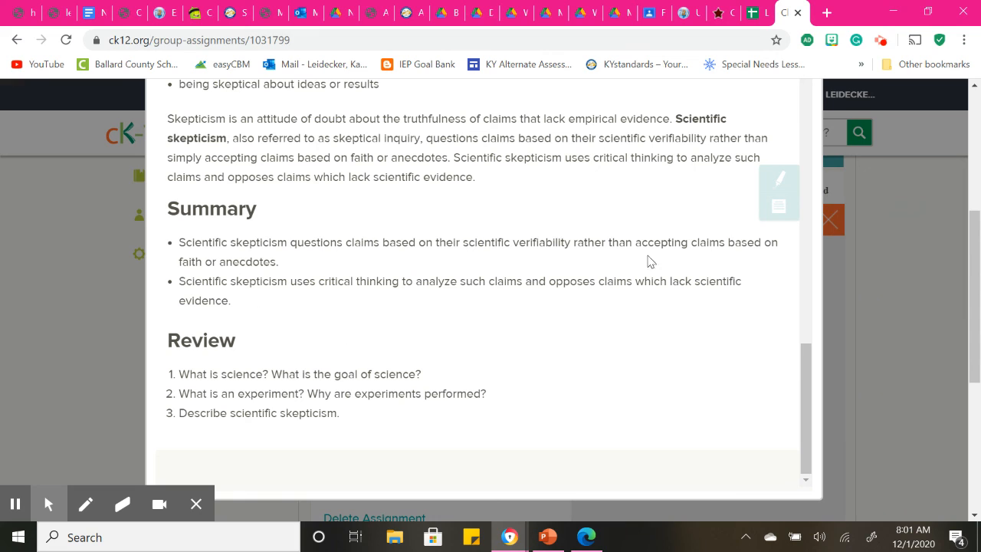
{"action": "mouse_move", "coordinate": [345, 354]}
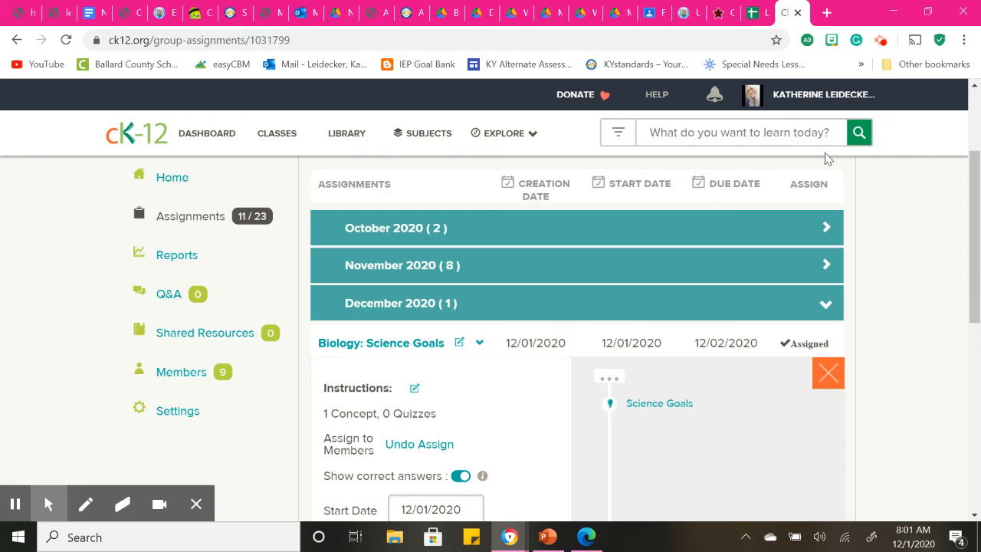
Step: View the Science Goals Adaptive Practice, close the concept, and bring up the post-test sign-up sheet
{"action": "left_click", "coordinate": [659, 403]}
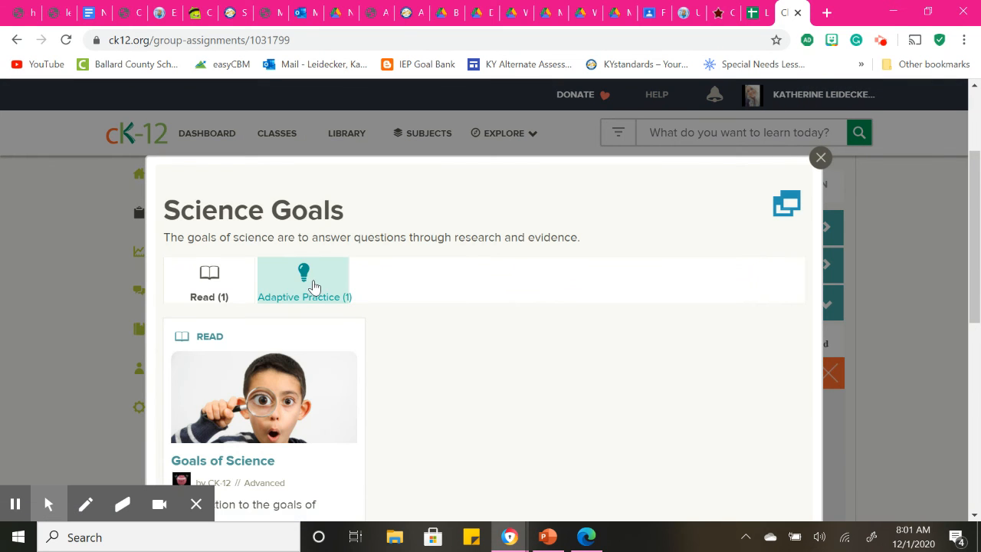
{"action": "left_click", "coordinate": [303, 280]}
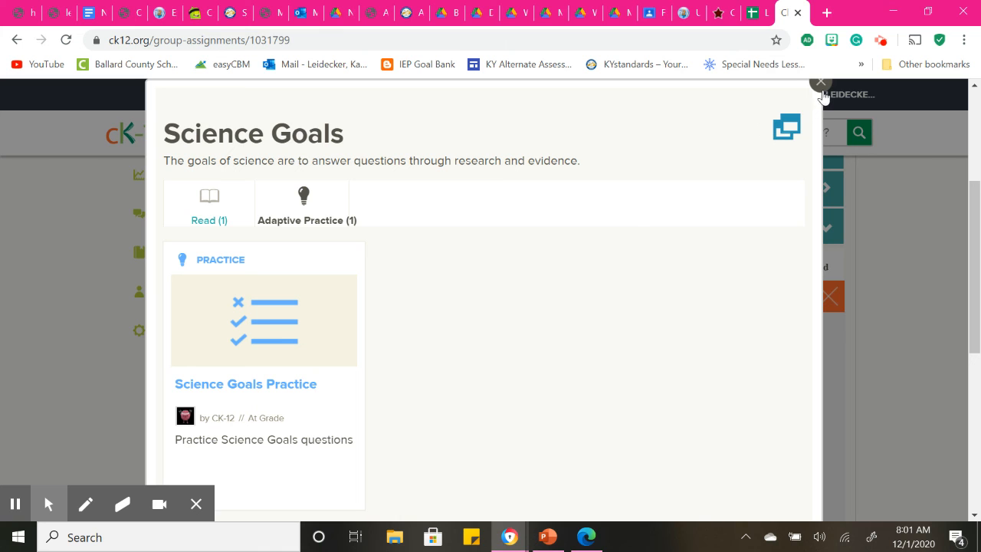
{"action": "left_click", "coordinate": [820, 82]}
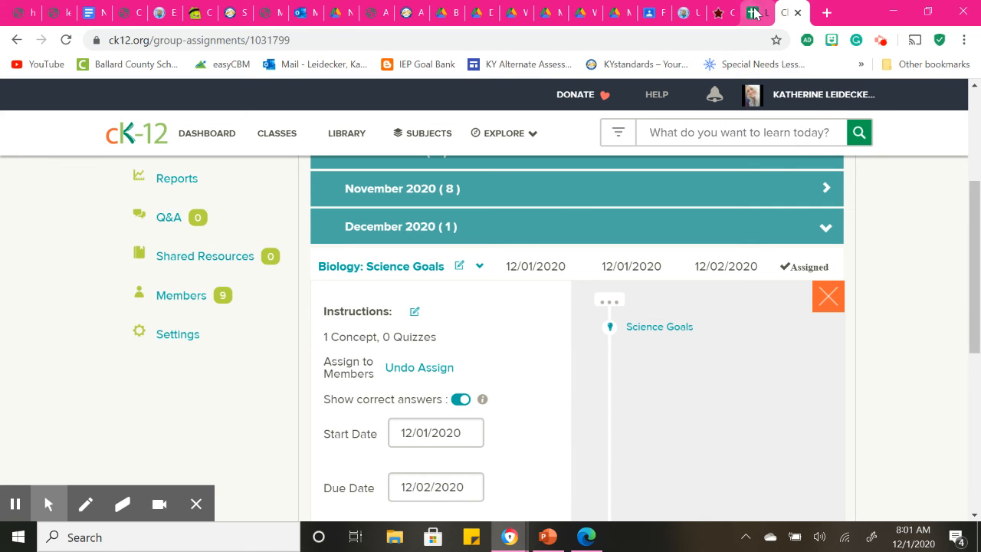
{"action": "left_click", "coordinate": [755, 12]}
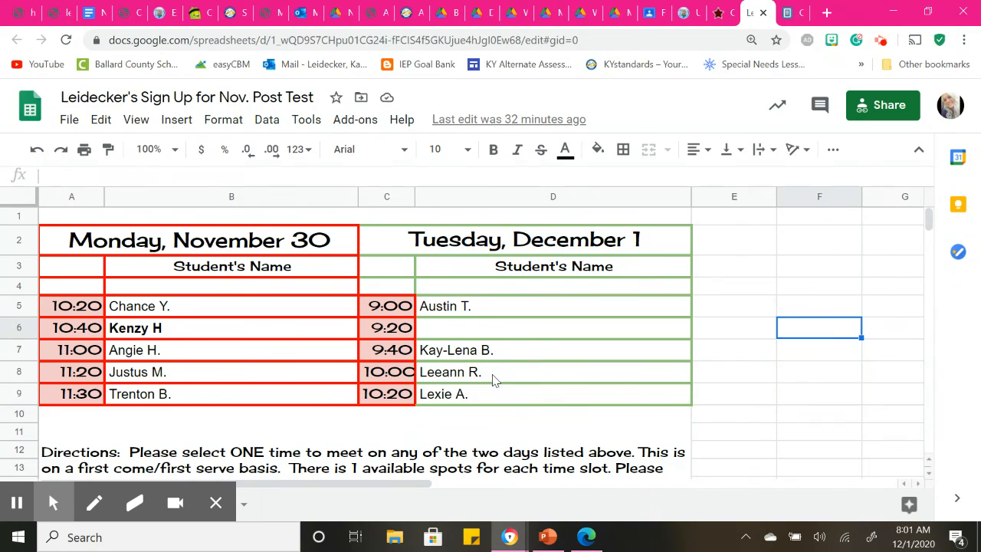
{"action": "mouse_move", "coordinate": [455, 408]}
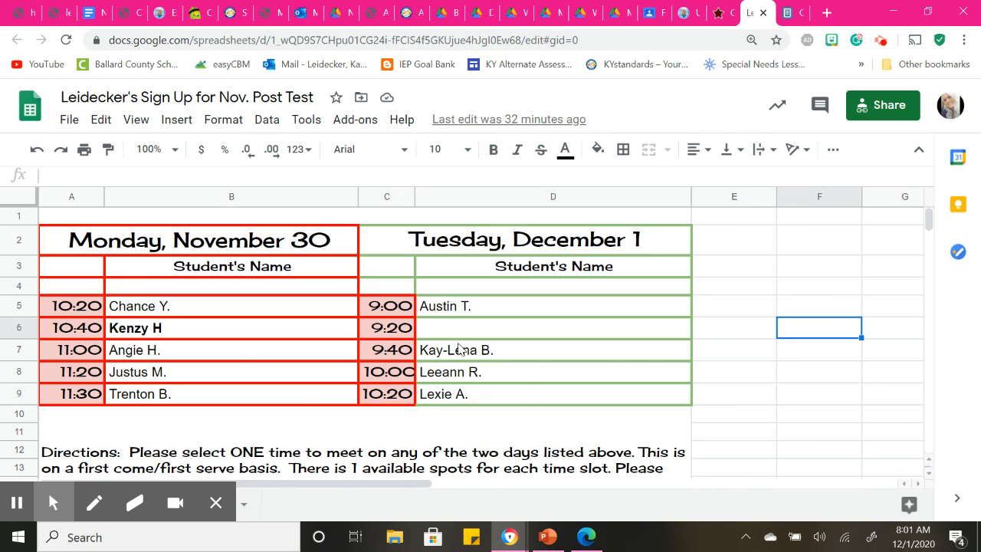
{"action": "mouse_move", "coordinate": [720, 10]}
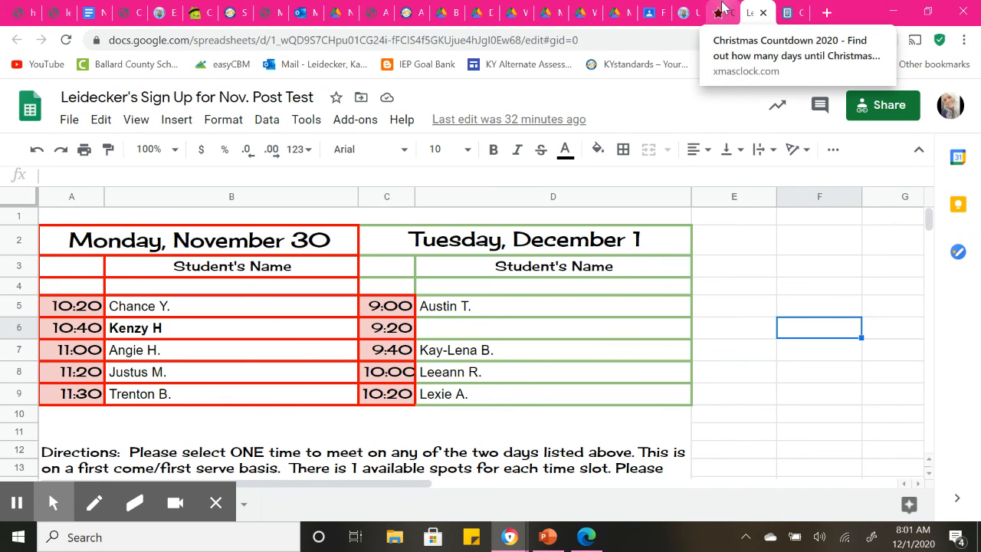
Step: After reviewing the post-test sign-up sheet, return to the xmasclock.com countdown
{"action": "left_click", "coordinate": [742, 12]}
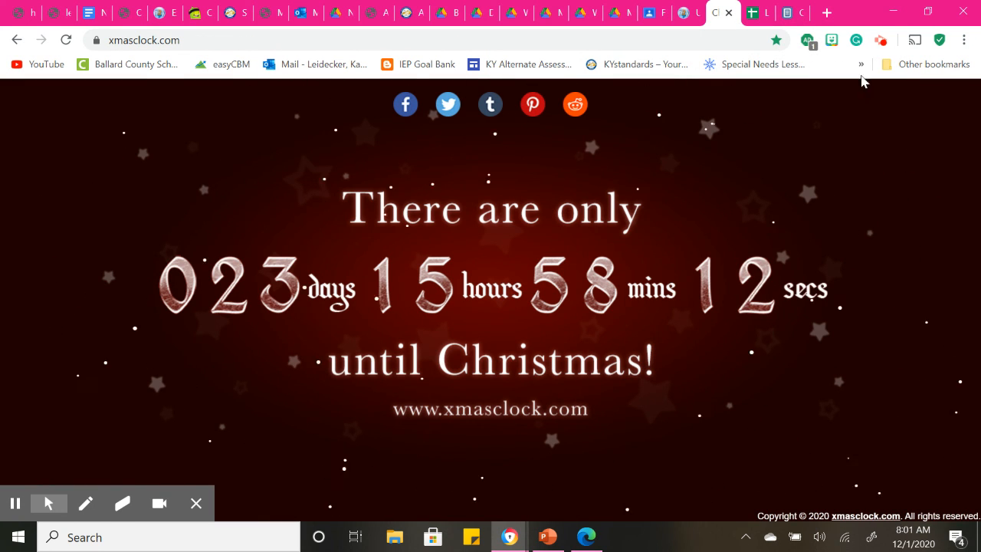